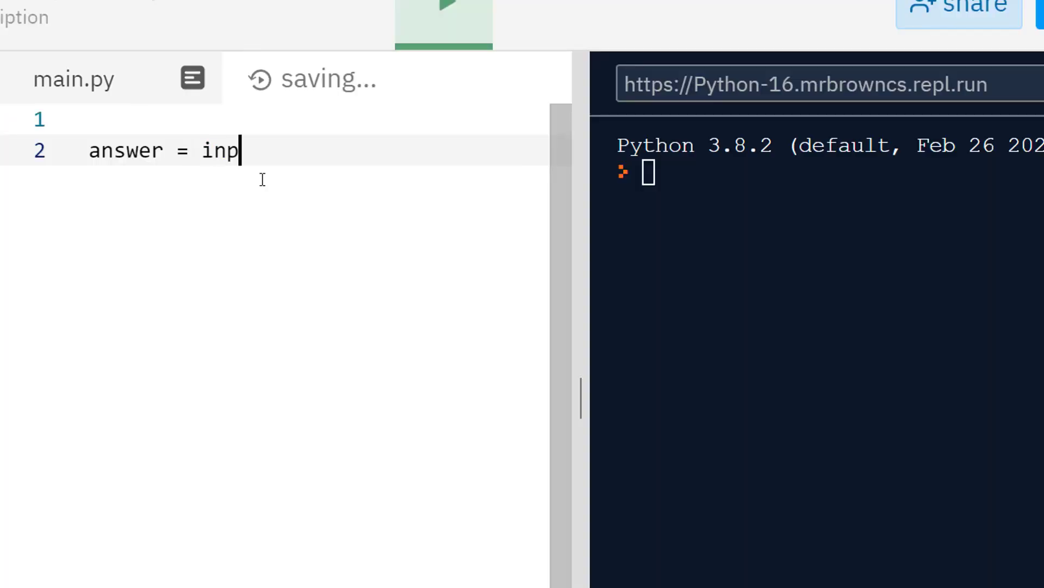
Step: Write answer = input("What is 20/5?") followed by a blank line
{"action": "type", "text": "ut(\"Wha\")"}
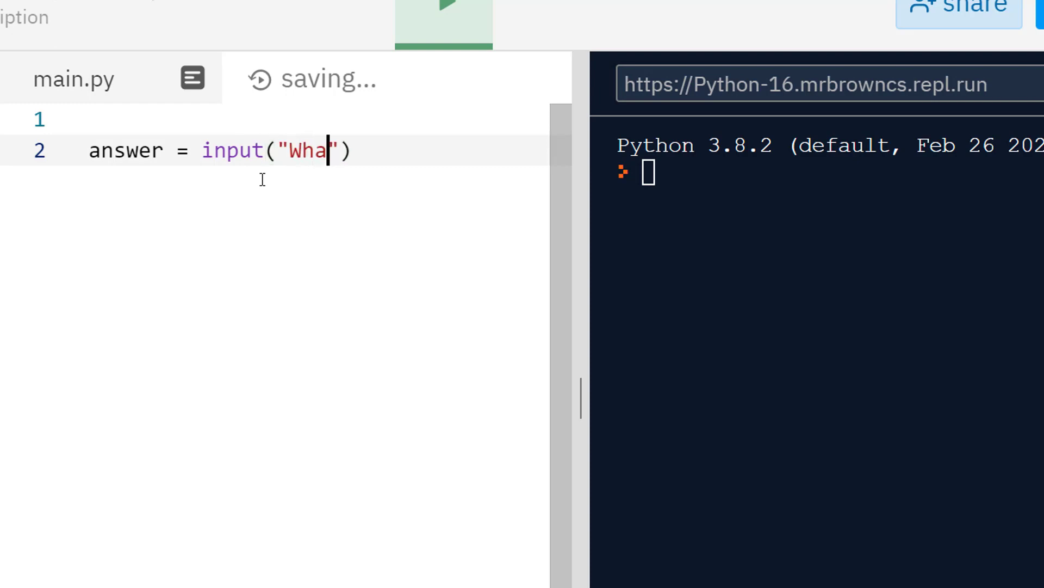
{"action": "type", "text": "t is"}
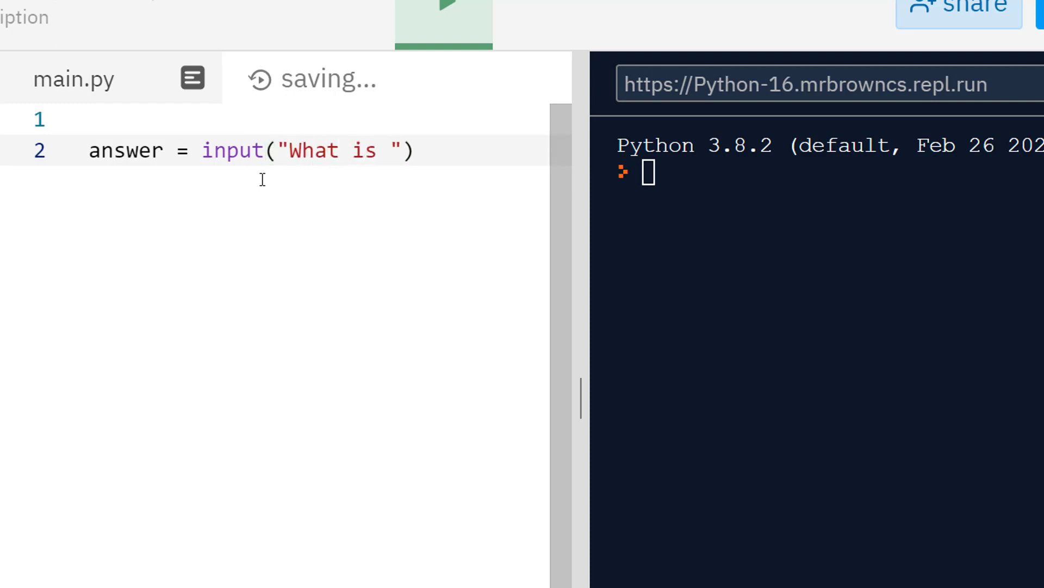
{"action": "type", "text": "20/5?"}
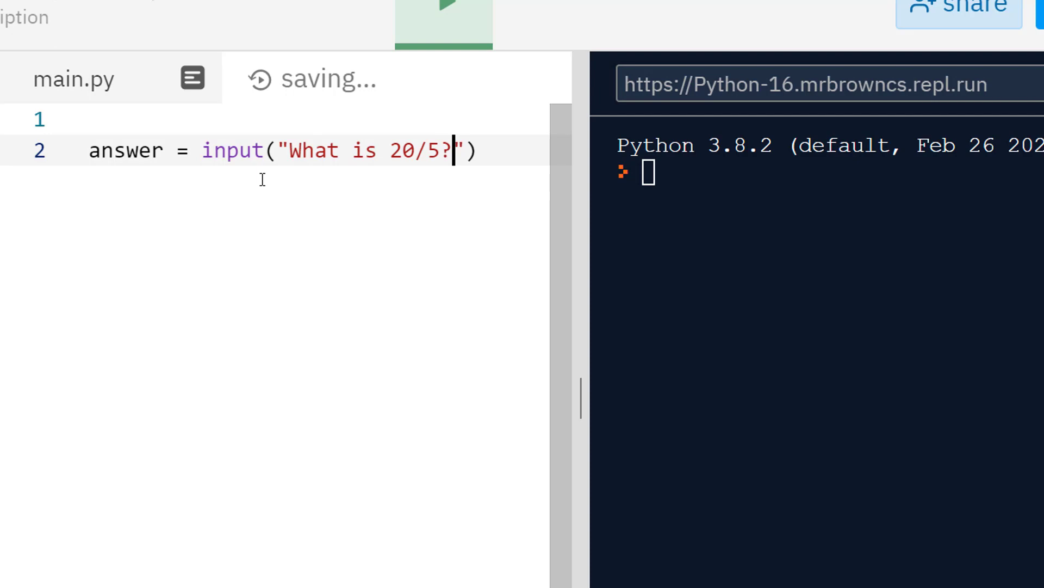
{"action": "key", "text": "Return"}
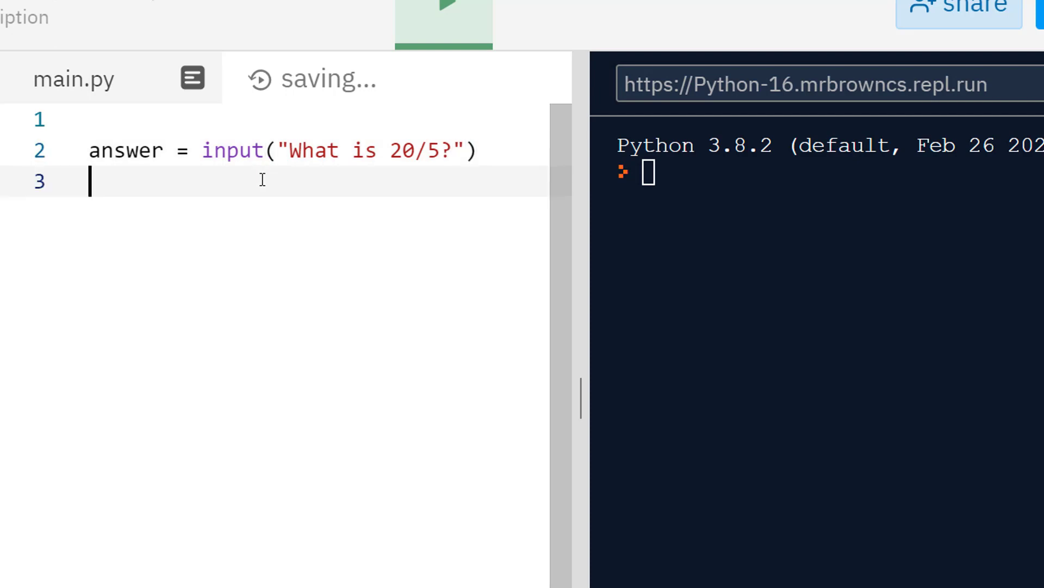
{"action": "key", "text": "enter"}
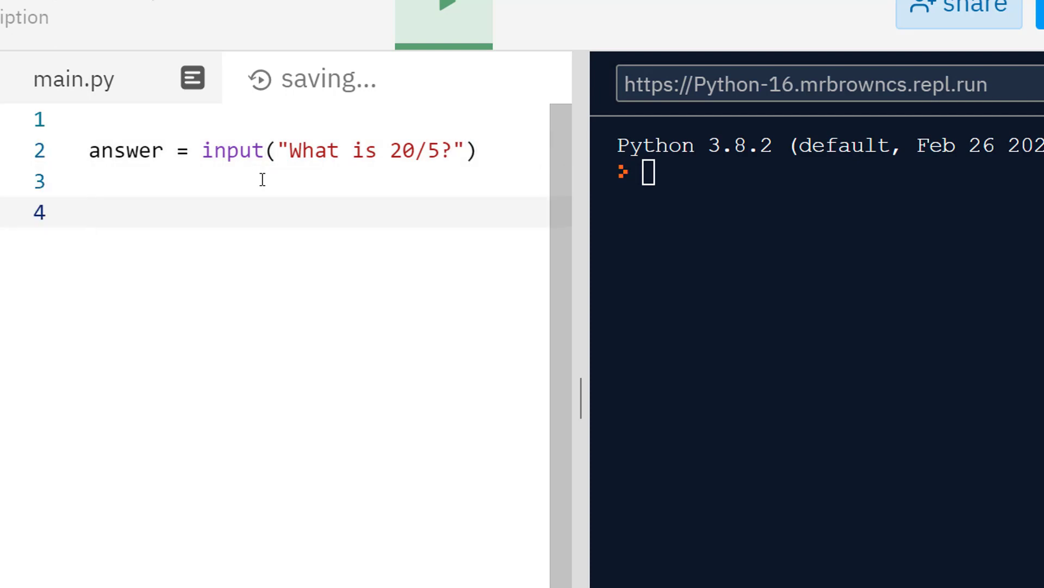
Step: Add the if int(answer) == 20/5 check printing Correct, otherwise Incorrect
{"action": "type", "text": "if answer =="}
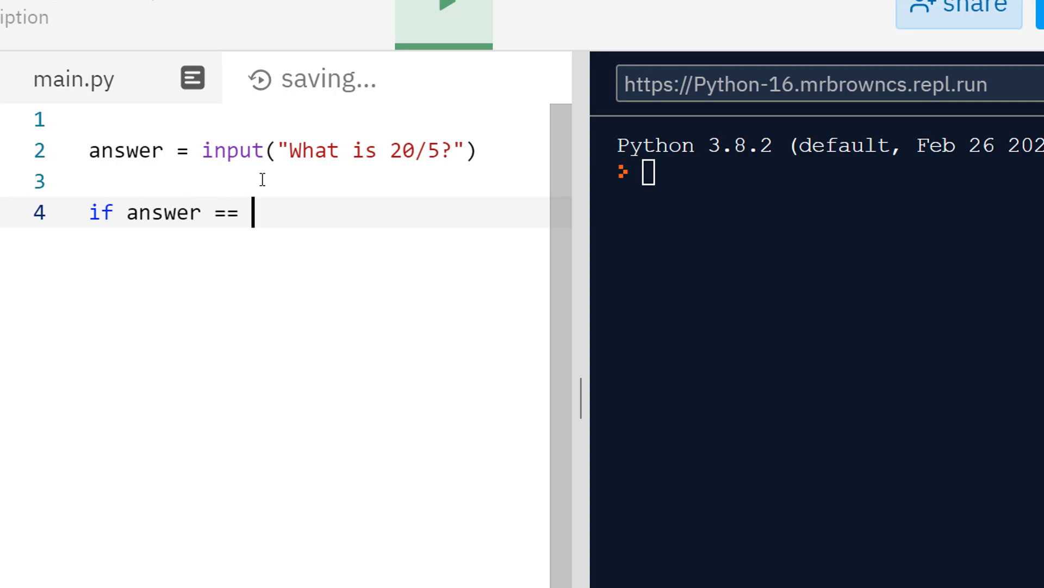
{"action": "type", "text": "20/5"}
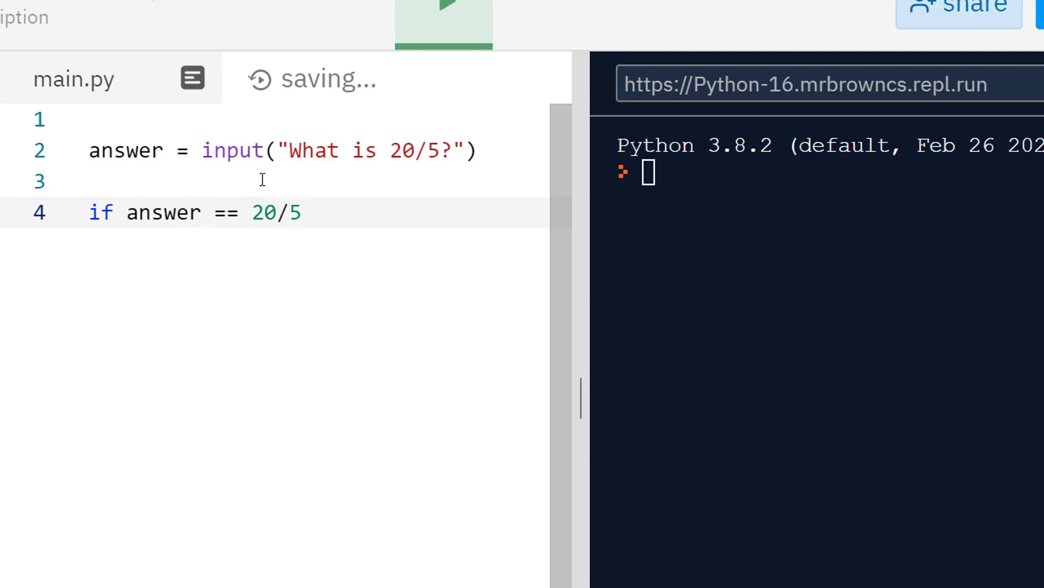
{"action": "left_click", "coordinate": [176, 212]}
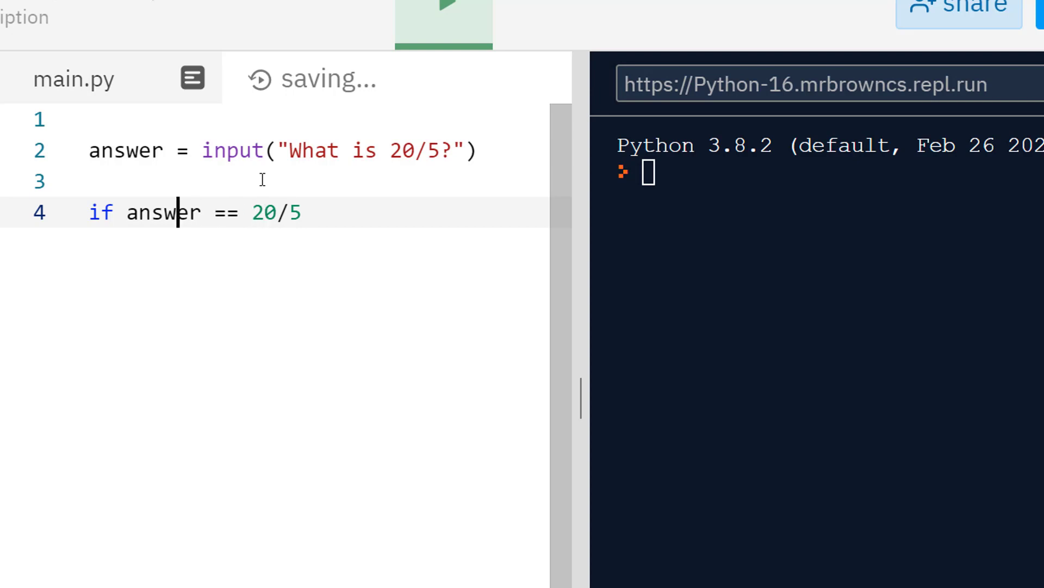
{"action": "double_click", "coordinate": [163, 212]}
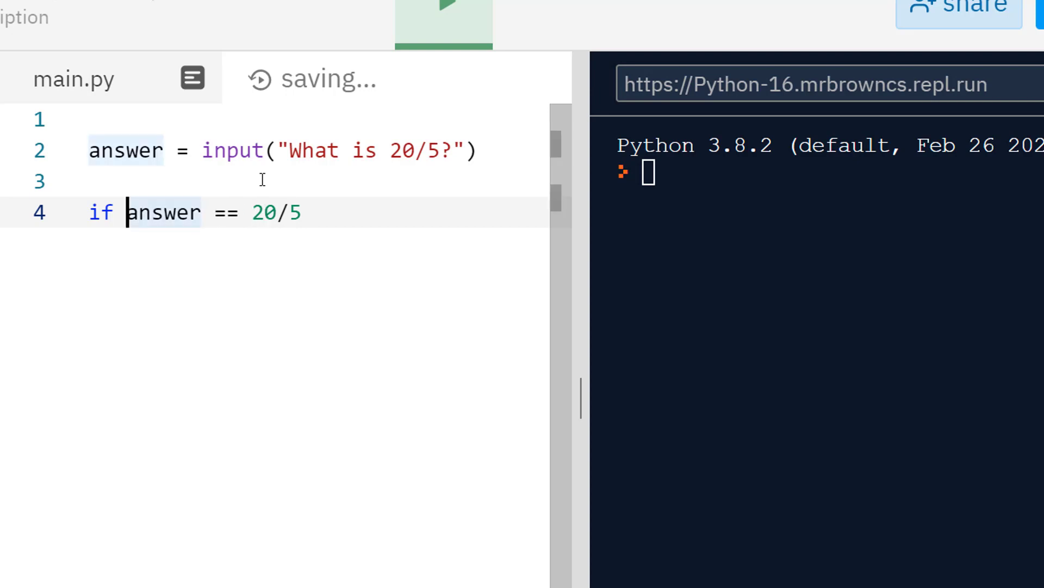
{"action": "type", "text": "int("}
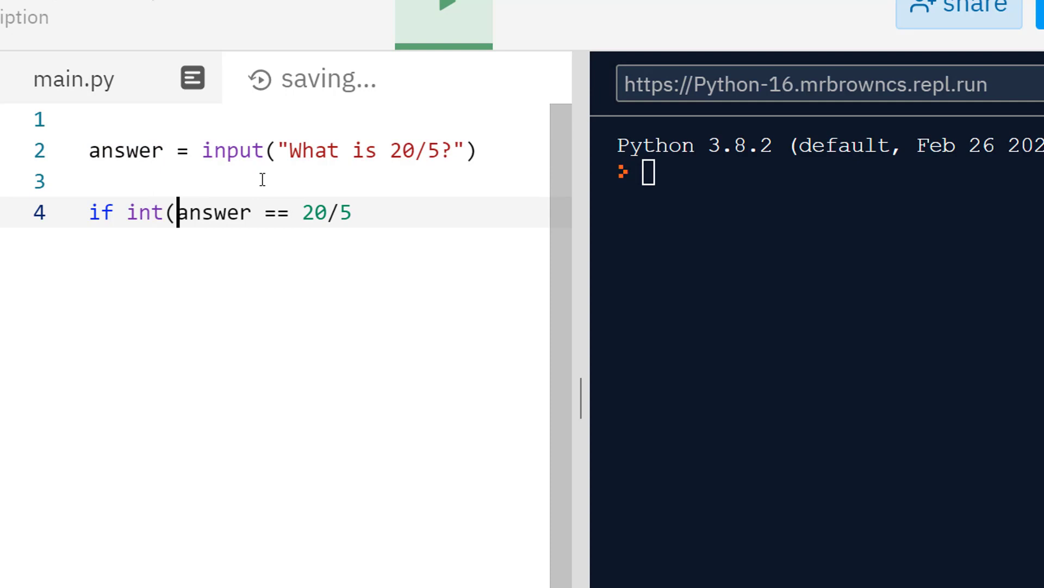
{"action": "type", "text": ")"}
{"action": "type", "text": "print("}
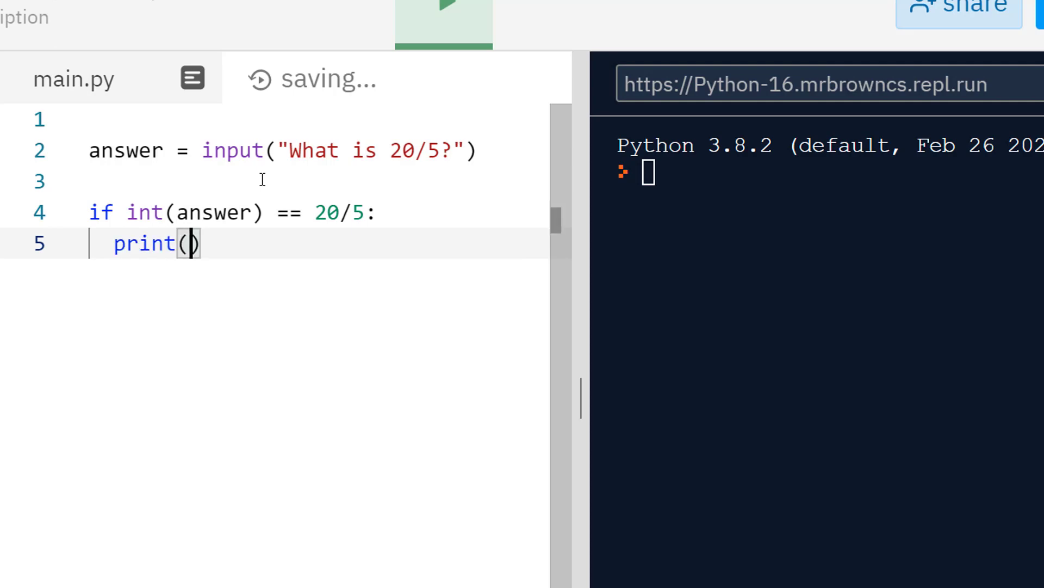
{"action": "type", "text": "\"Correct\""}
{"action": "type", "text": "prin"}
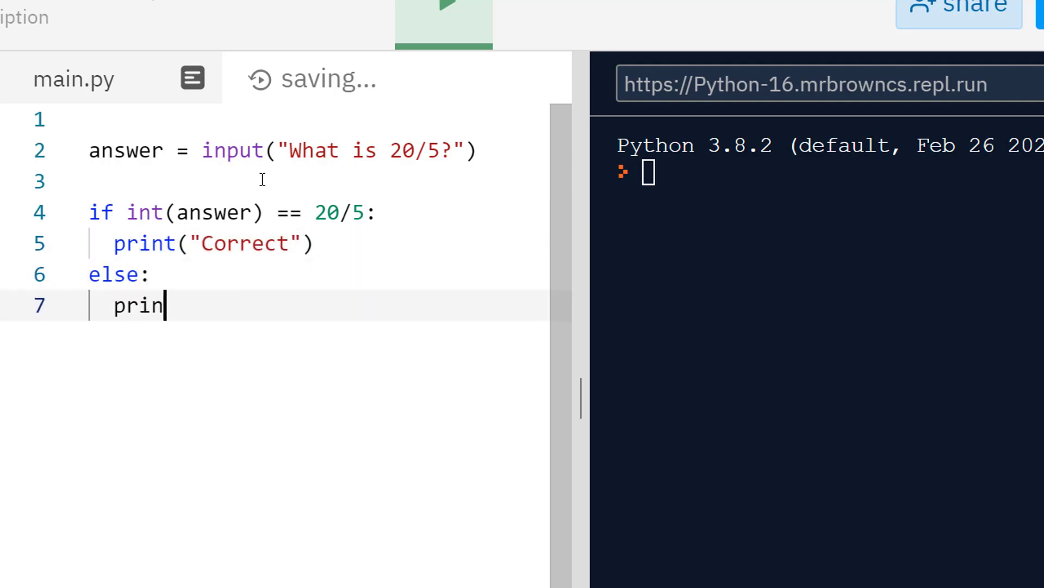
{"action": "type", "text": "t(\"Incorre\")"}
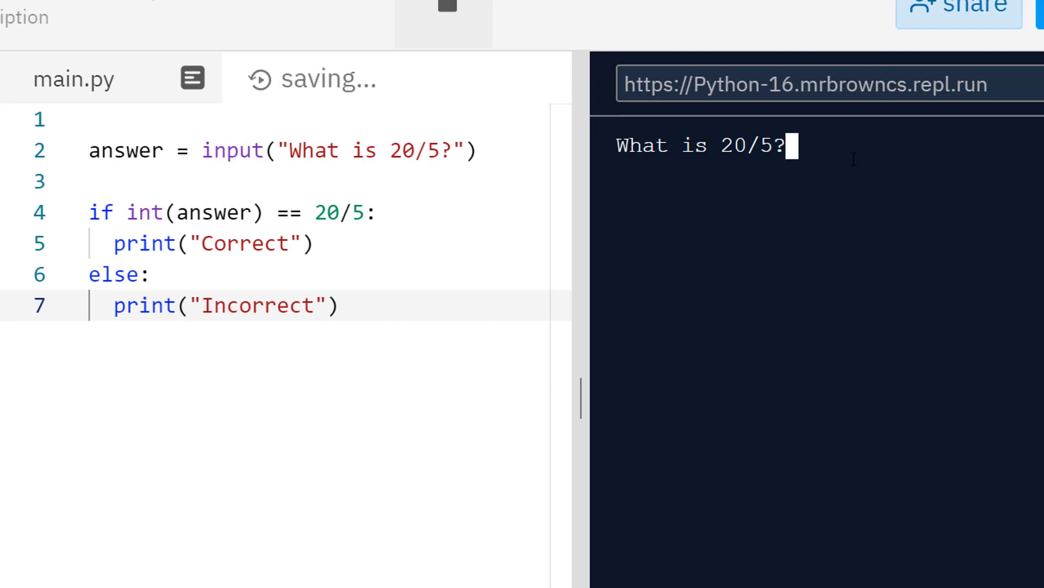
Step: Answer the quiz in the console and delete the two blank lines from main.py
{"action": "type", "text": "4"}
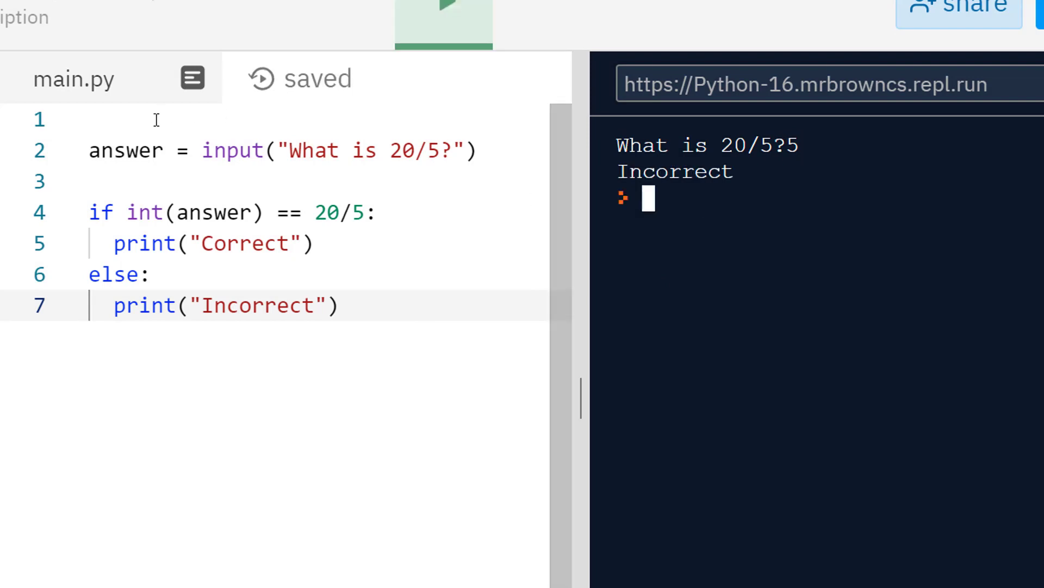
{"action": "key", "text": "Backspace"}
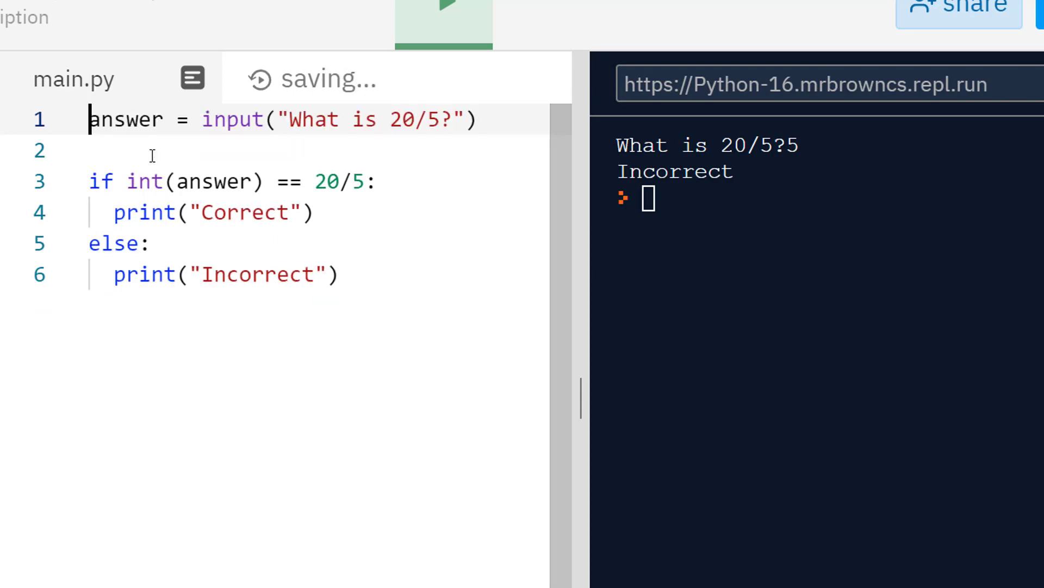
{"action": "key", "text": "Backspace"}
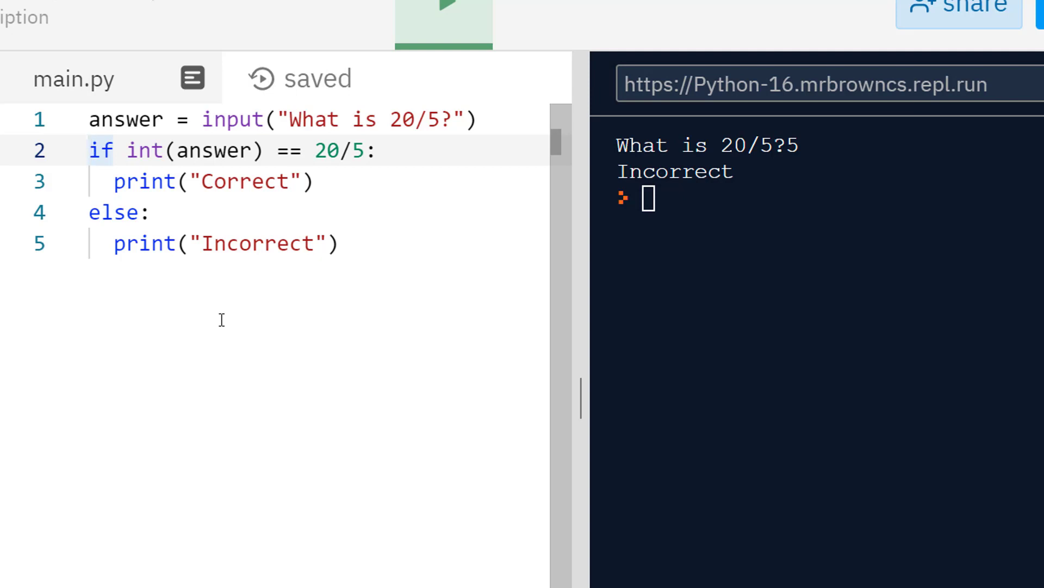
Step: Rerun the quiz twice, entering g in the console to trigger the ValueError
{"action": "left_click", "coordinate": [335, 243]}
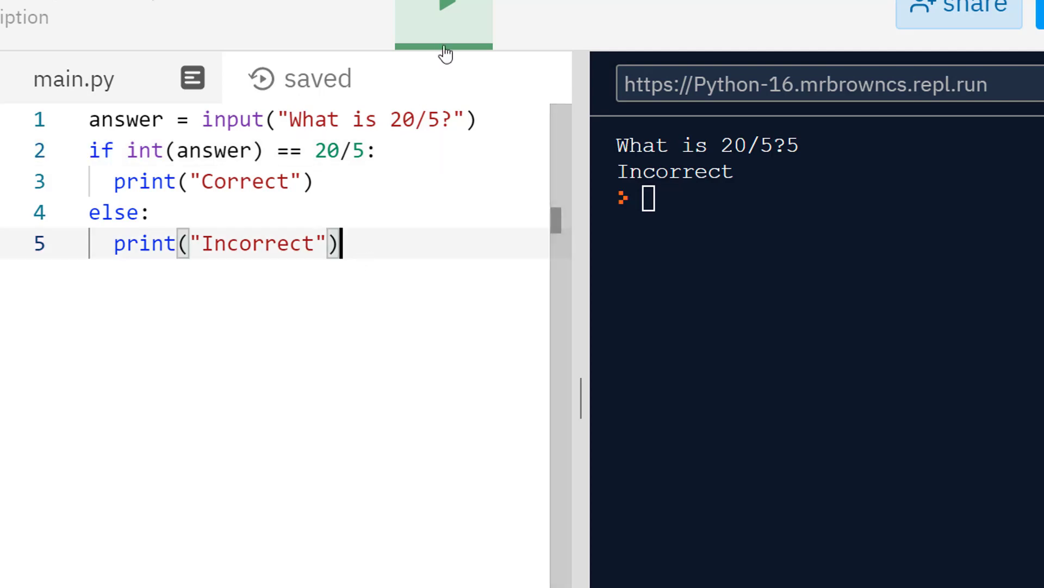
{"action": "left_click", "coordinate": [444, 13]}
{"action": "type", "text": "g"}
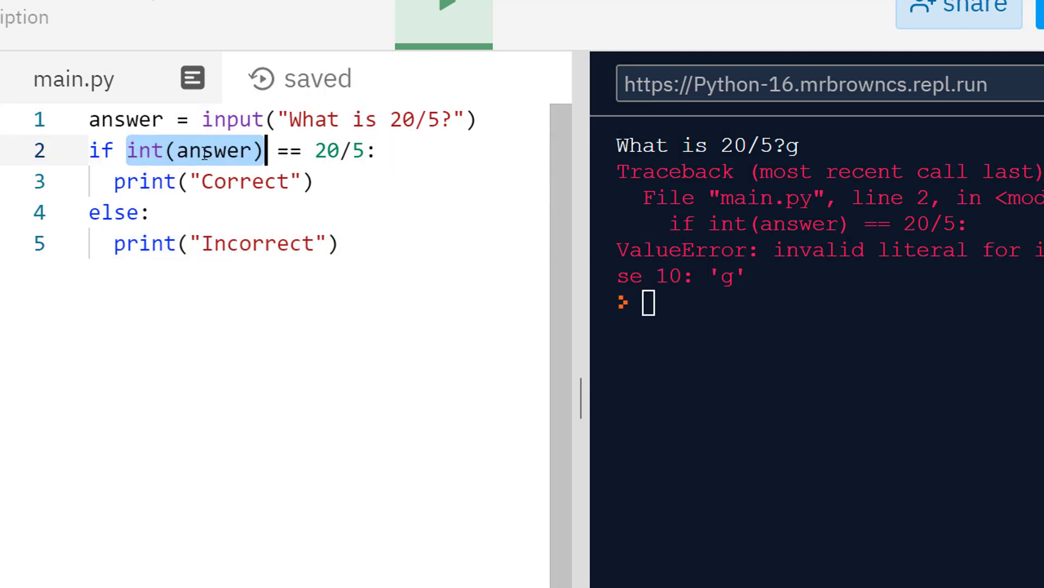
{"action": "mouse_move", "coordinate": [507, 280]}
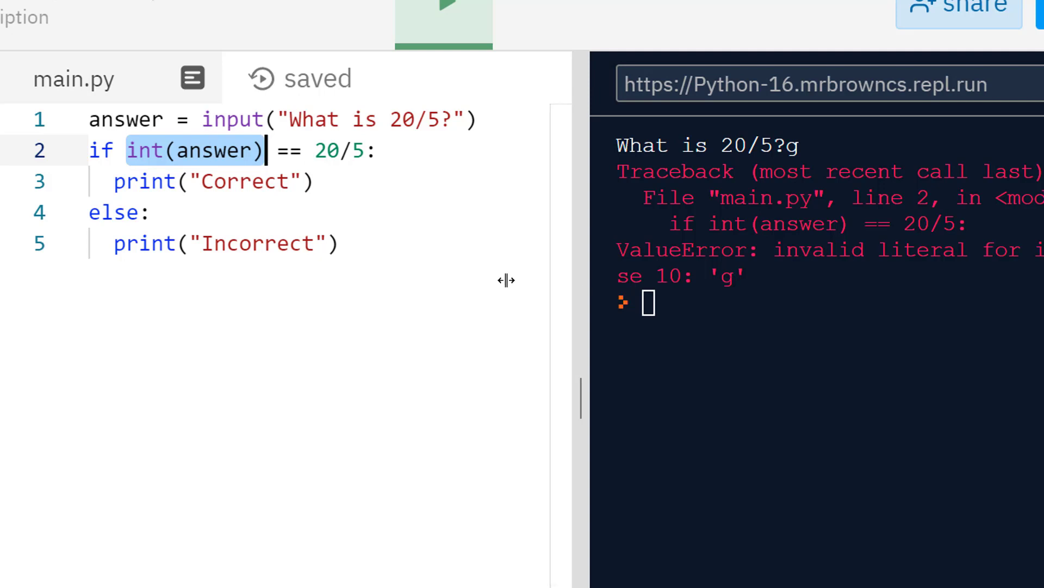
{"action": "left_click", "coordinate": [339, 243]}
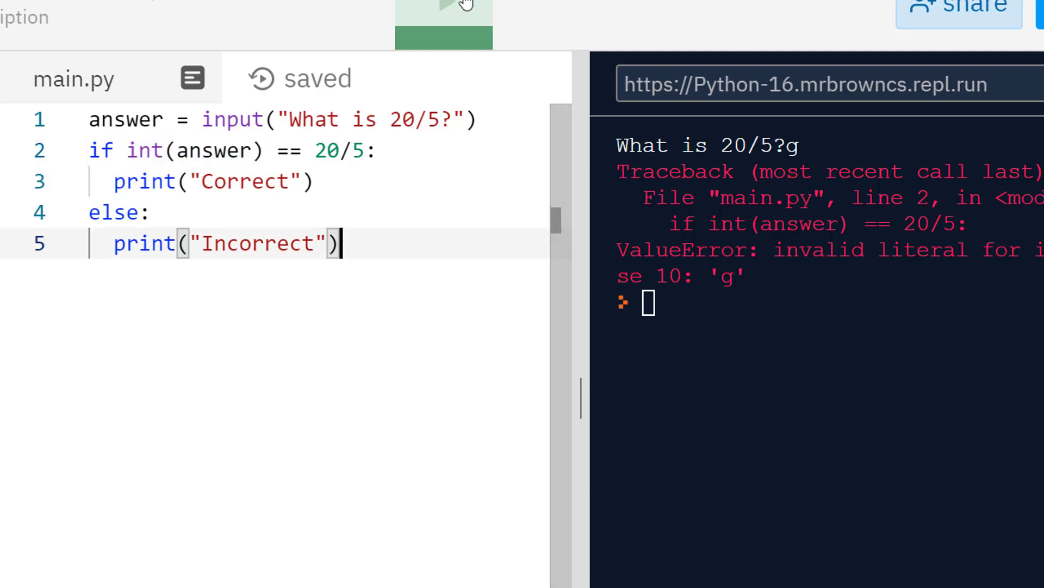
{"action": "left_click", "coordinate": [443, 5]}
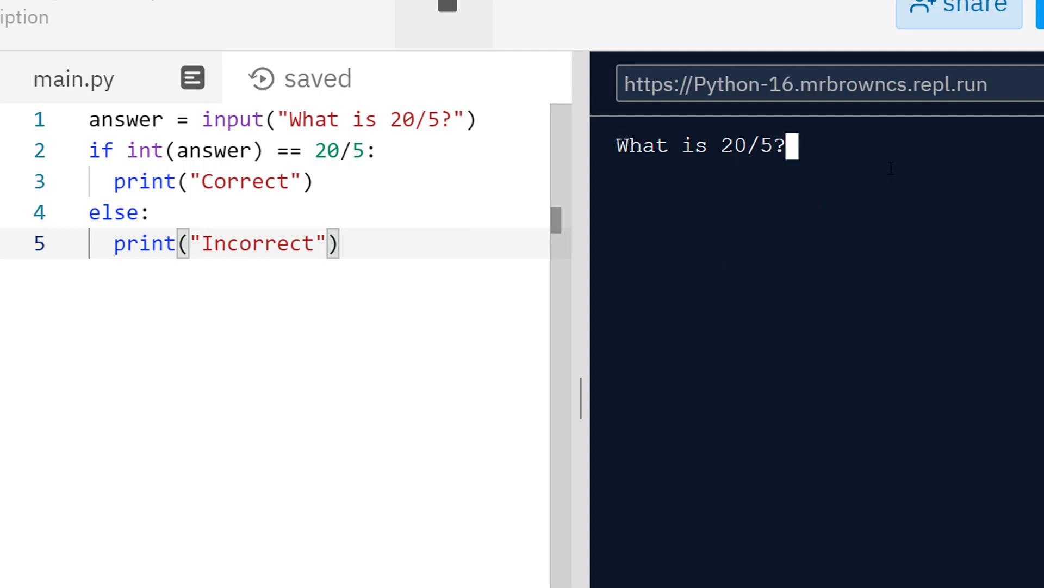
{"action": "mouse_move", "coordinate": [244, 201]}
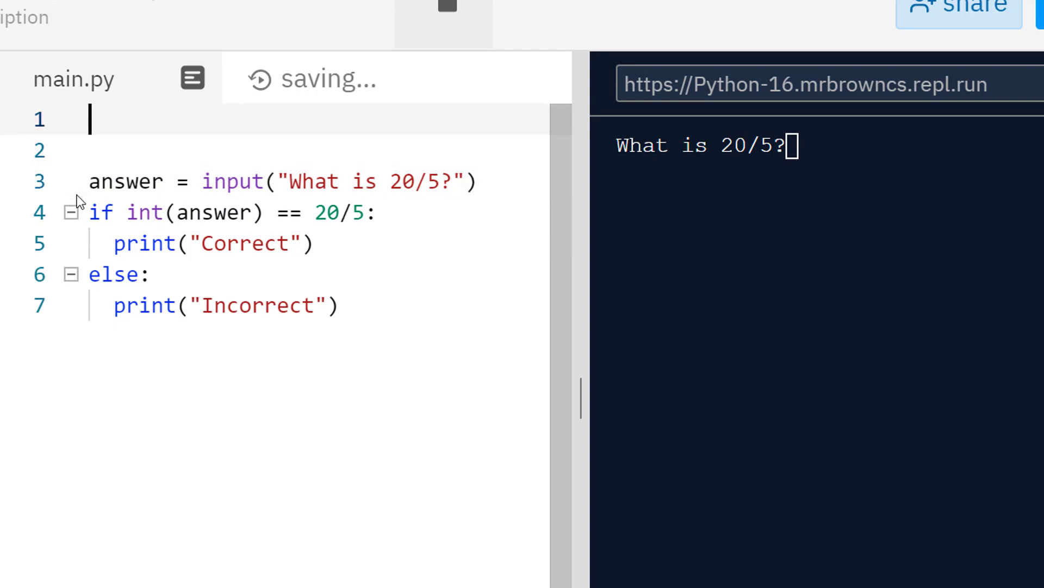
Step: Add number variables a and b and check the answer against a/b
{"action": "type", "text": "a ="}
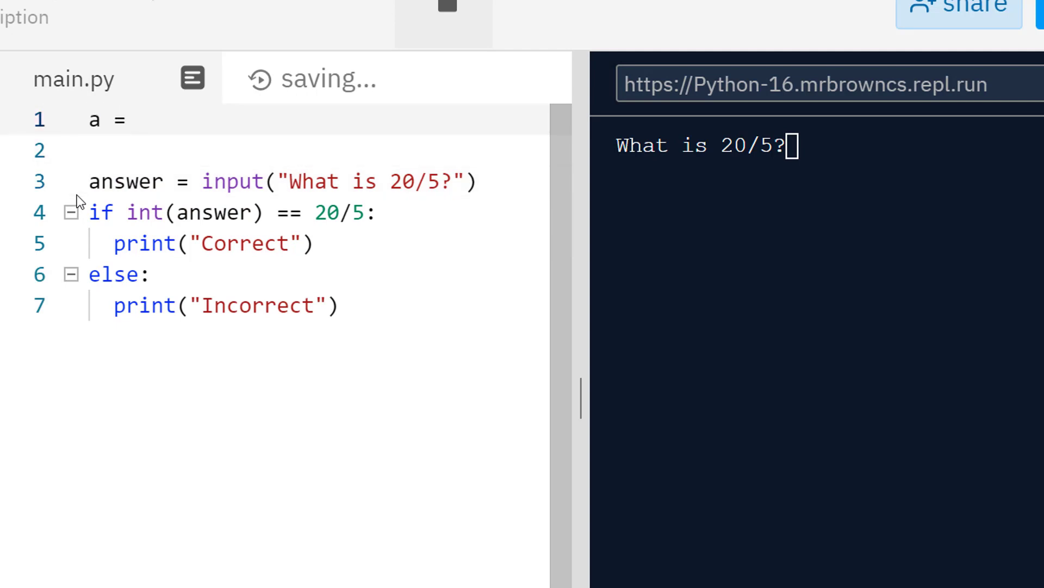
{"action": "type", "text": "20"}
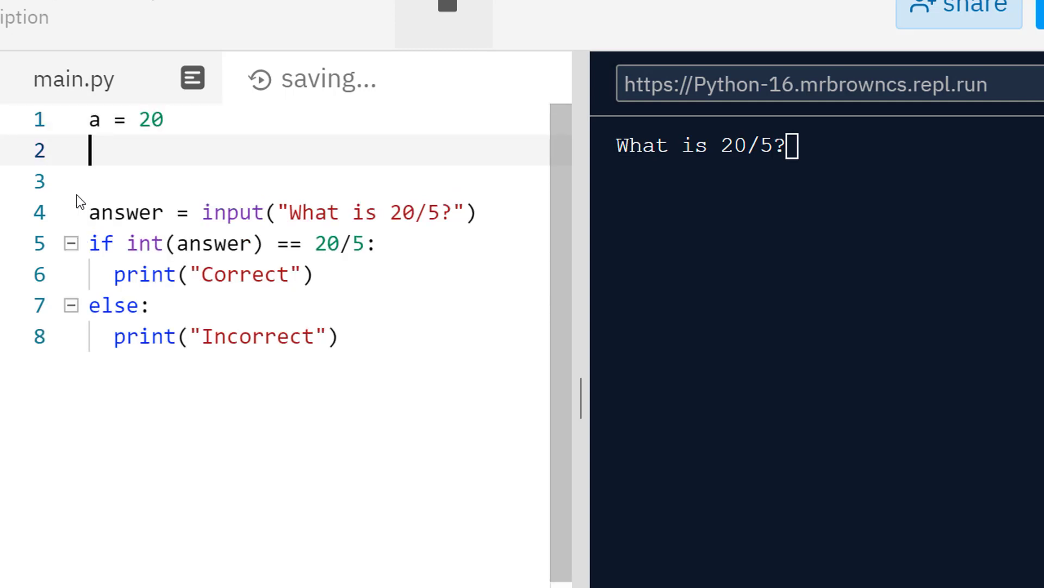
{"action": "type", "text": "b = 5"}
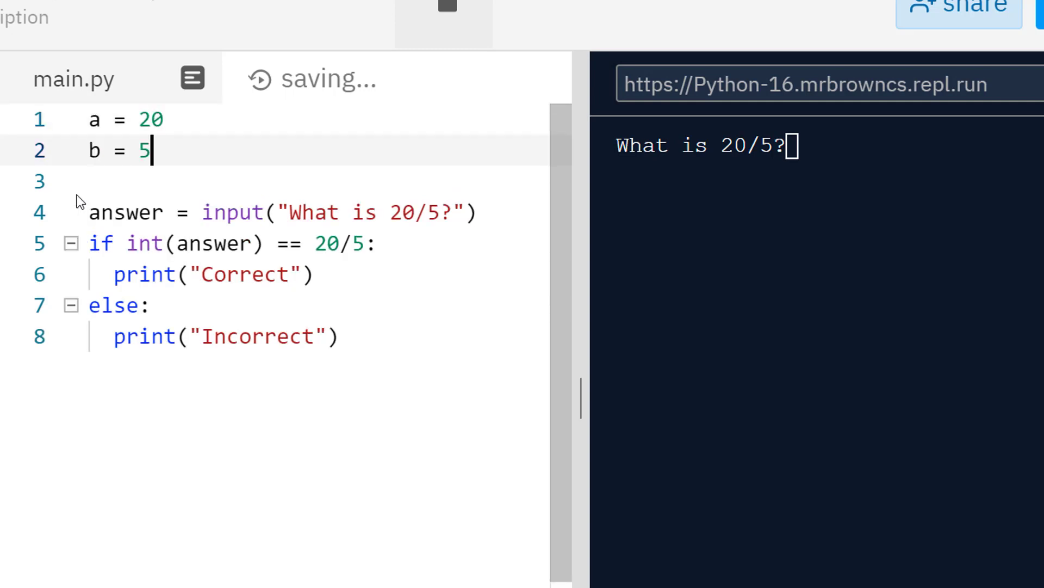
{"action": "left_click", "coordinate": [253, 243]}
{"action": "type", "text": "a"}
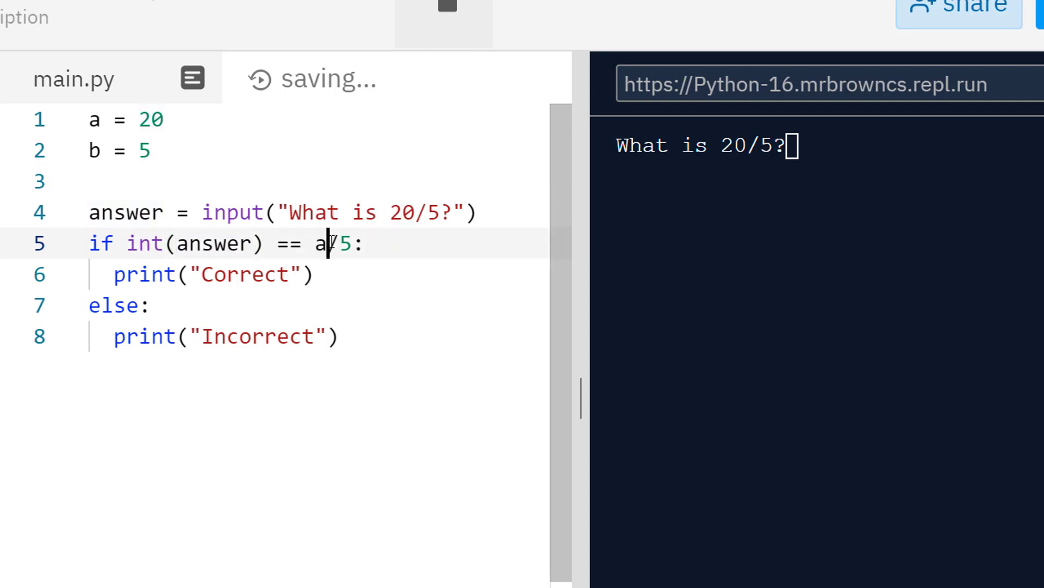
{"action": "type", "text": "b"}
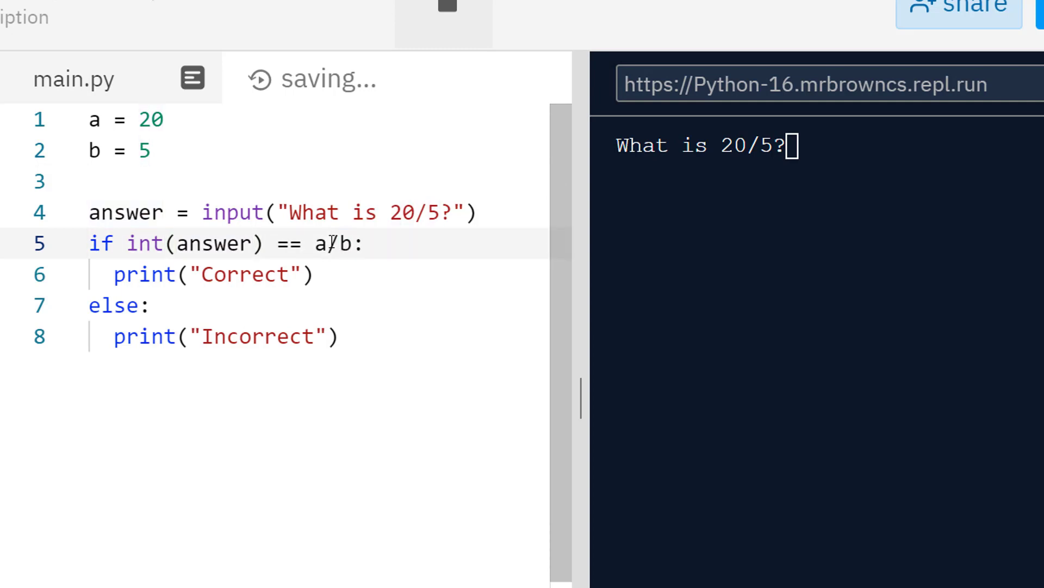
{"action": "left_click", "coordinate": [89, 182]}
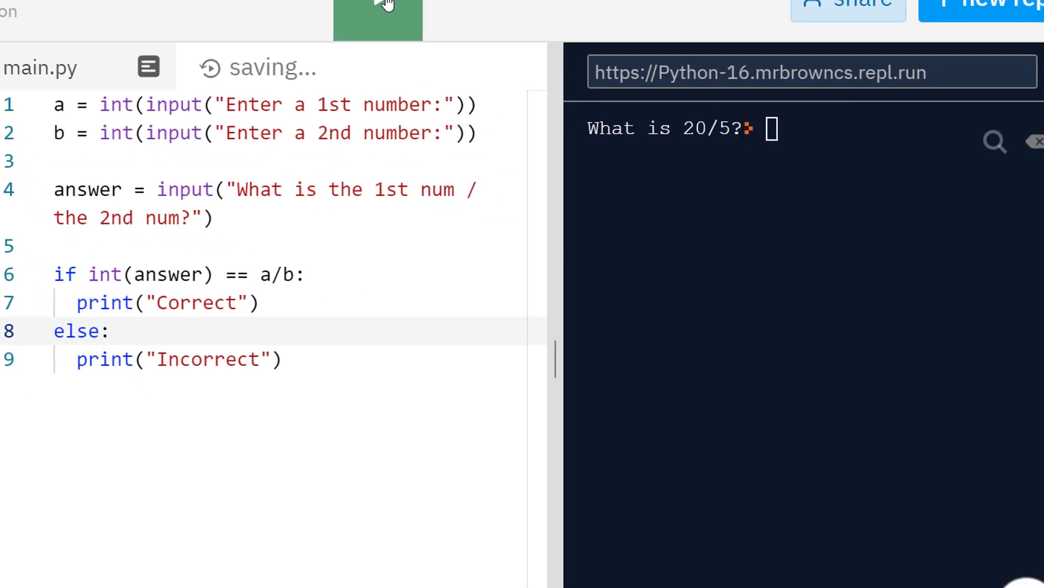
Step: Test the quiz with 20 and 5, g, and 0, then select all the code
{"action": "left_click", "coordinate": [378, 6]}
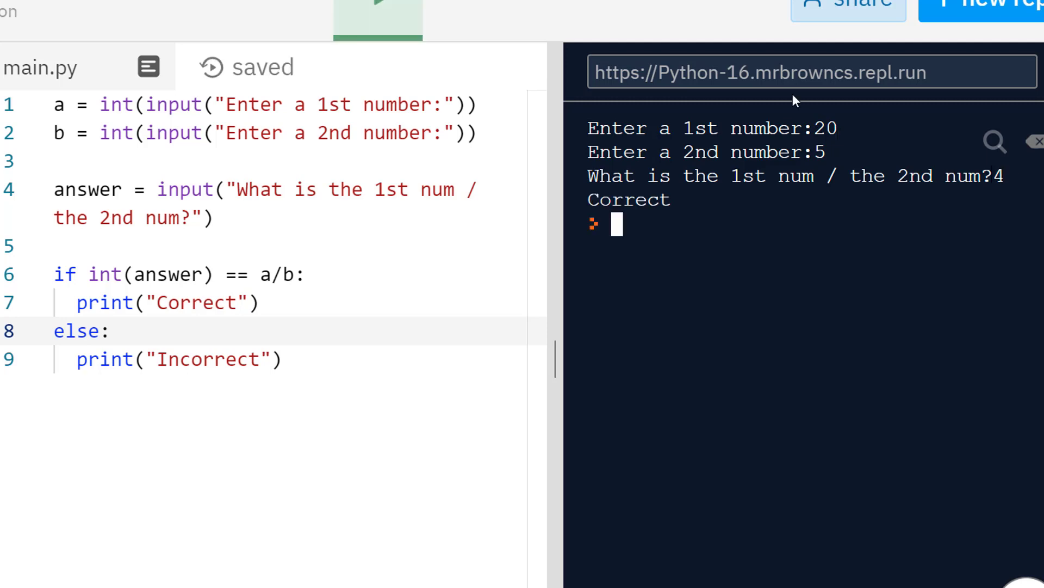
{"action": "left_click", "coordinate": [377, 13]}
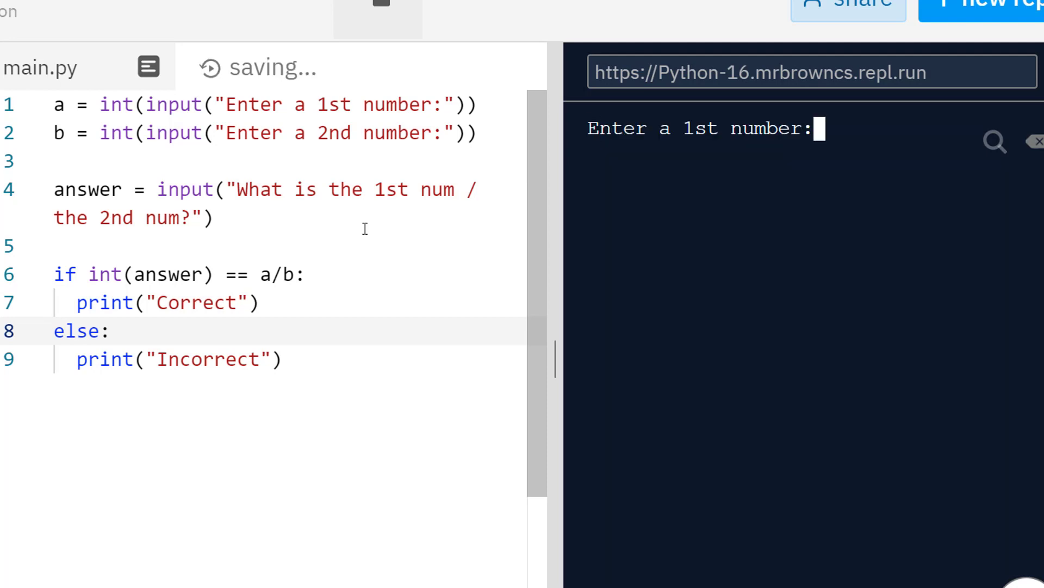
{"action": "mouse_move", "coordinate": [755, 263]}
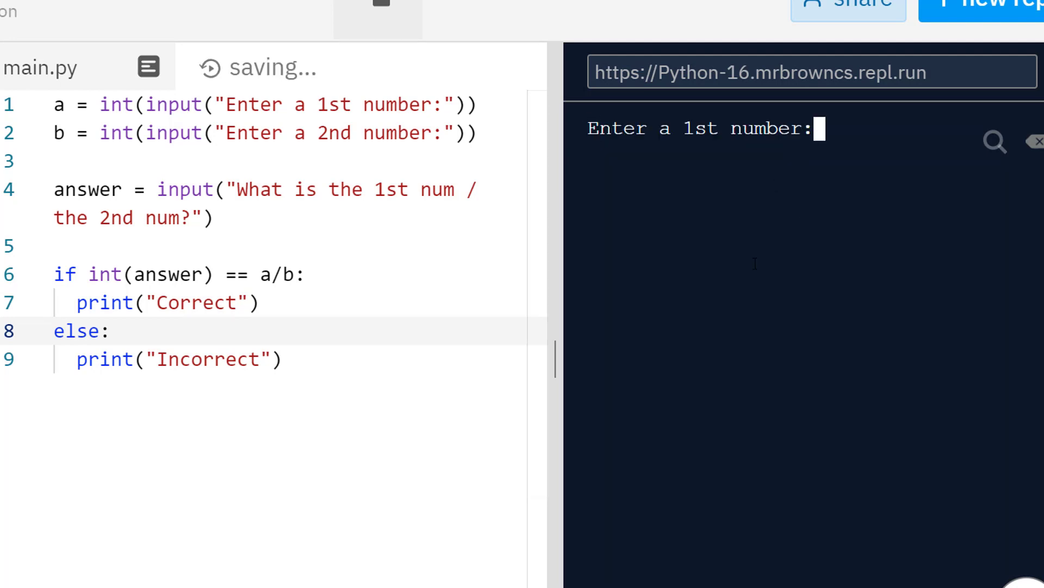
{"action": "type", "text": "20"}
{"action": "type", "text": "5"}
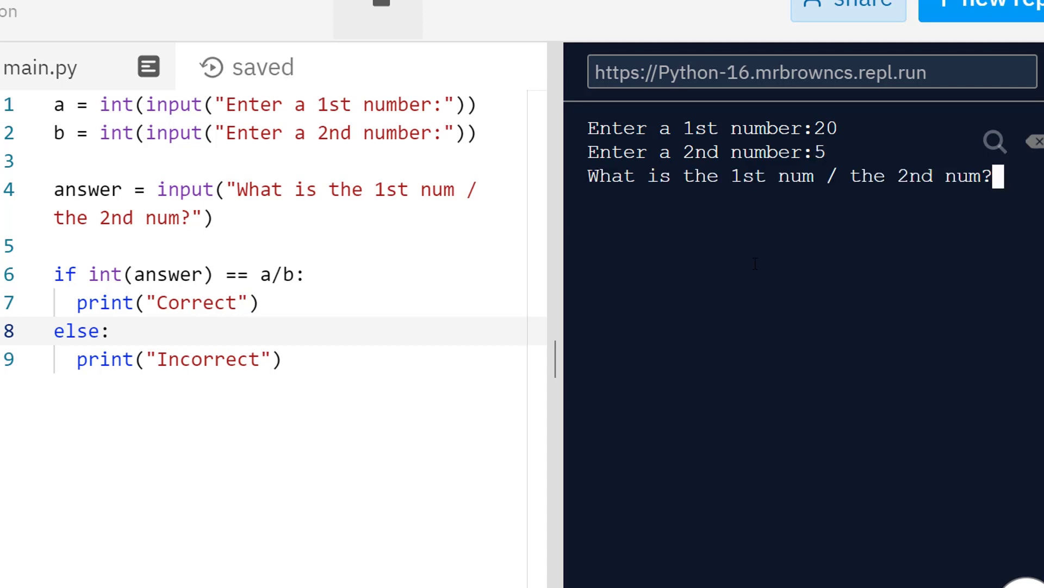
{"action": "key", "text": "Return"}
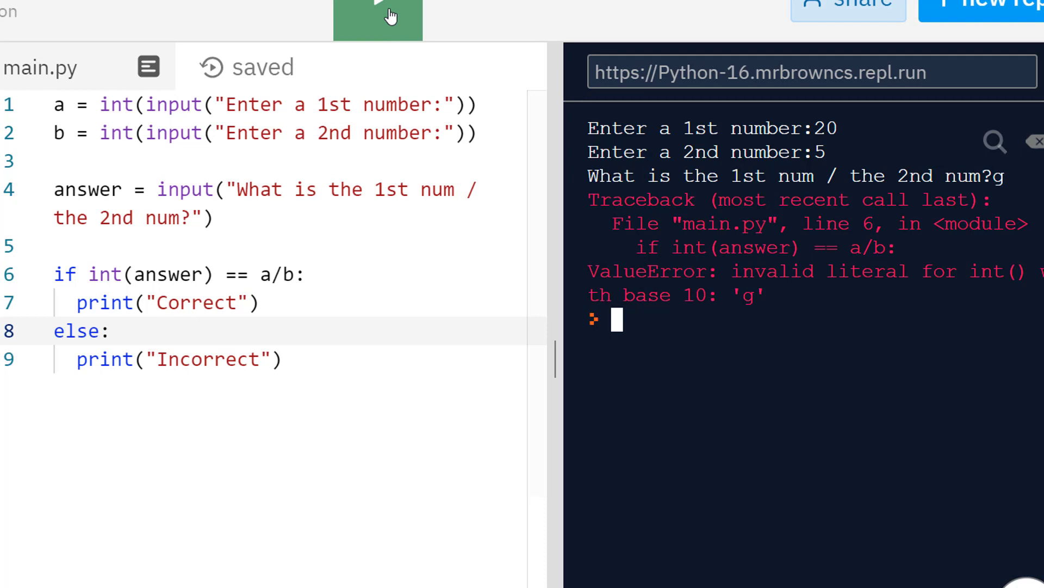
{"action": "left_click", "coordinate": [377, 13]}
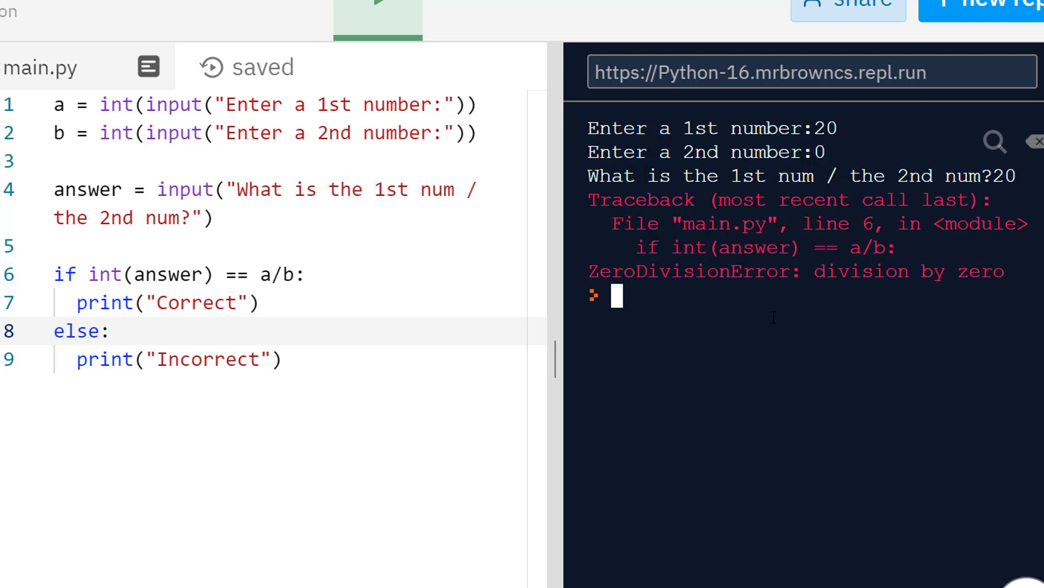
{"action": "key", "text": "ctrl+a"}
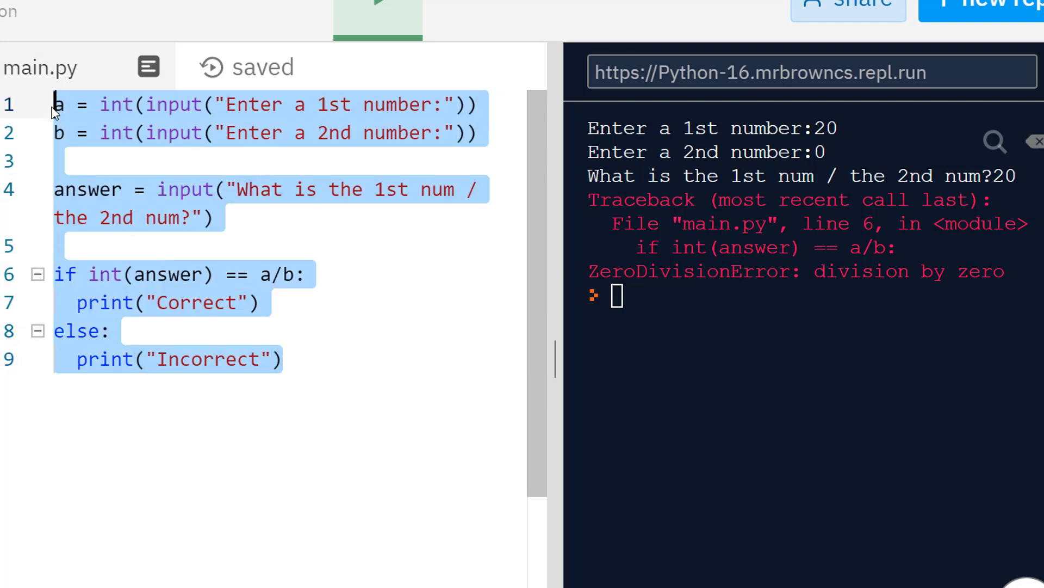
Step: Click in the editor to clear the code selection
{"action": "left_click", "coordinate": [332, 359]}
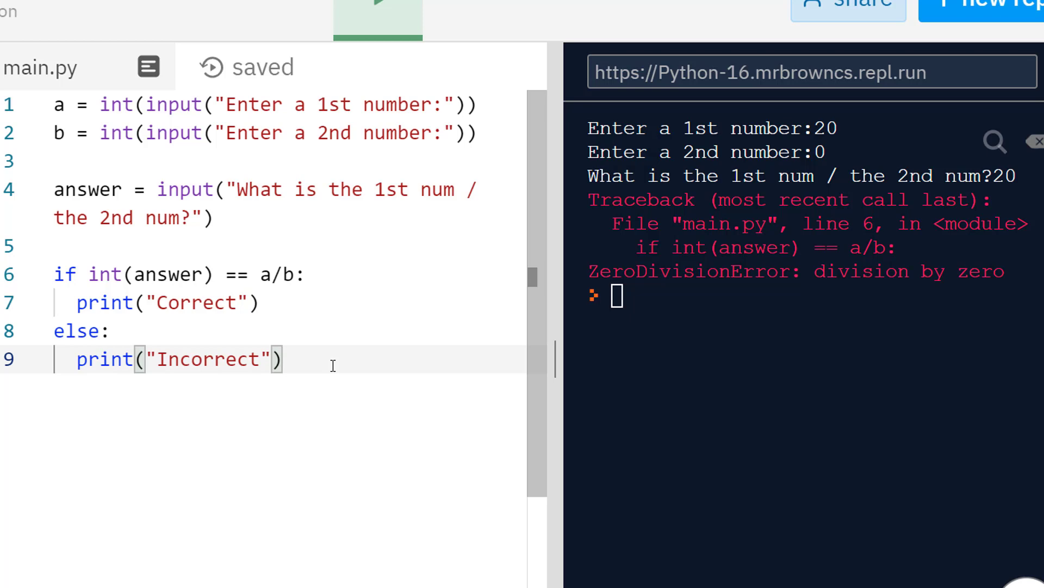
{"action": "mouse_move", "coordinate": [285, 273]}
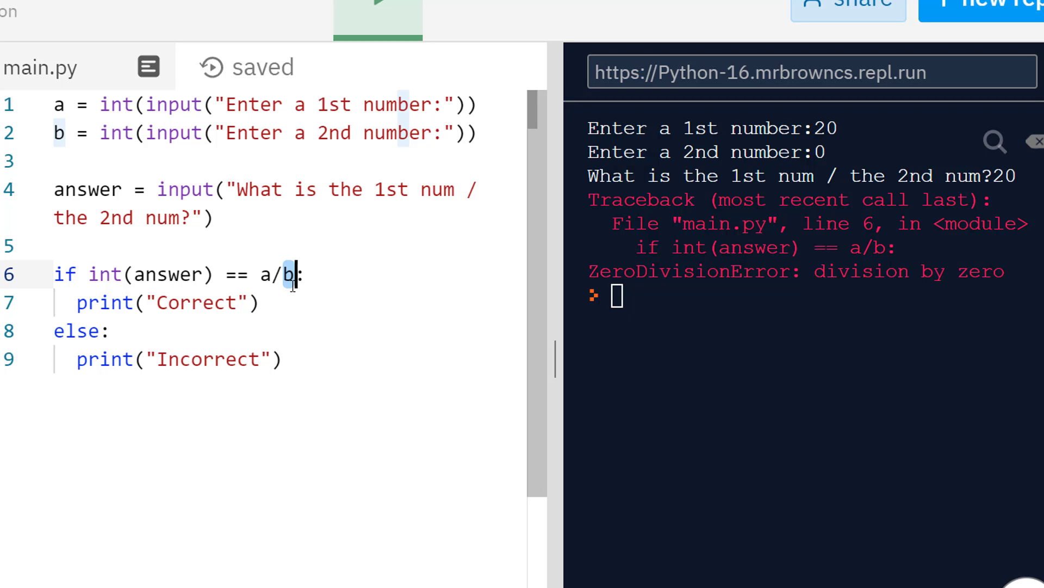
{"action": "mouse_move", "coordinate": [646, 300]}
{"action": "type", "text": "L"}
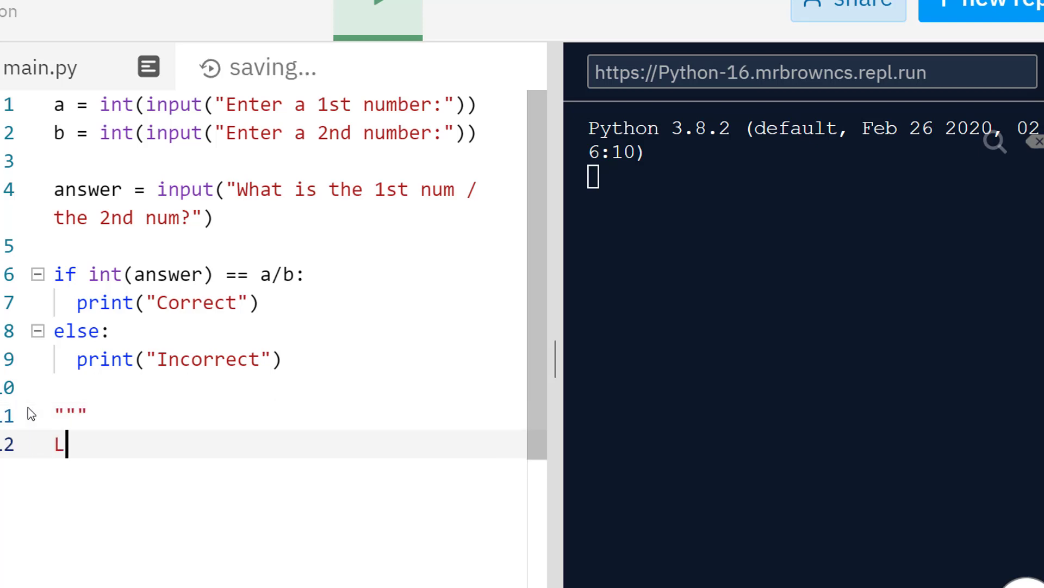
Step: Type 'Syntax errors' in the notes and change line 6's == to a single =
{"action": "type", "text": "yntax er"}
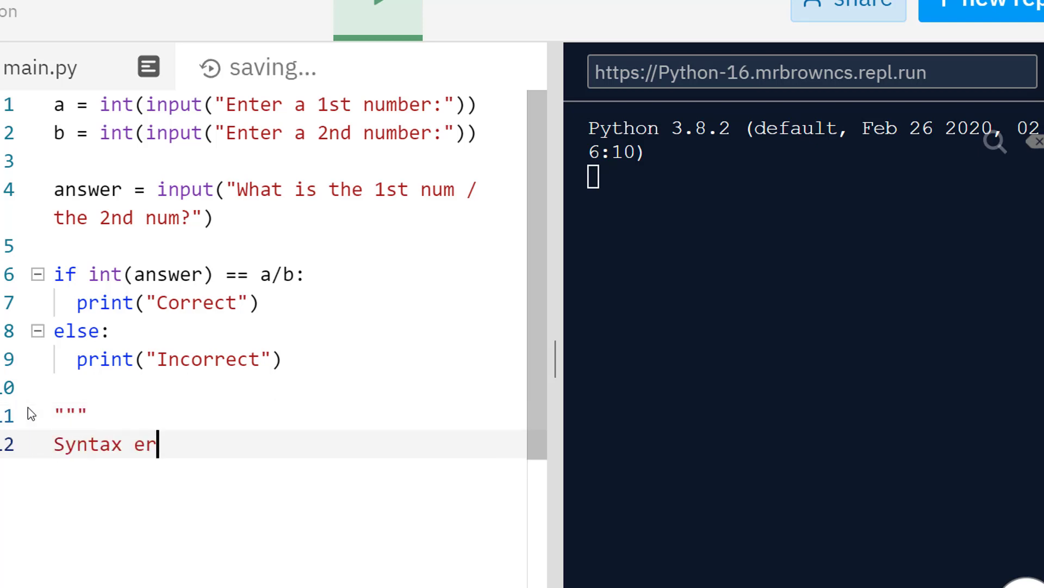
{"action": "type", "text": "rors"}
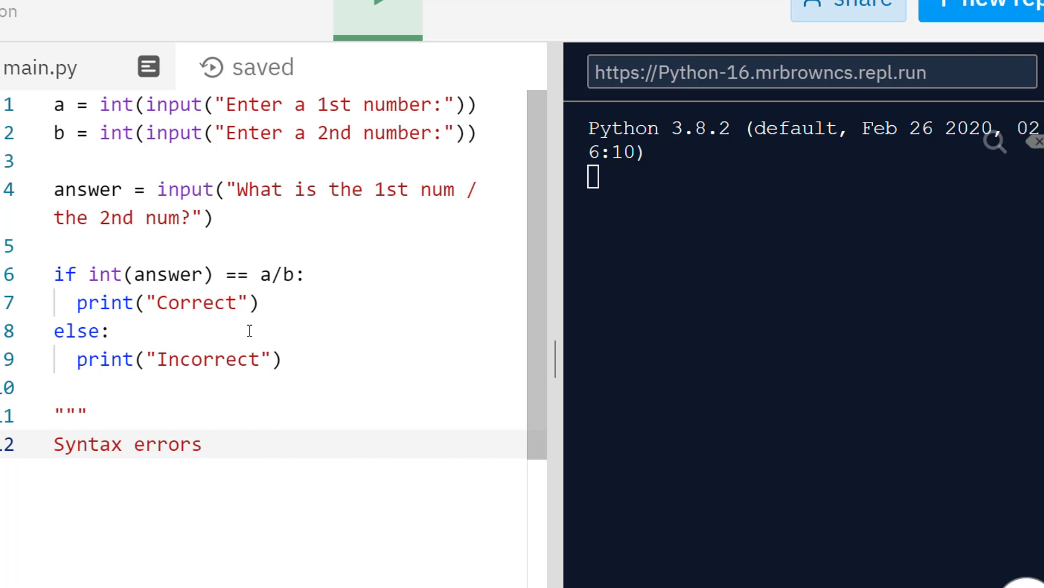
{"action": "left_click", "coordinate": [237, 273]}
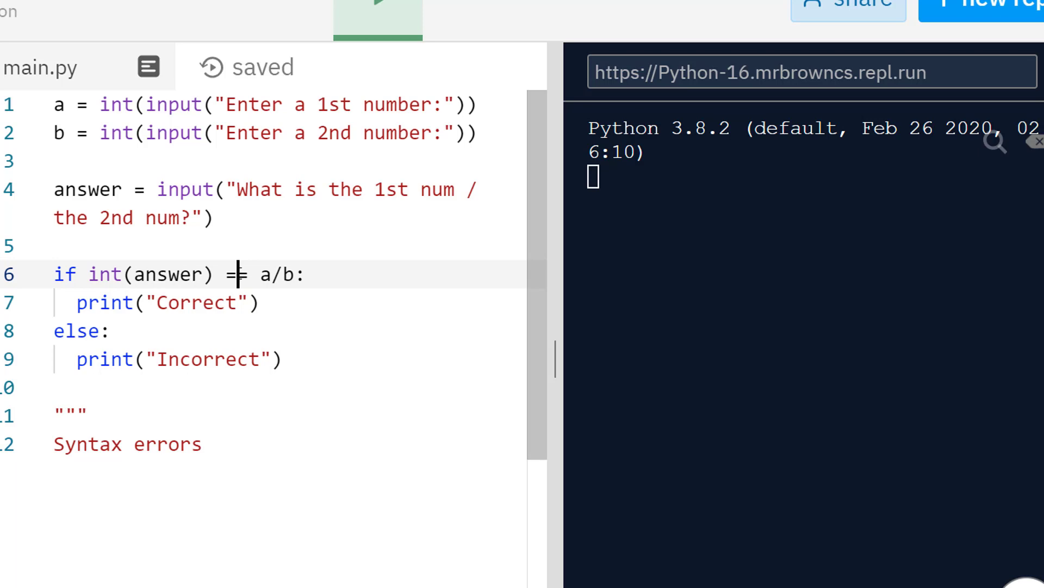
{"action": "key", "text": "Backspace"}
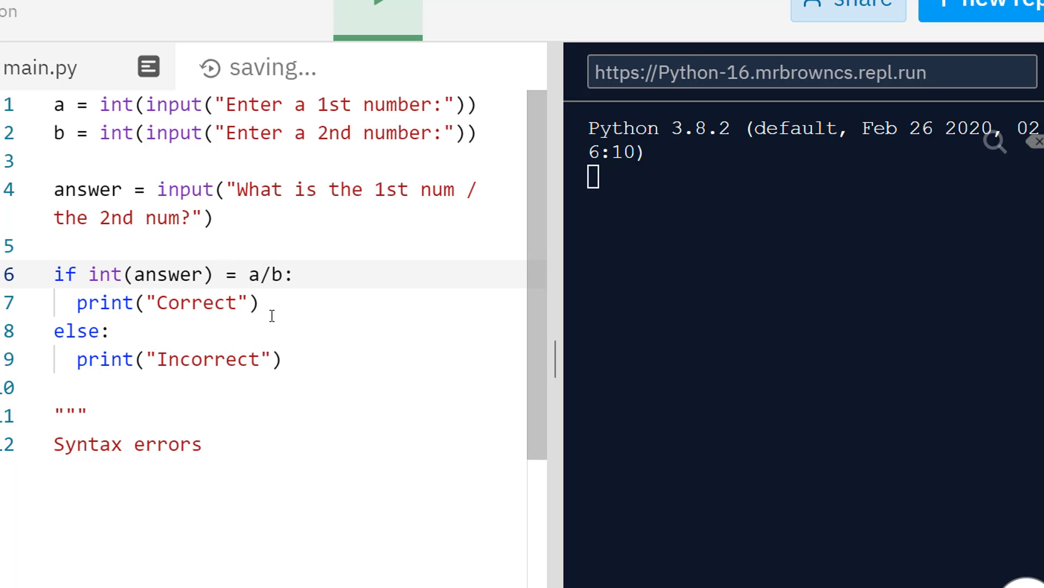
Step: Run main.py to see the line 6 SyntaxError, then return to the Syntax errors note
{"action": "left_click", "coordinate": [377, 17]}
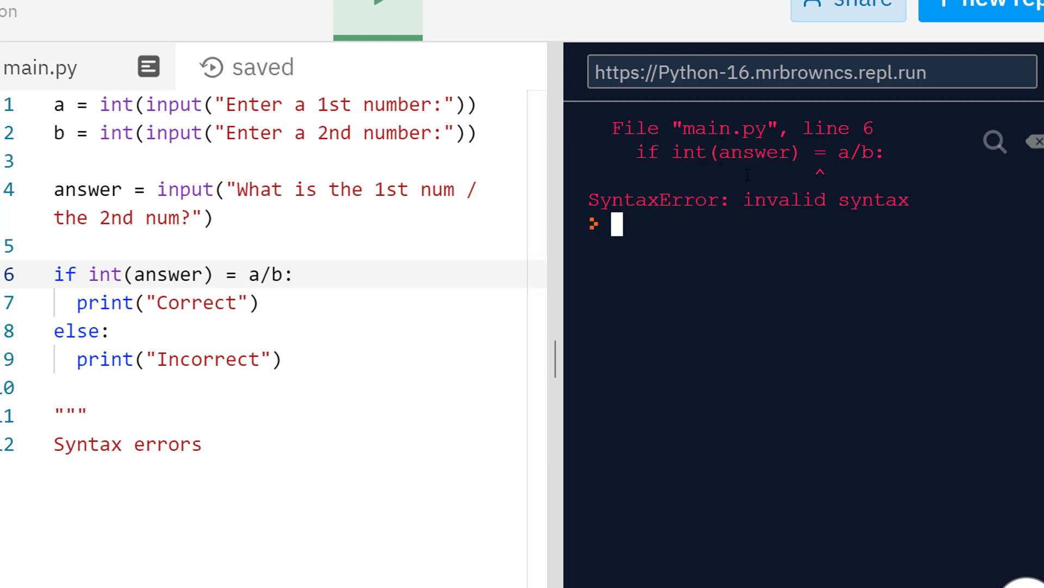
{"action": "left_click_drag", "start_coordinate": [56, 105], "coordinate": [213, 217]}
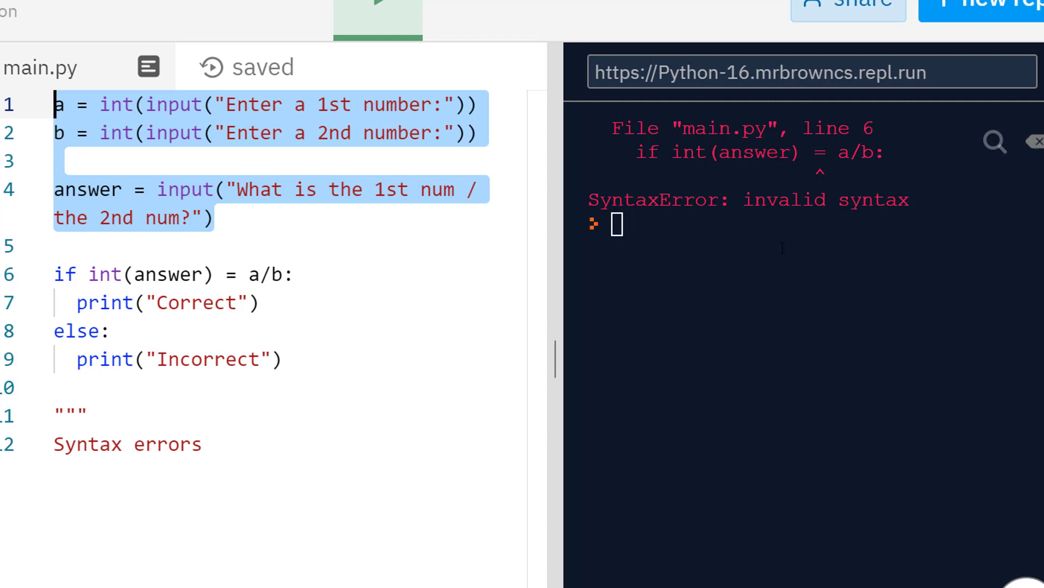
{"action": "left_click", "coordinate": [206, 445]}
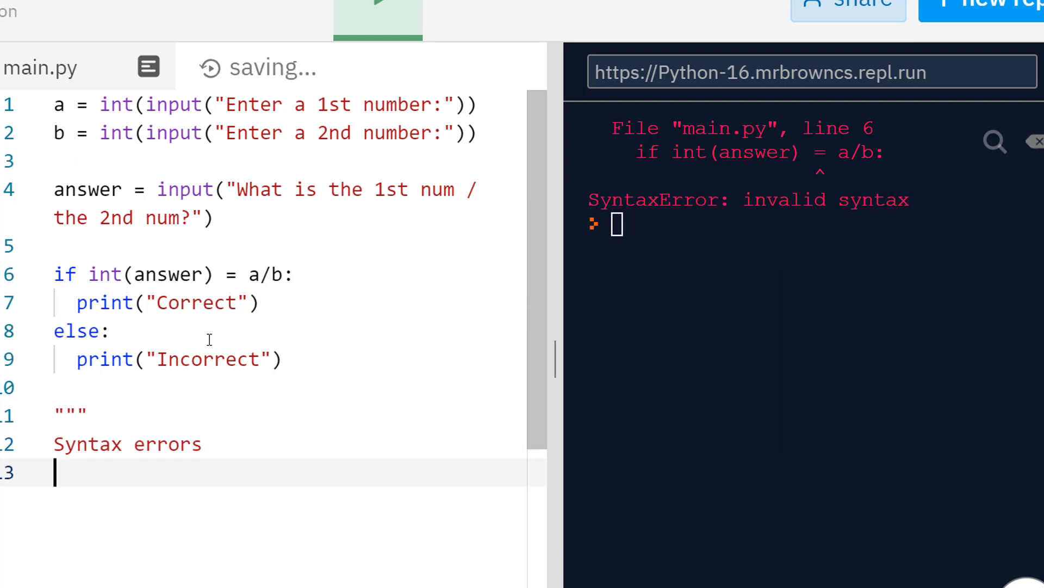
Step: Add a 'Logic errors' note and restore == in line 6's condition
{"action": "type", "text": "Logic error"}
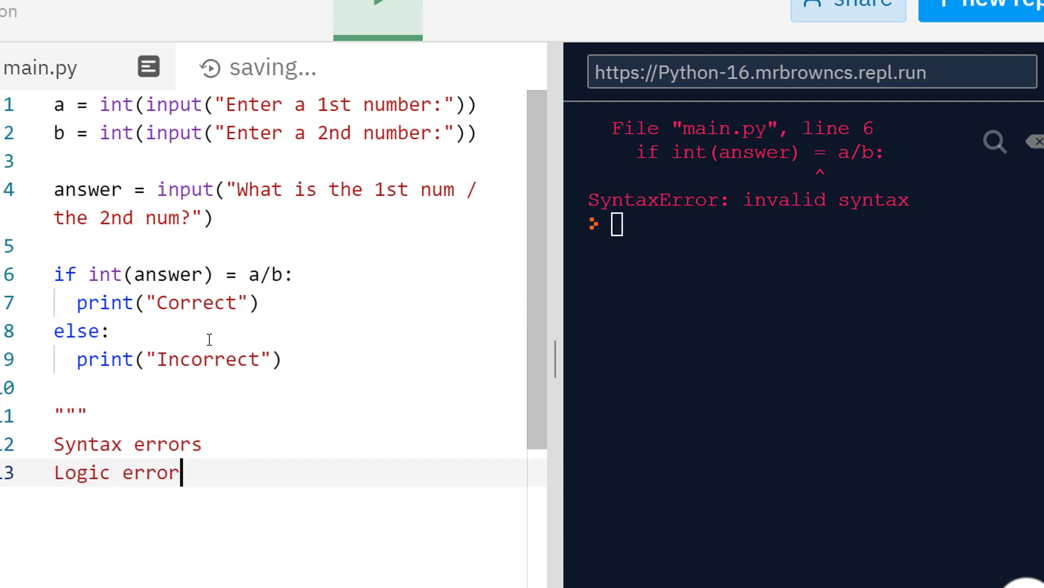
{"action": "type", "text": "s"}
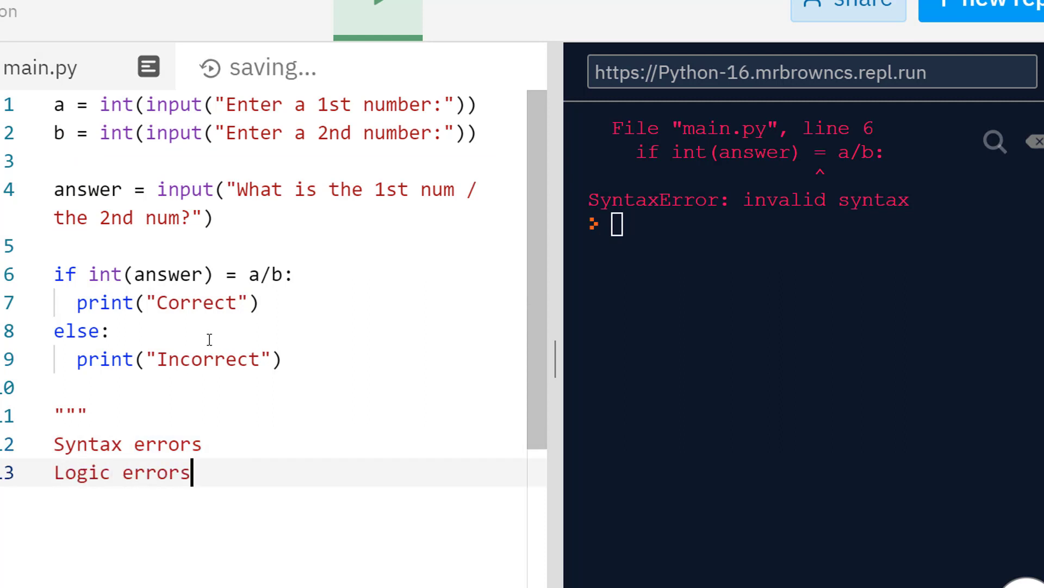
{"action": "mouse_move", "coordinate": [238, 338]}
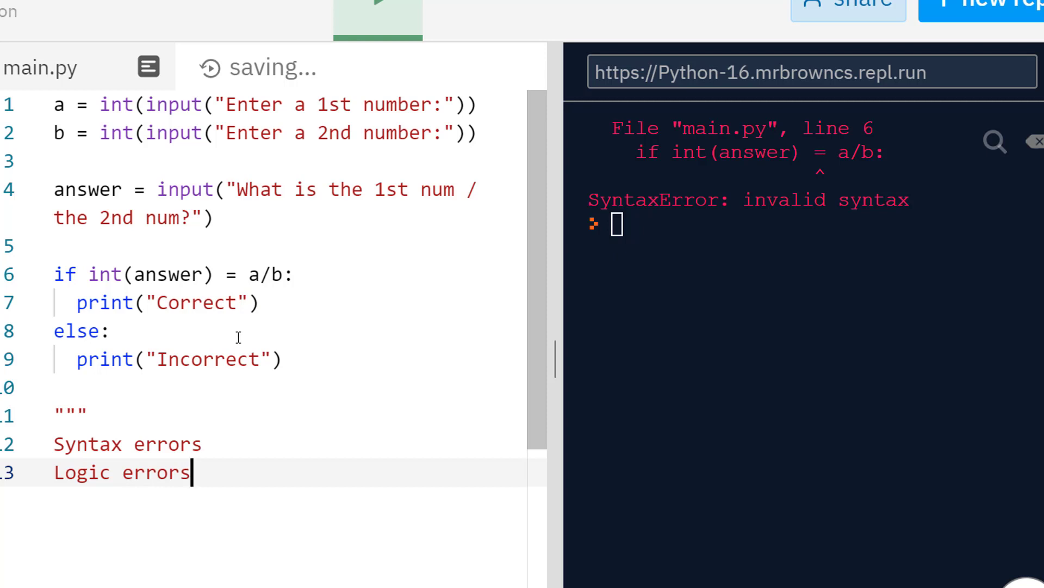
{"action": "type", "text": "="}
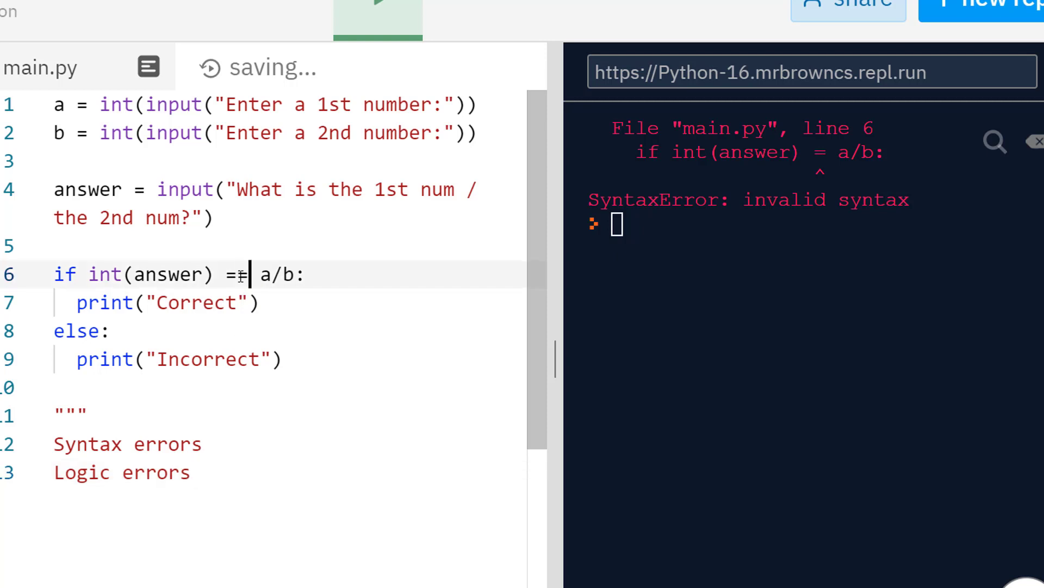
{"action": "type", "text": "="}
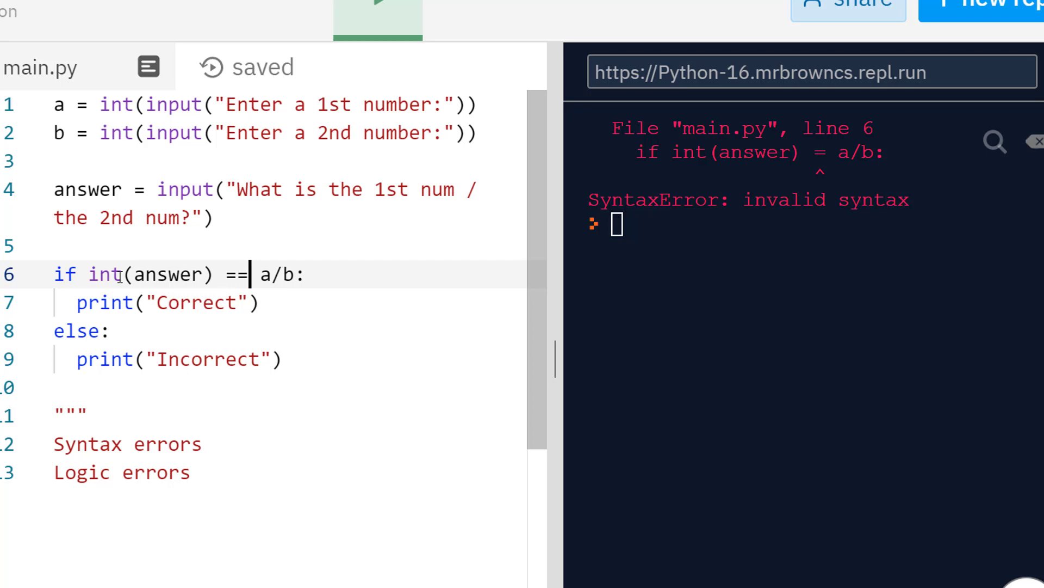
Step: Compare float(answer) == a//b, run the code, and return to the notes
{"action": "type", "text": "flo"}
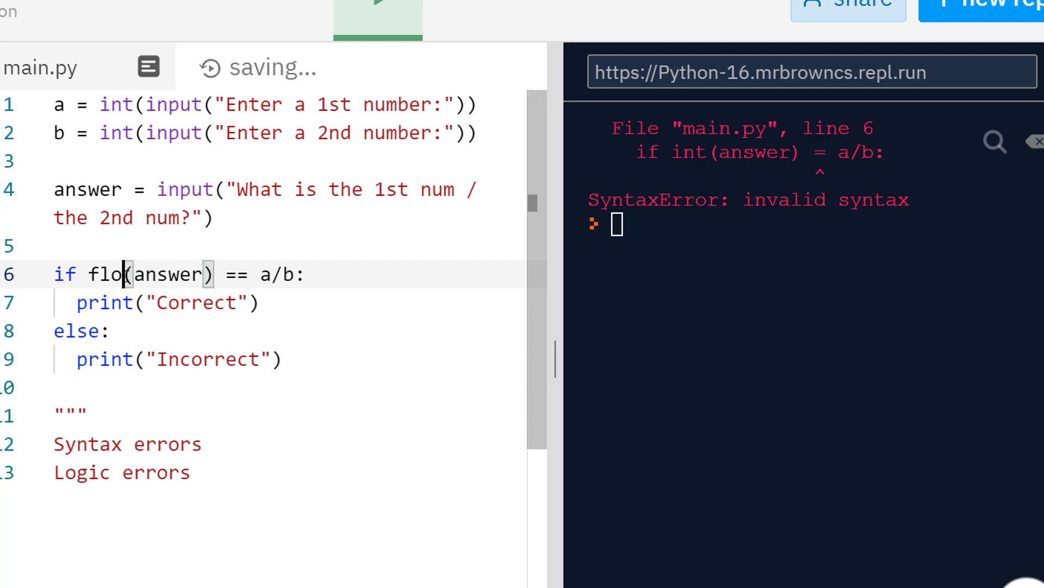
{"action": "type", "text": "at"}
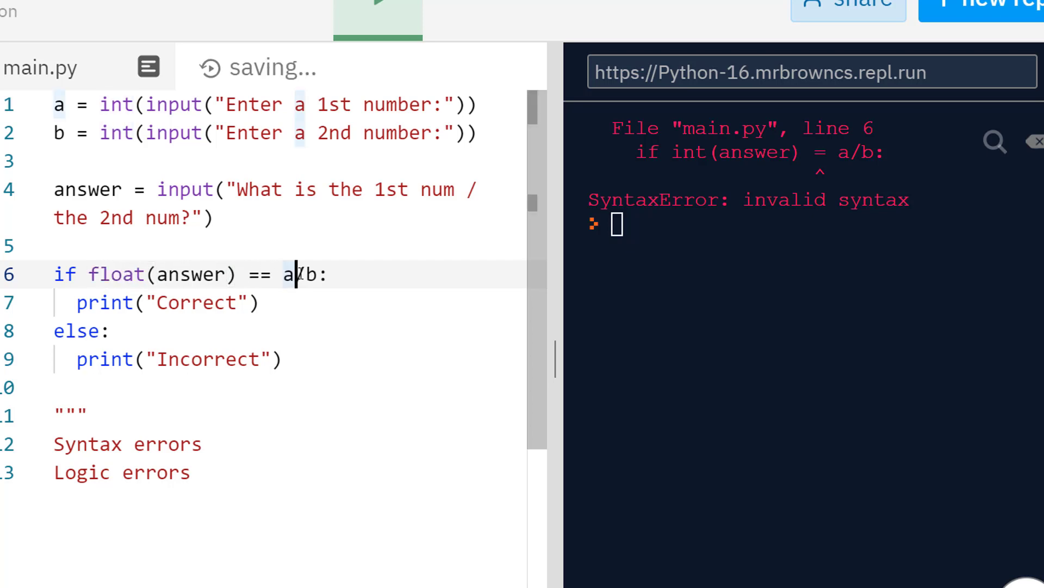
{"action": "type", "text": "/"}
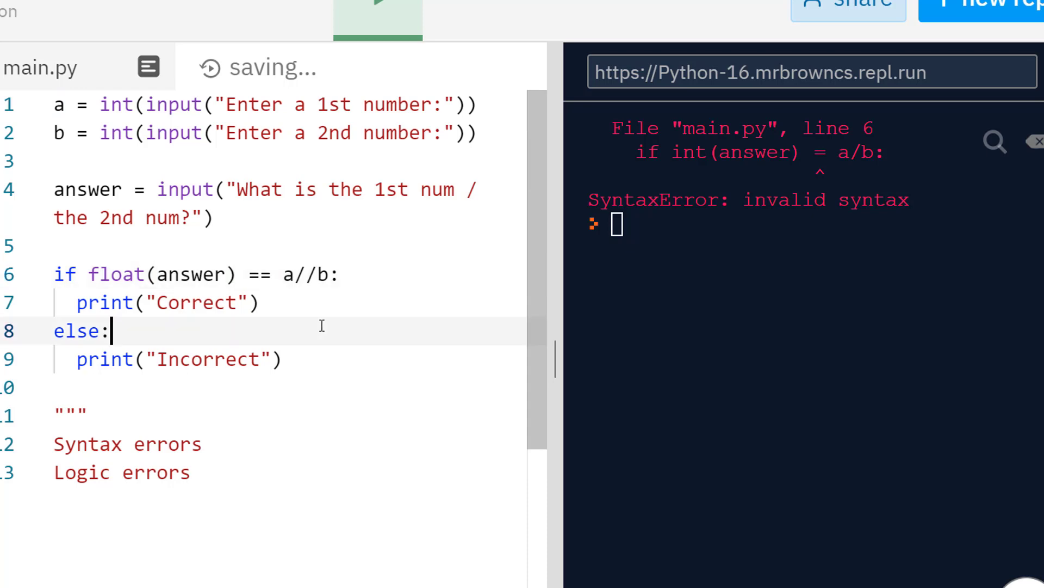
{"action": "mouse_move", "coordinate": [295, 285]}
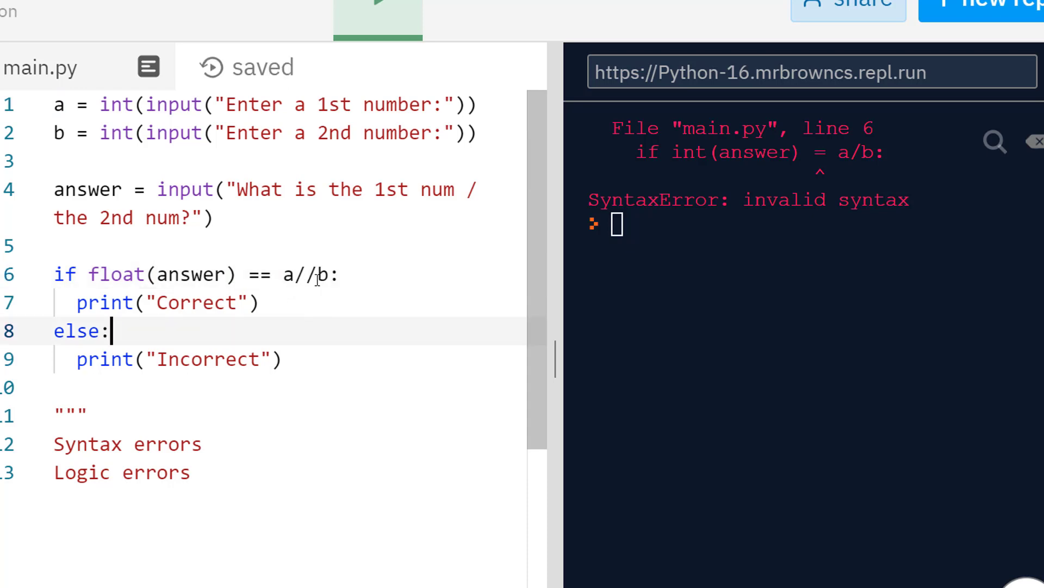
{"action": "mouse_move", "coordinate": [378, 13]}
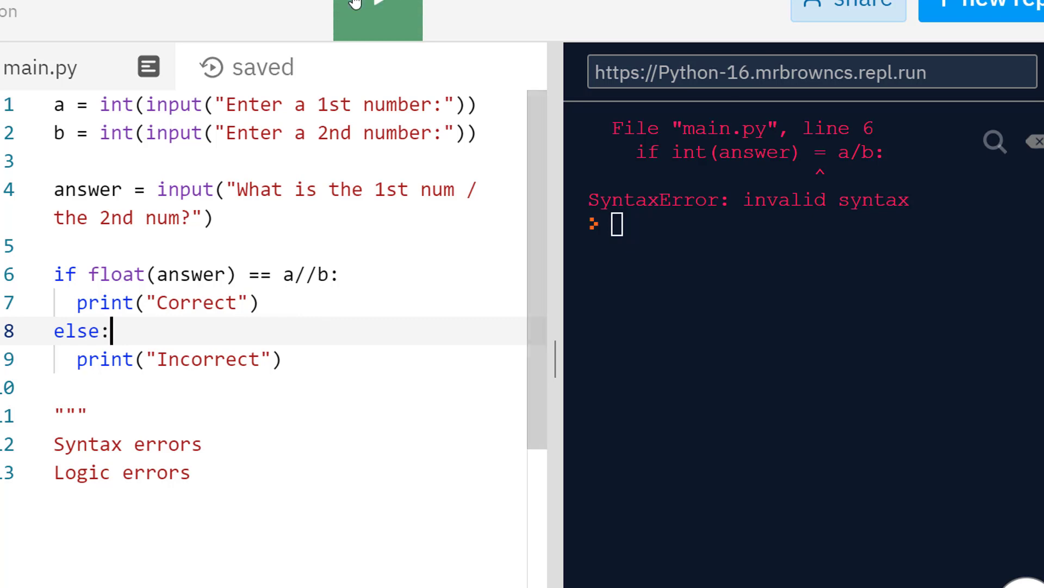
{"action": "left_click", "coordinate": [378, 18]}
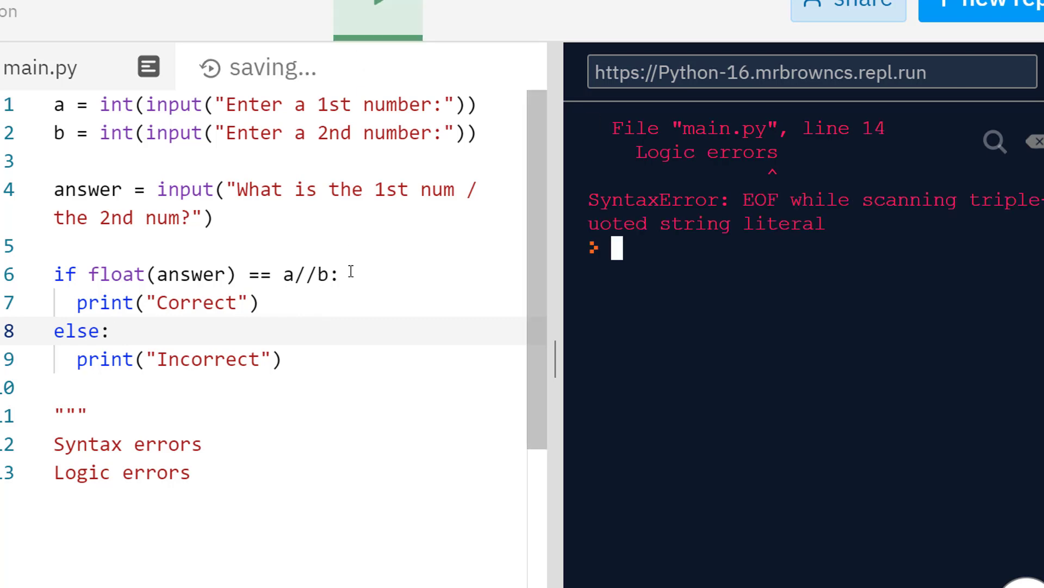
{"action": "left_click", "coordinate": [193, 472]}
{"action": "type", "text": "\"\"\""}
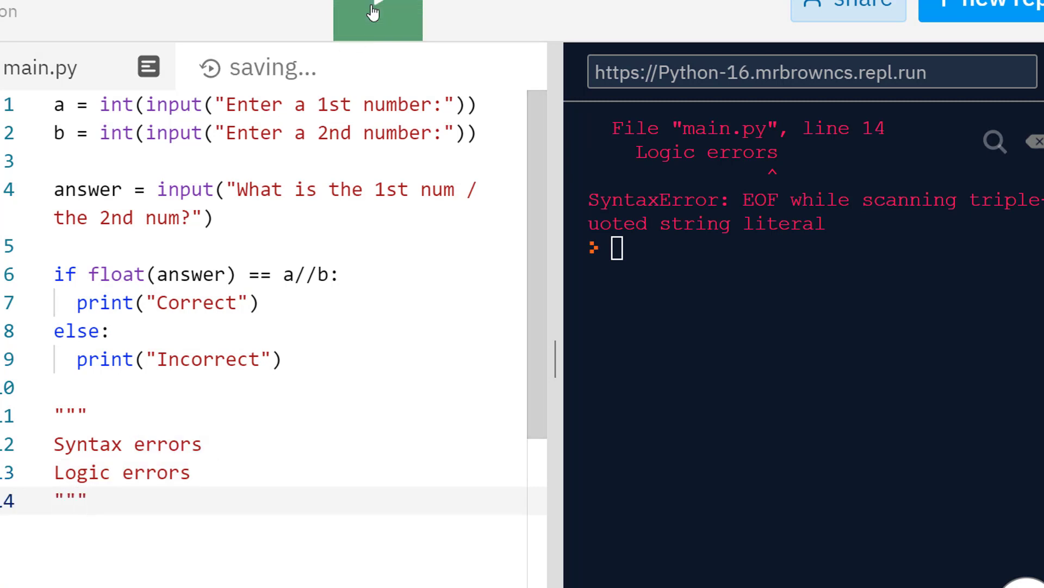
Step: Run the quiz with 25 and 2, answering 12.5 and getting Incorrect
{"action": "left_click", "coordinate": [378, 19]}
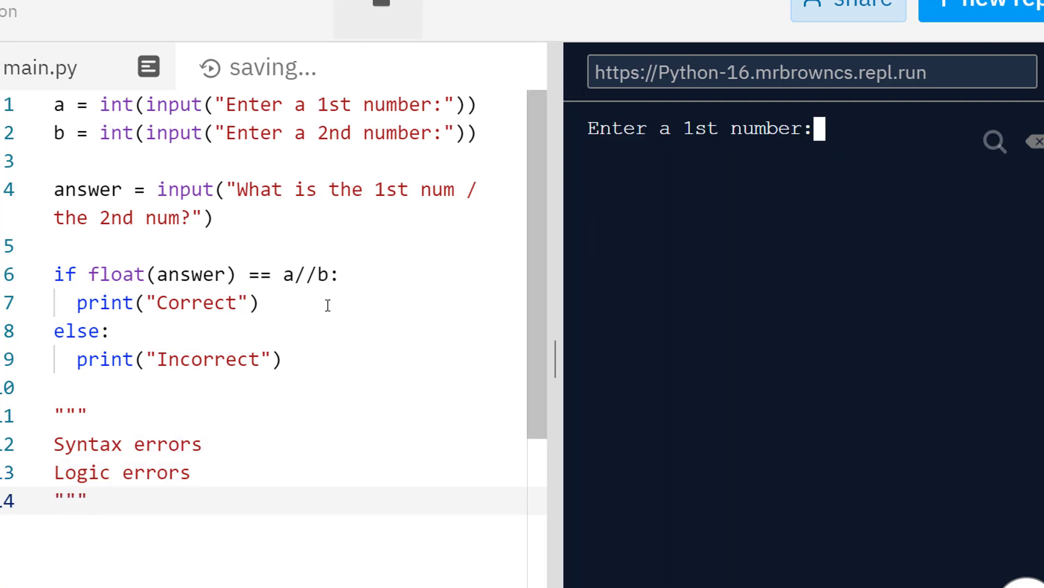
{"action": "mouse_move", "coordinate": [726, 293]}
{"action": "type", "text": "20"}
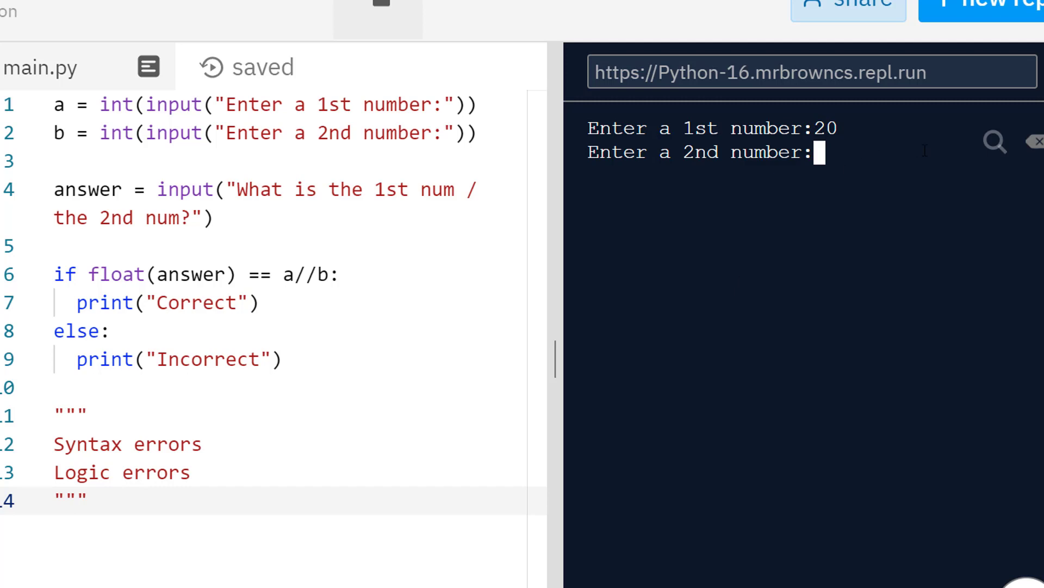
{"action": "left_click", "coordinate": [378, 17]}
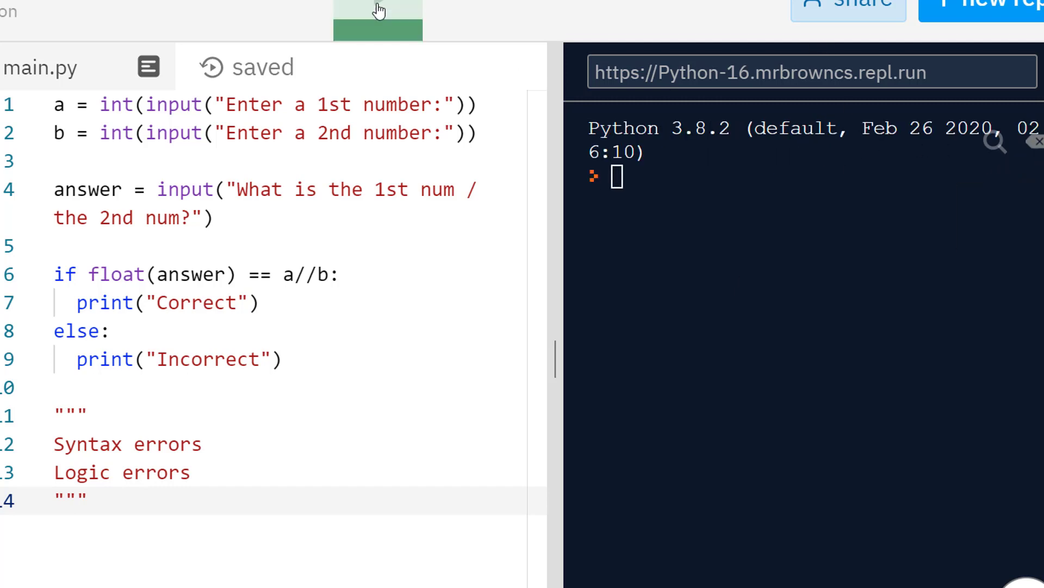
{"action": "left_click", "coordinate": [378, 13]}
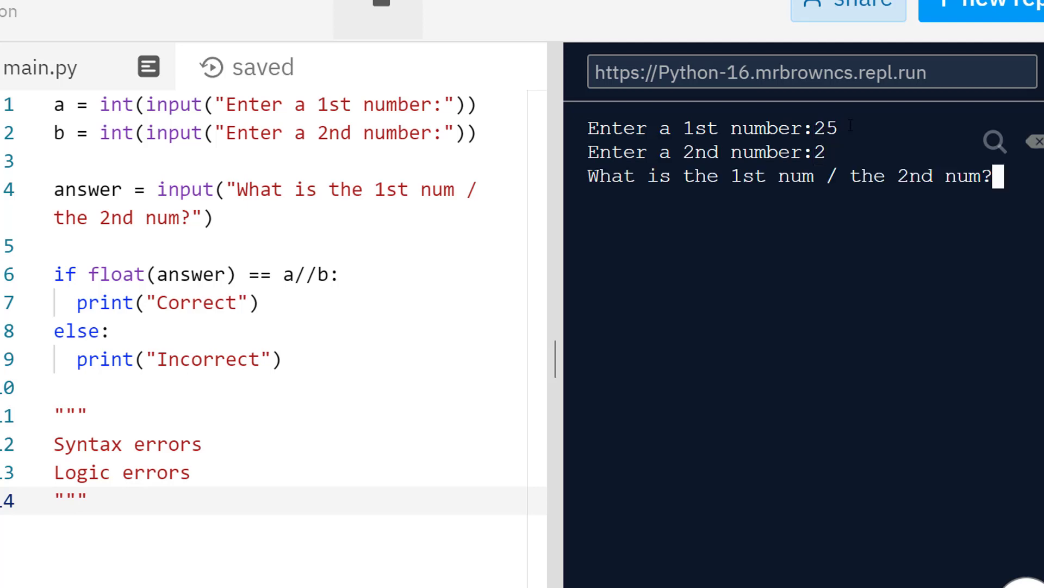
{"action": "type", "text": "12.5"}
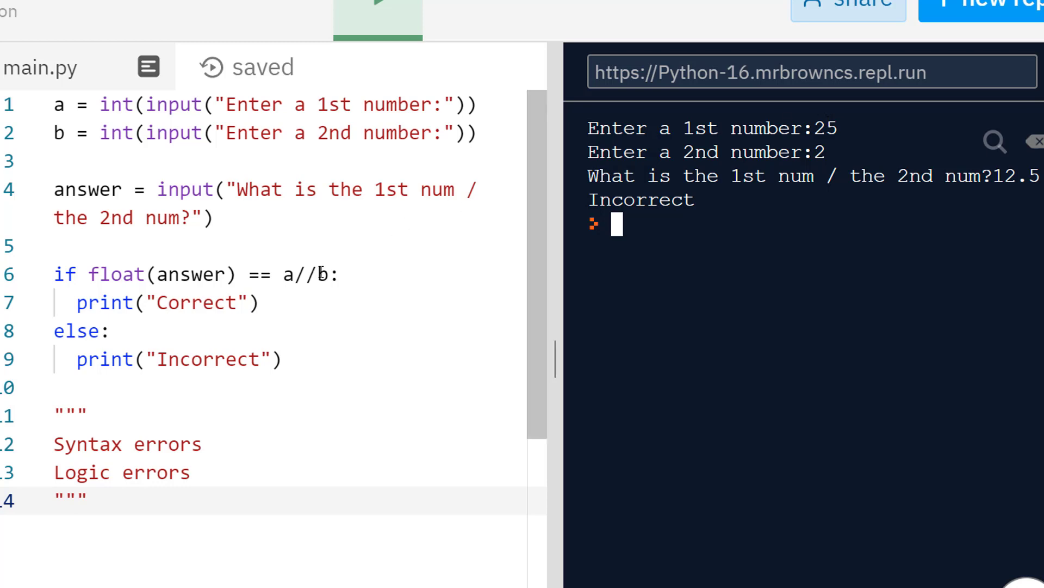
{"action": "double_click", "coordinate": [302, 274]}
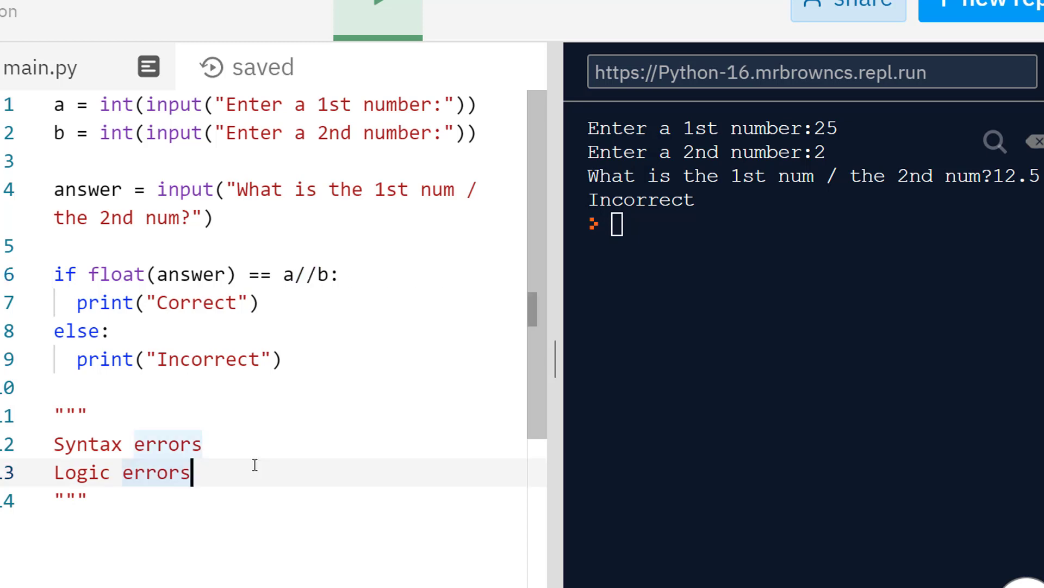
Step: Note 'Runtime error' with 'Exceptions', use a/b, and test dividing 20 by 0
{"action": "type", "text": "Runti"}
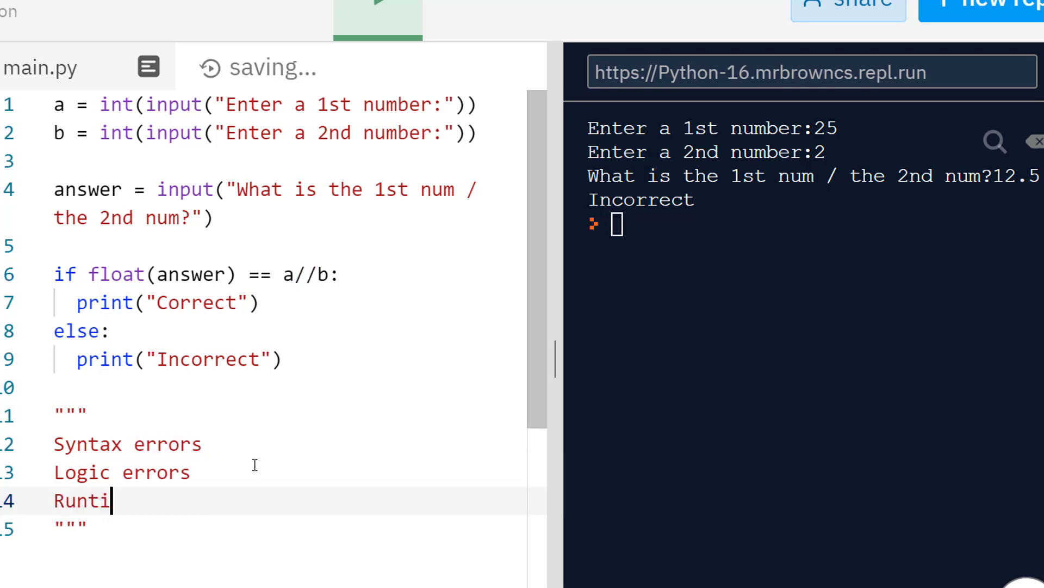
{"action": "type", "text": "me error"}
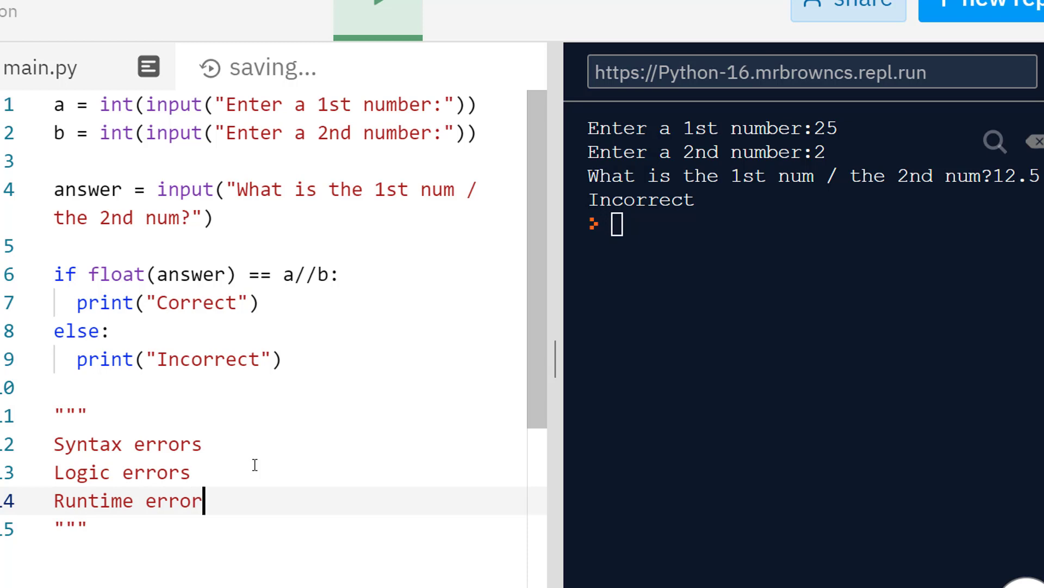
{"action": "mouse_move", "coordinate": [402, 383]}
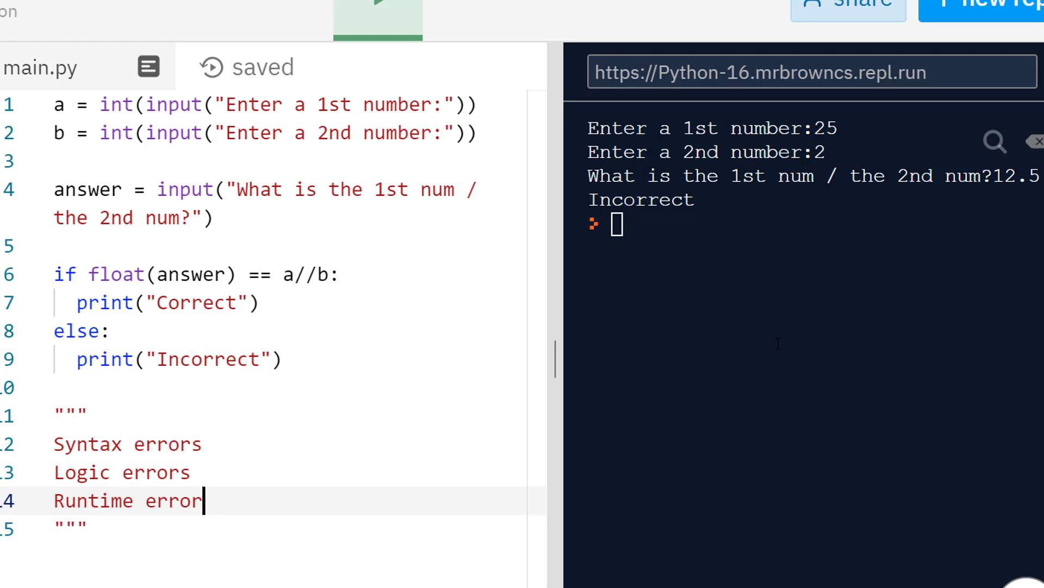
{"action": "type", "text": "Ex"}
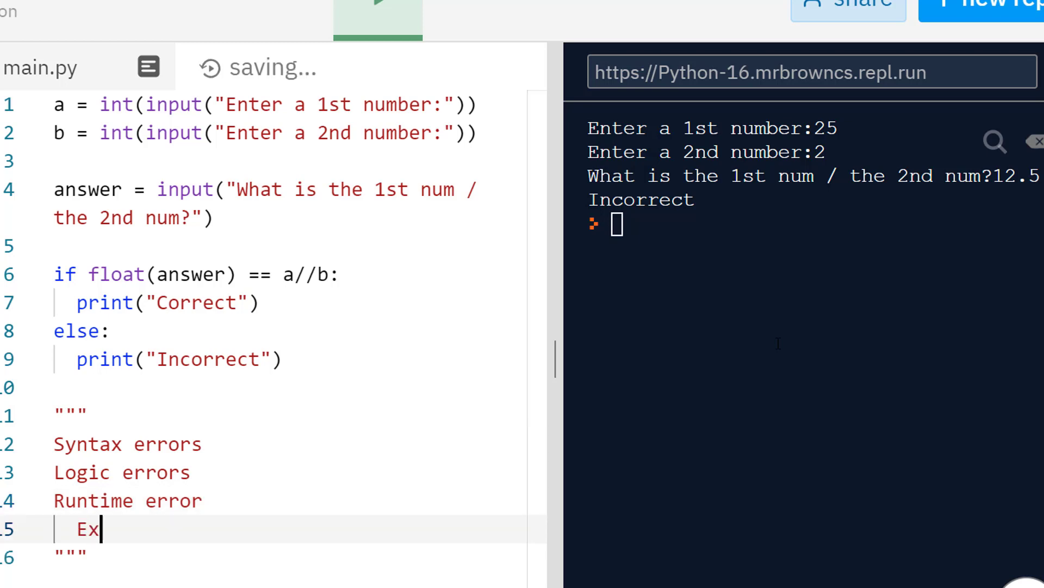
{"action": "type", "text": "ceptions"}
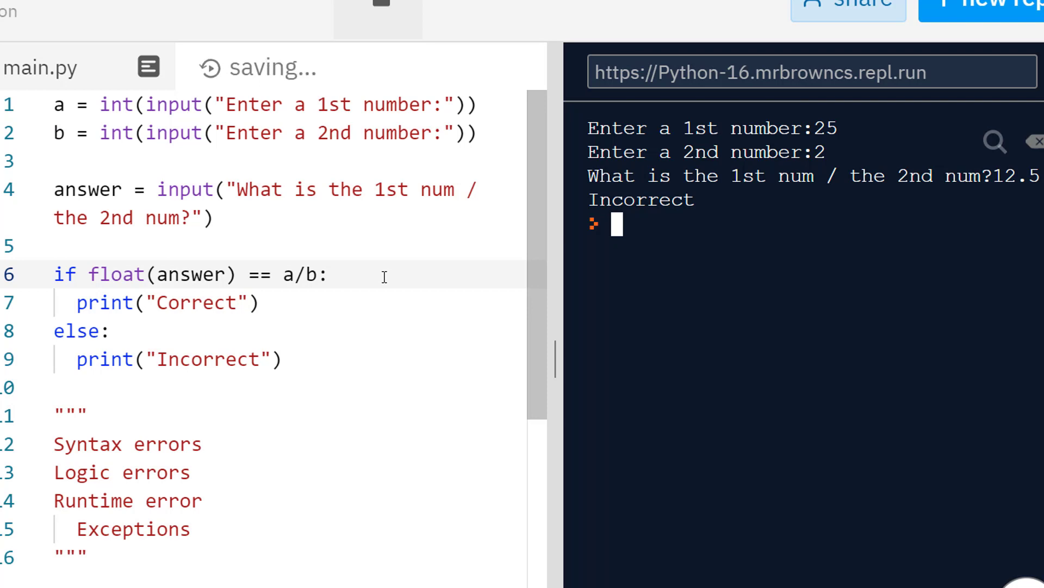
{"action": "type", "text": "20"}
{"action": "type", "text": "0"}
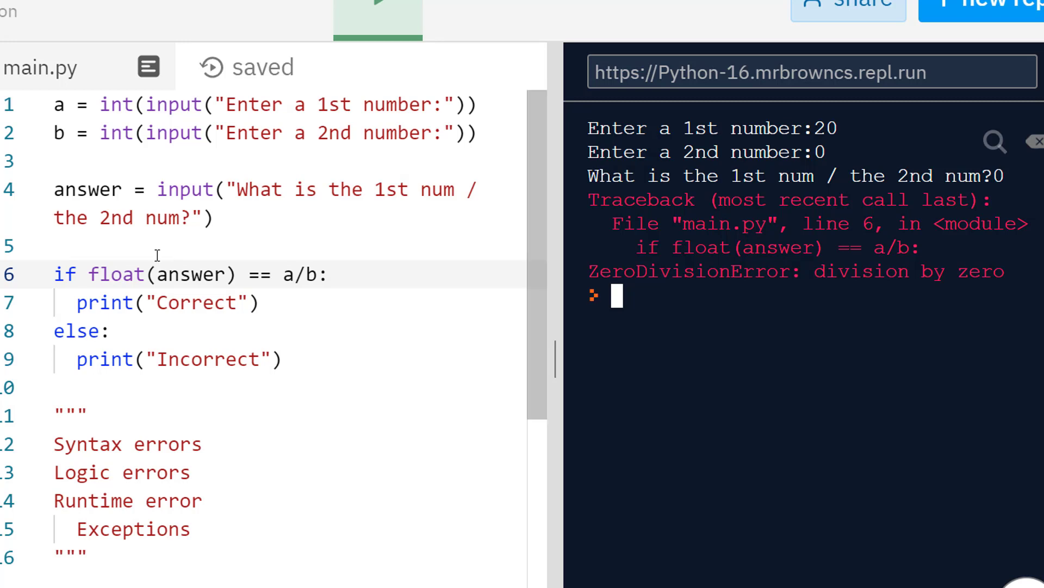
Step: Wrap the answer check in try: with an except: printing "Error", then rerun
{"action": "key", "text": "enter"}
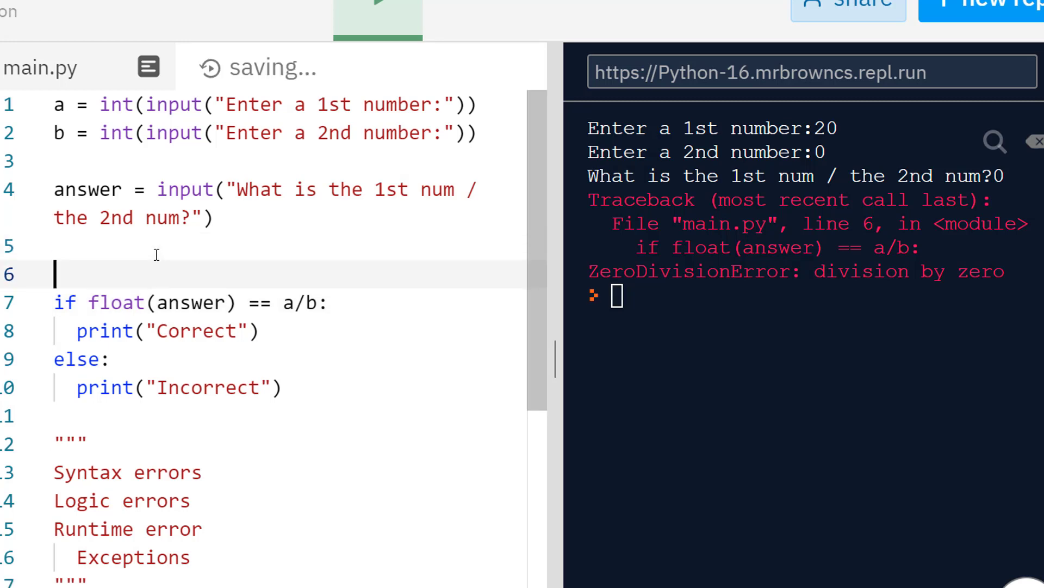
{"action": "type", "text": "try:"}
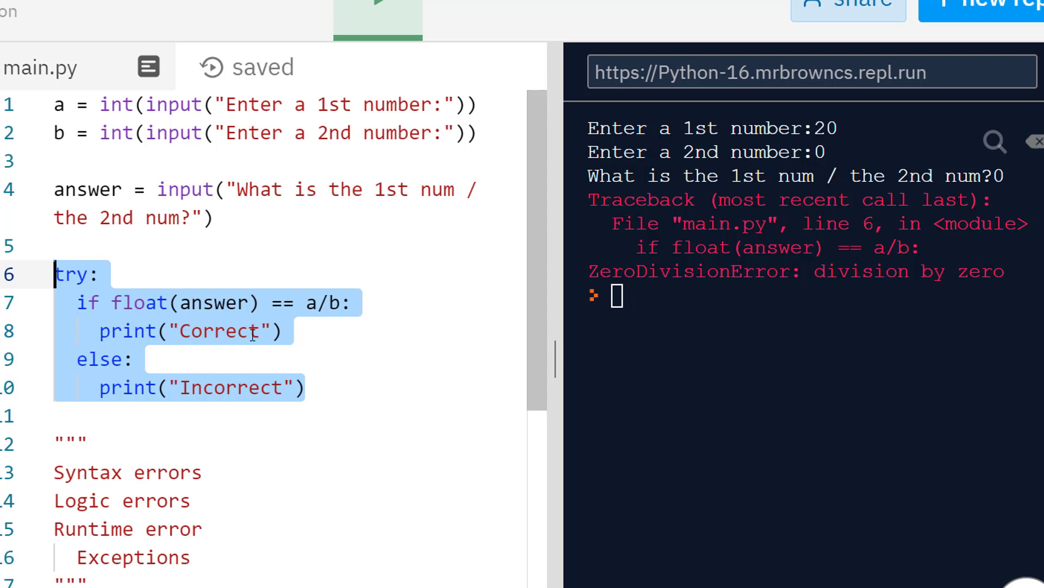
{"action": "left_click", "coordinate": [314, 388]}
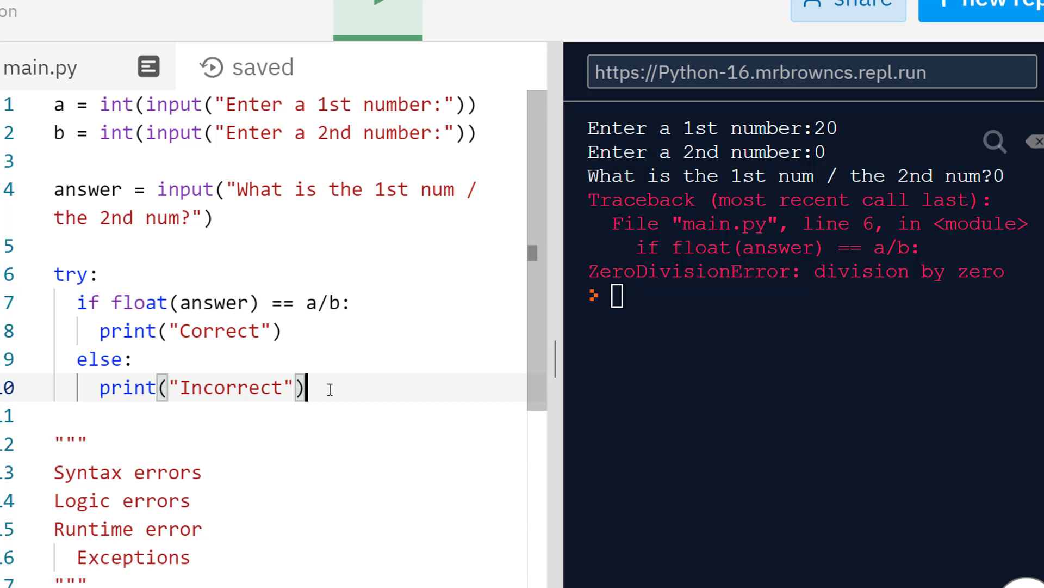
{"action": "type", "text": "e"}
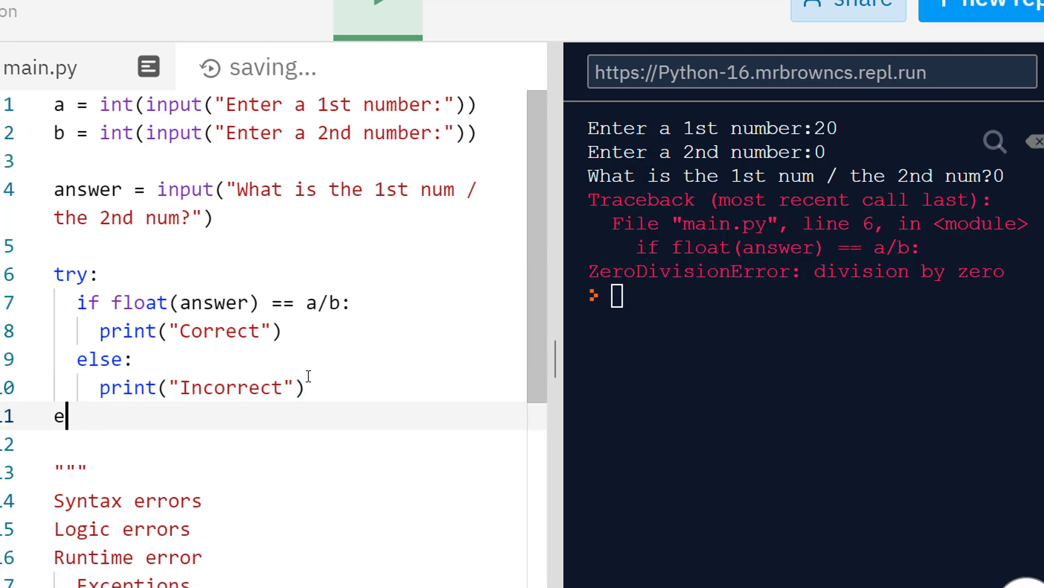
{"action": "type", "text": "xcept:"}
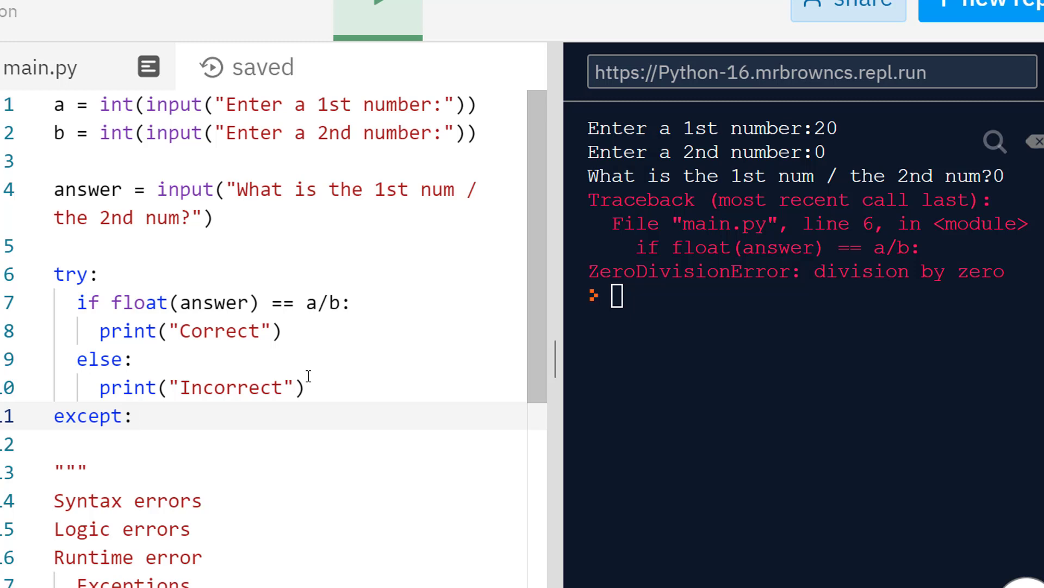
{"action": "left_click", "coordinate": [78, 445]}
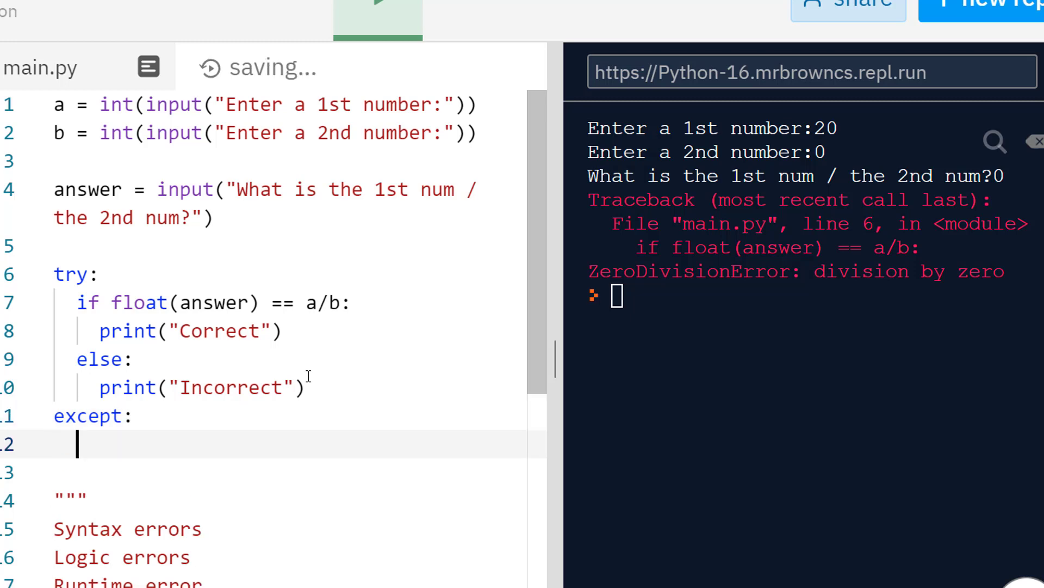
{"action": "type", "text": "print(\"\")"}
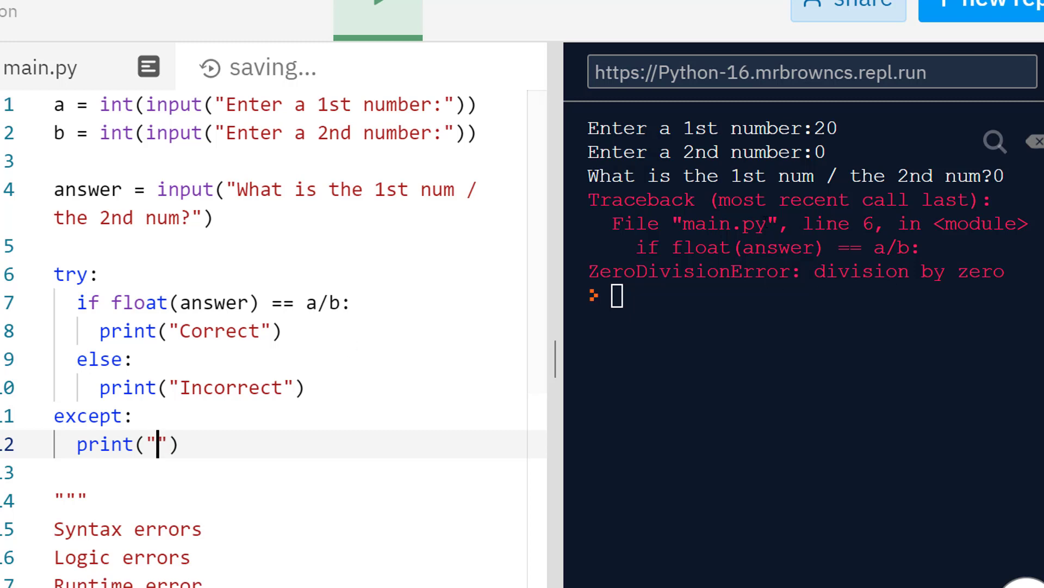
{"action": "mouse_move", "coordinate": [228, 441]}
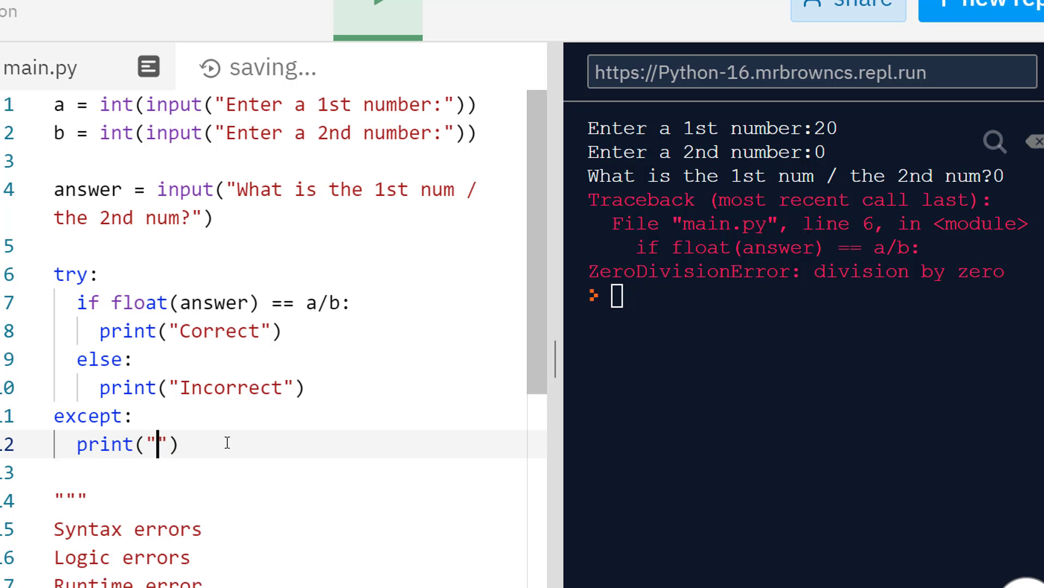
{"action": "type", "text": "Error"}
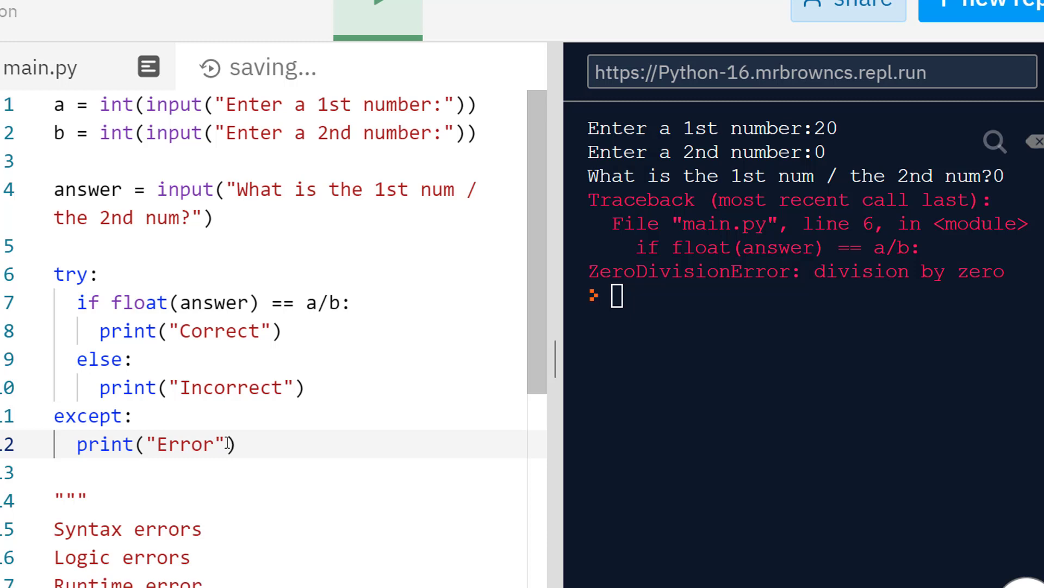
{"action": "left_click", "coordinate": [378, 18]}
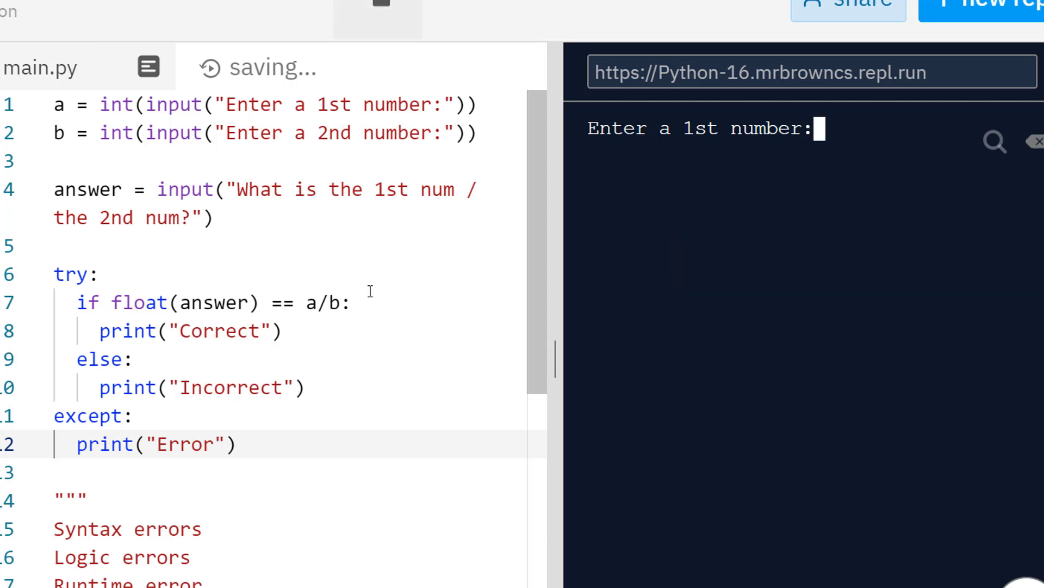
Step: Enter 20 as input and add print("Hello") below the try/except block
{"action": "type", "text": "20"}
{"action": "type", "text": "0"}
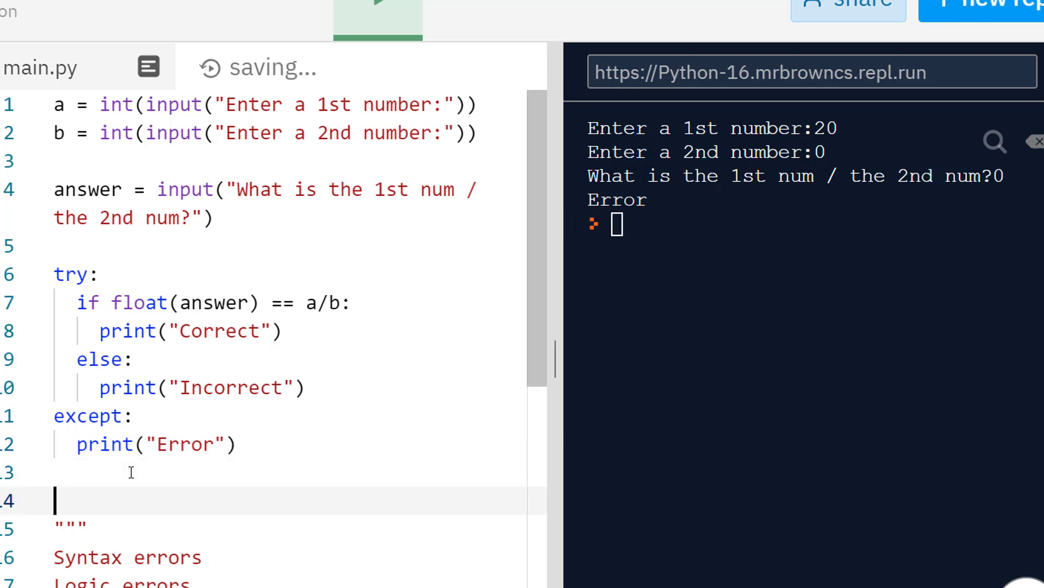
{"action": "type", "text": "print(\"H\")"}
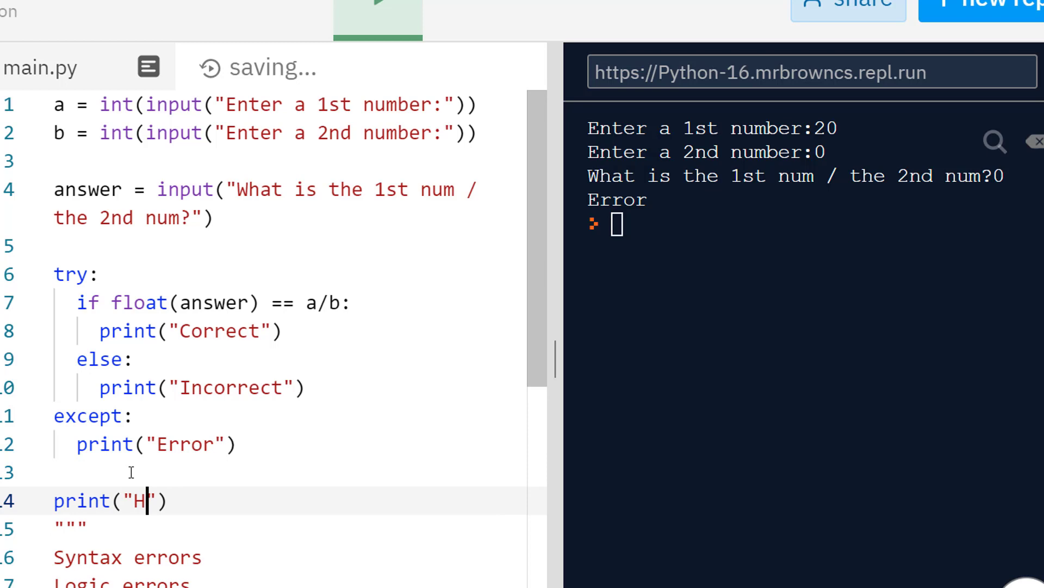
{"action": "type", "text": "ello"}
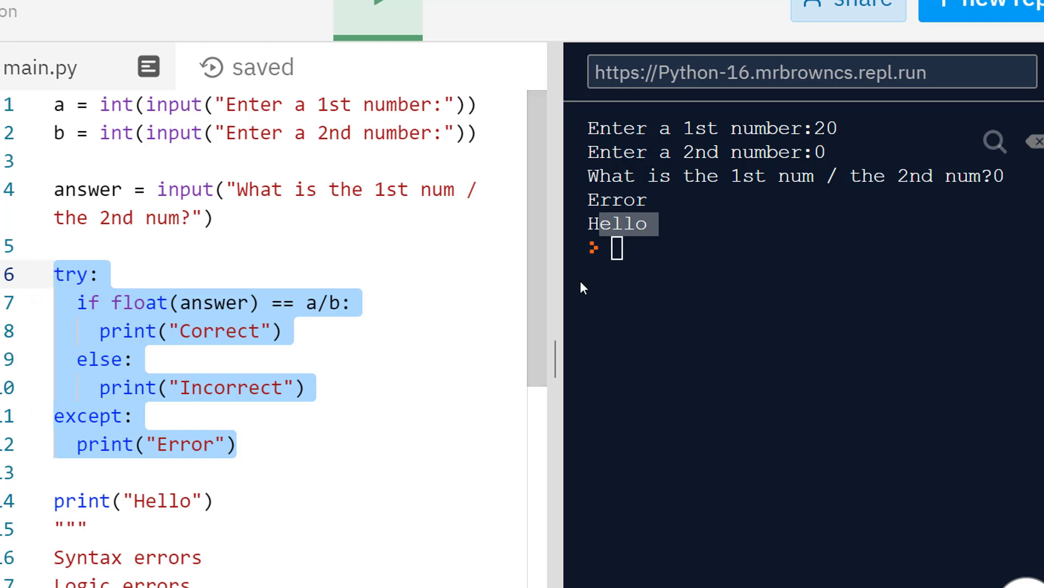
{"action": "mouse_move", "coordinate": [644, 254]}
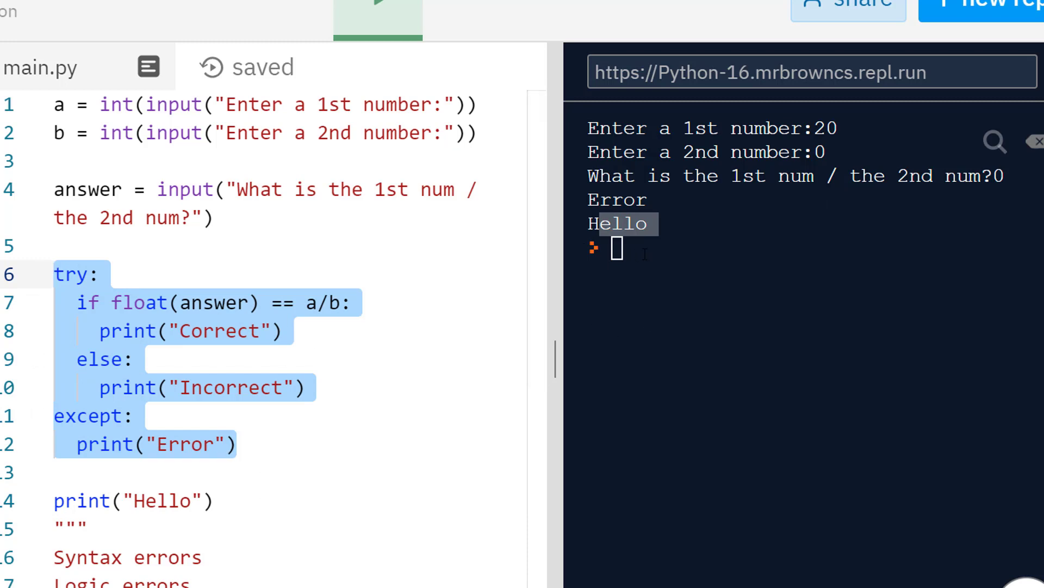
{"action": "mouse_move", "coordinate": [438, 318]}
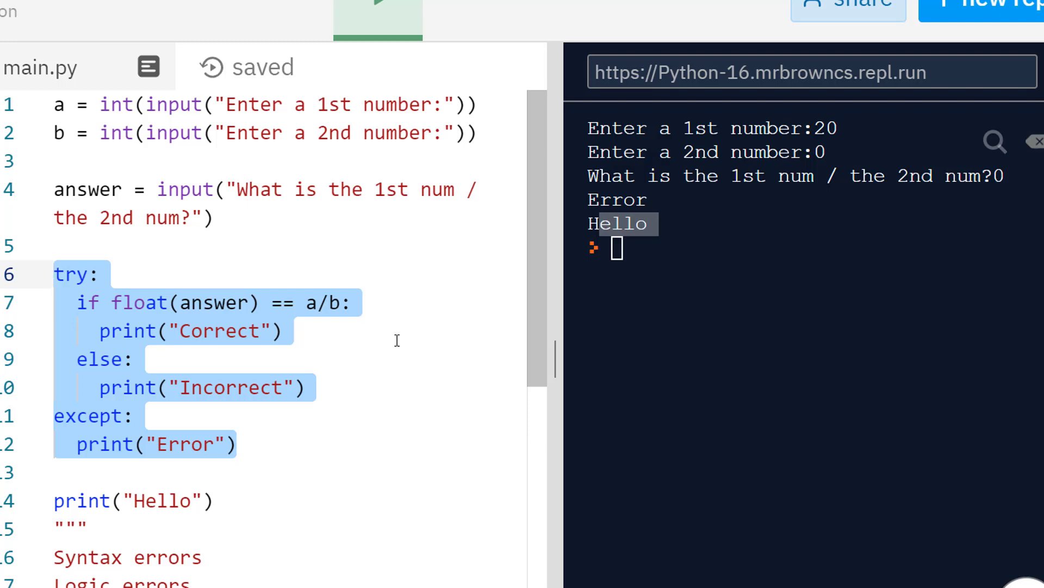
{"action": "left_click", "coordinate": [282, 331]}
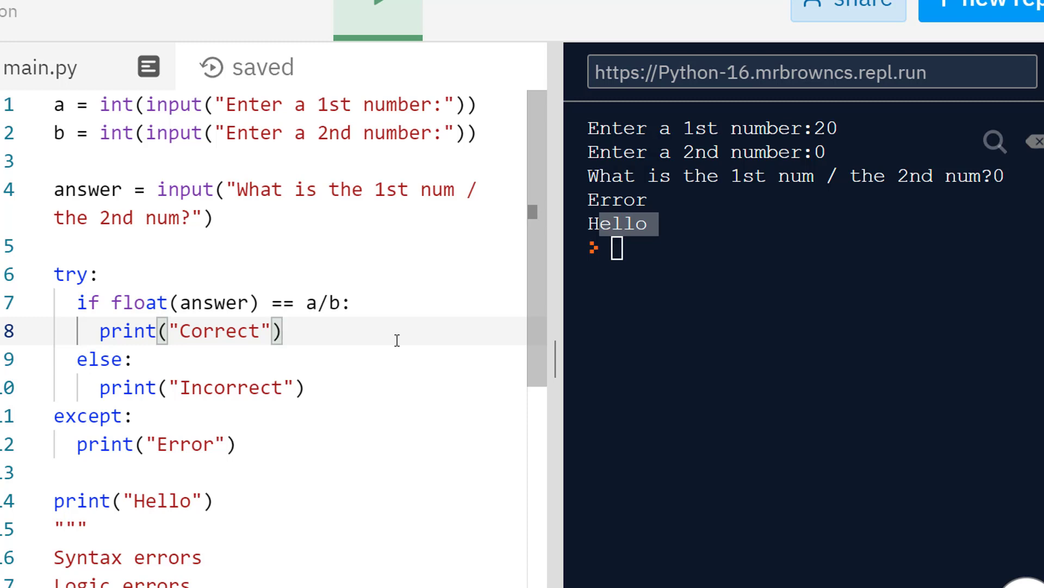
{"action": "mouse_move", "coordinate": [374, 362]}
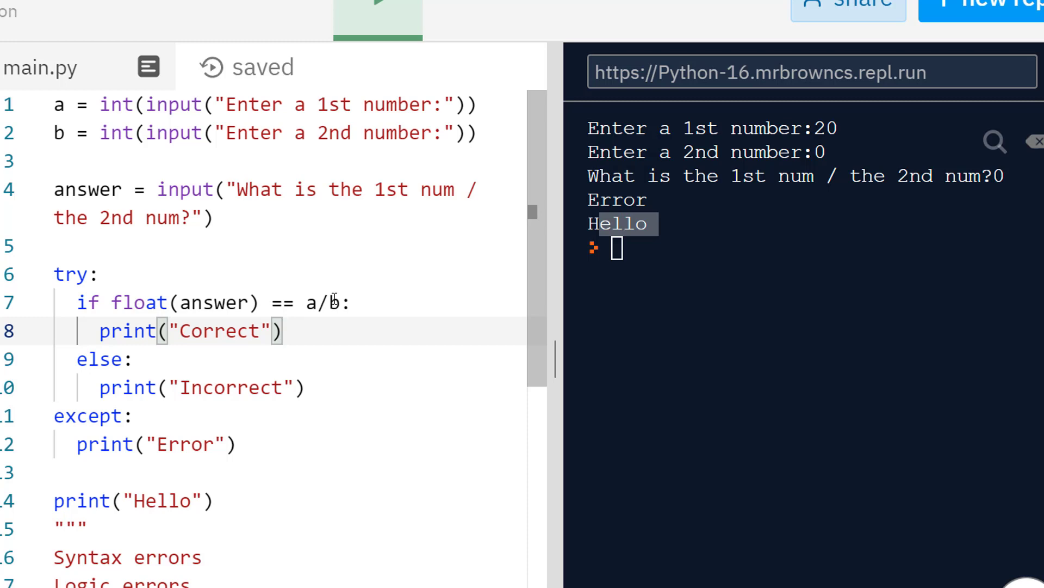
{"action": "mouse_move", "coordinate": [323, 340]}
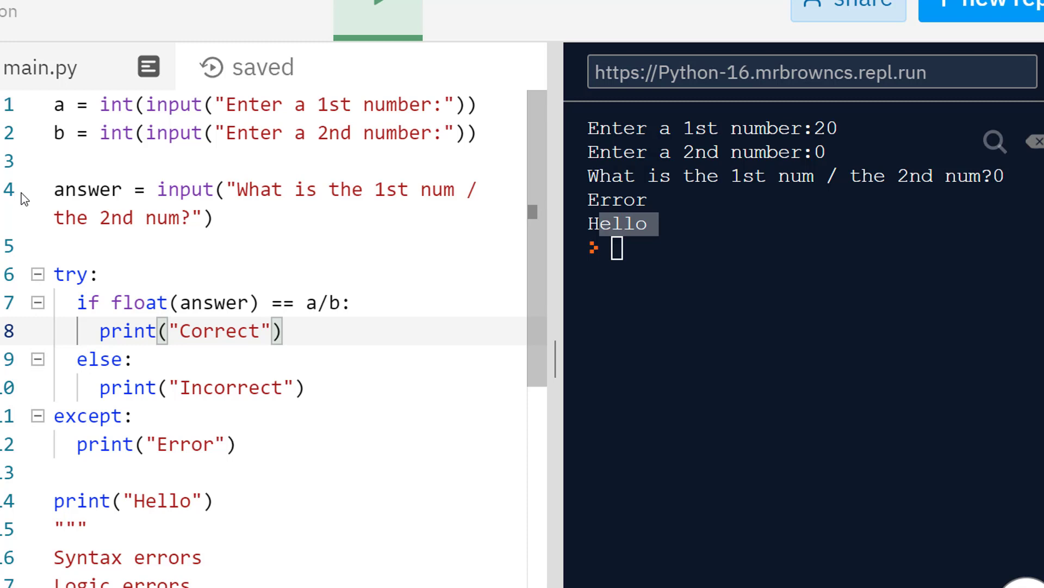
{"action": "mouse_move", "coordinate": [90, 408]}
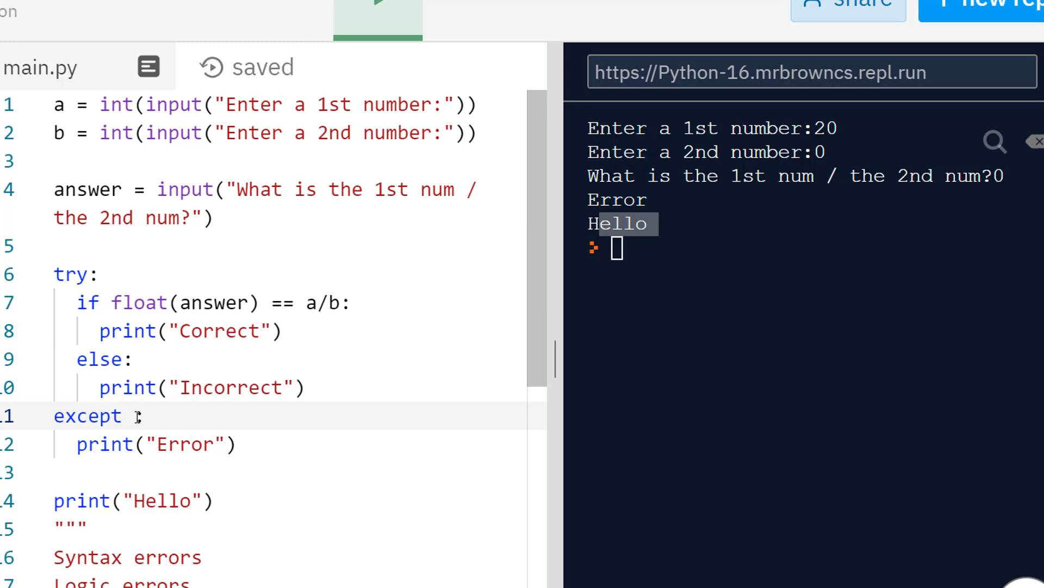
Step: Catch ZeroDivisionError with the message "Don't divide by 0"
{"action": "type", "text": "Ze"}
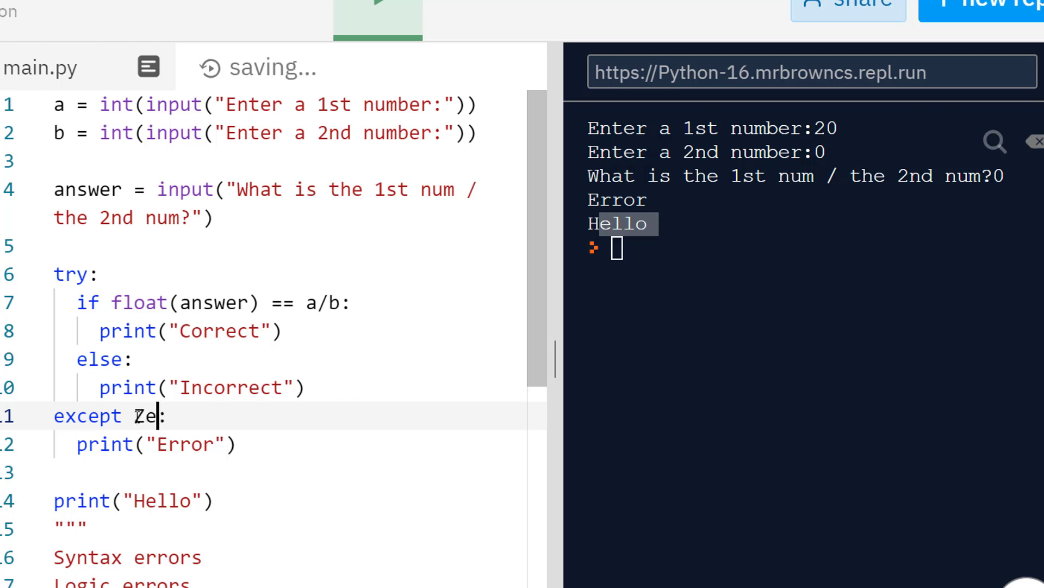
{"action": "type", "text": "roDivisio"}
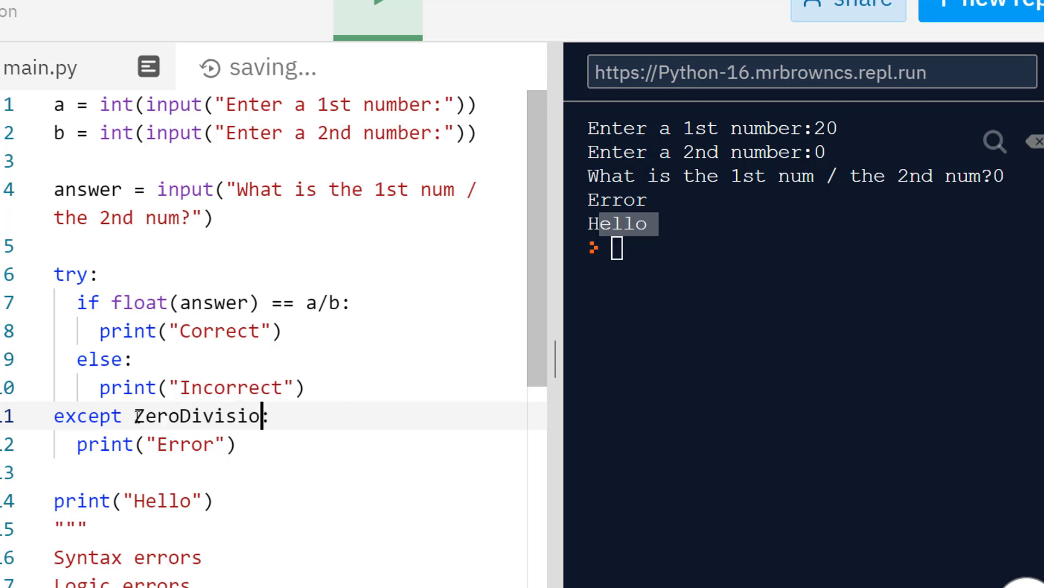
{"action": "type", "text": "nError"}
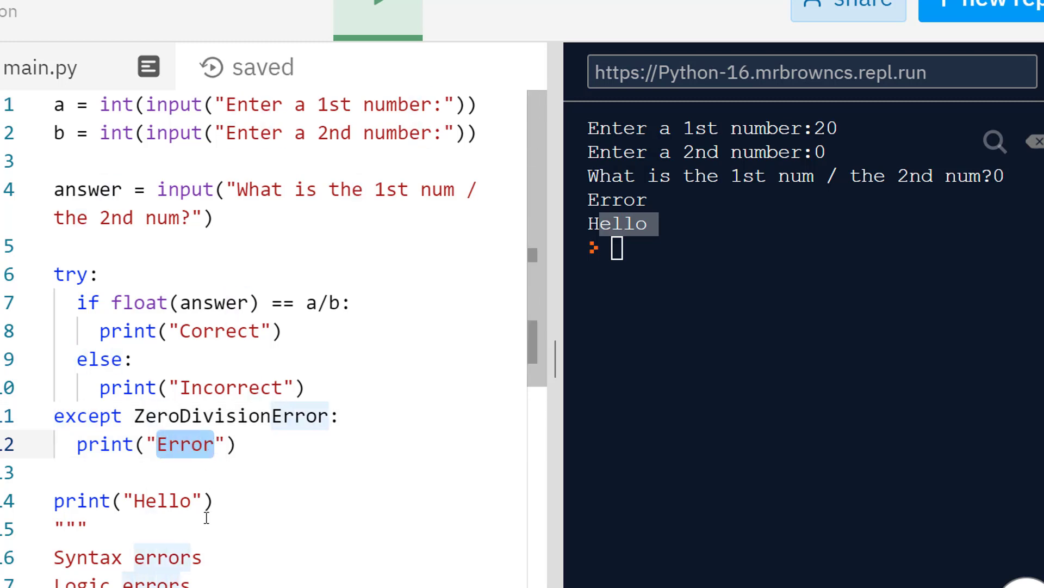
{"action": "type", "text": "Don't"}
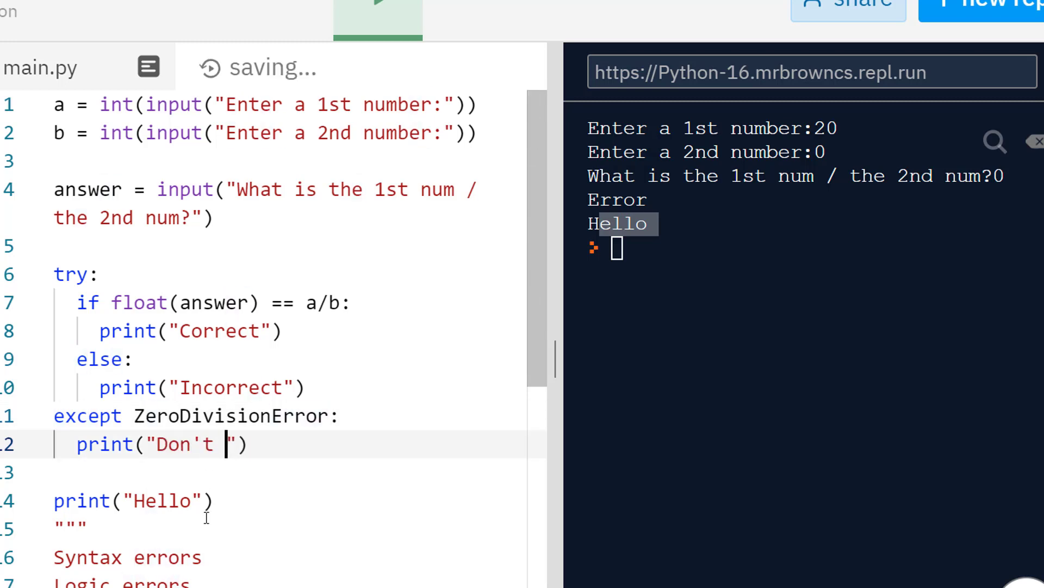
{"action": "type", "text": "divide by 0"}
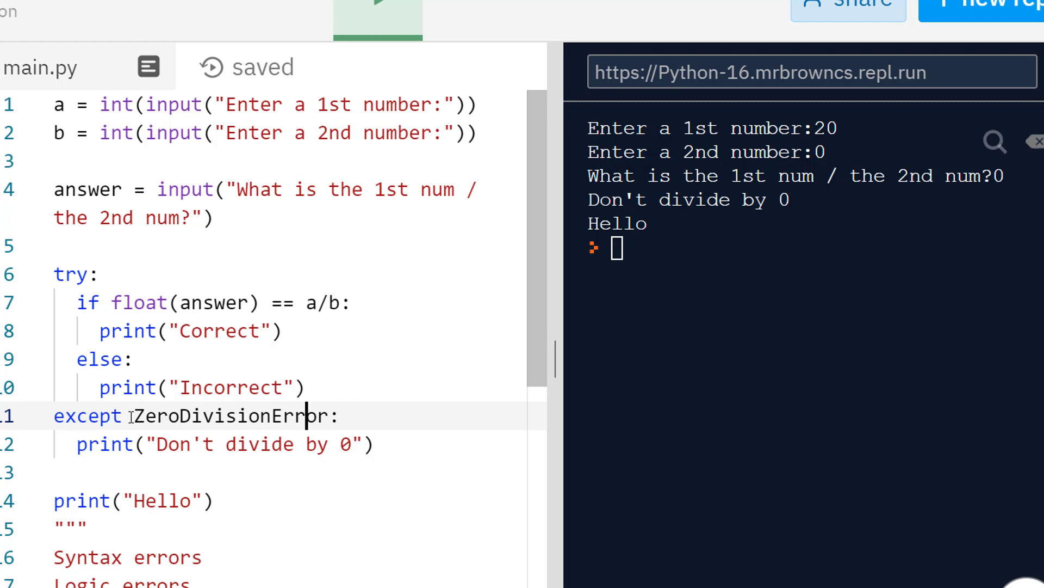
Step: Add a bare except: that prints "Error"
{"action": "left_click", "coordinate": [380, 444]}
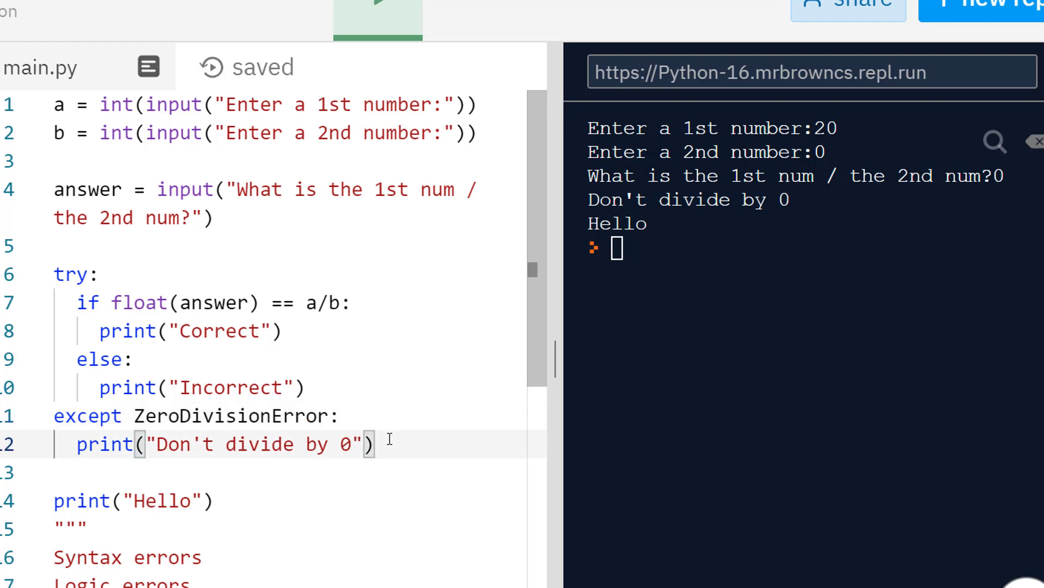
{"action": "type", "text": "exce"}
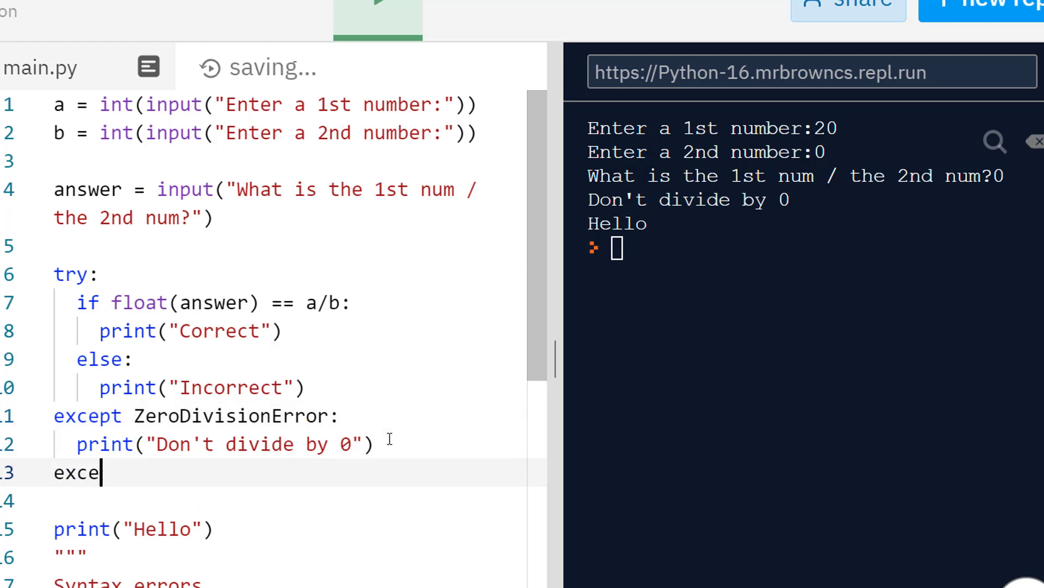
{"action": "type", "text": "pt:"}
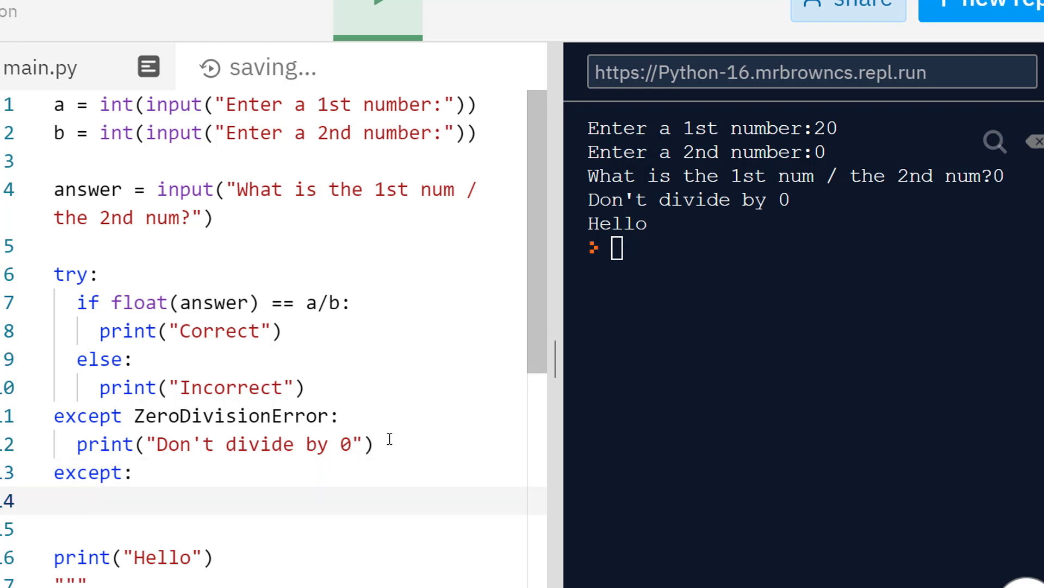
{"action": "type", "text": "print"}
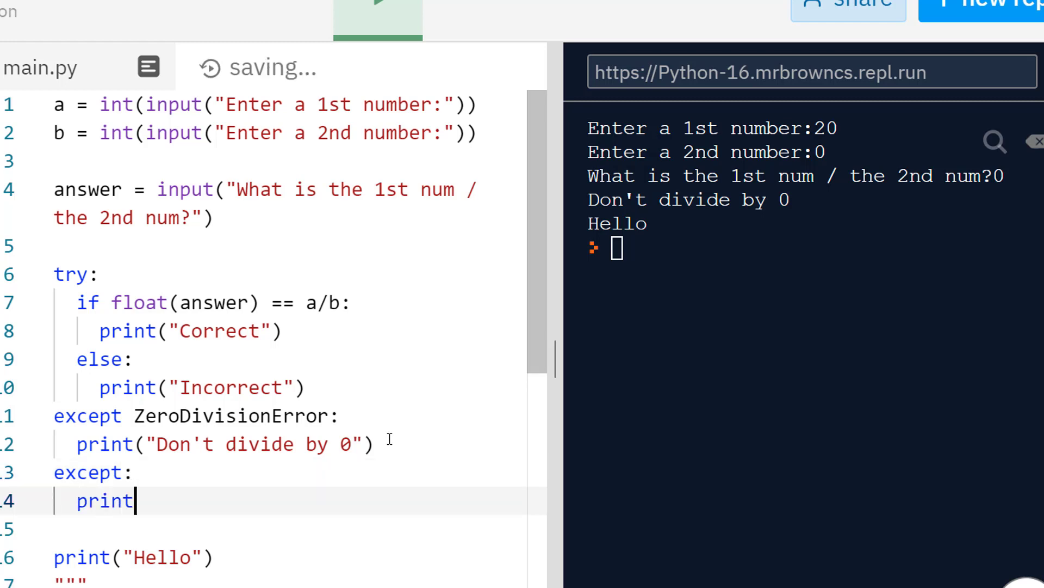
{"action": "type", "text": "(\"Er\")"}
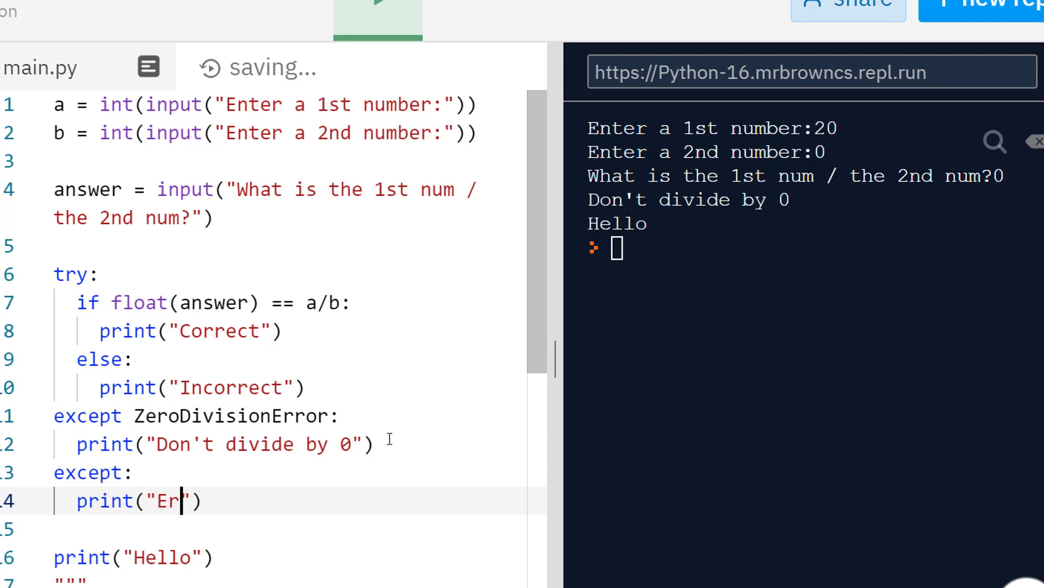
{"action": "type", "text": "ror"}
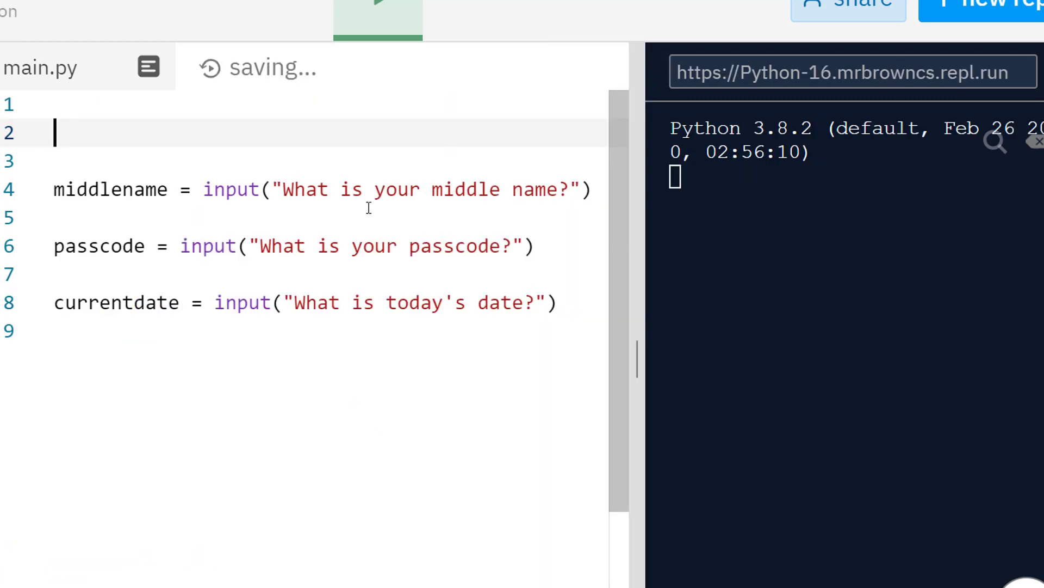
Step: Add a #Validation heading comment and place the caret before the middlename prompt
{"action": "type", "text": "#Valida"}
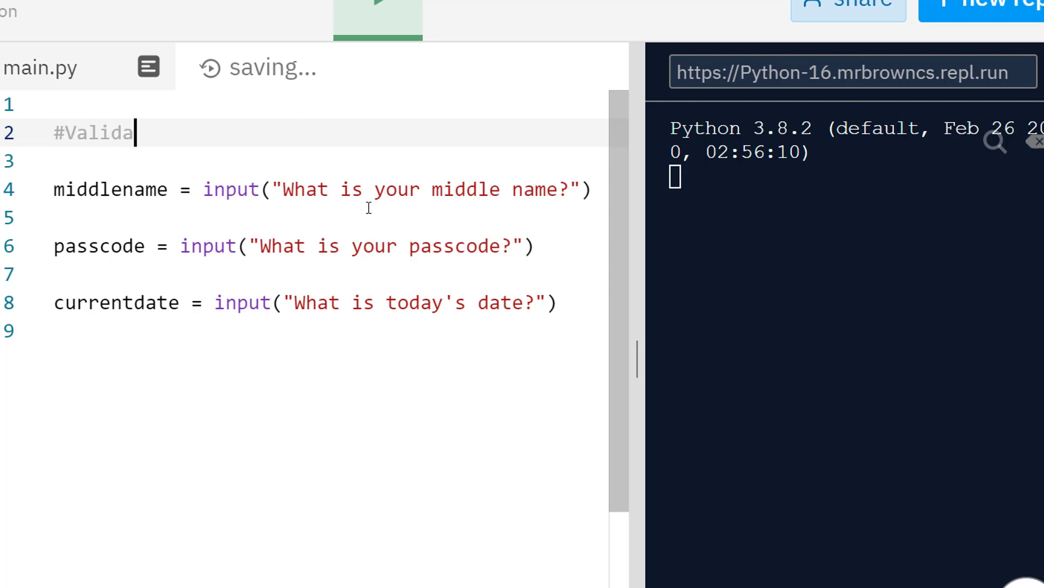
{"action": "type", "text": "tion"}
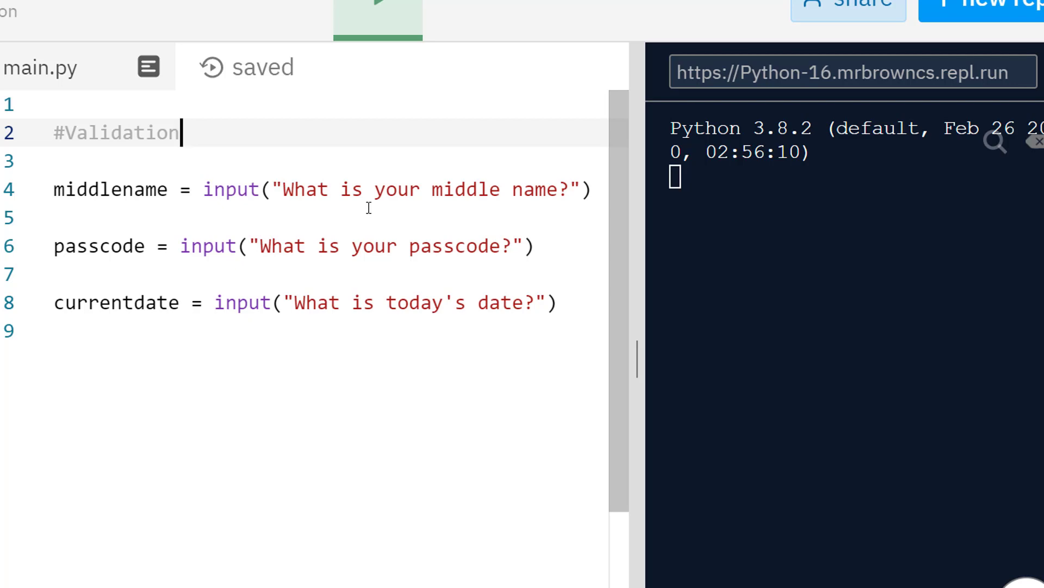
{"action": "key", "text": "Return"}
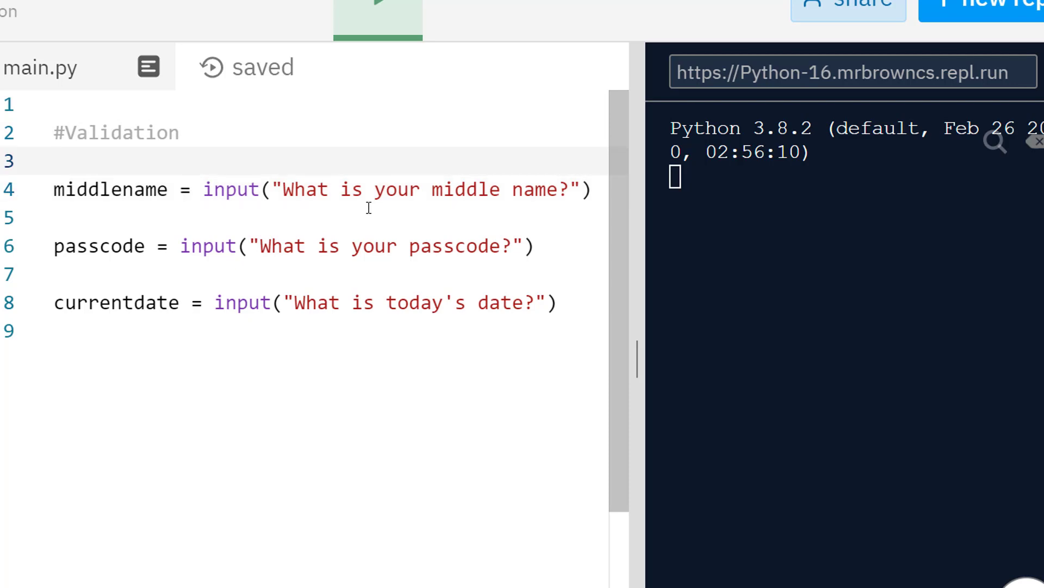
{"action": "left_click", "coordinate": [180, 190]}
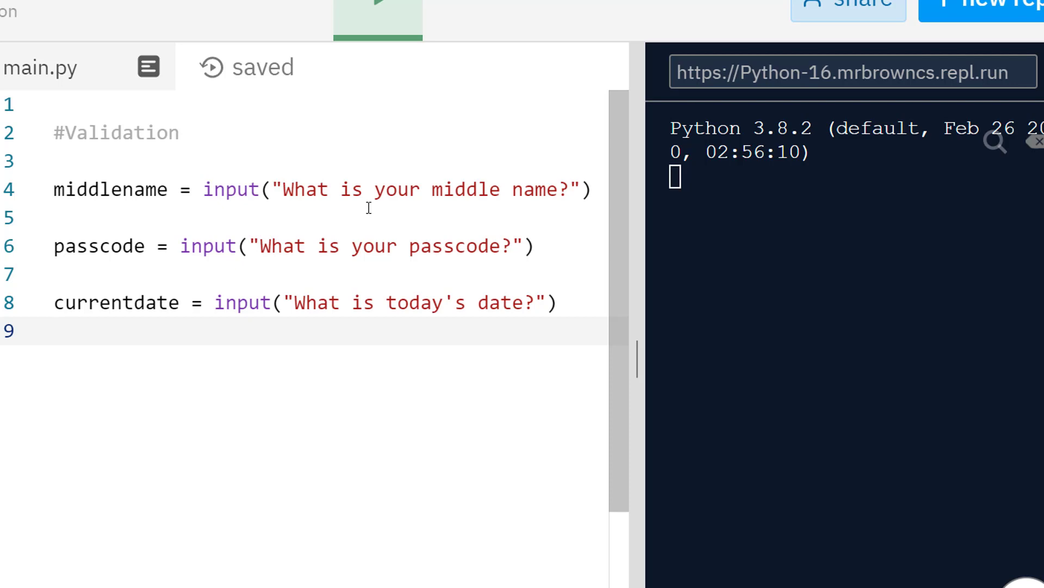
{"action": "left_click", "coordinate": [57, 275]}
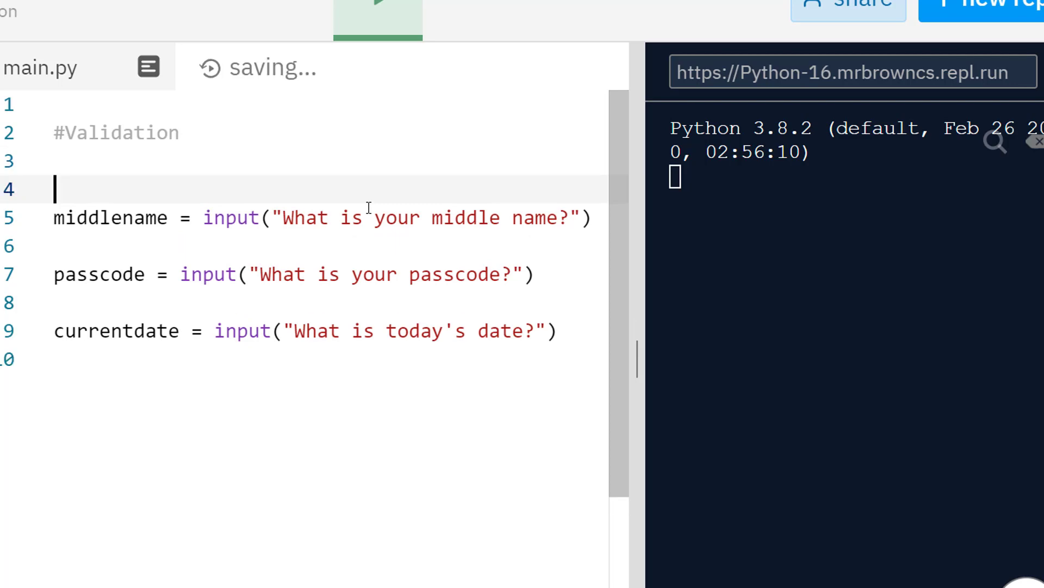
Step: Add comments '#length check > 2', '#range check 0 - 9999' and '#specific value' above the prompts
{"action": "type", "text": "#le"}
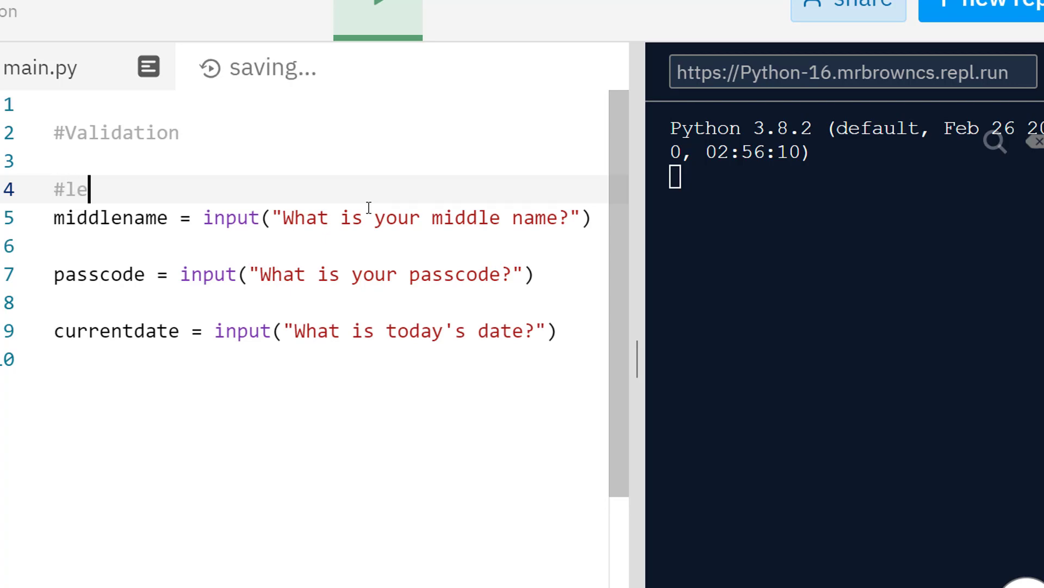
{"action": "type", "text": "ngth"}
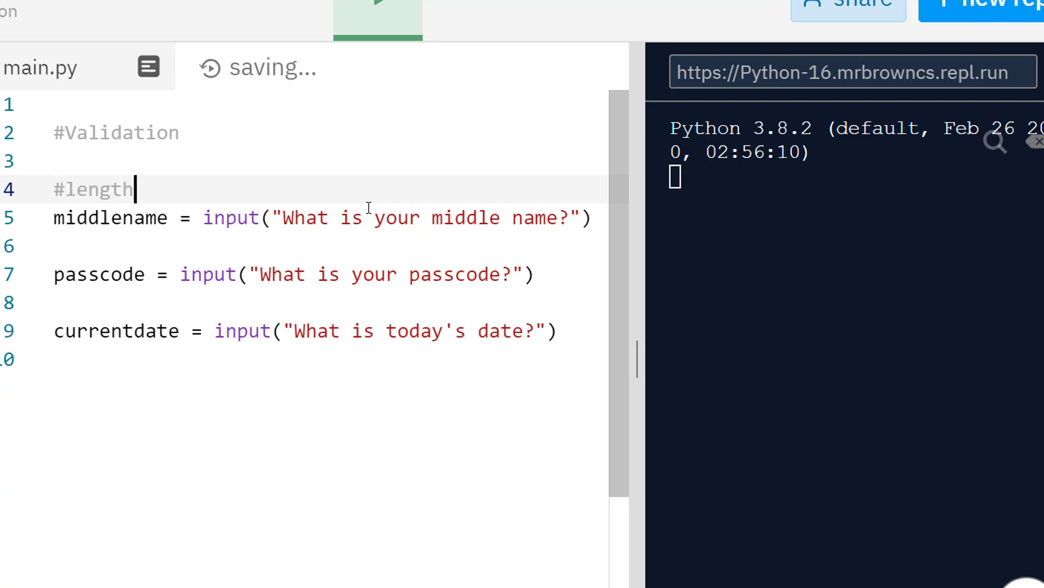
{"action": "type", "text": "check"}
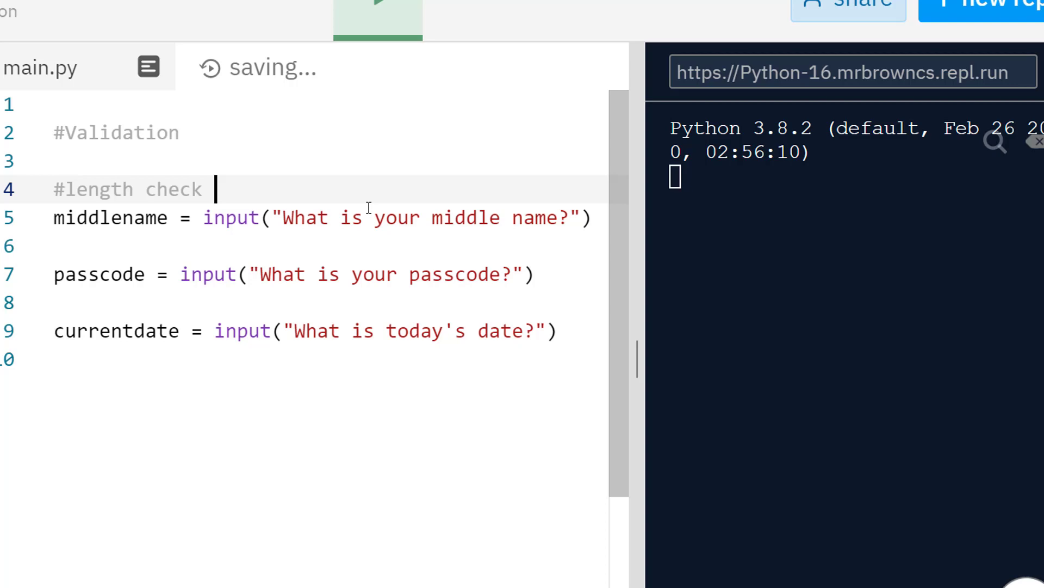
{"action": "type", "text": "> 2"}
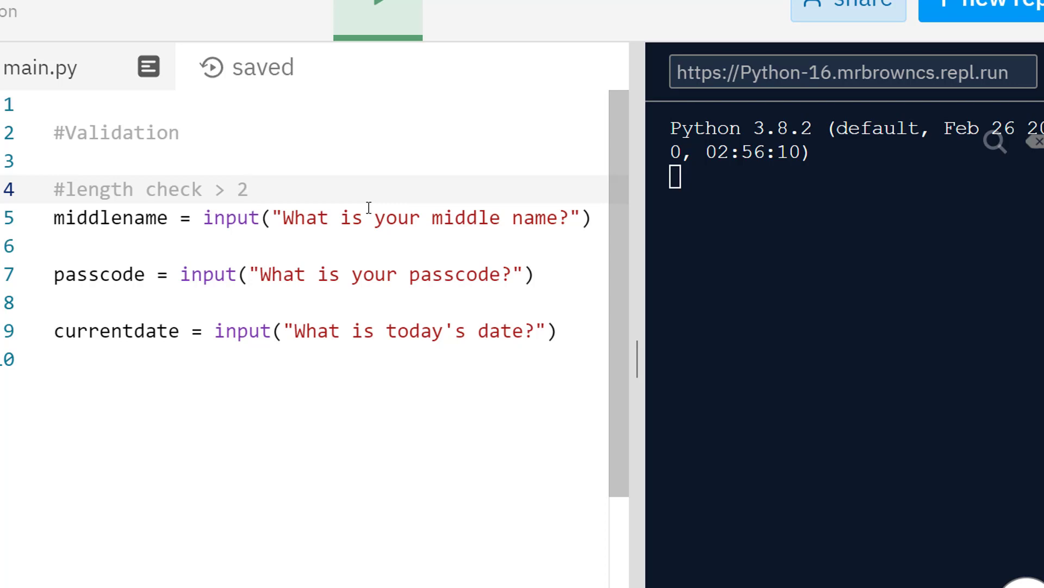
{"action": "key", "text": "enter"}
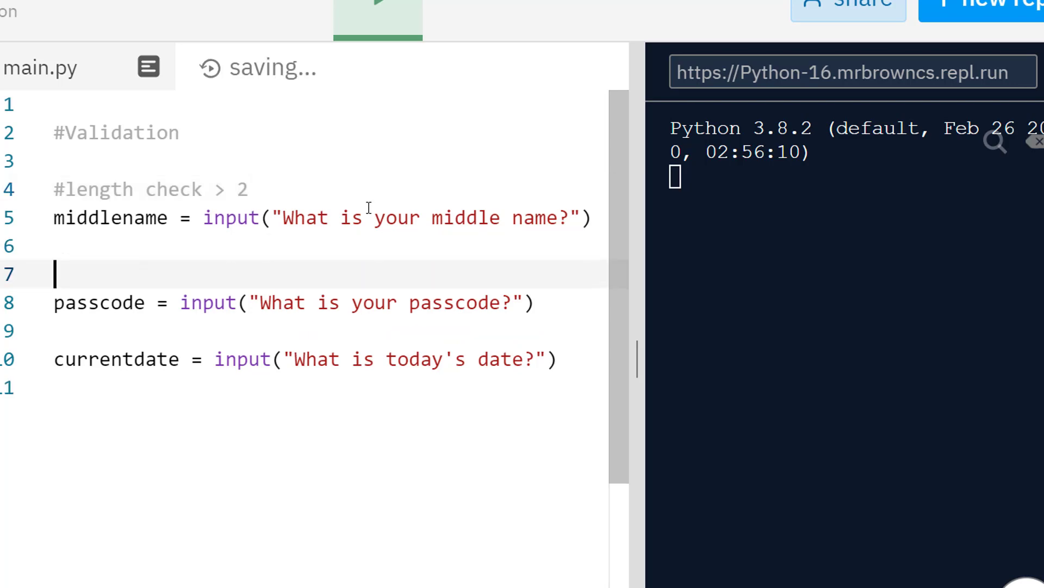
{"action": "type", "text": "#"}
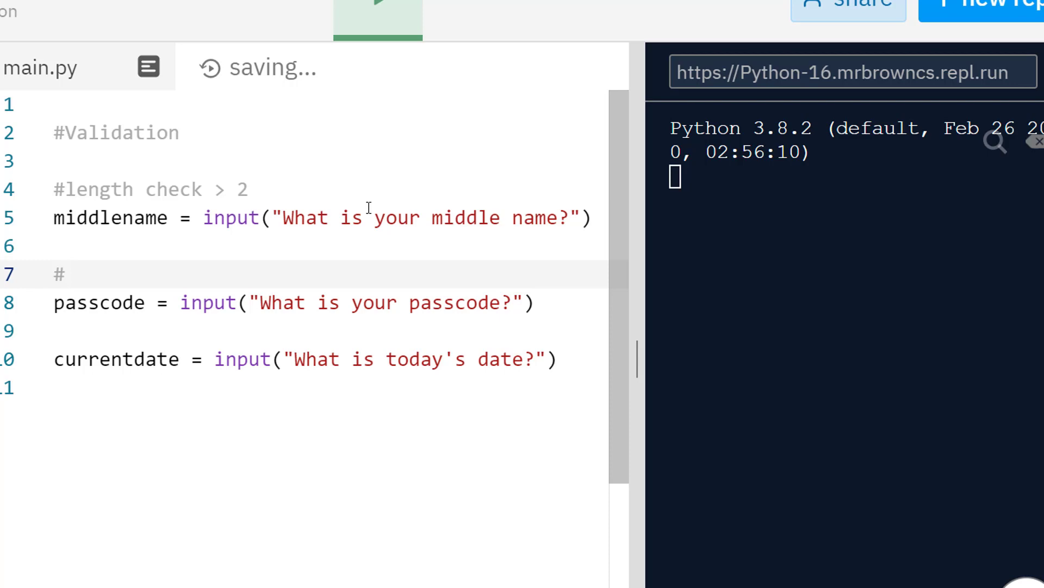
{"action": "type", "text": "range c"}
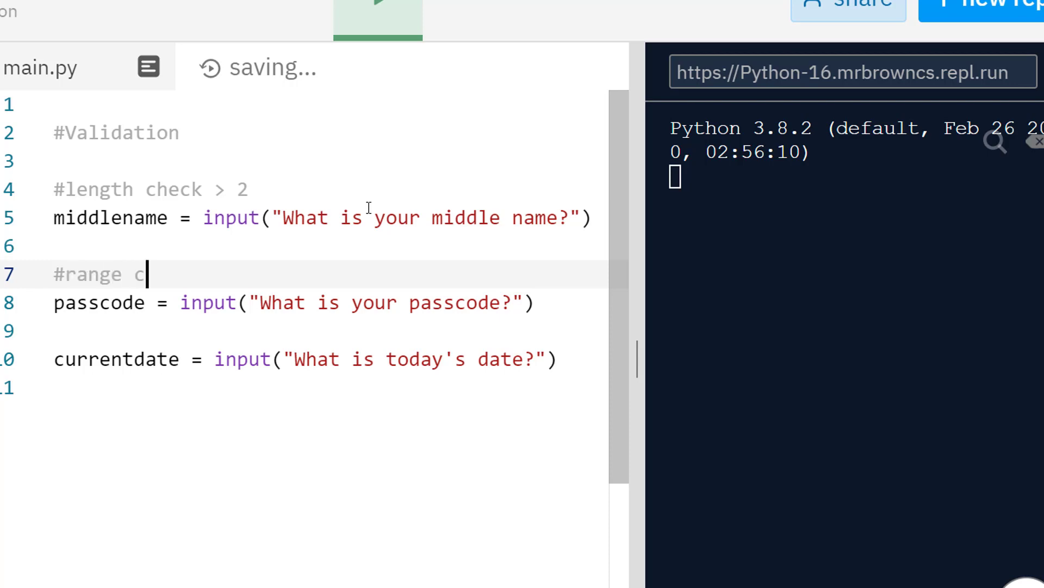
{"action": "type", "text": "heck 0 -"}
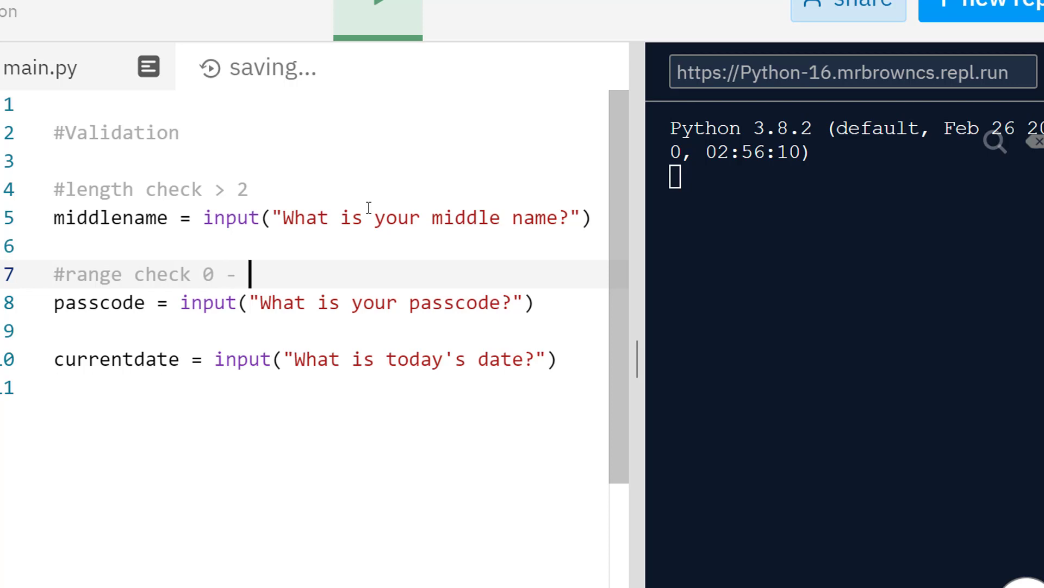
{"action": "type", "text": "999"}
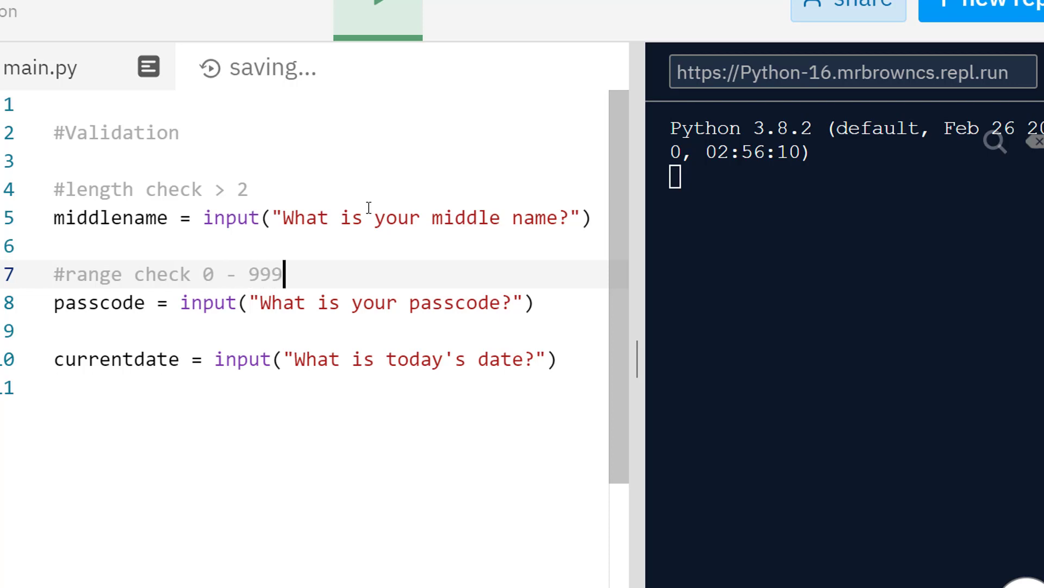
{"action": "type", "text": "9"}
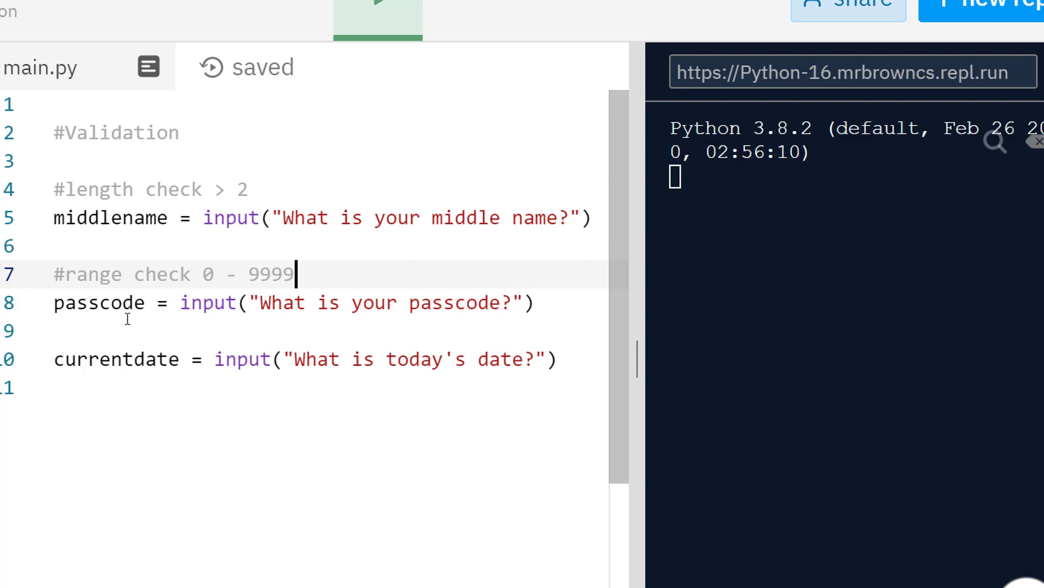
{"action": "key", "text": "enter"}
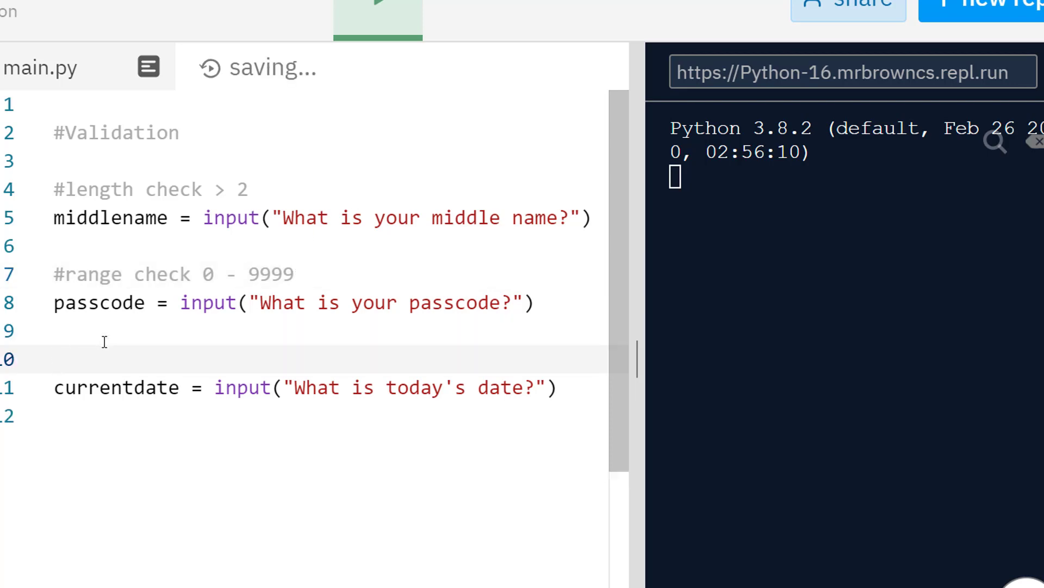
{"action": "type", "text": "#specific value"}
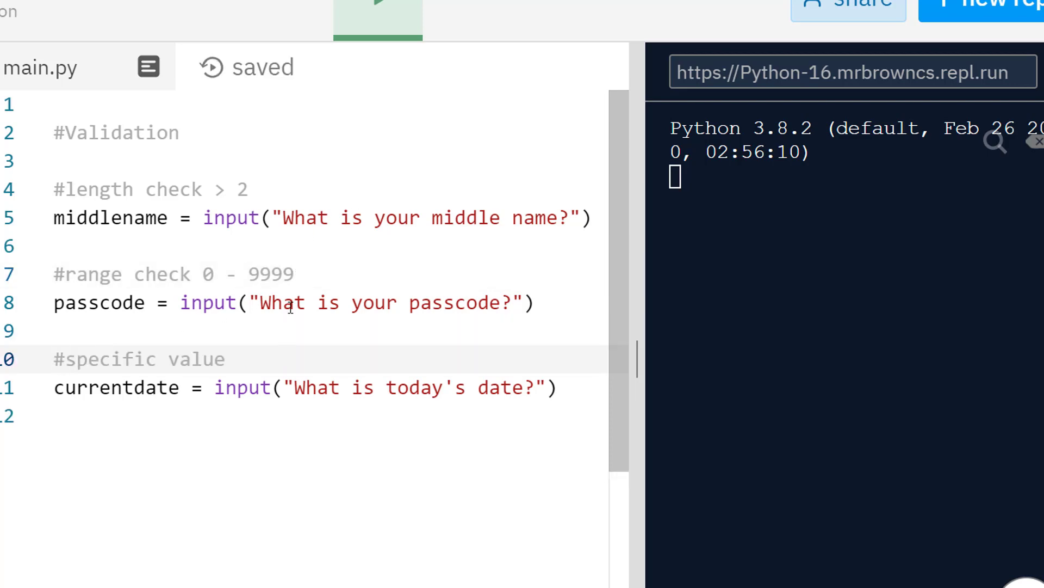
{"action": "mouse_move", "coordinate": [305, 274]}
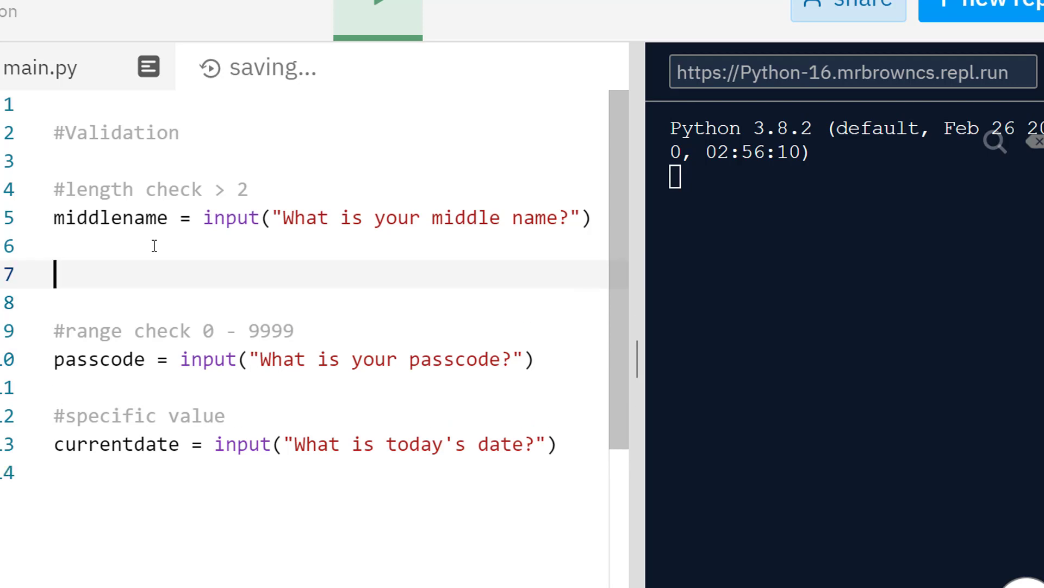
Step: Add while len(middlename) <= 2: re-asking "What is your middle name?" inside, then run
{"action": "type", "text": "while"}
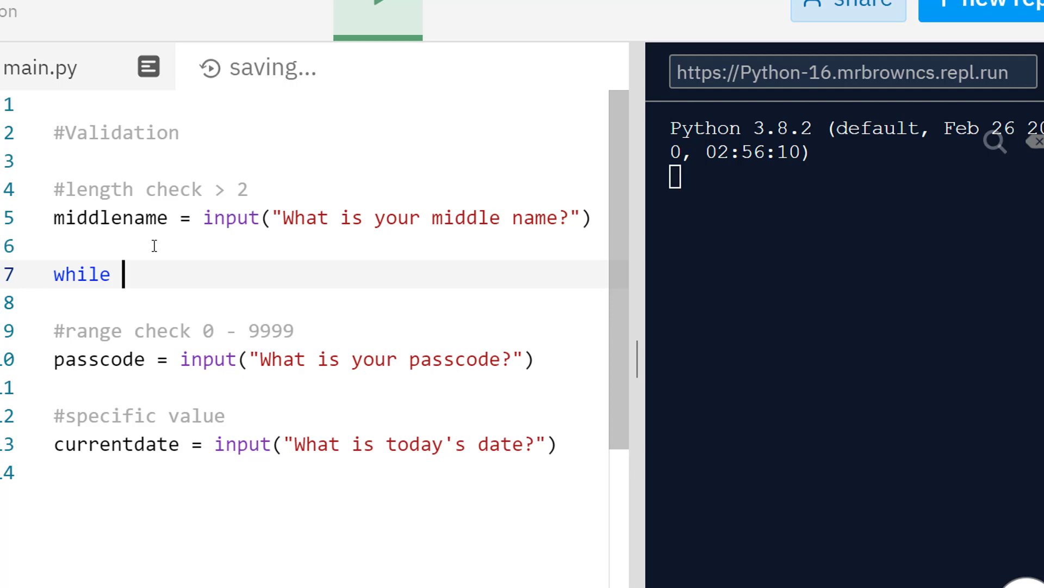
{"action": "type", "text": "middle"}
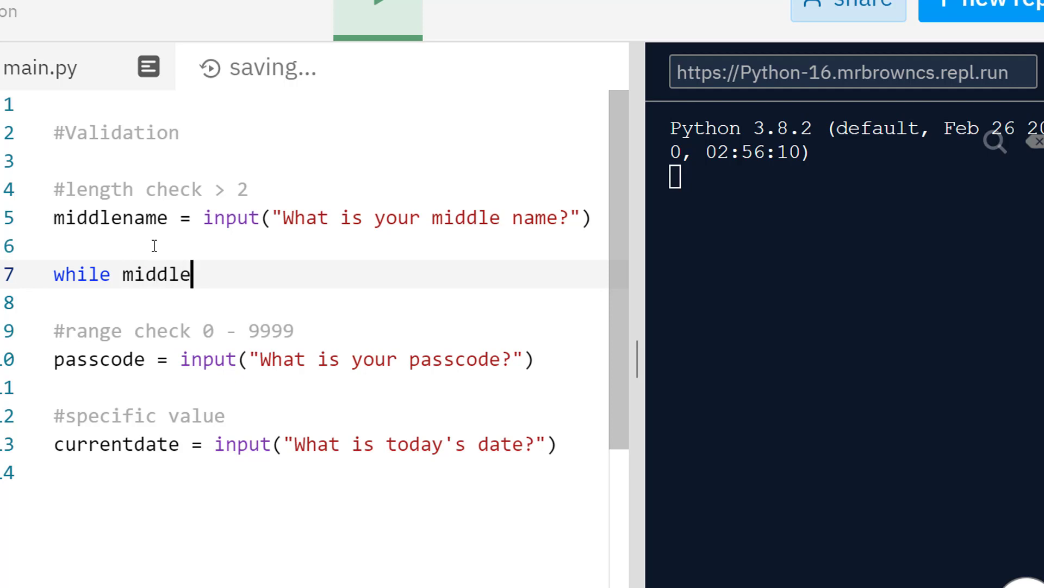
{"action": "type", "text": "name"}
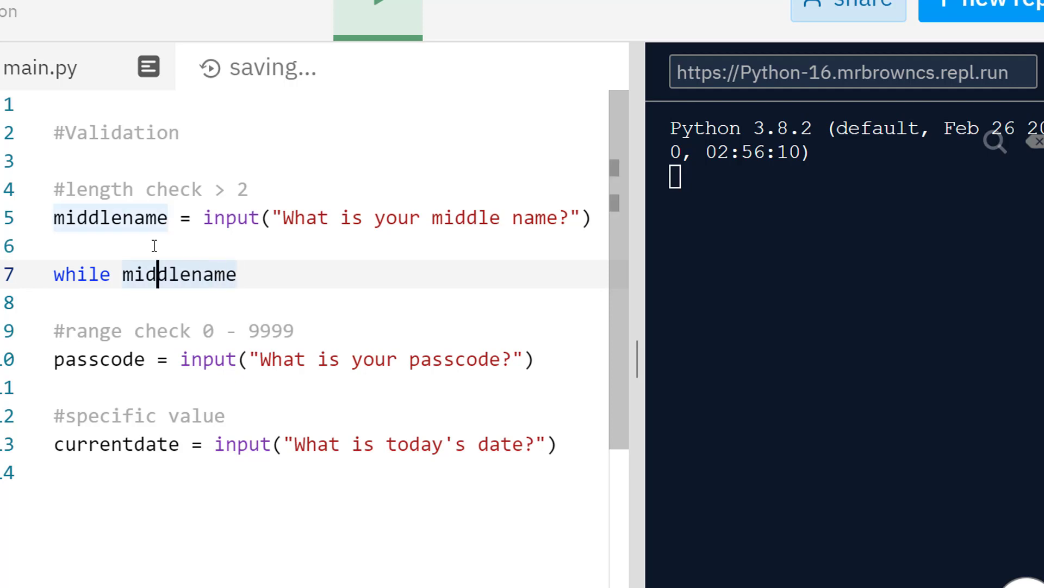
{"action": "type", "text": "len("}
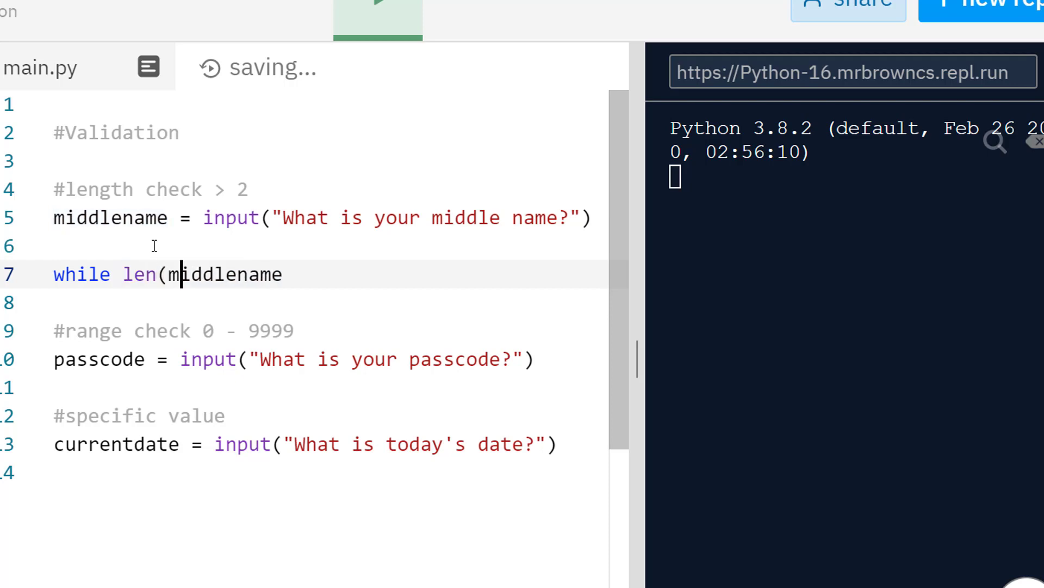
{"action": "type", "text": ")"}
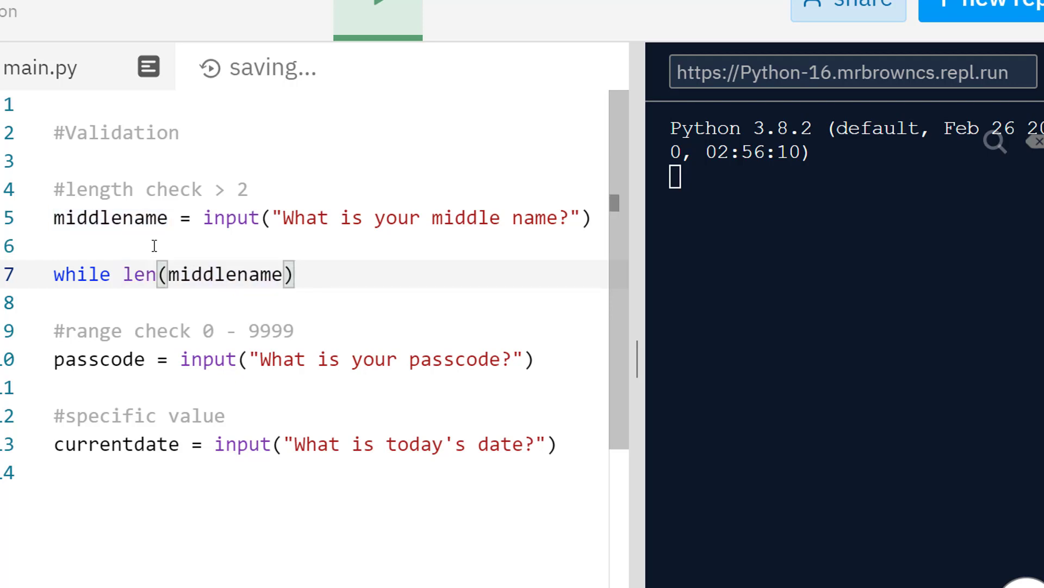
{"action": "type", "text": "> 2:"}
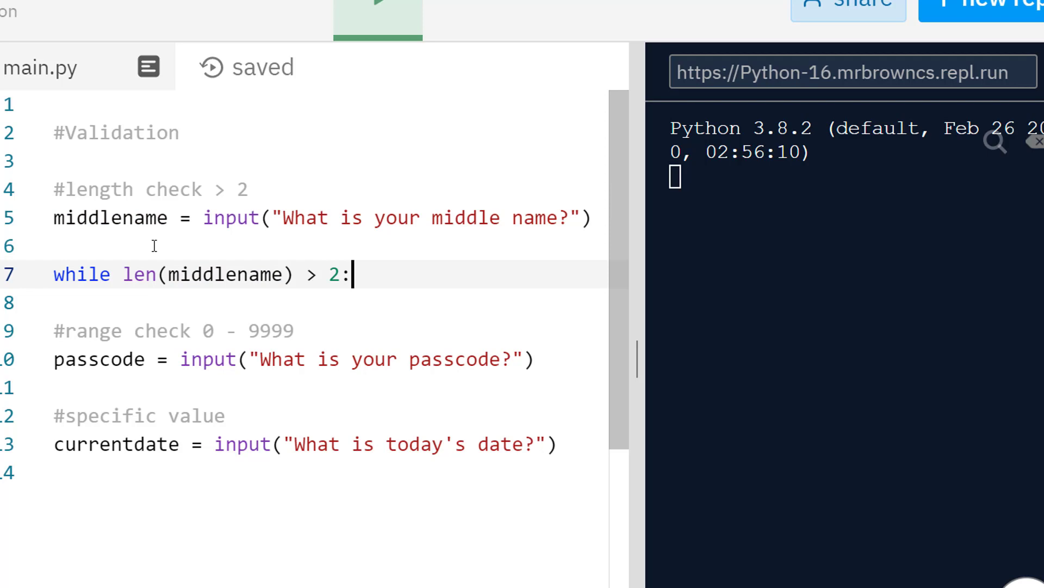
{"action": "type", "text": "<="}
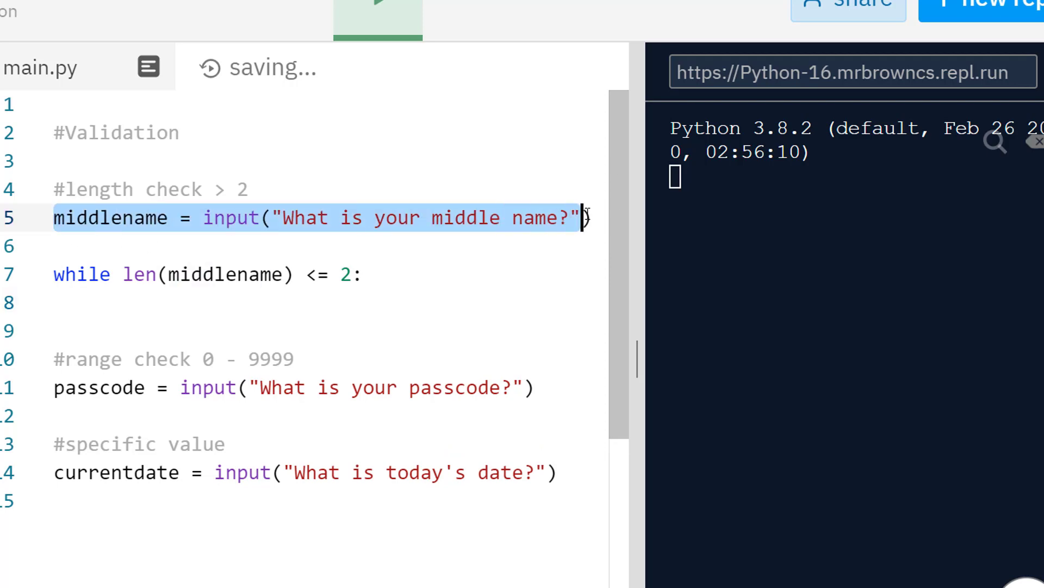
{"action": "left_click", "coordinate": [133, 302]}
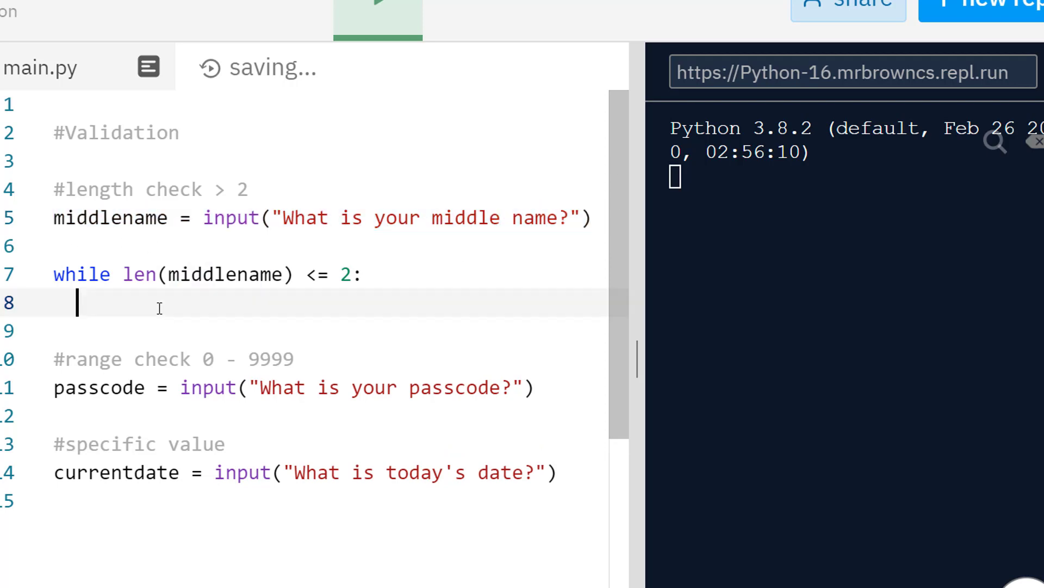
{"action": "type", "text": "middlename = input(\"What is your middle name?\")"}
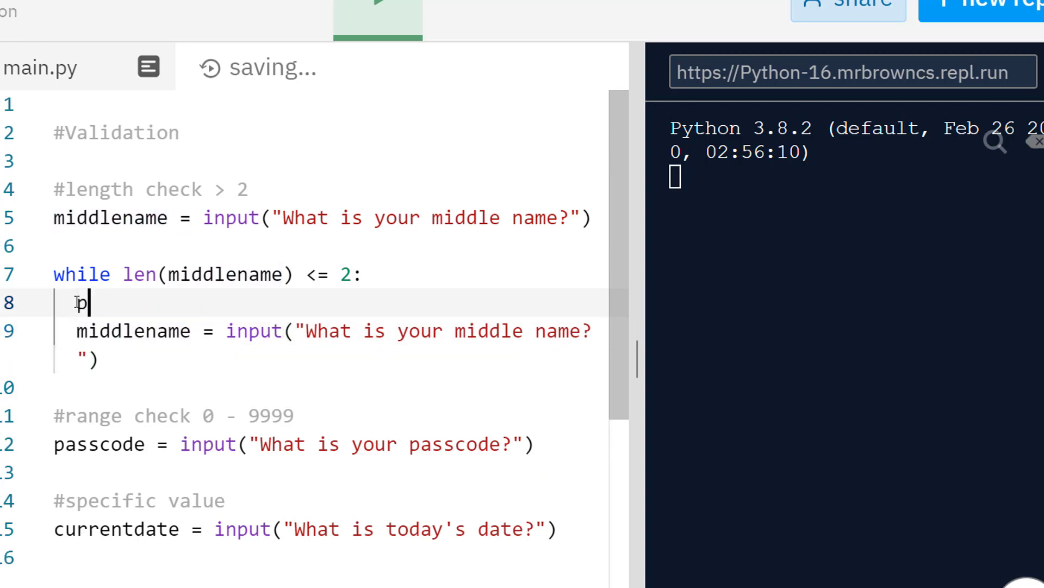
{"action": "left_click", "coordinate": [377, 17]}
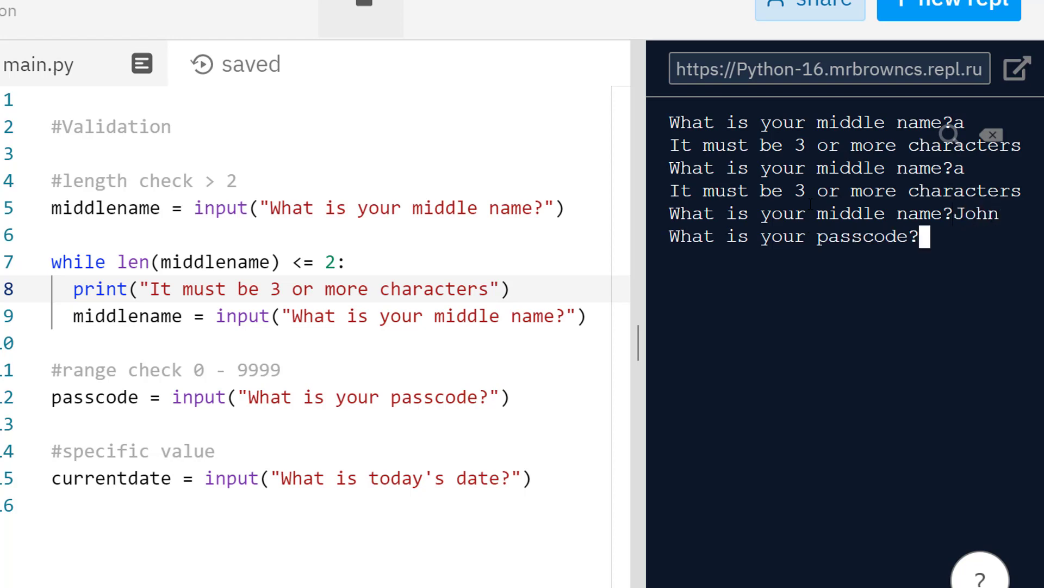
Step: Stop the middle-name test run
{"action": "left_click", "coordinate": [360, 18]}
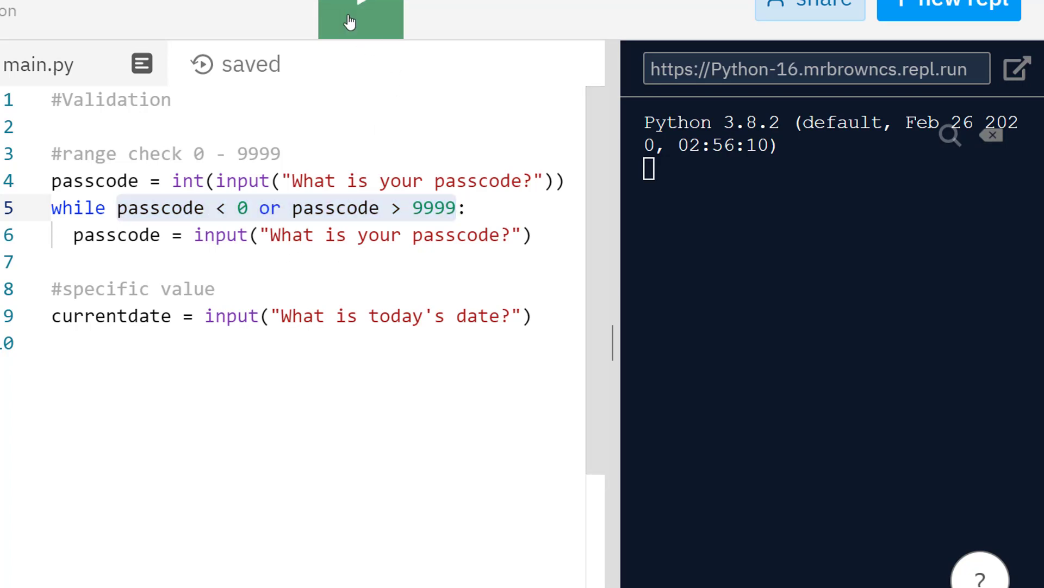
Step: Run the passcode range check with 65 and clear the console
{"action": "left_click", "coordinate": [359, 18]}
{"action": "type", "text": "65"}
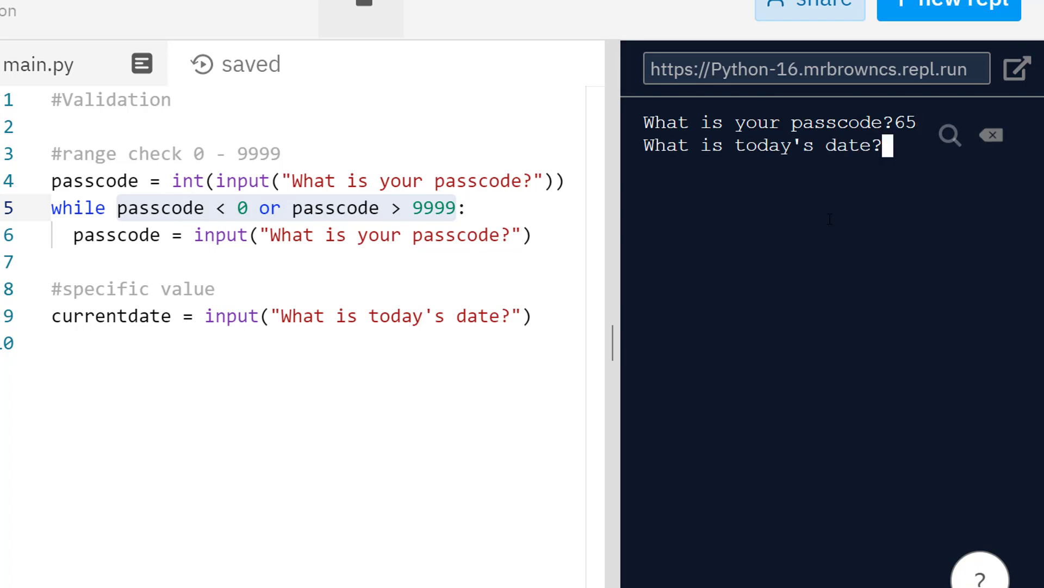
{"action": "mouse_move", "coordinate": [992, 135]}
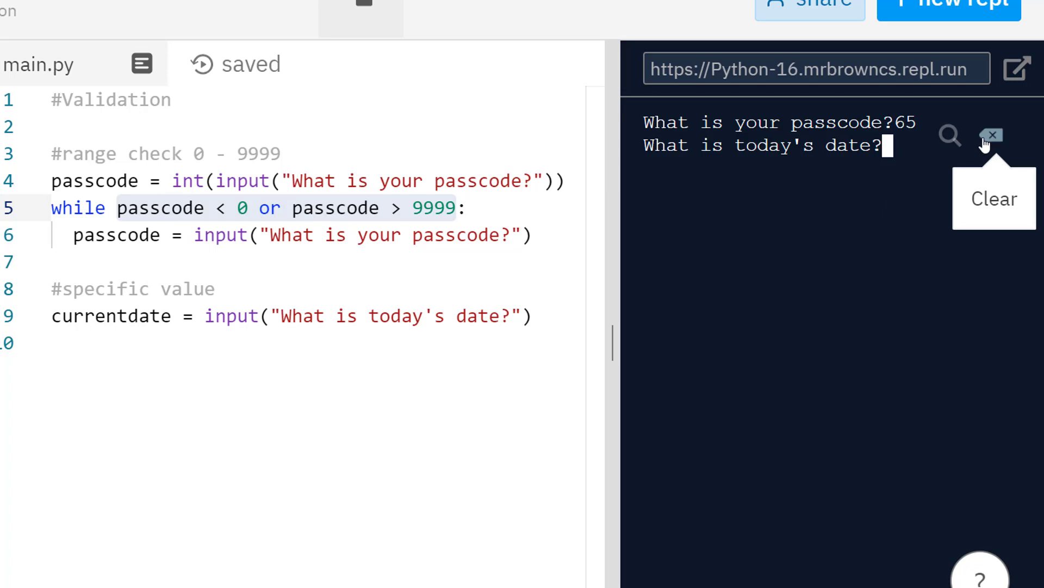
{"action": "left_click", "coordinate": [994, 199]}
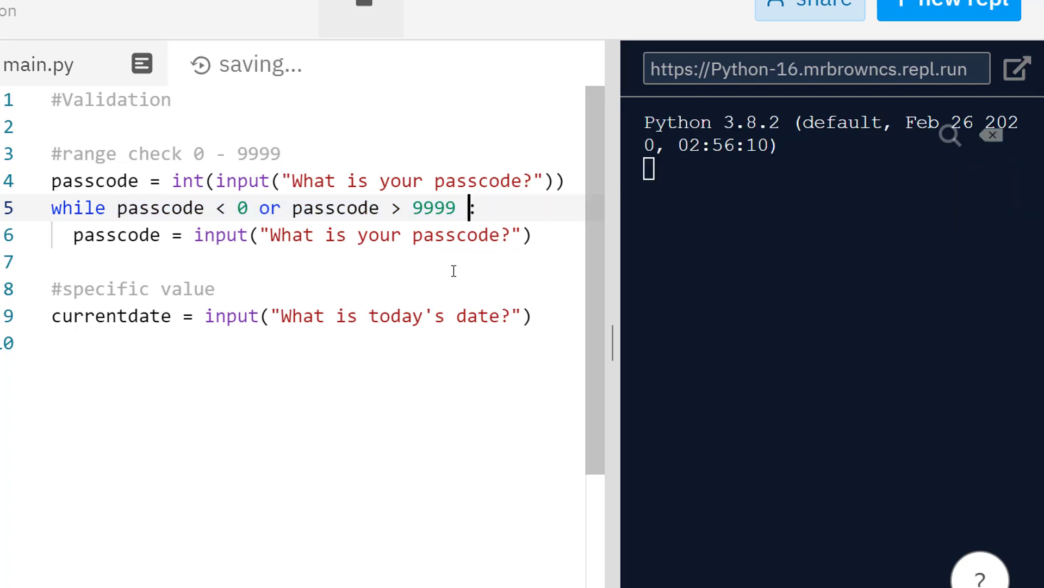
Step: Extend the passcode loop condition with or len(str(passcode)) != 4 and run it
{"action": "type", "text": "or"}
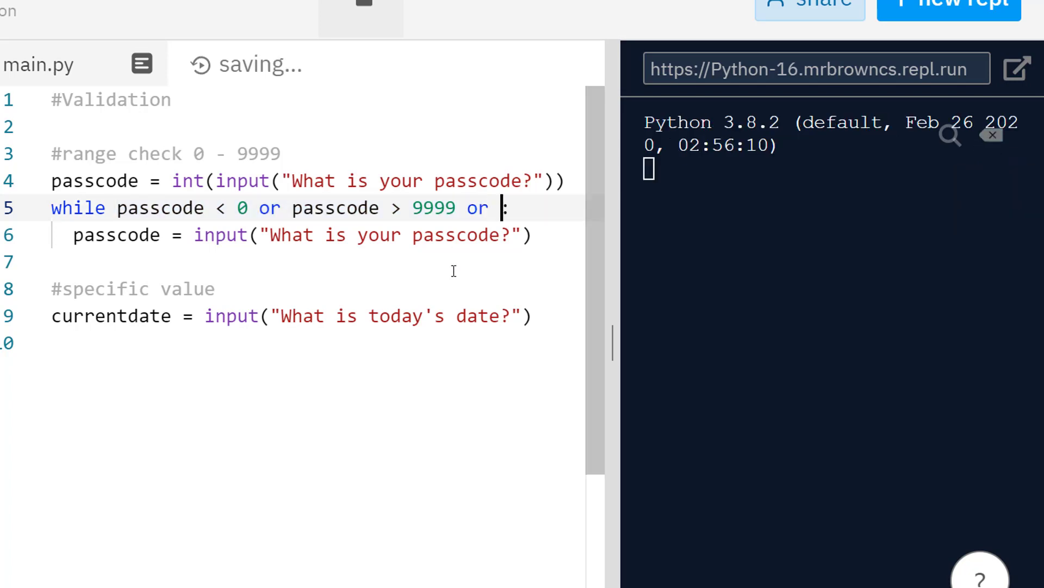
{"action": "type", "text": "len("}
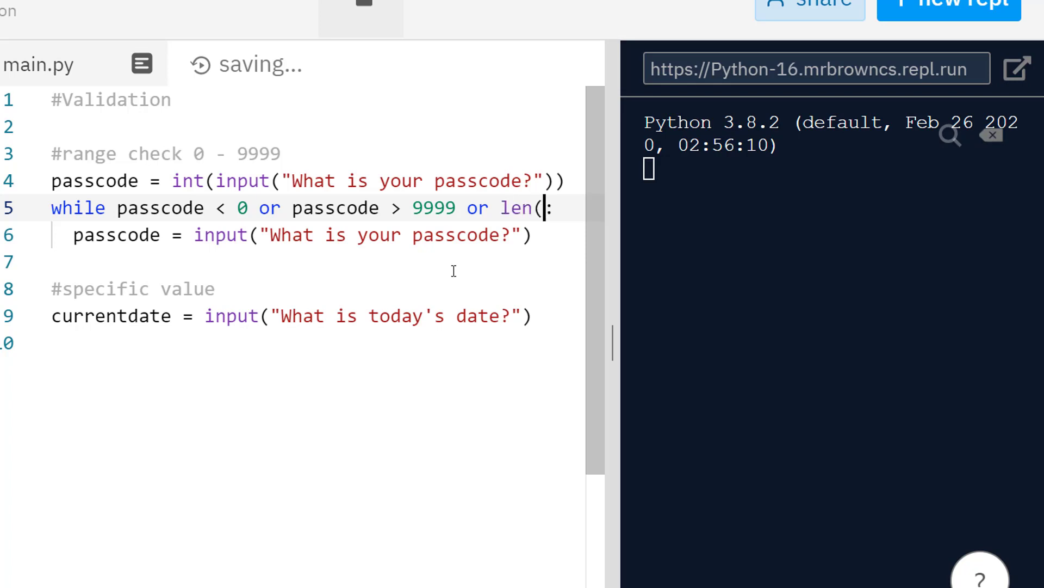
{"action": "type", "text": "(passcode)"}
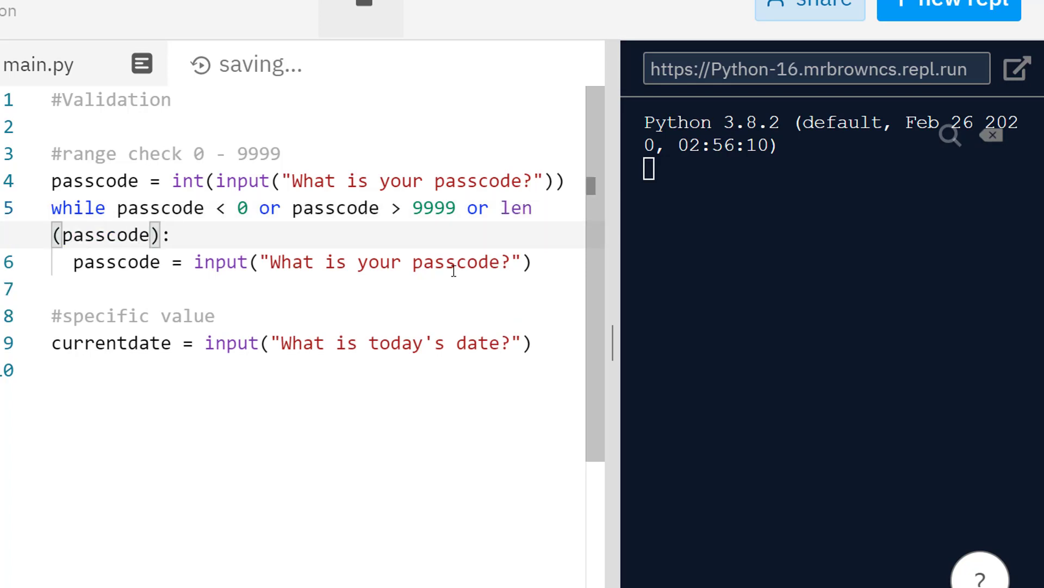
{"action": "type", "text": "!=4"}
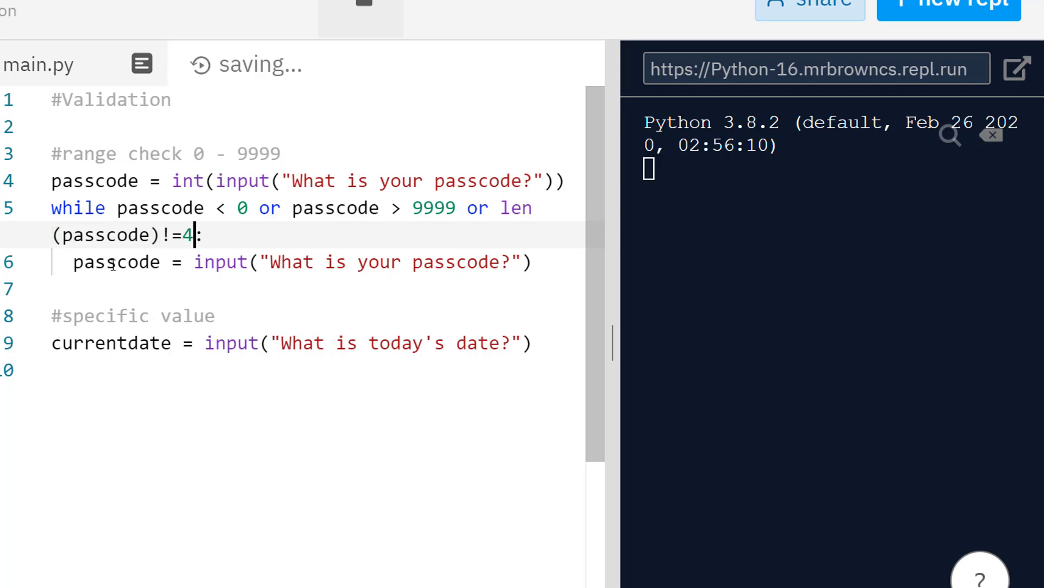
{"action": "double_click", "coordinate": [100, 234]}
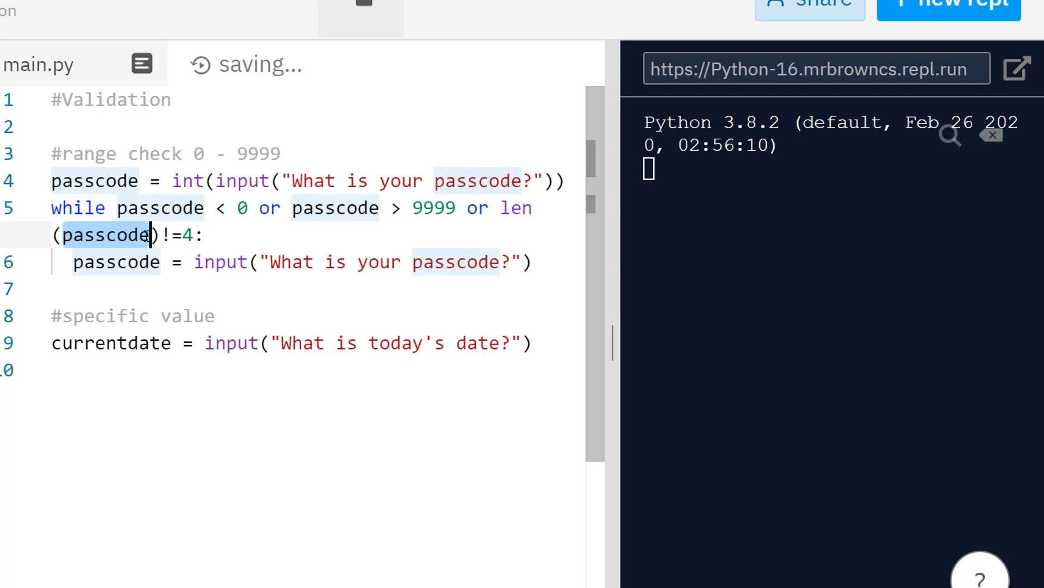
{"action": "double_click", "coordinate": [189, 181]}
{"action": "type", "text": "str("}
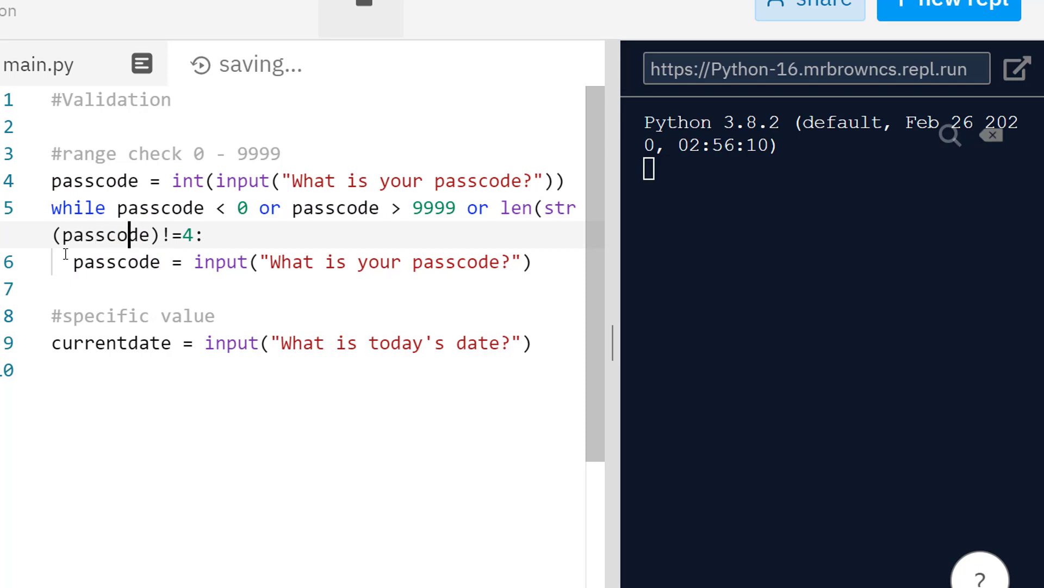
{"action": "left_click", "coordinate": [158, 234]}
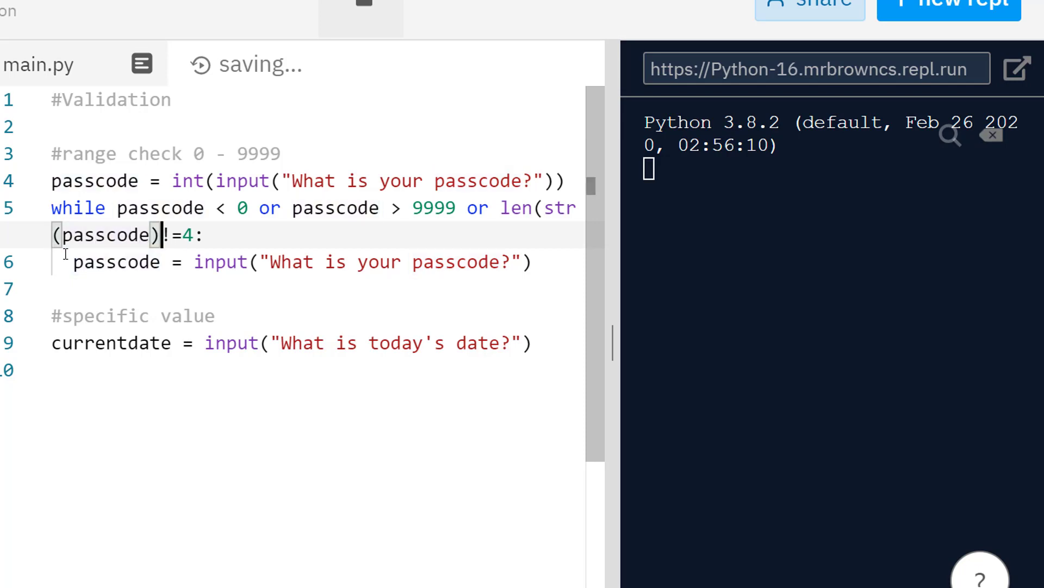
{"action": "left_click", "coordinate": [360, 18]}
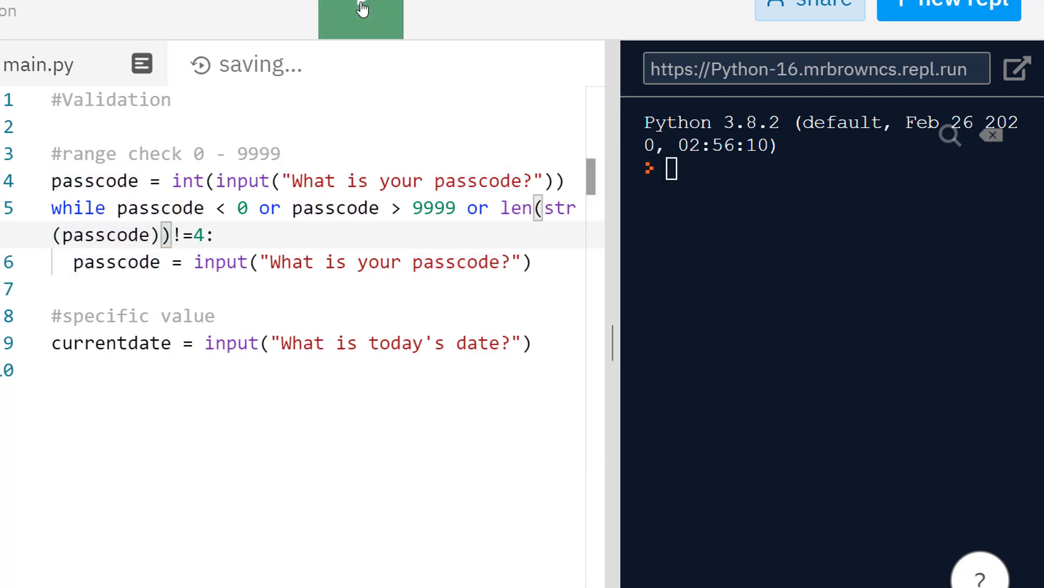
Step: Enter 5000 to trigger the TypeError, then wrap the re-asked passcode in int() and comment out the block
{"action": "left_click", "coordinate": [360, 19]}
{"action": "type", "text": "6"}
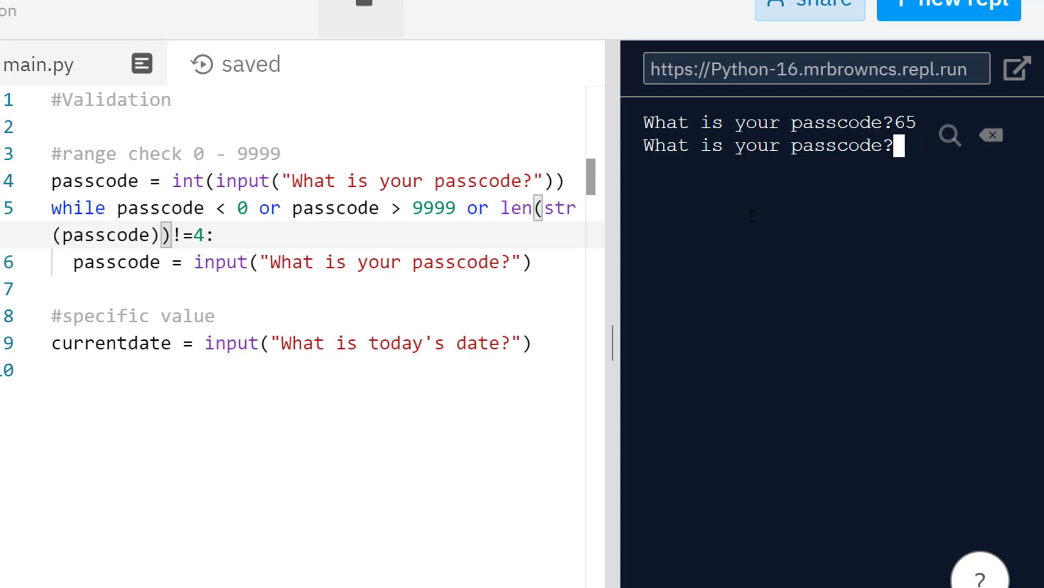
{"action": "type", "text": "5000"}
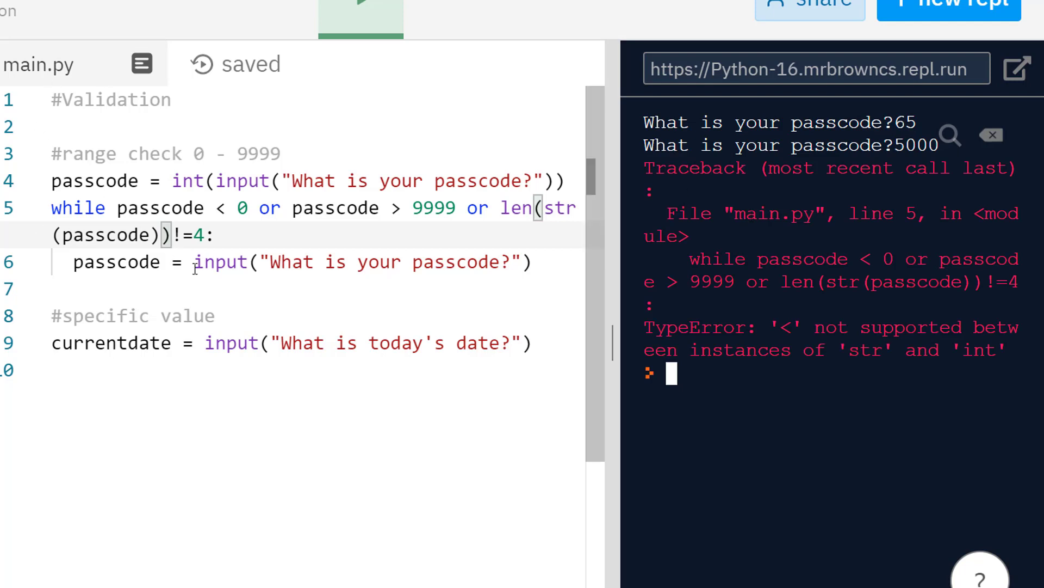
{"action": "type", "text": "str("}
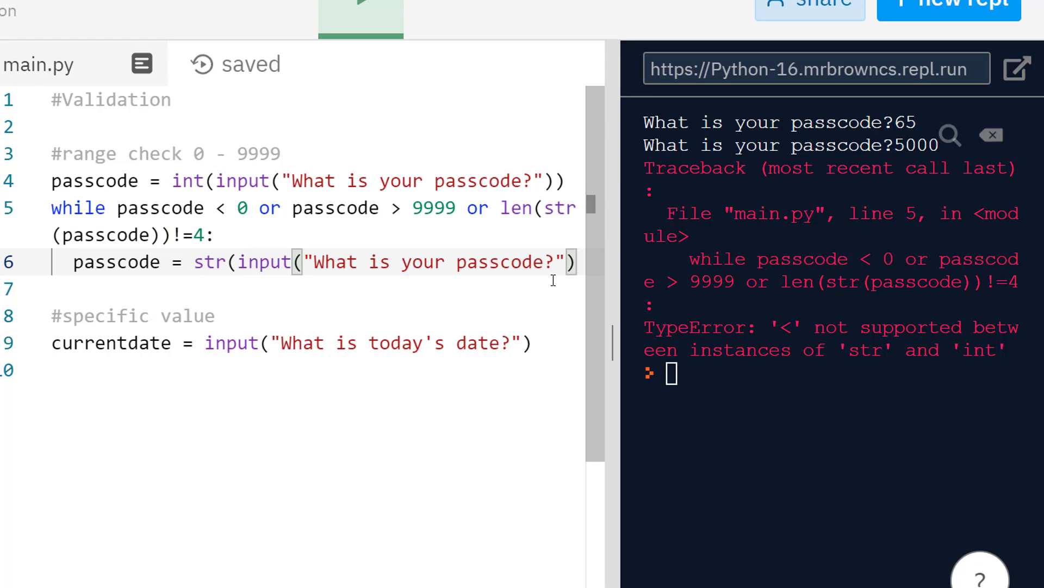
{"action": "key", "text": "Enter"}
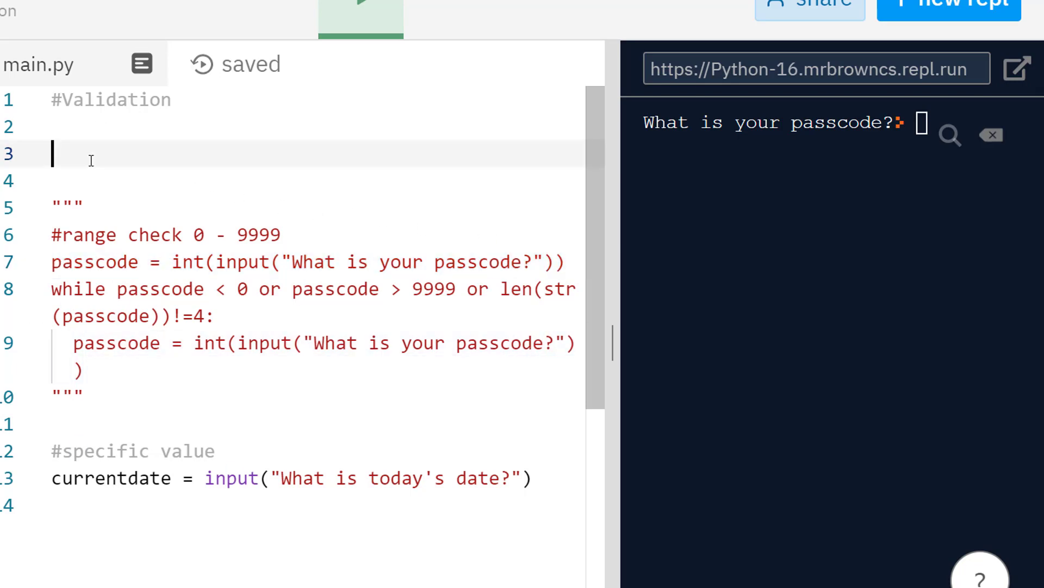
Step: Add passcode = int(input("What is your passcode?")) on line 3, enter abc to show the ValueError, and begin a try block
{"action": "type", "text": "passcode = int(input(\"What is your passcode?\"))"}
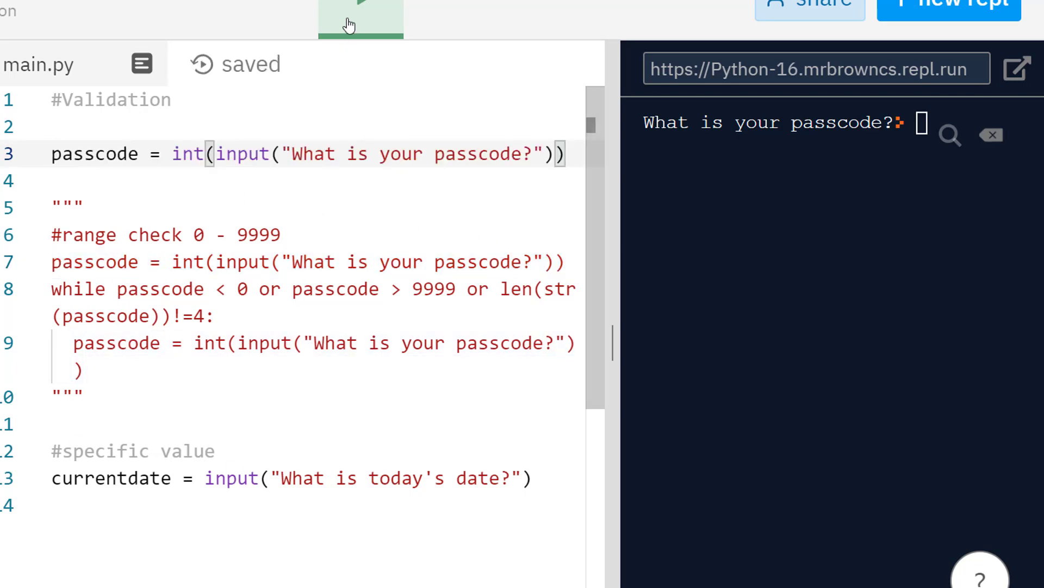
{"action": "left_click", "coordinate": [360, 18]}
{"action": "type", "text": "abc"}
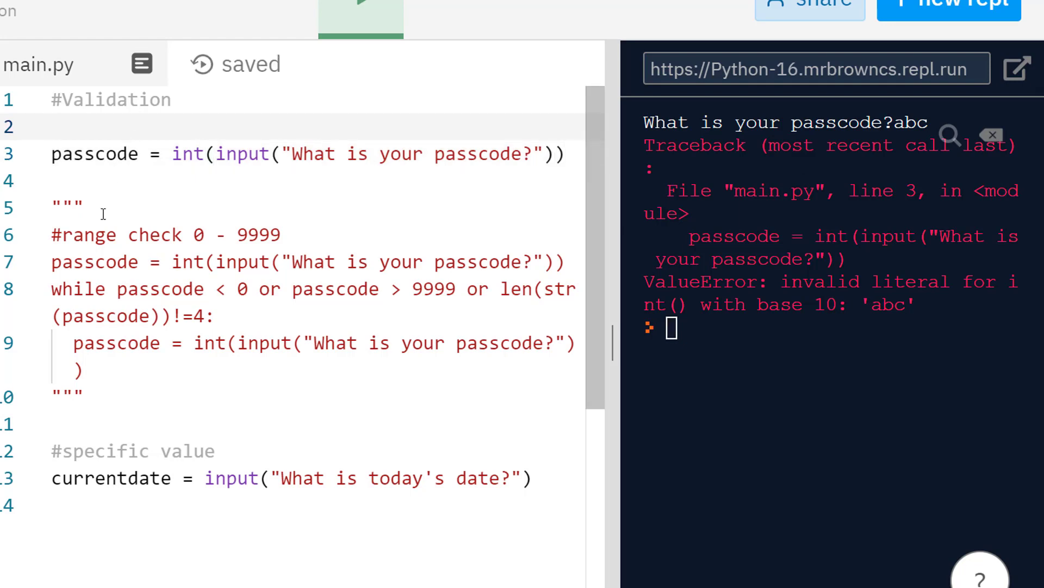
{"action": "type", "text": "try:"}
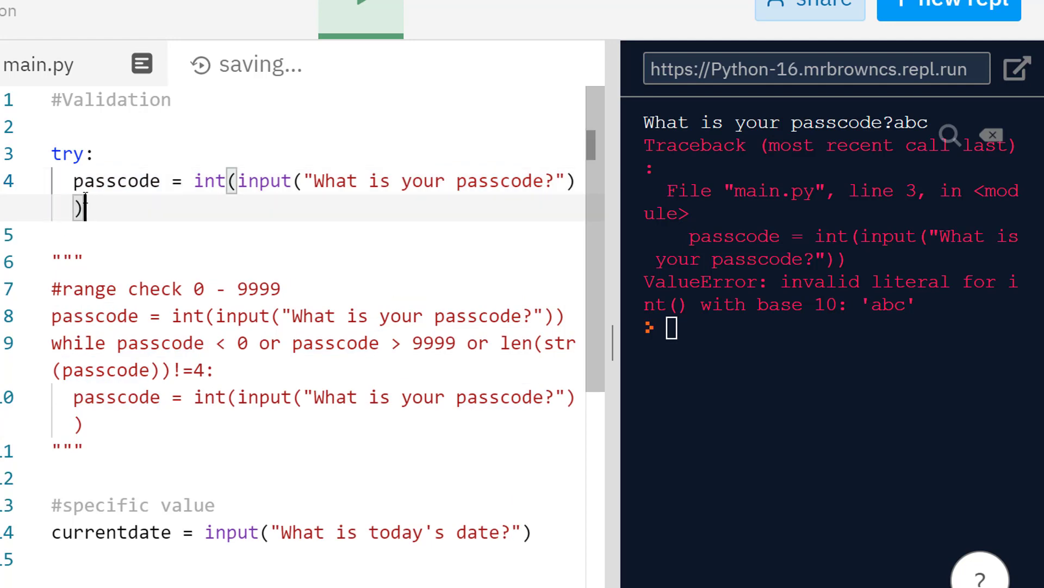
Step: Add except ValueError printing 'It must be a integer', then rerun entering abc
{"action": "type", "text": "exce"}
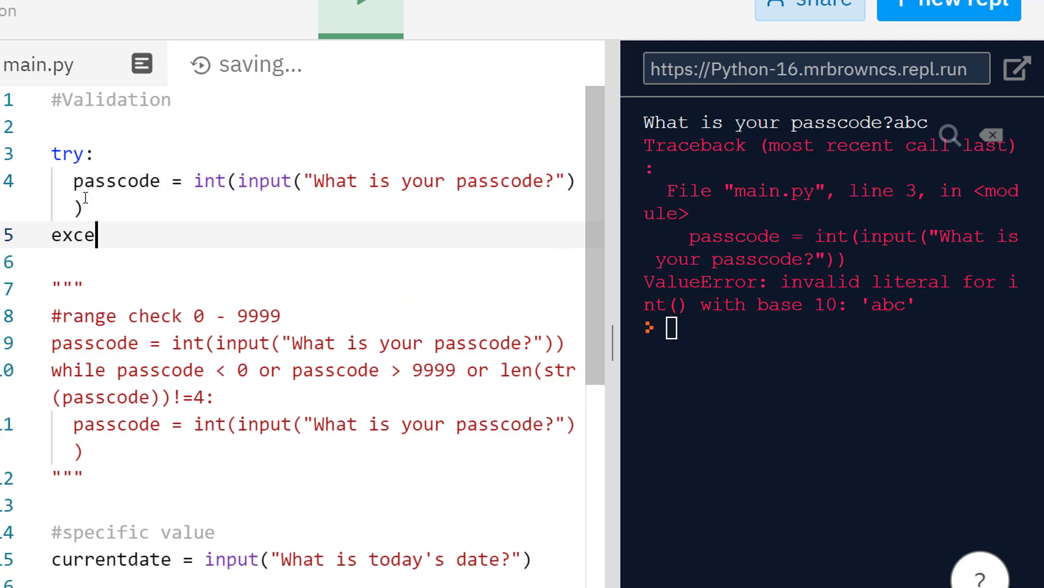
{"action": "type", "text": "pt va"}
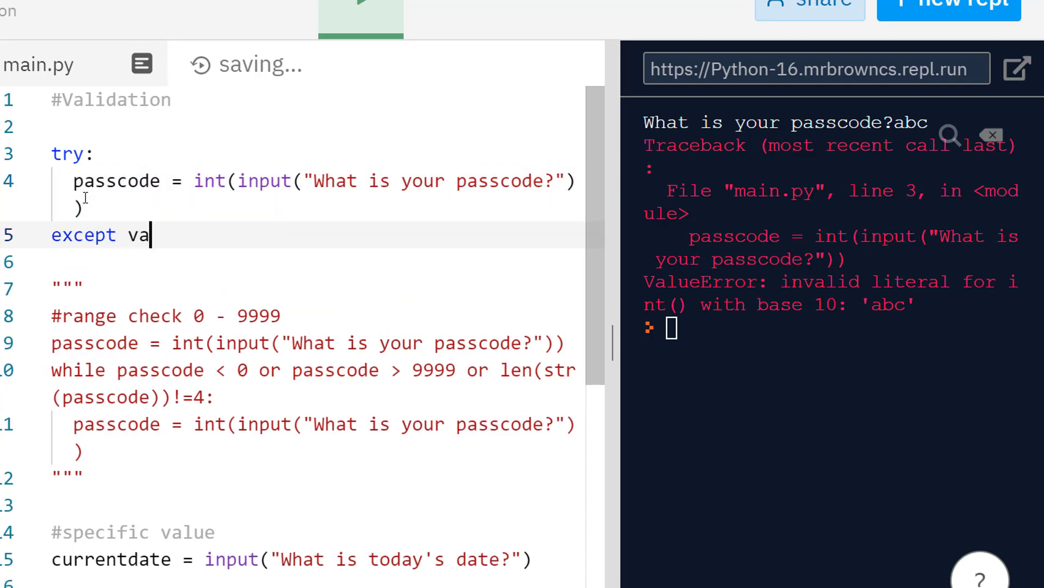
{"action": "type", "text": "lueEr"}
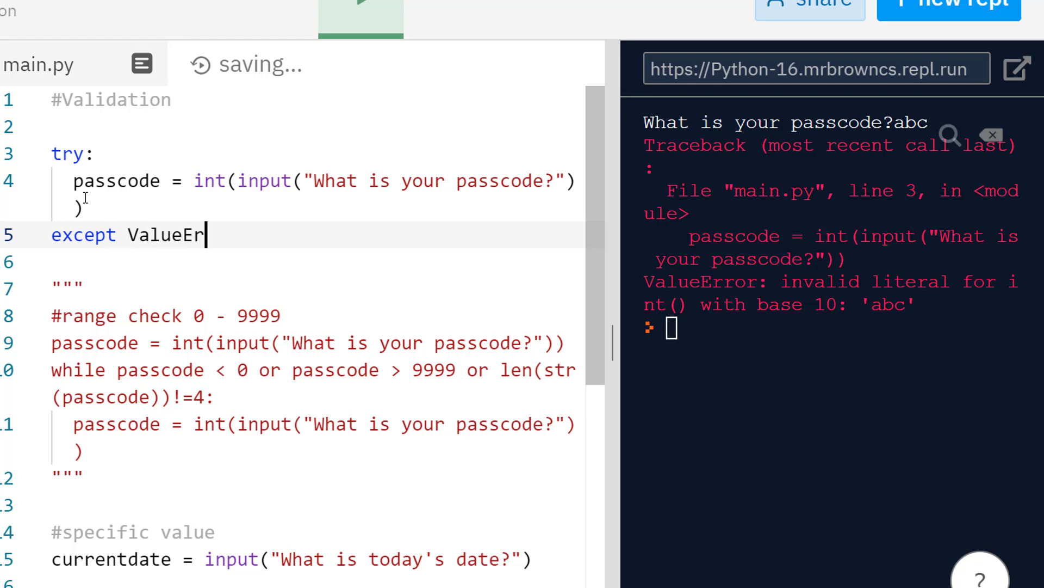
{"action": "type", "text": "ror:"}
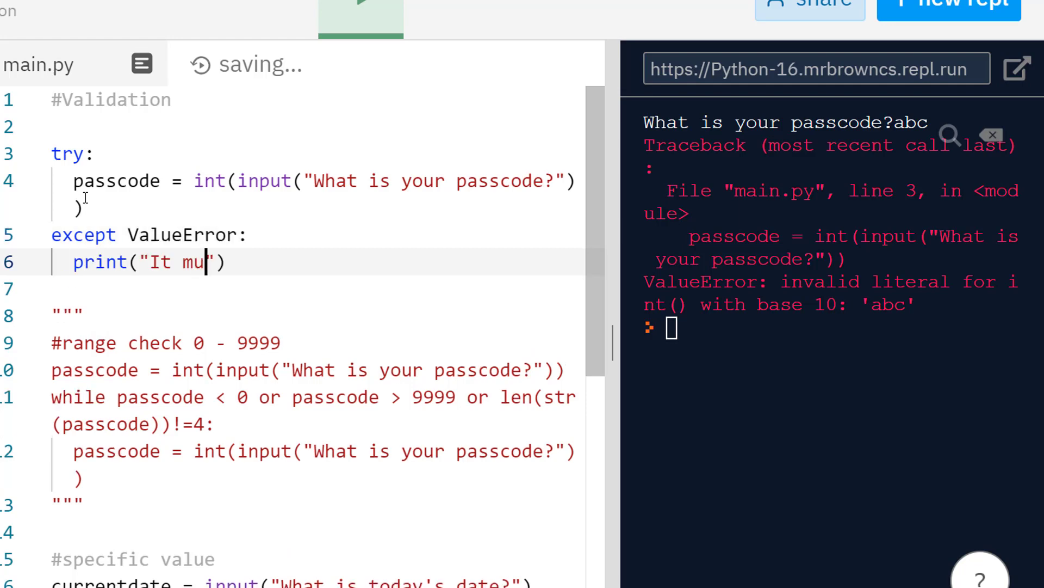
{"action": "type", "text": "st be a"}
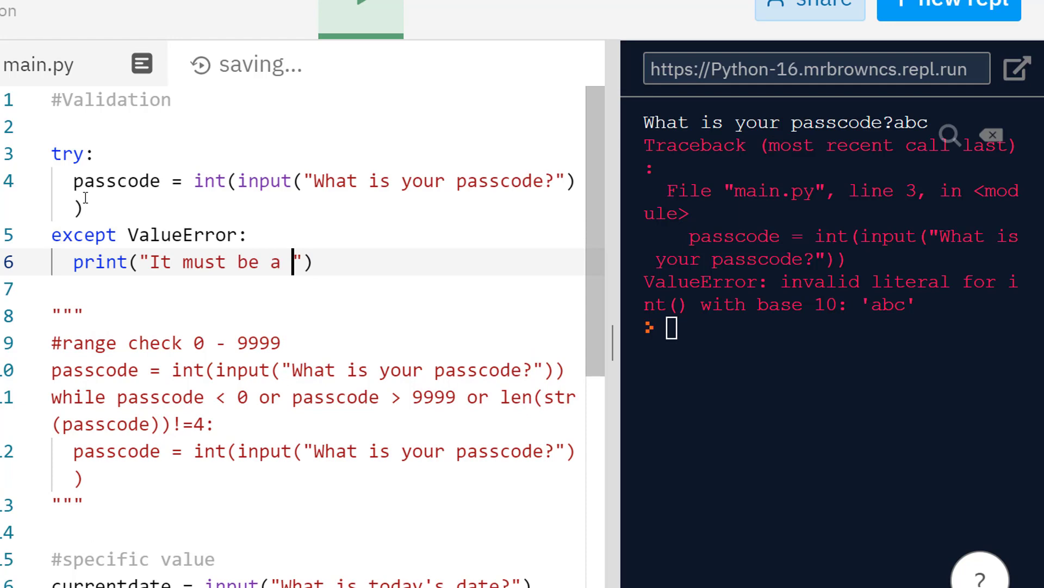
{"action": "type", "text": "integer"}
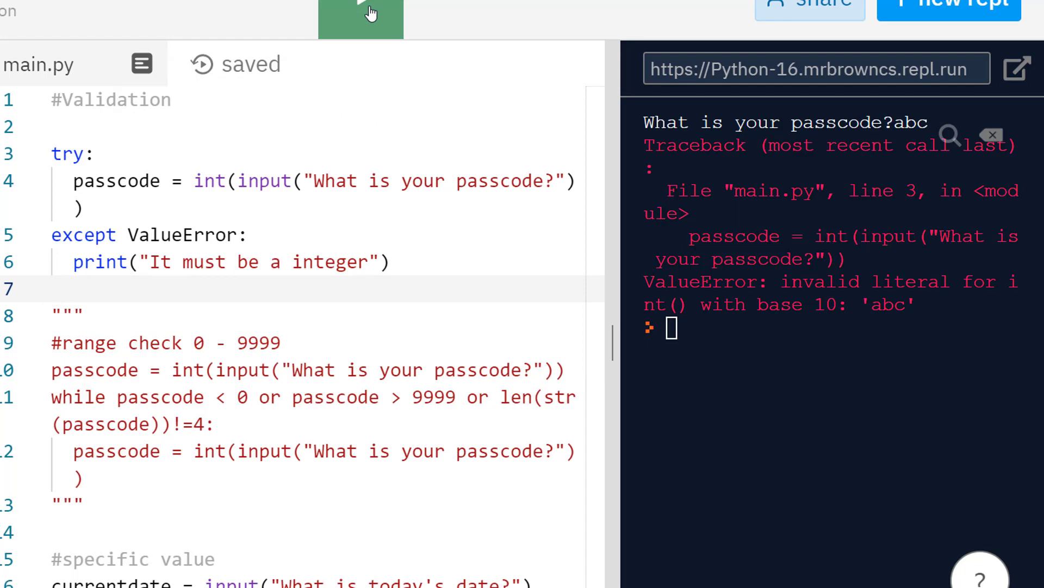
{"action": "left_click", "coordinate": [361, 13]}
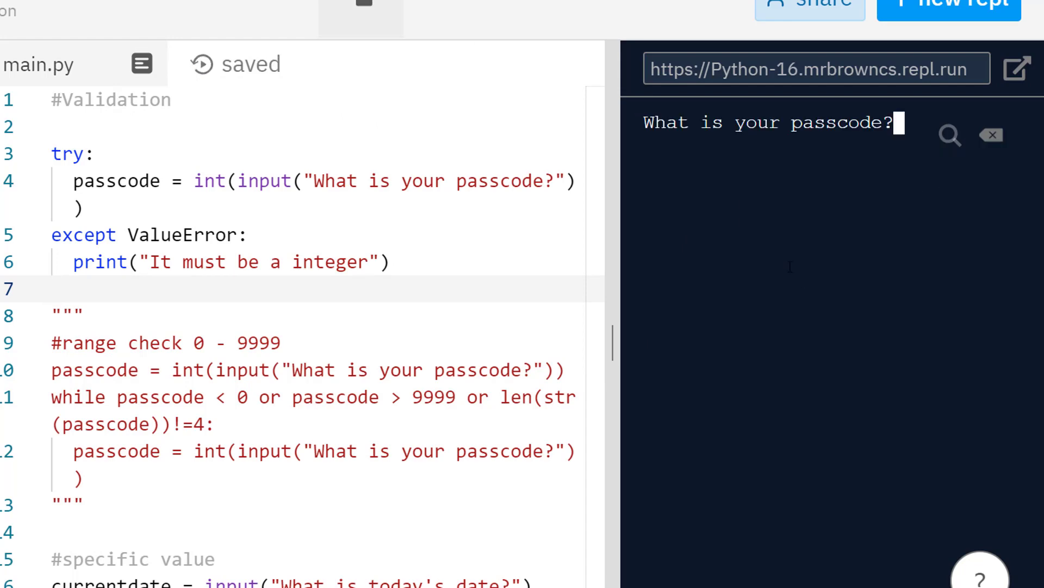
{"action": "type", "text": "abc"}
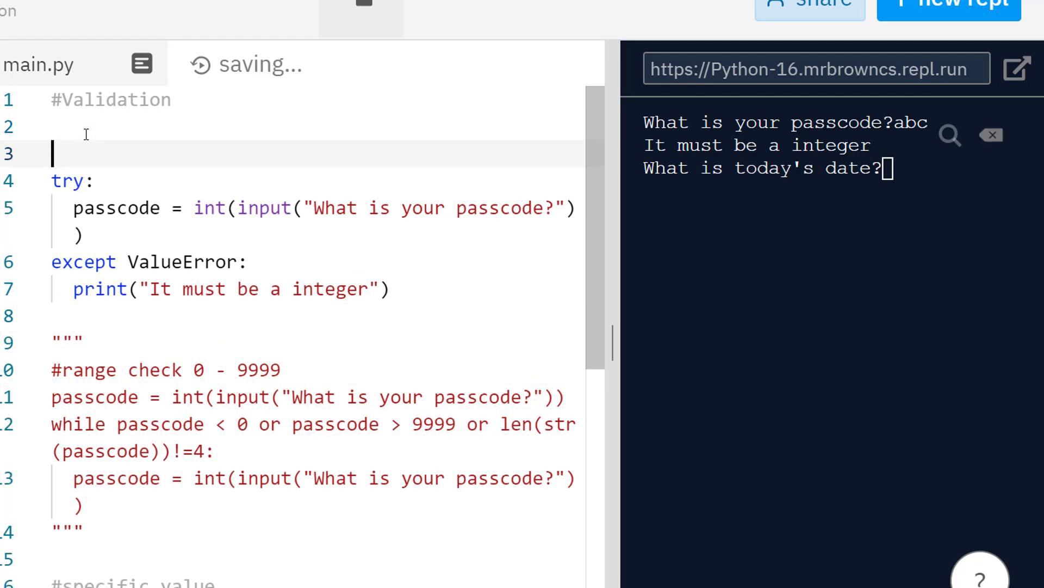
Step: Add isValid = False and wrap the try/except in while isValid == False:
{"action": "type", "text": "while"}
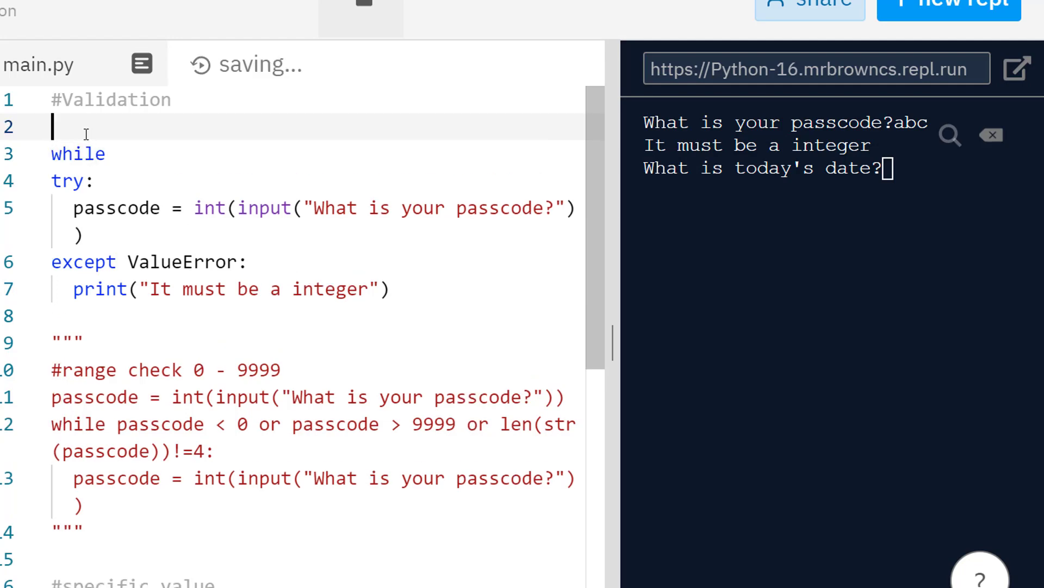
{"action": "type", "text": "isVal"}
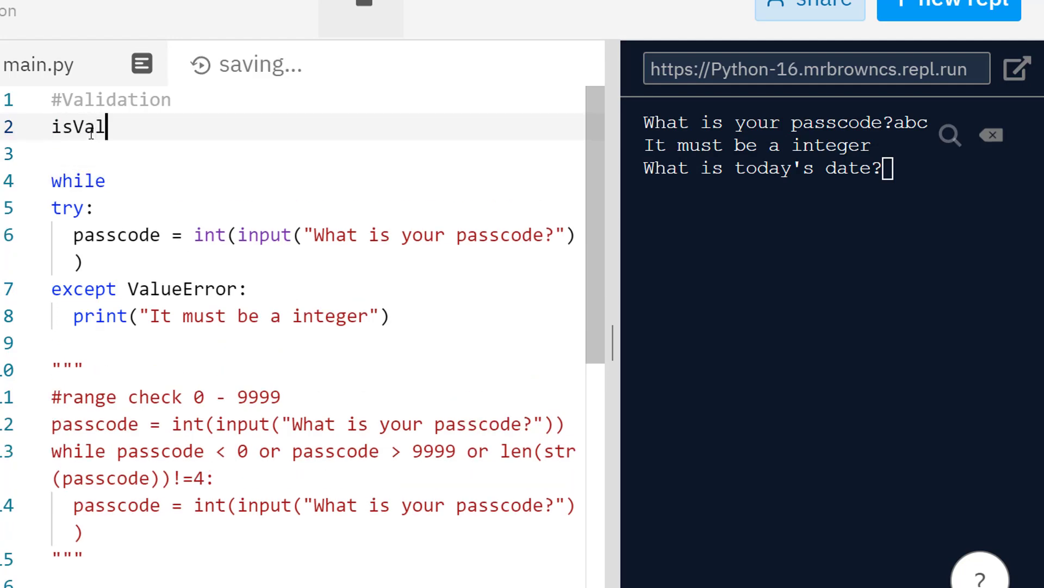
{"action": "type", "text": "id = Fals"}
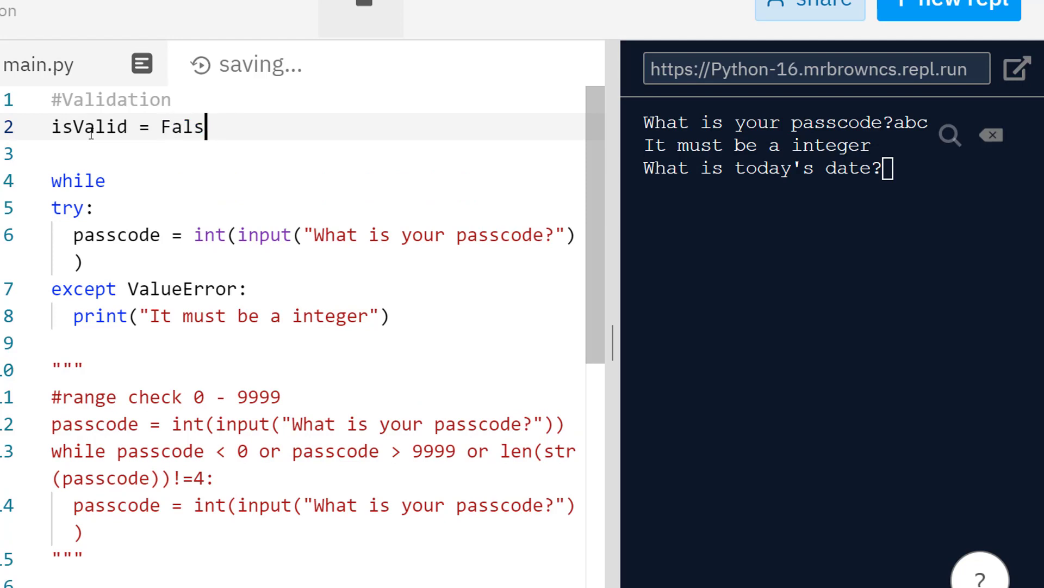
{"action": "type", "text": "e"}
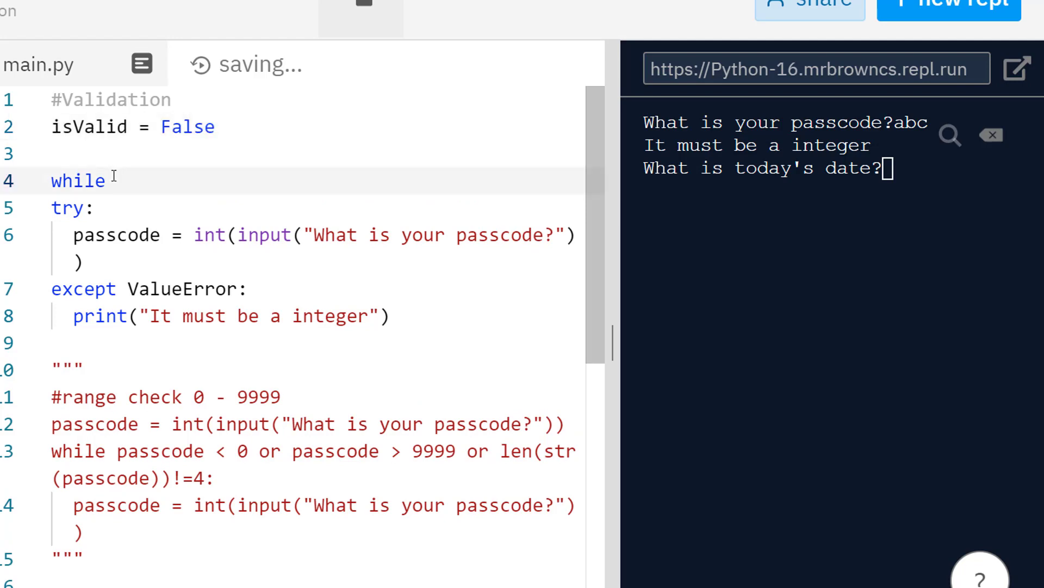
{"action": "type", "text": "isVal"}
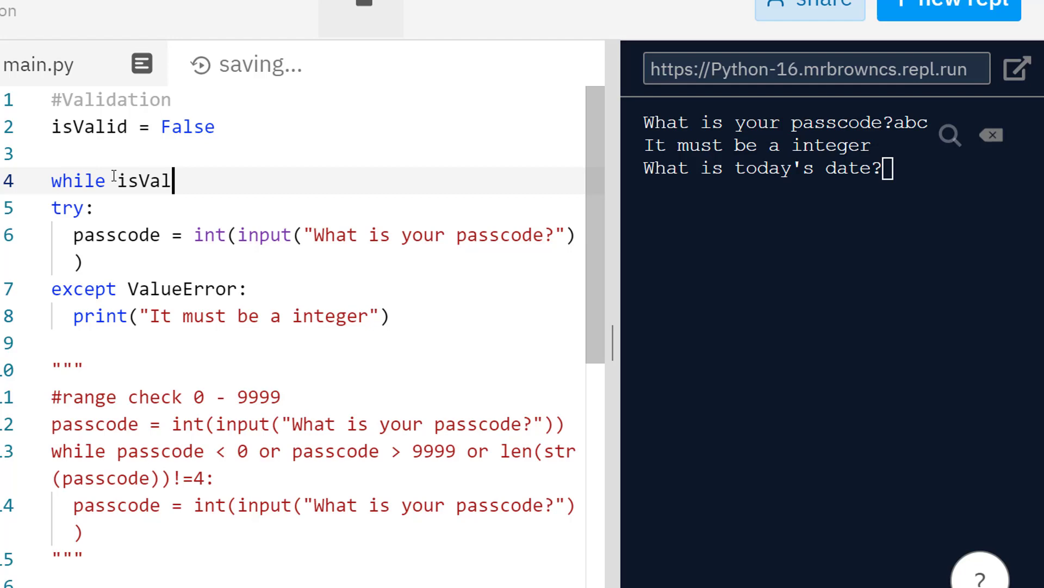
{"action": "type", "text": "id == False:"}
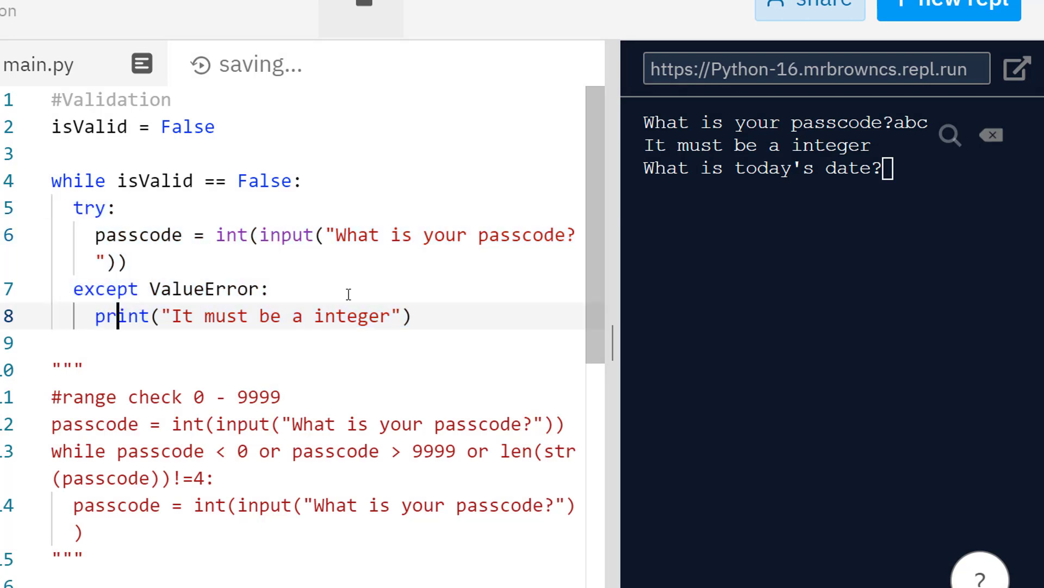
{"action": "key", "text": "Return"}
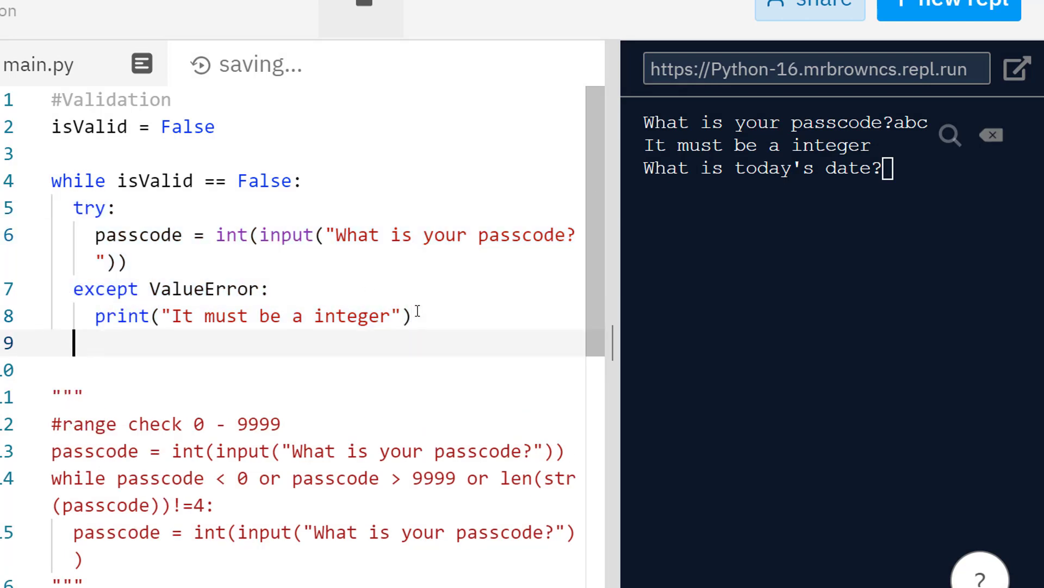
Step: Add an else branch setting isValid = True and run the looped check
{"action": "type", "text": "else:"}
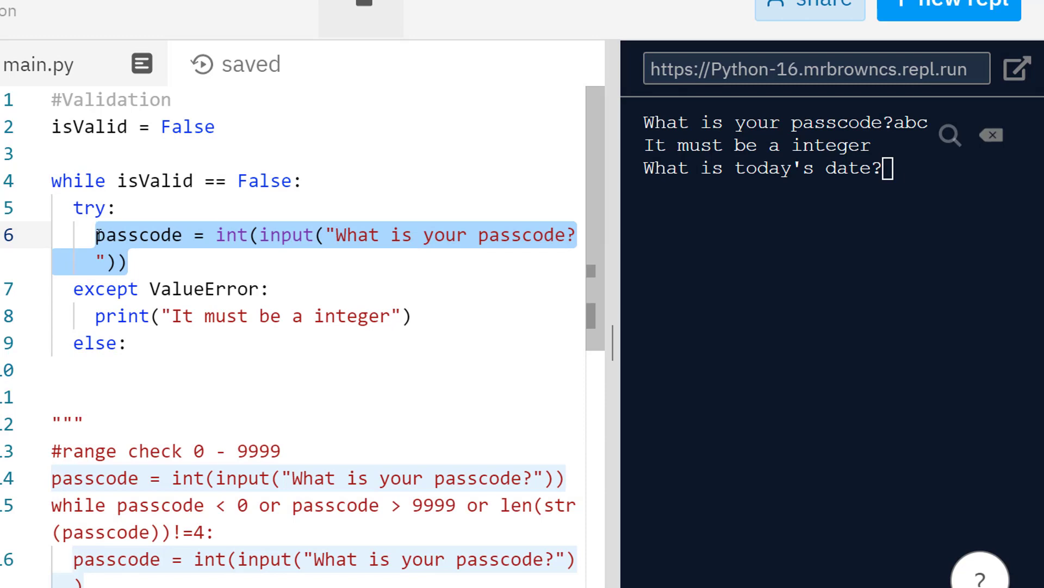
{"action": "left_click", "coordinate": [100, 371]}
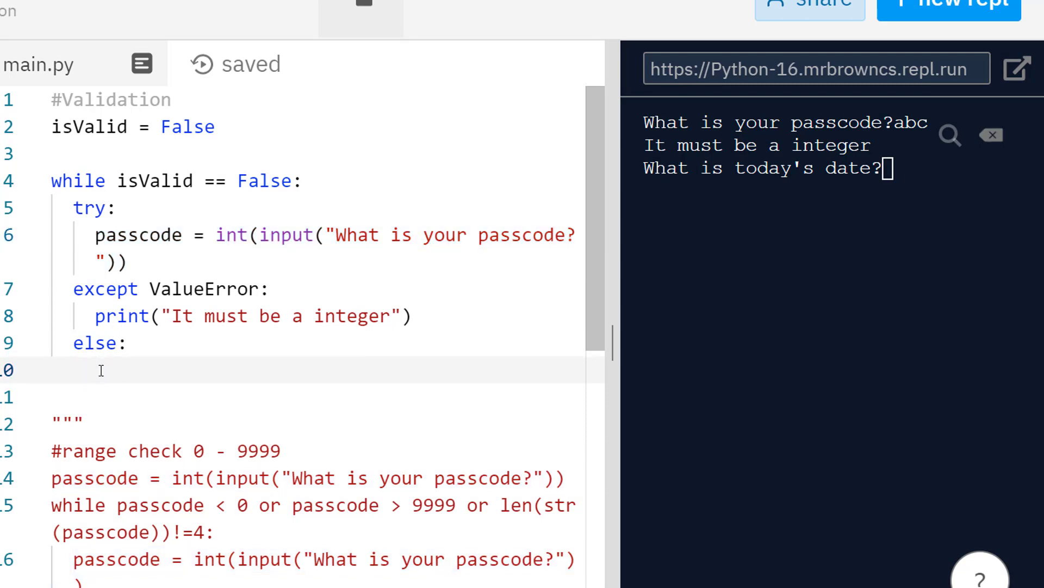
{"action": "type", "text": "isVali"}
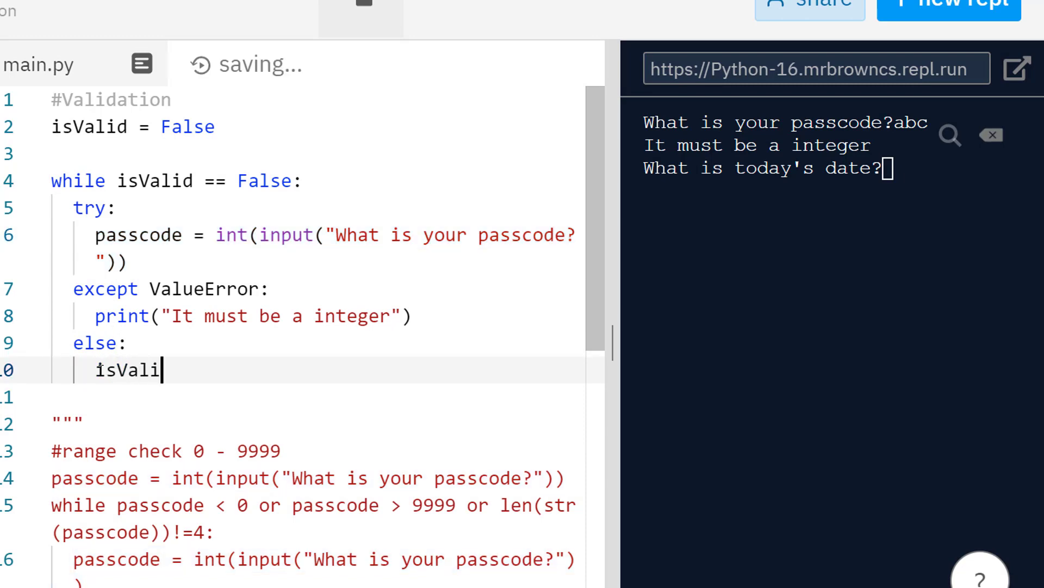
{"action": "type", "text": "d = True"}
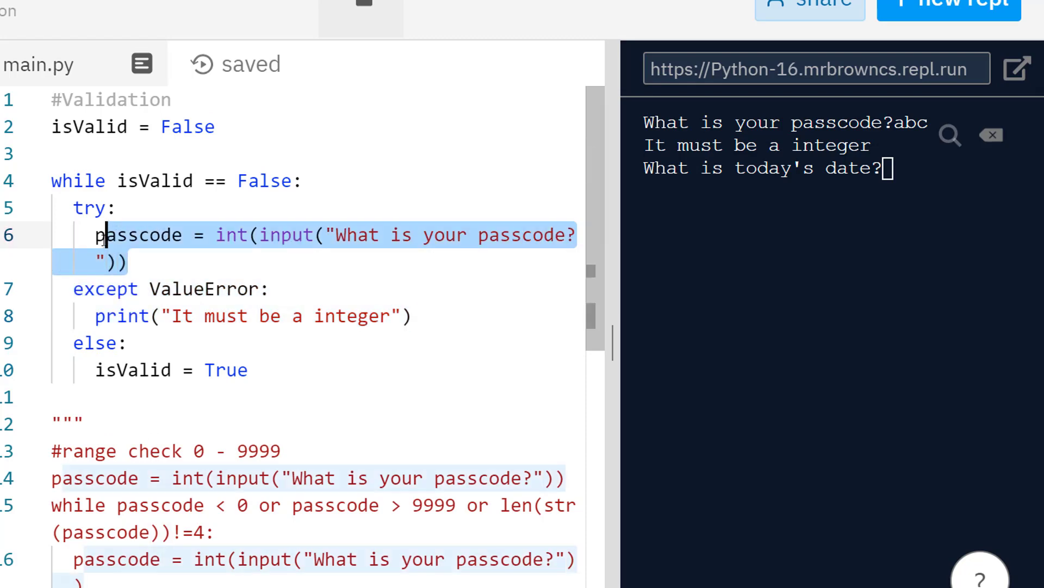
{"action": "left_click", "coordinate": [172, 289]}
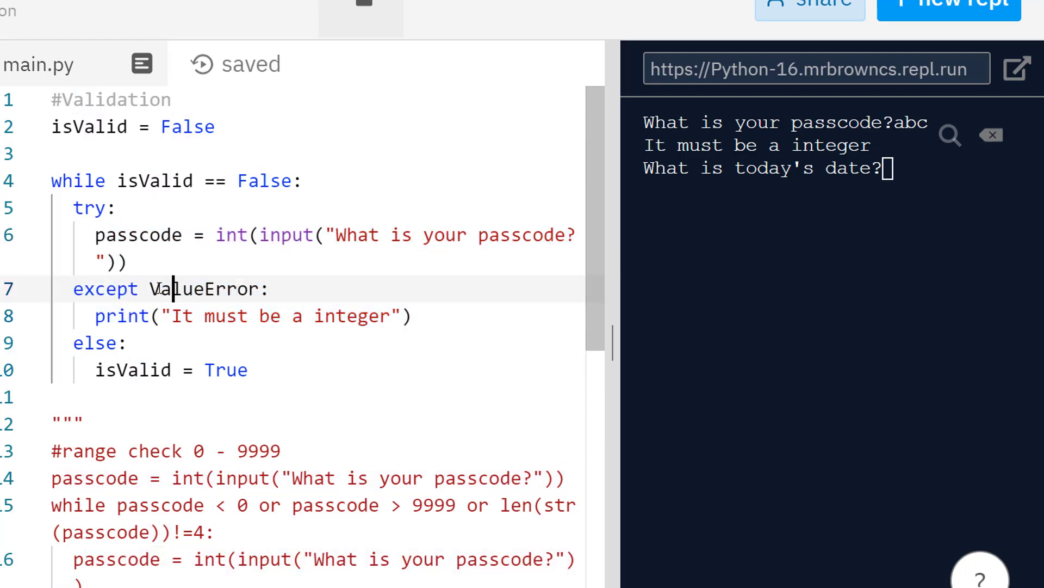
{"action": "left_click", "coordinate": [127, 342]}
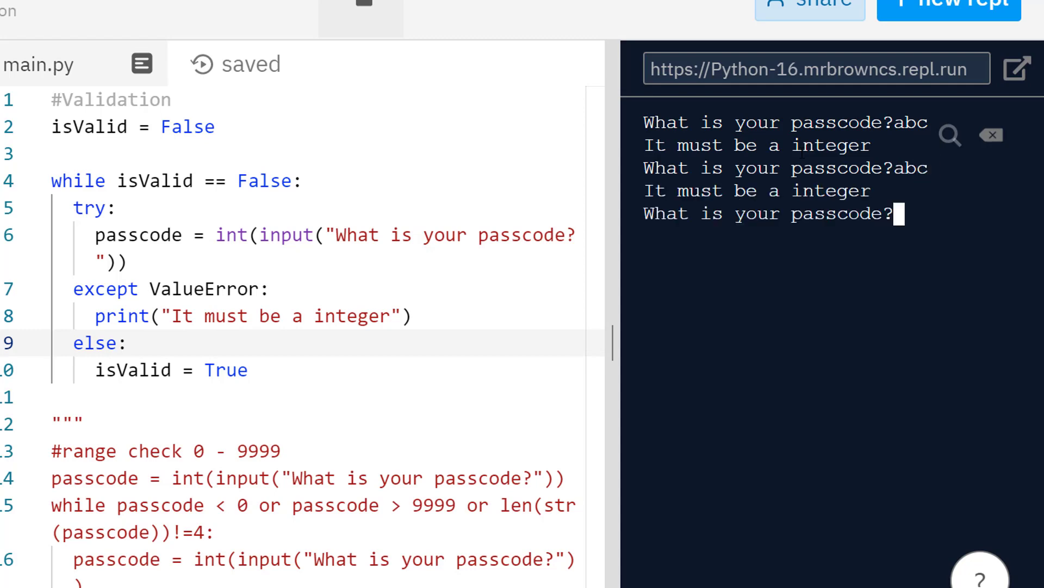
Step: Enter abc repeatedly and then 56 to pass the check, and start a finally clause
{"action": "type", "text": "abc"}
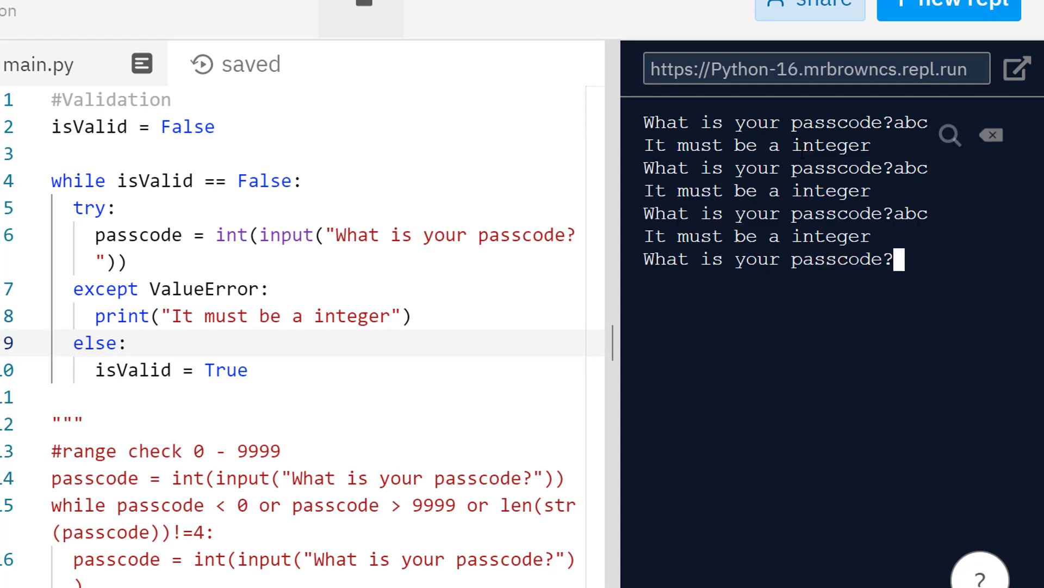
{"action": "type", "text": "56"}
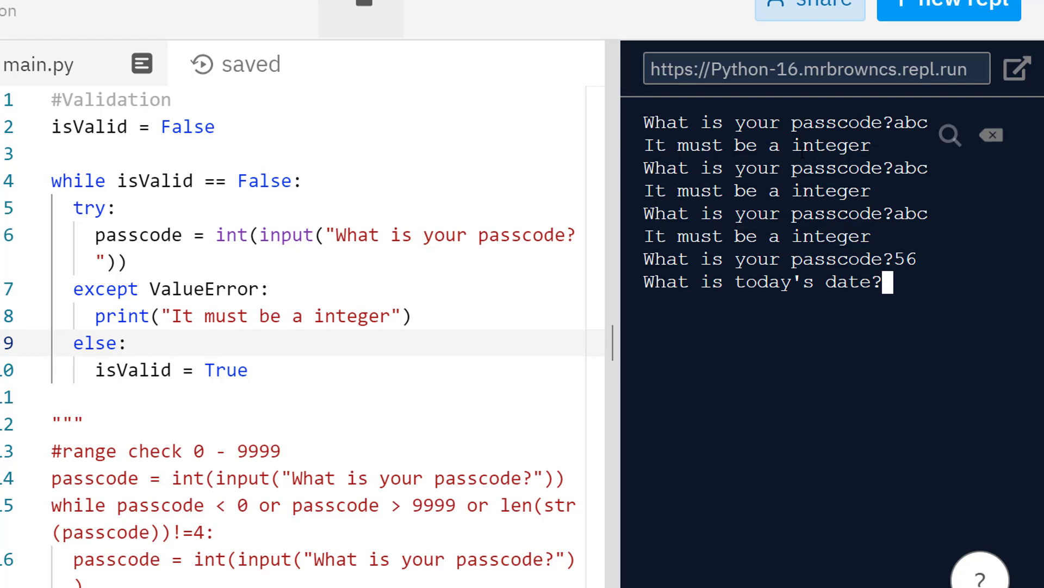
{"action": "key", "text": "enter"}
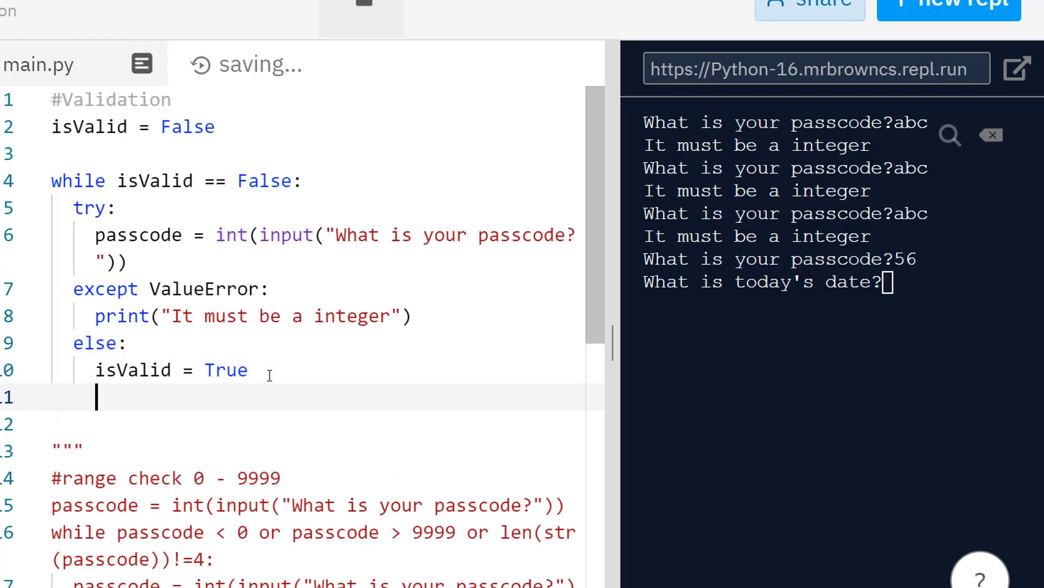
{"action": "type", "text": "finally:"}
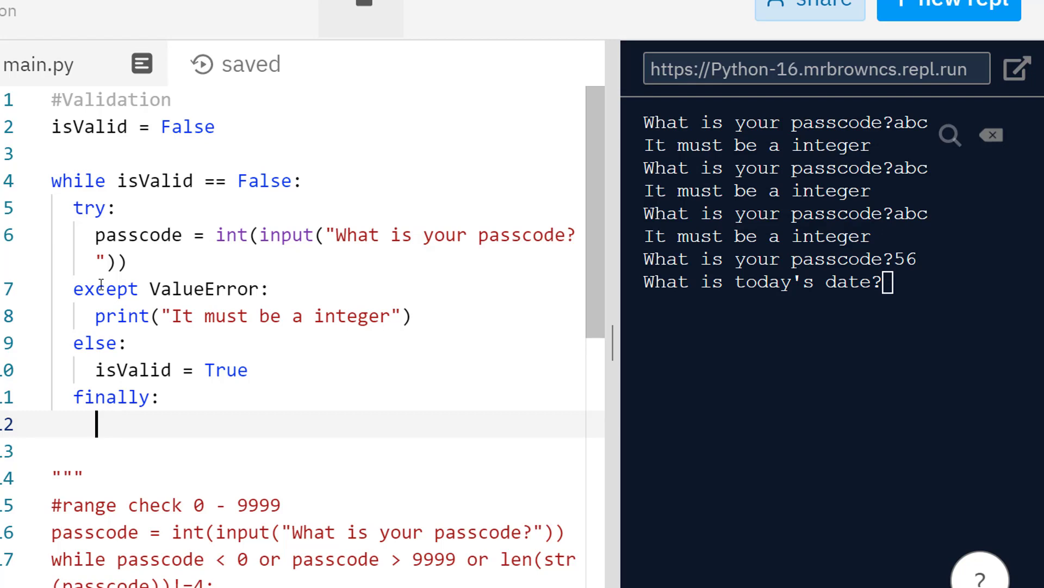
Step: Add print("Hello") under finally and rerun entering abc, then 65
{"action": "type", "text": "pri"}
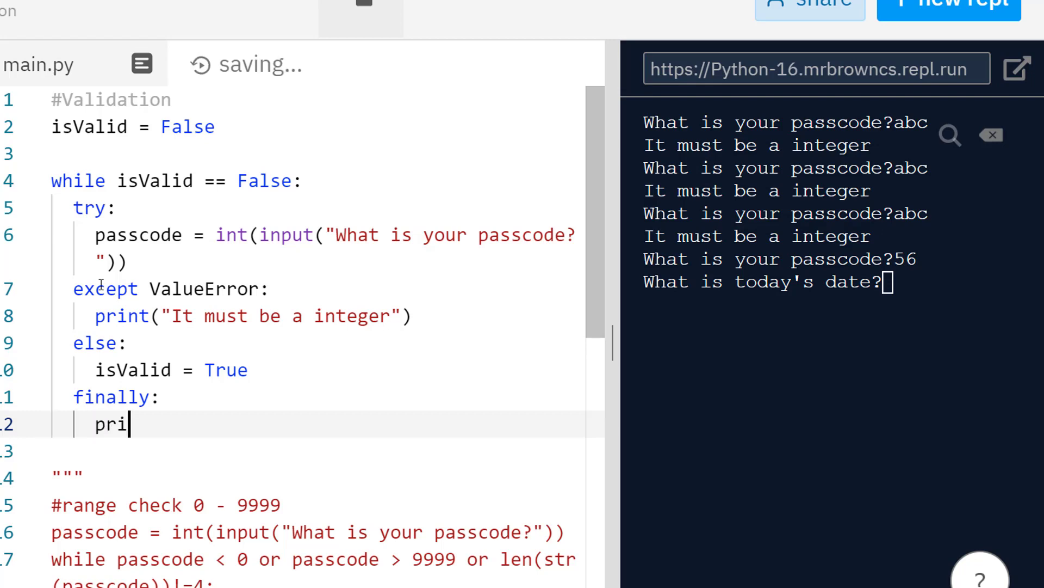
{"action": "type", "text": "nt(\"H\""}
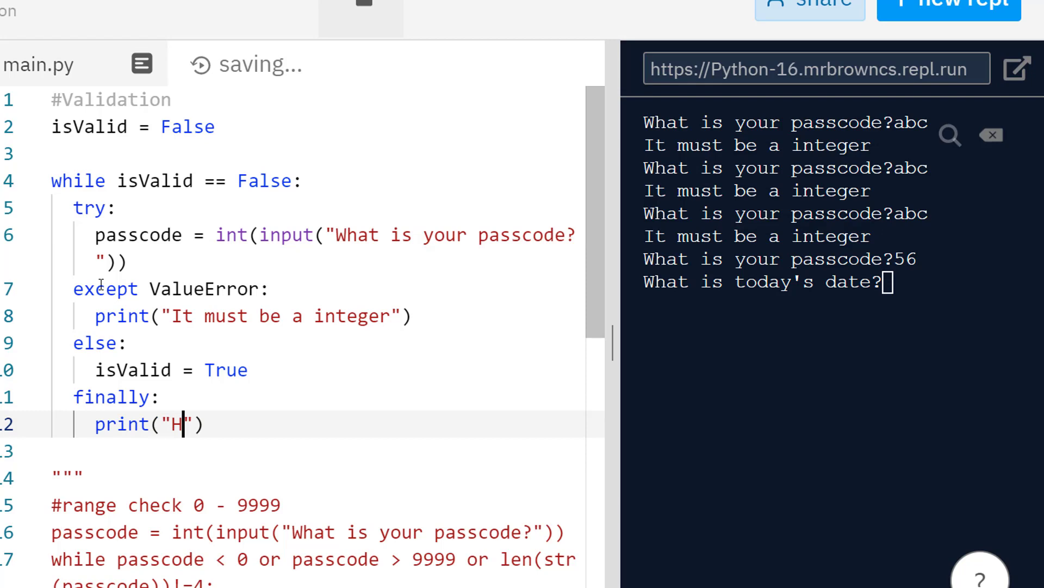
{"action": "type", "text": "ello"}
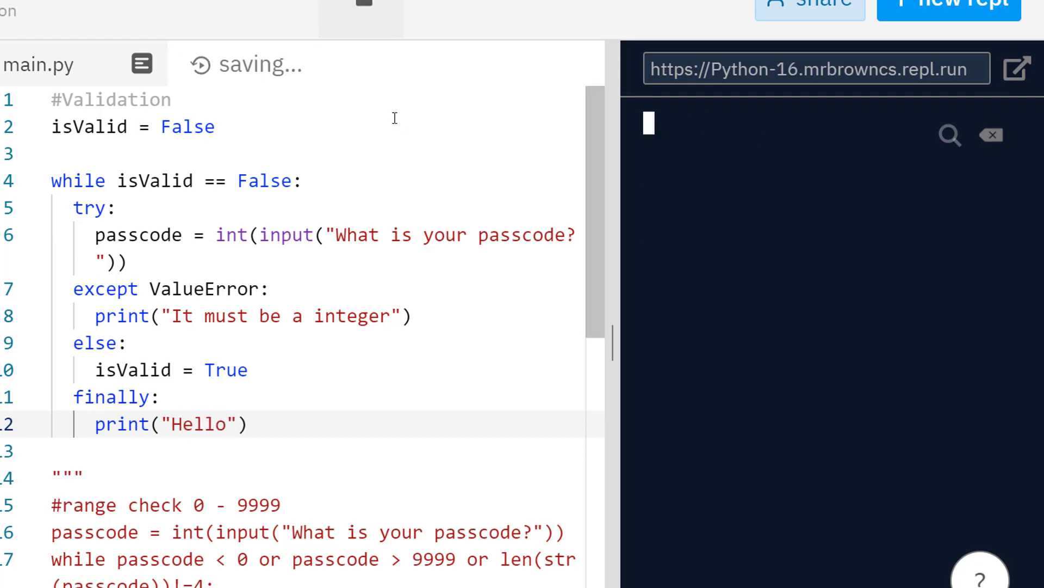
{"action": "type", "text": "abc"}
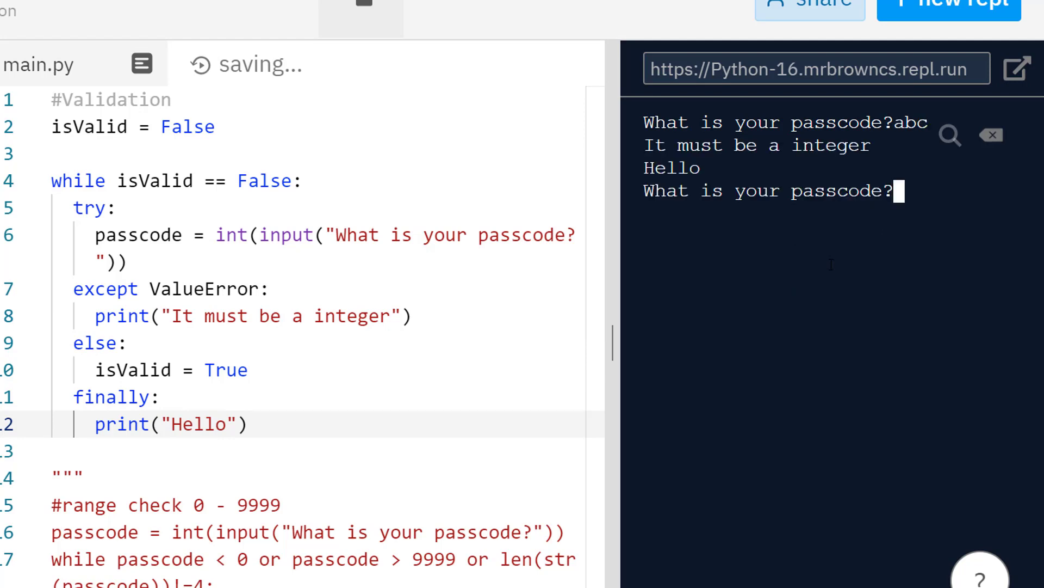
{"action": "type", "text": "65"}
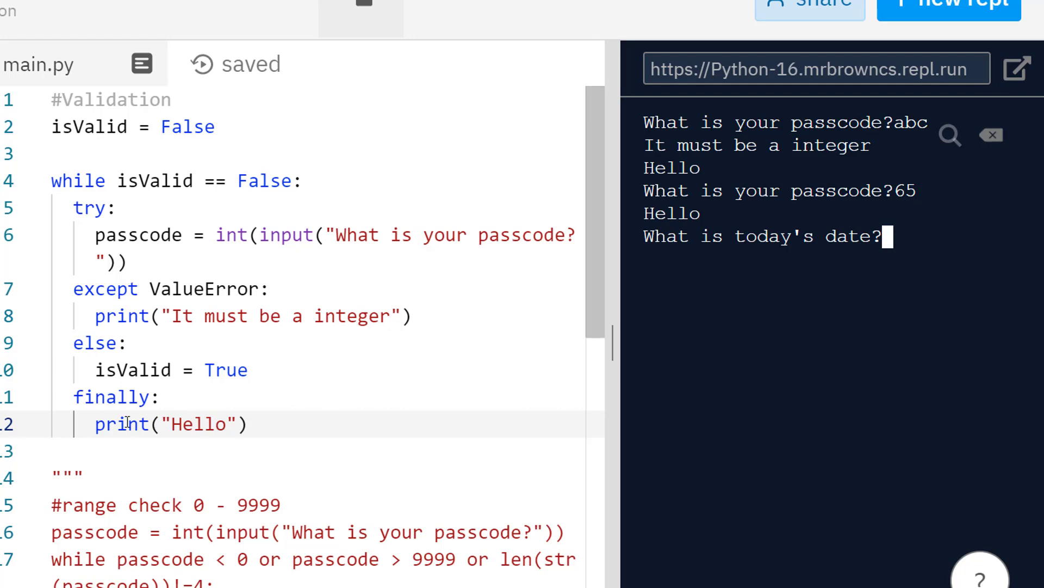
{"action": "mouse_move", "coordinate": [219, 326]}
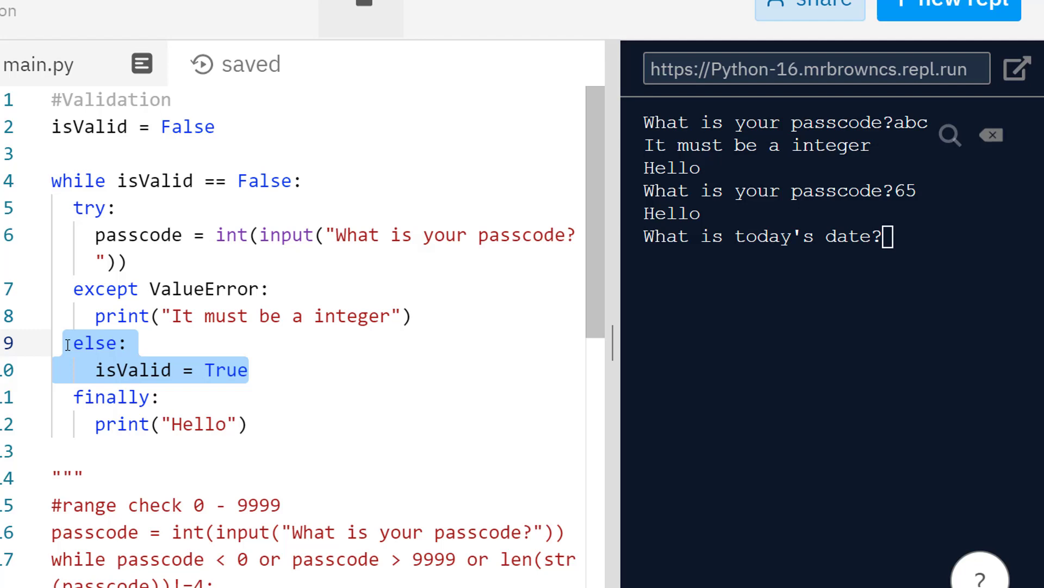
Step: Add 'import time' as the first line of main.py
{"action": "scroll", "scroll_direction": "down", "scroll_amount": 3}
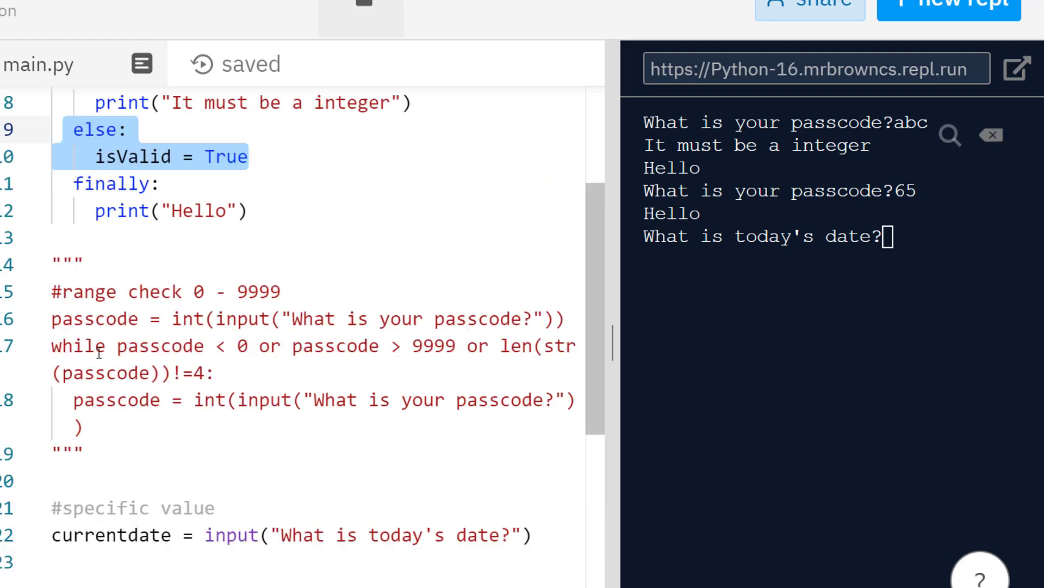
{"action": "scroll", "scroll_direction": "up", "scroll_amount": 3}
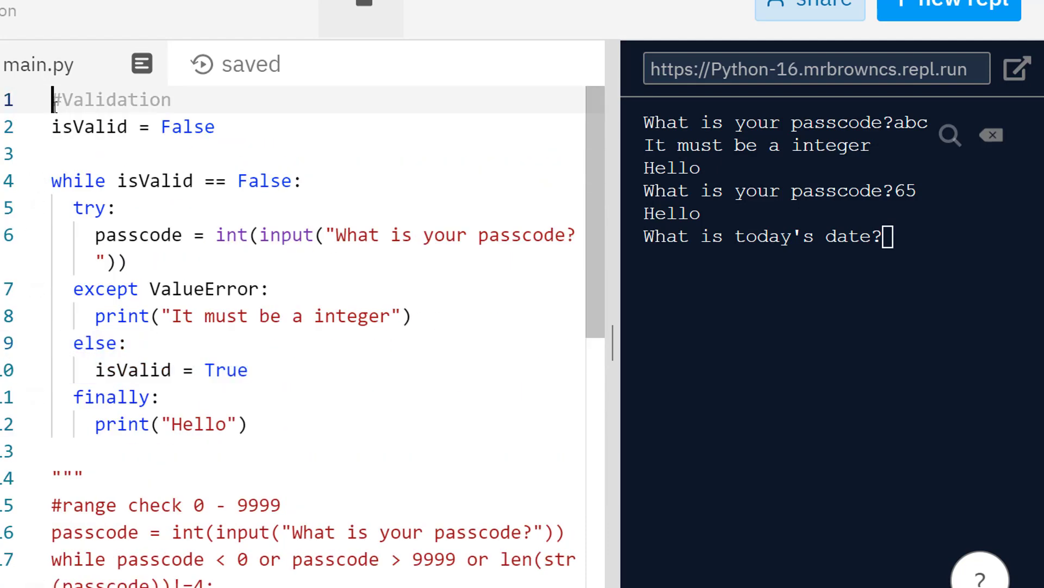
{"action": "type", "text": "im"}
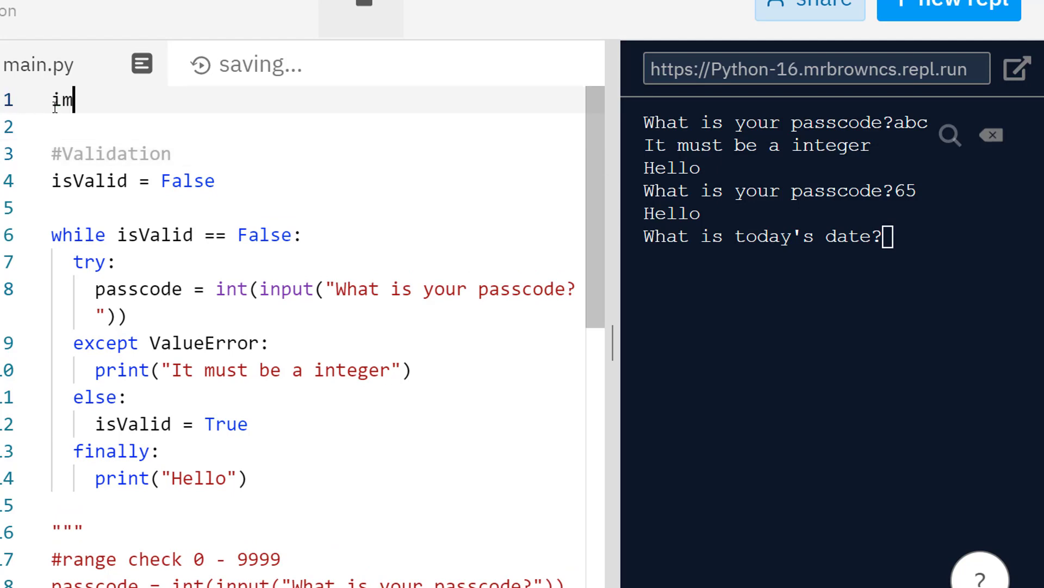
{"action": "type", "text": "port time"}
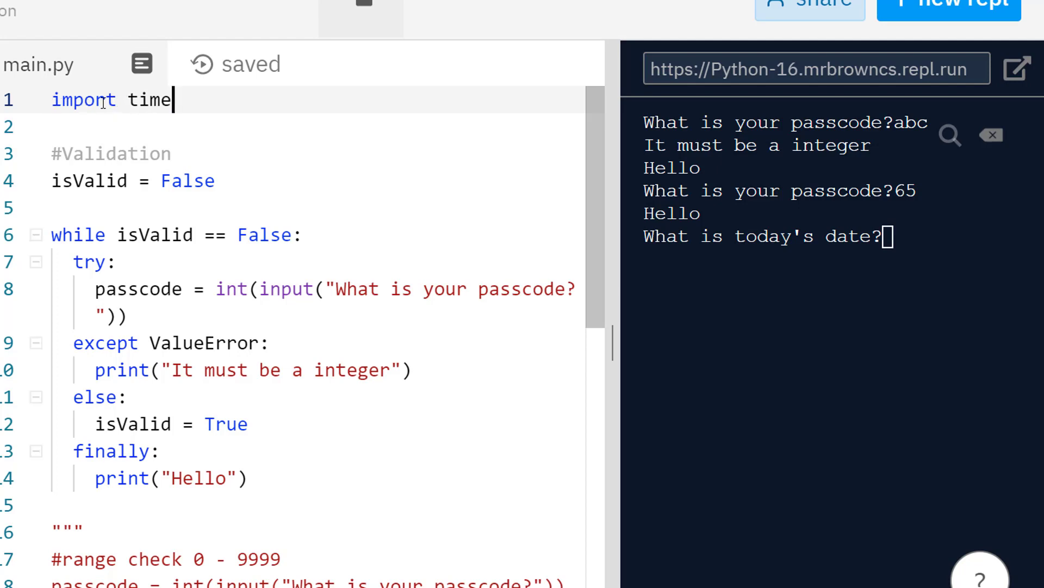
{"action": "scroll", "scroll_direction": "down", "scroll_amount": 3}
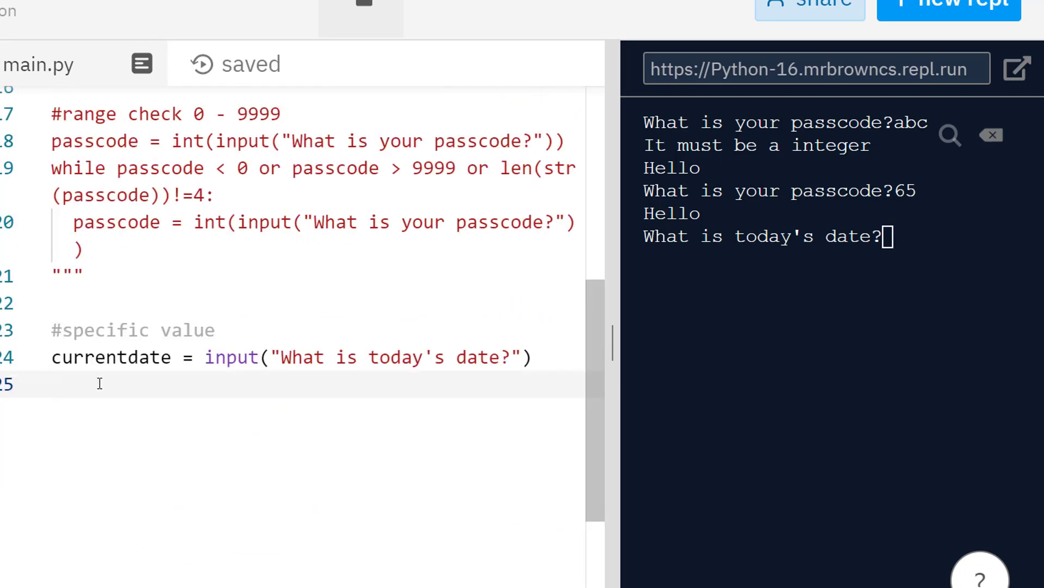
Step: Add actualDate = time.localtime() and print(actualDate) below the date input
{"action": "type", "text": "actualDate"}
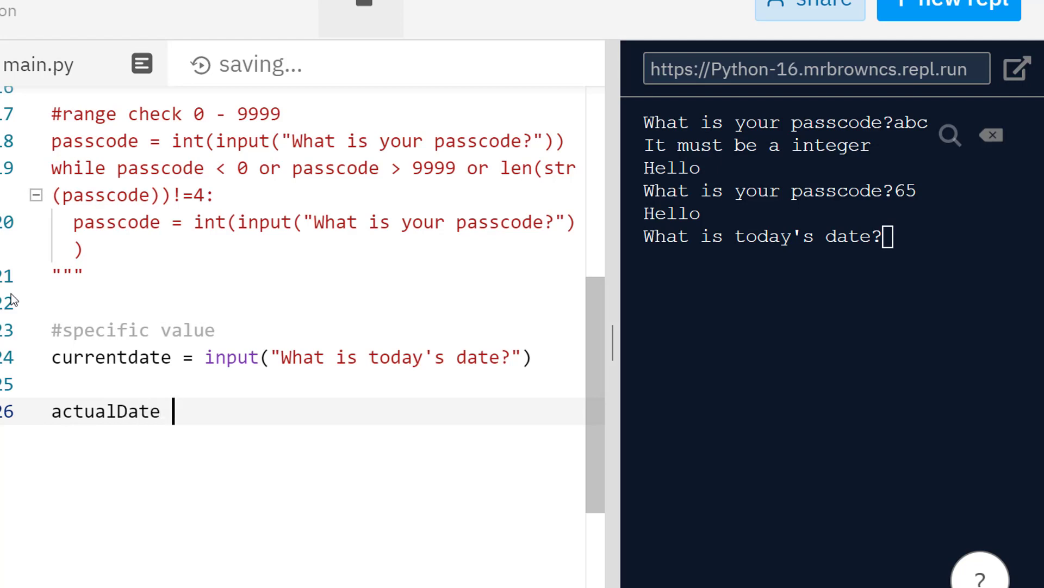
{"action": "type", "text": "="}
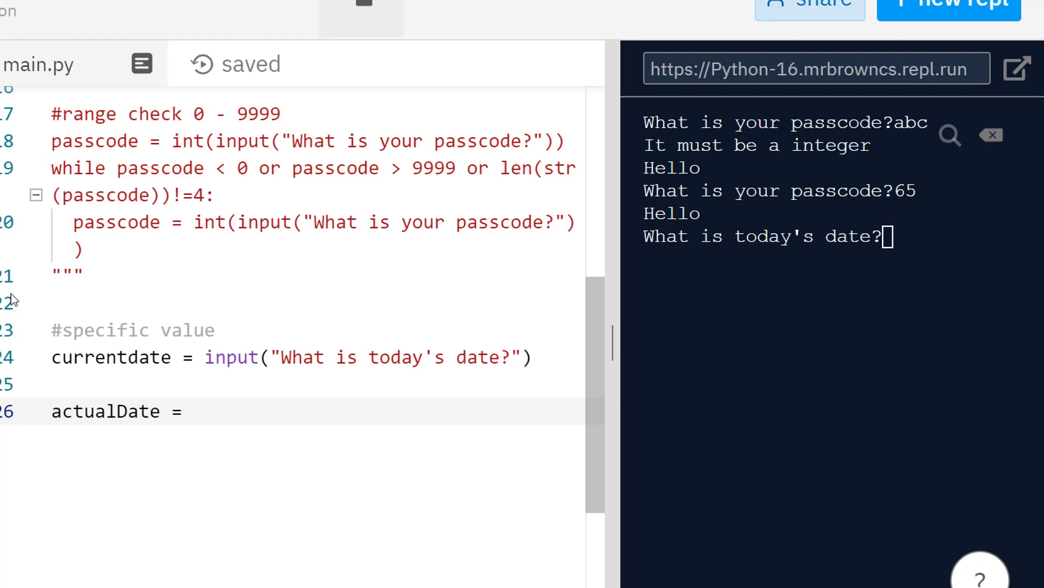
{"action": "type", "text": "time."}
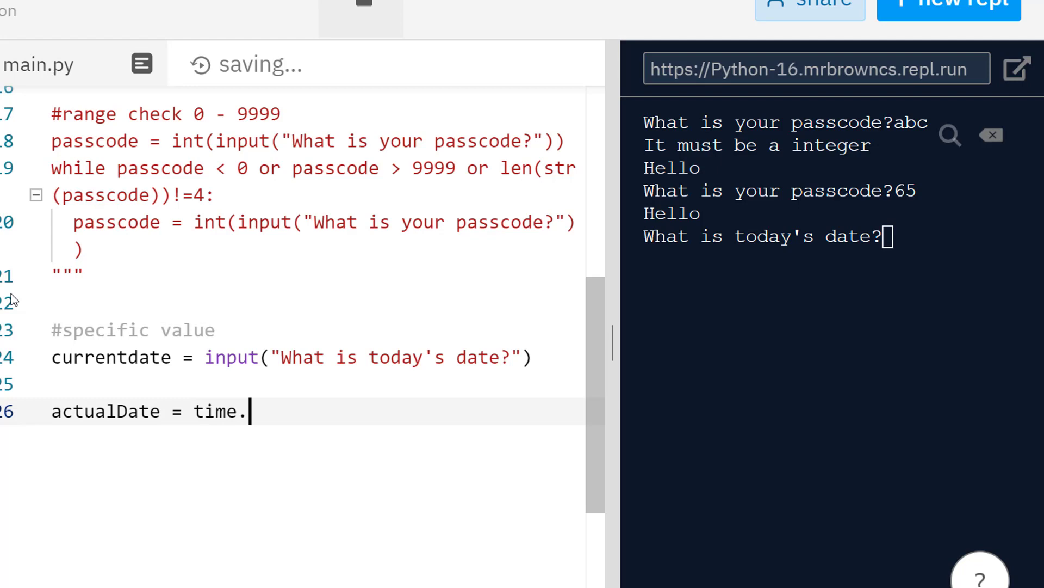
{"action": "type", "text": "localtime()"}
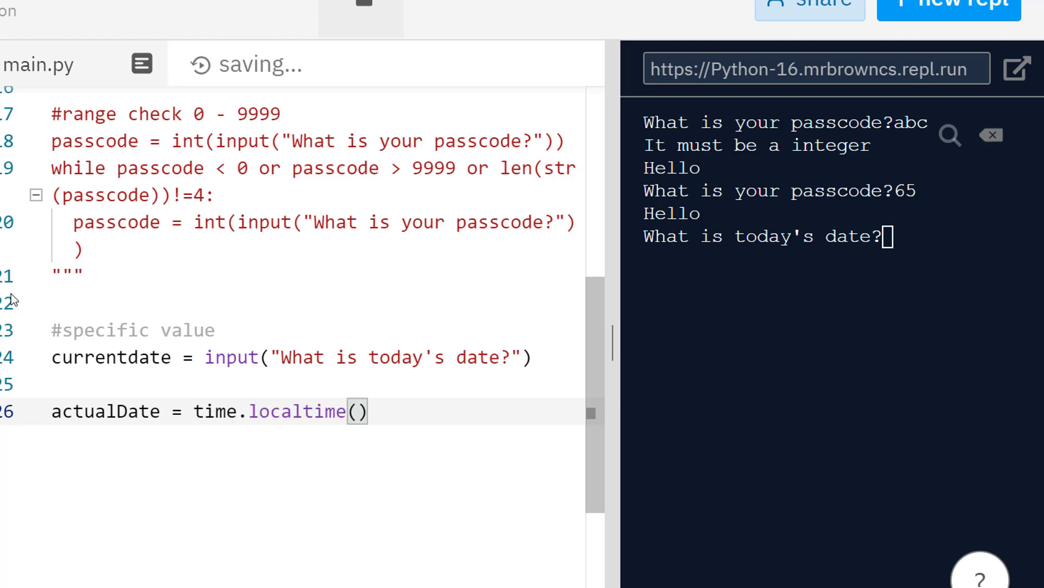
{"action": "scroll", "scroll_direction": "up", "scroll_amount": 3}
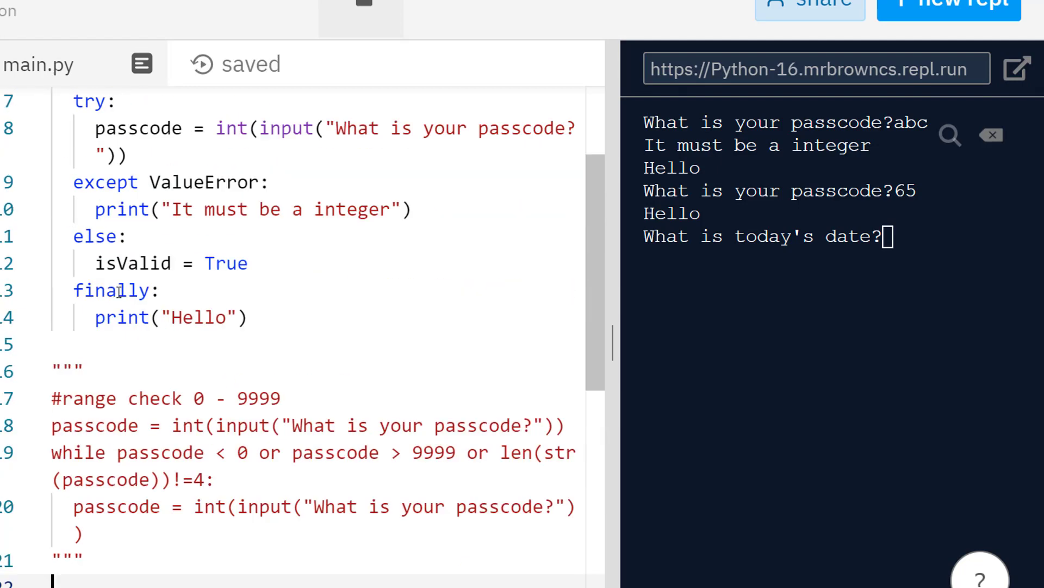
{"action": "scroll", "scroll_direction": "up", "scroll_amount": 3}
{"action": "type", "text": "print(actua"}
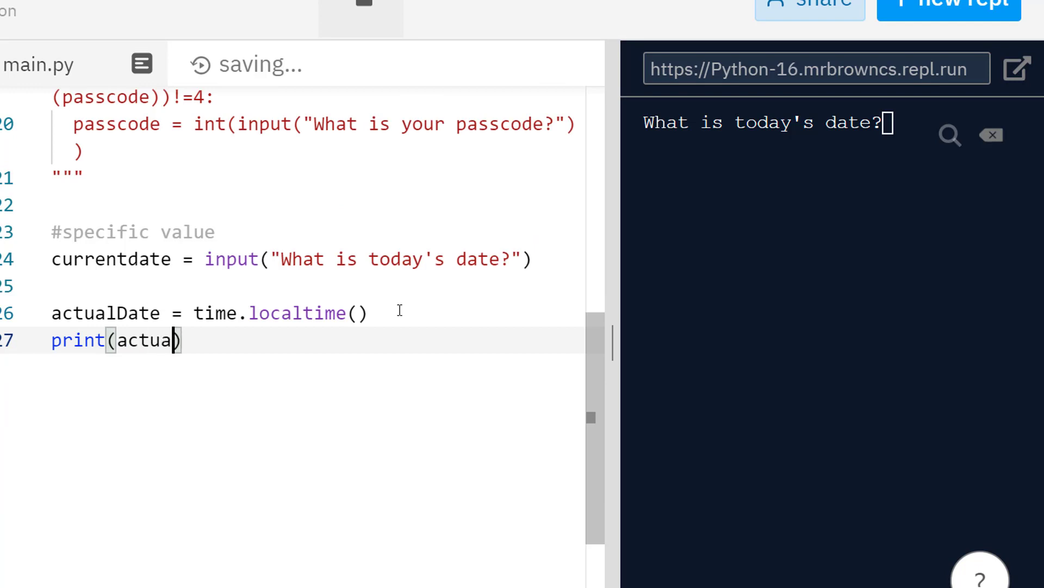
{"action": "type", "text": "lDate"}
{"action": "left_click", "coordinate": [771, 122]}
{"action": "type", "text": "5"}
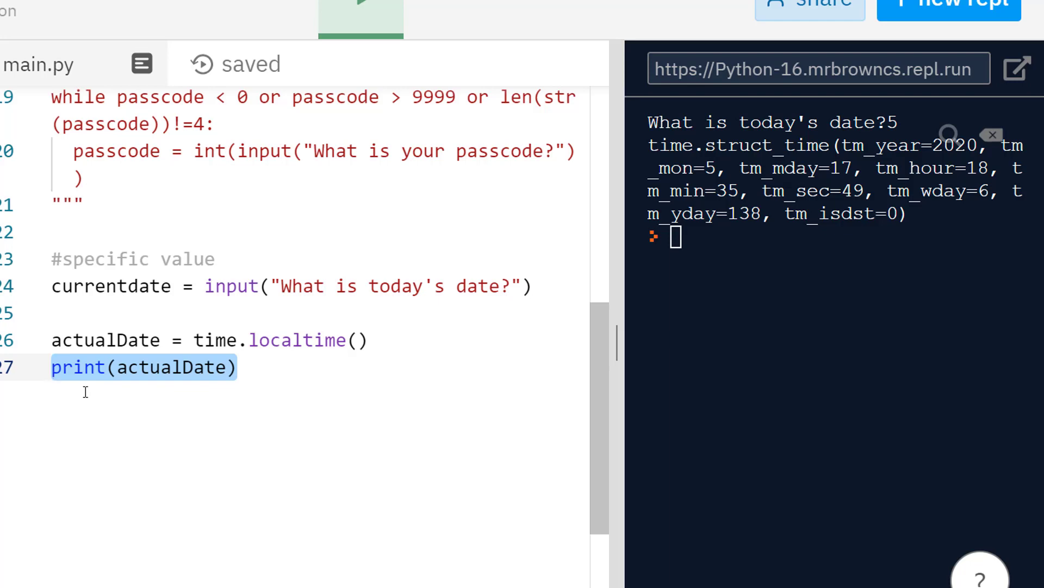
Step: Reassign actualDate with time.strftime("%d/%m/%Y", actualDate)
{"action": "type", "text": "ac"}
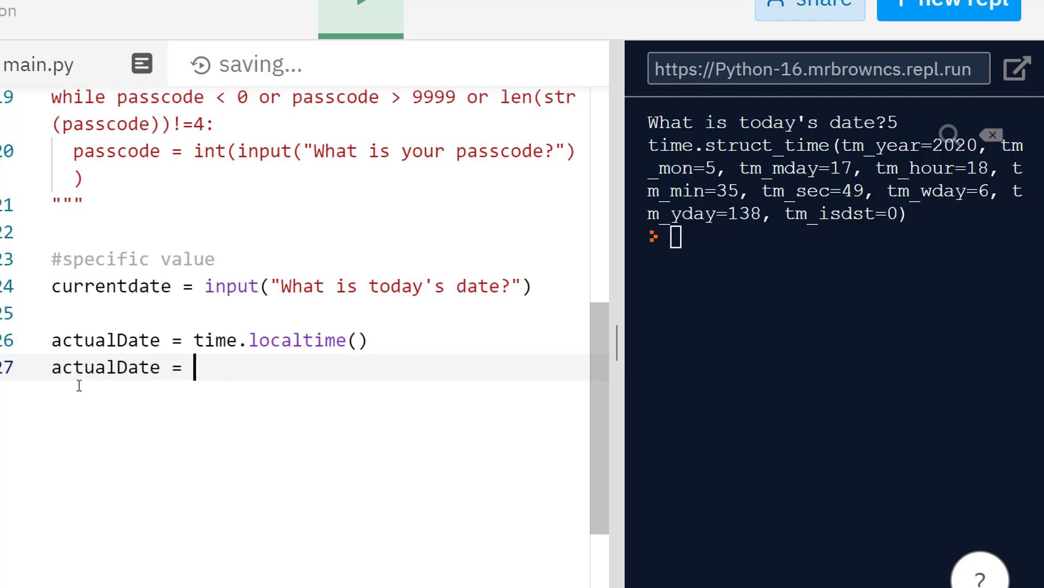
{"action": "type", "text": "time.st"}
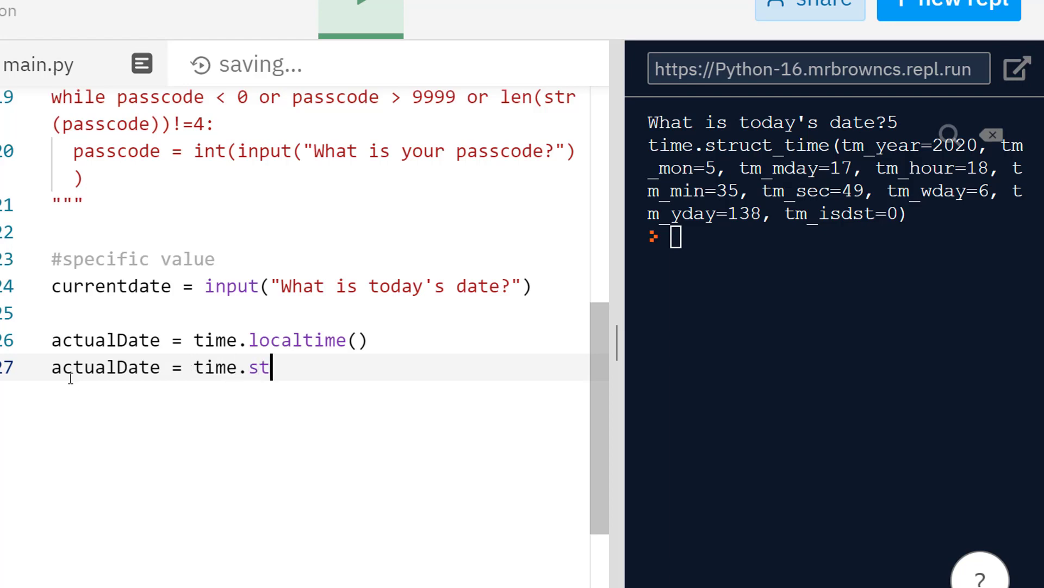
{"action": "type", "text": "rftime"}
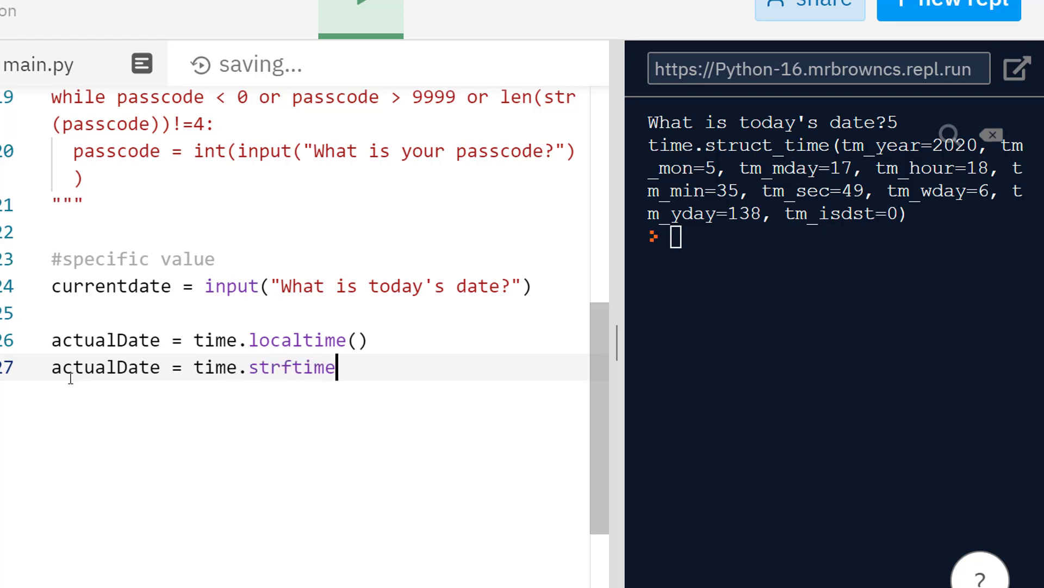
{"action": "type", "text": "()"}
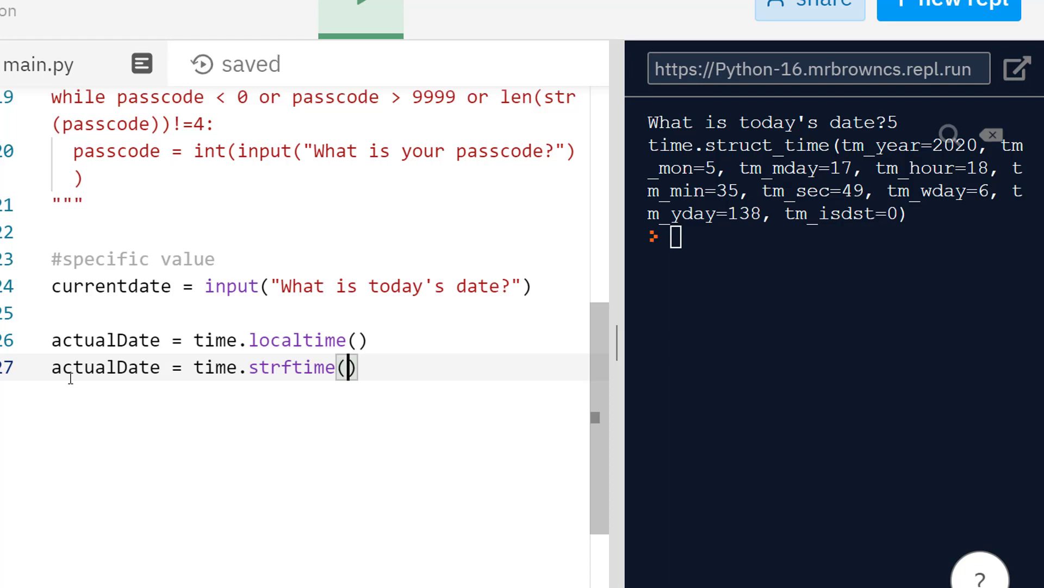
{"action": "type", "text": "\""}
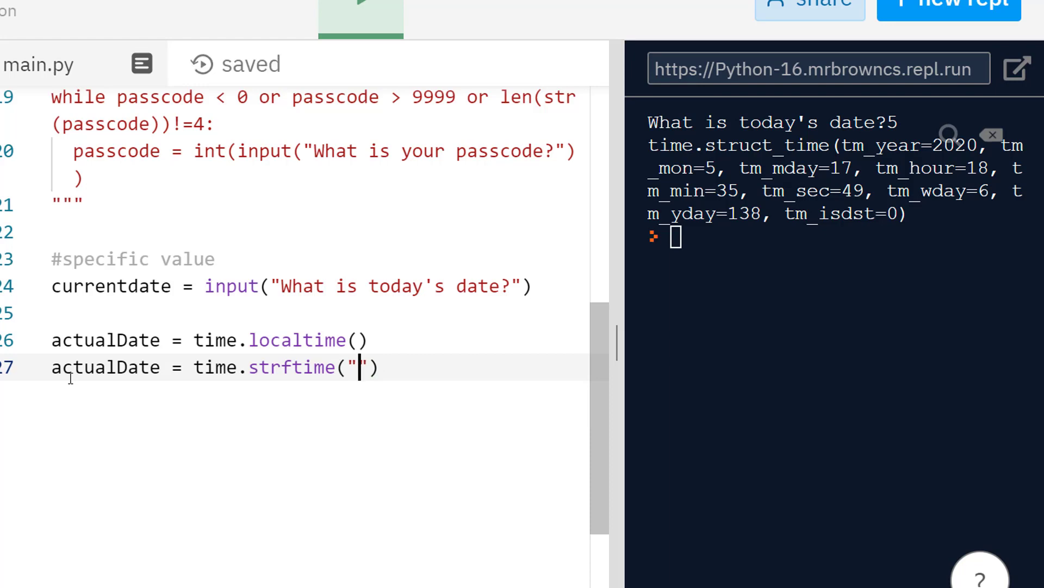
{"action": "type", "text": "%"}
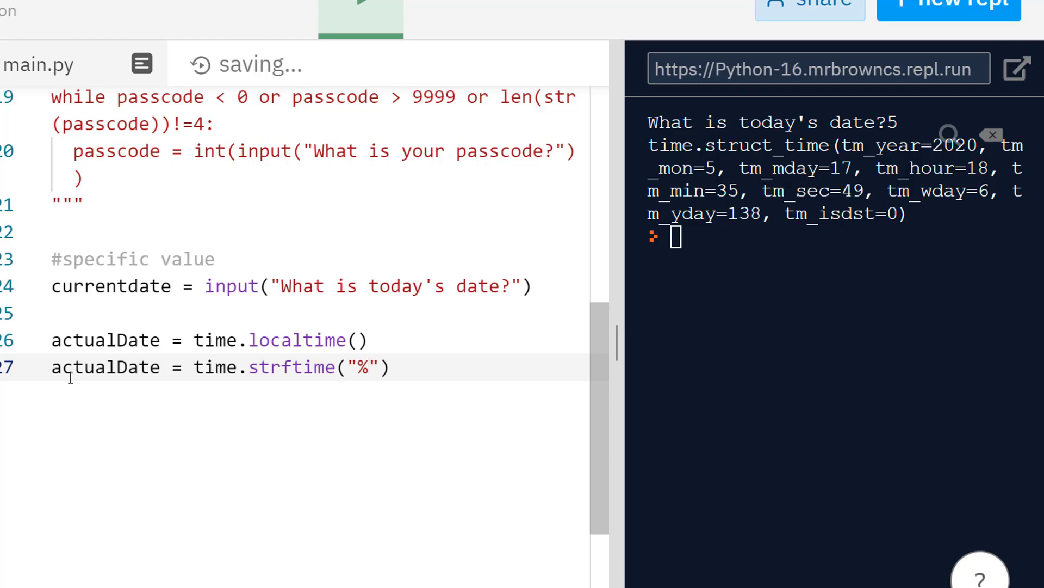
{"action": "type", "text": "d"}
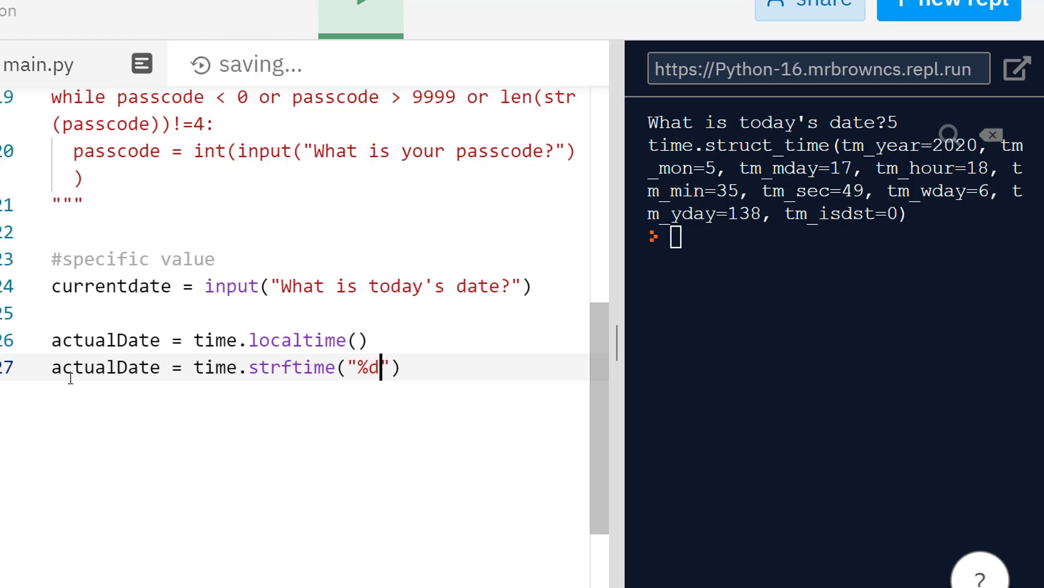
{"action": "type", "text": "/"}
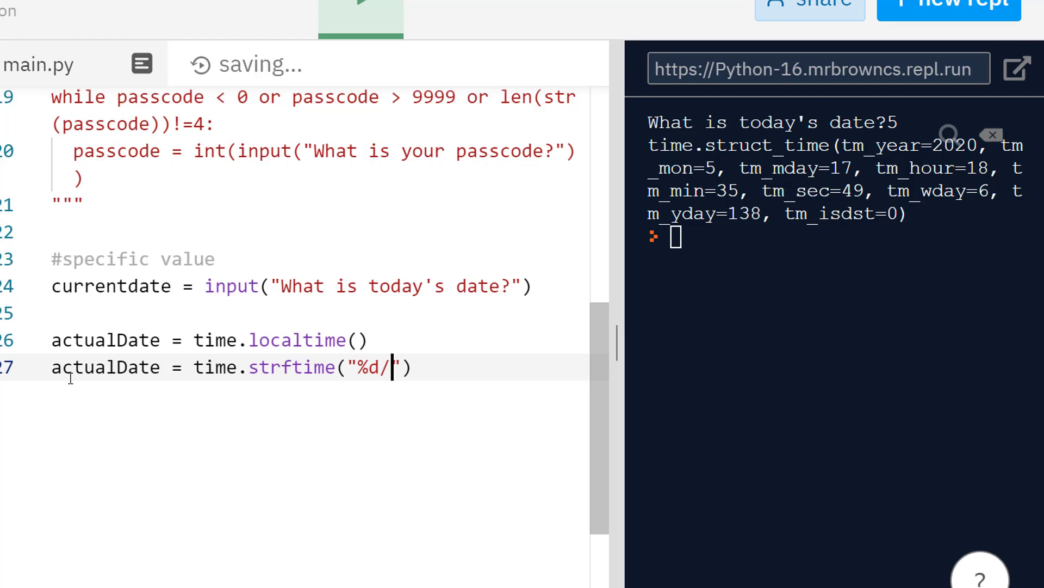
{"action": "type", "text": "%"}
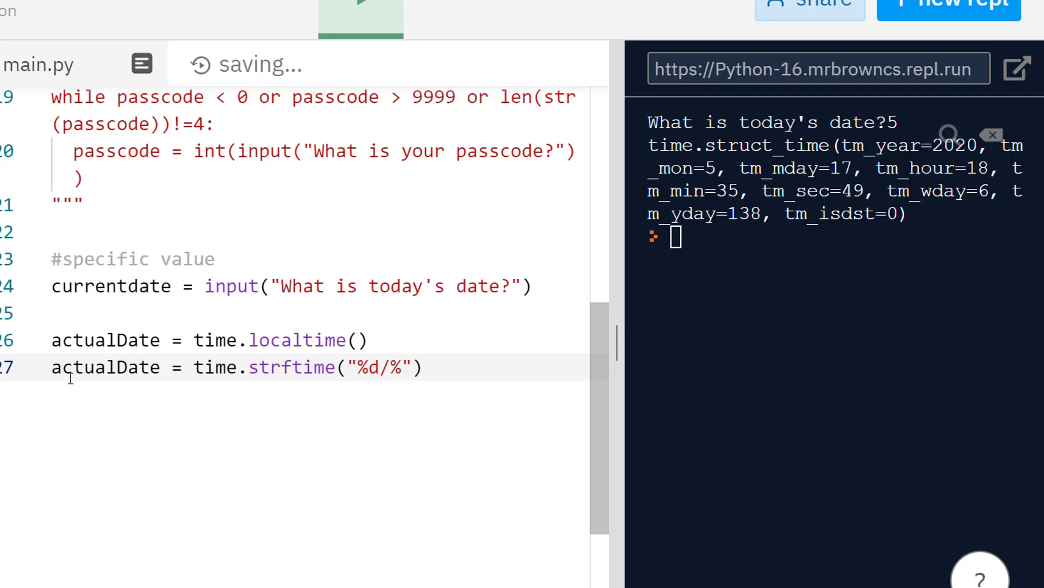
{"action": "type", "text": "%m/"}
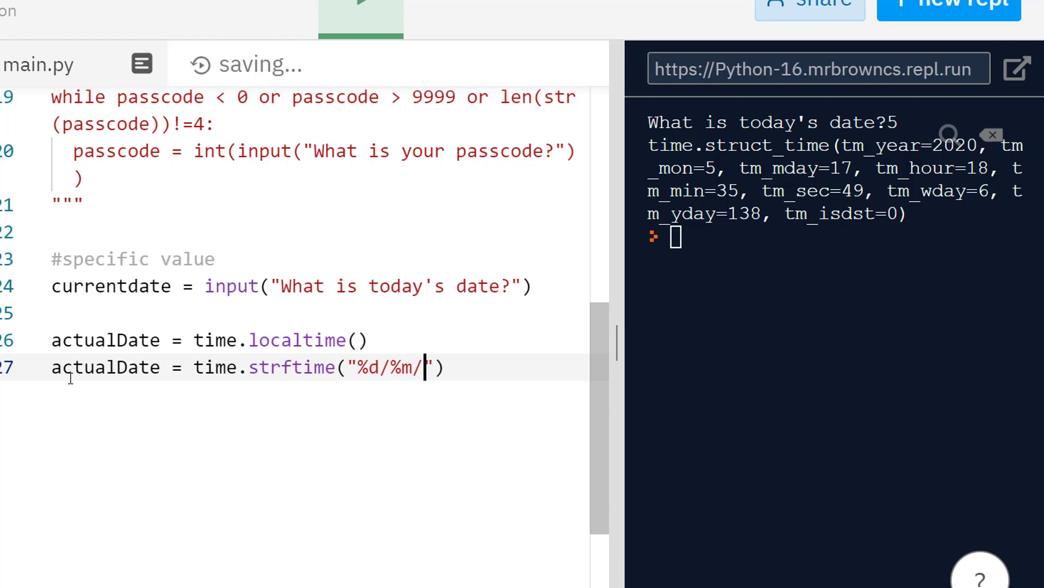
{"action": "type", "text": "Y"}
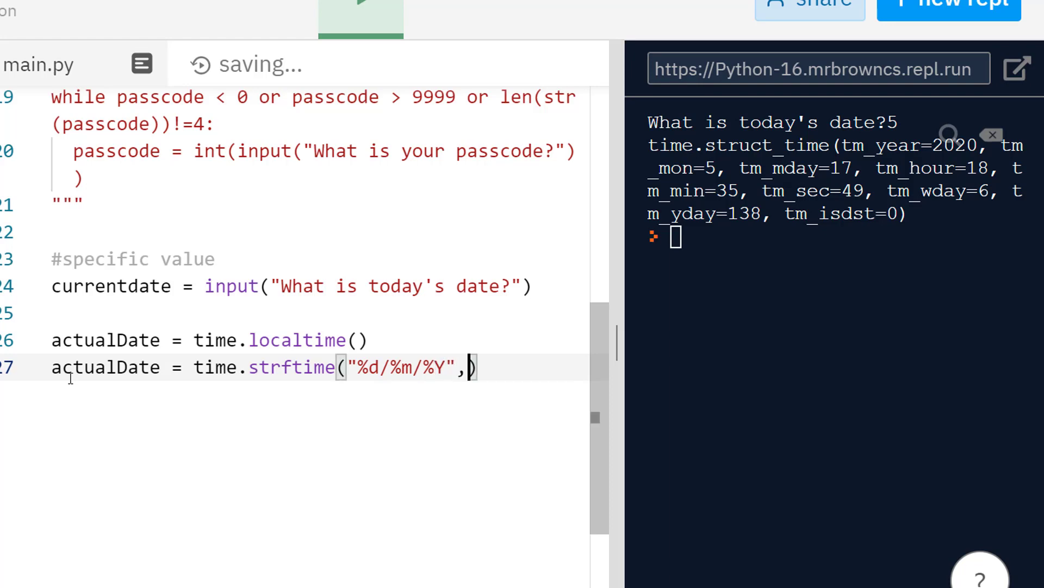
Step: Add print(actualDate) below the strftime line
{"action": "type", "text": "a"}
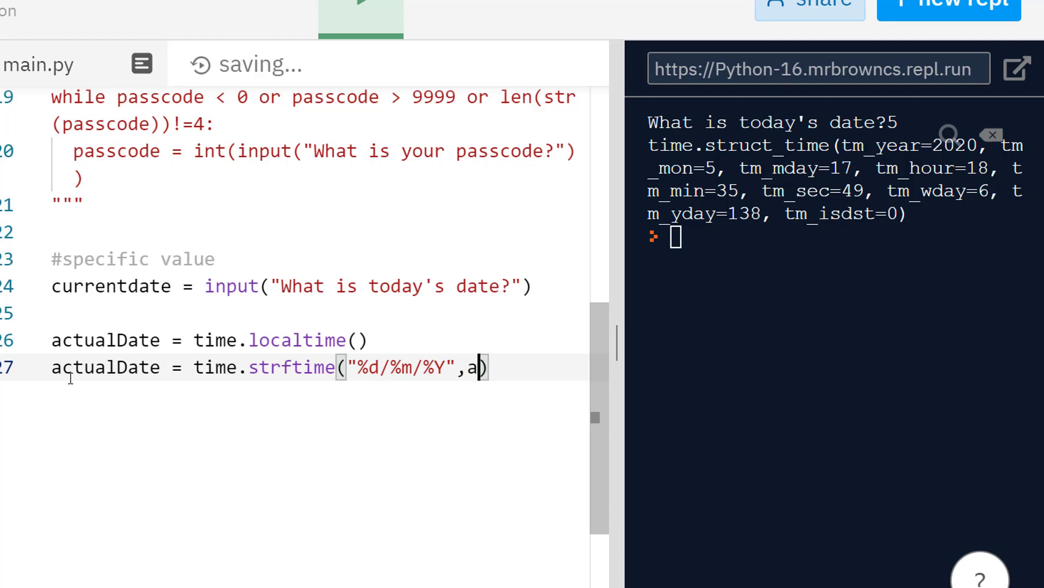
{"action": "type", "text": "ctualDate"}
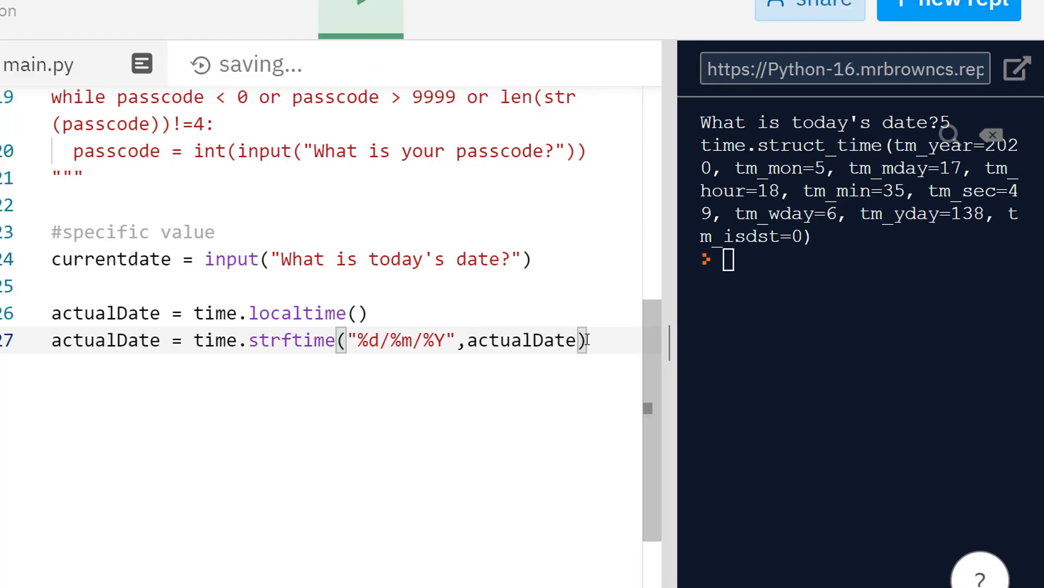
{"action": "type", "text": "print(actual"}
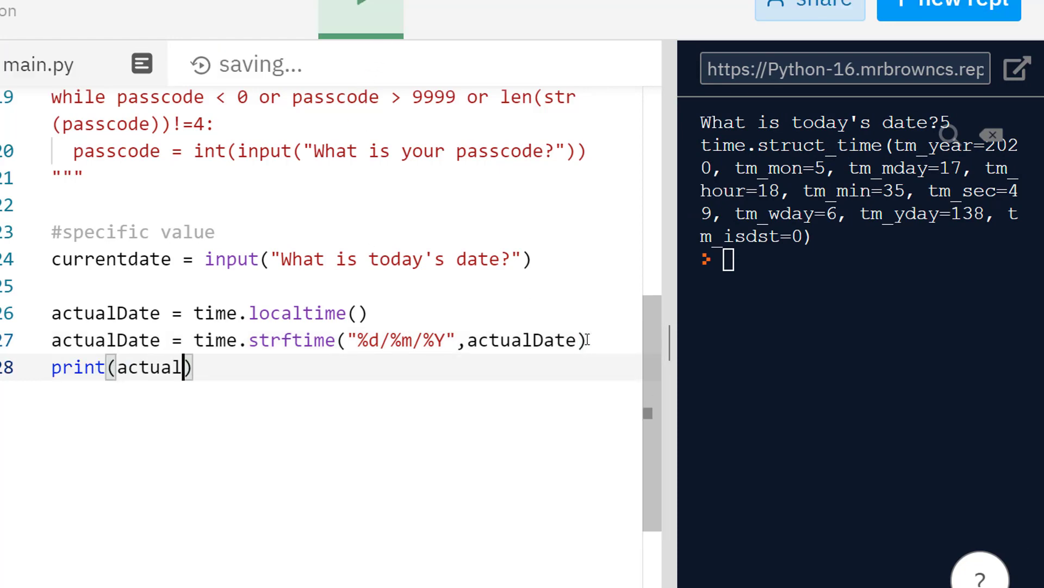
{"action": "type", "text": "Date)"}
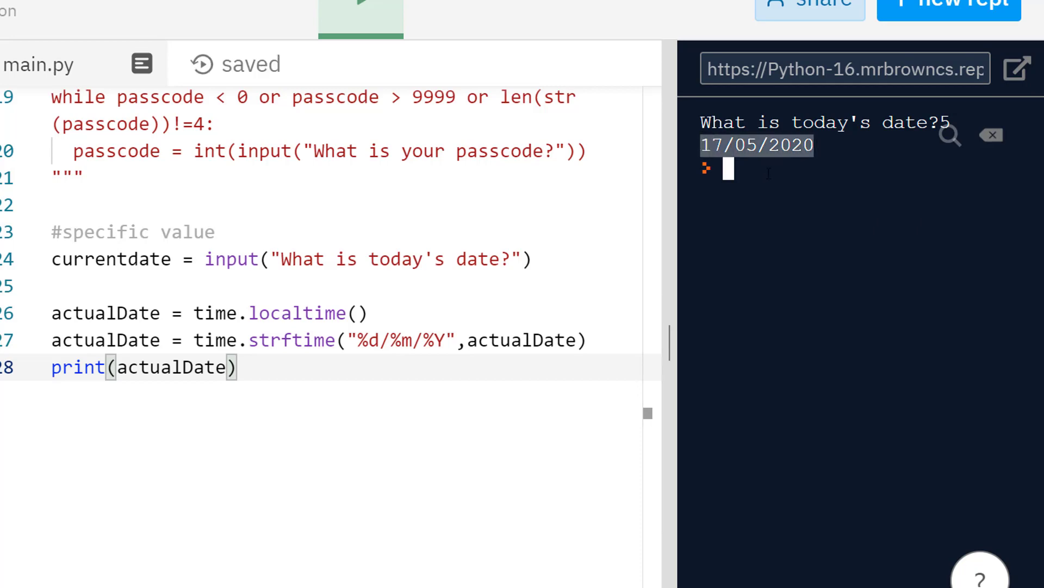
Step: Change %Y to %y and rerun to print 17/05/20, then highlight %d
{"action": "left_click", "coordinate": [446, 339]}
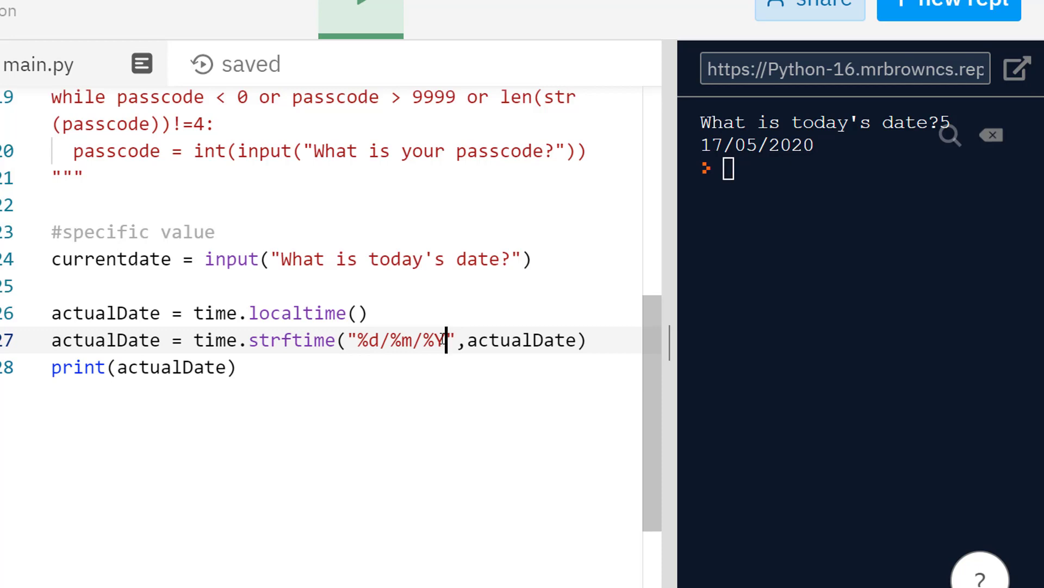
{"action": "type", "text": "y"}
{"action": "left_click", "coordinate": [867, 169]}
{"action": "type", "text": "5"}
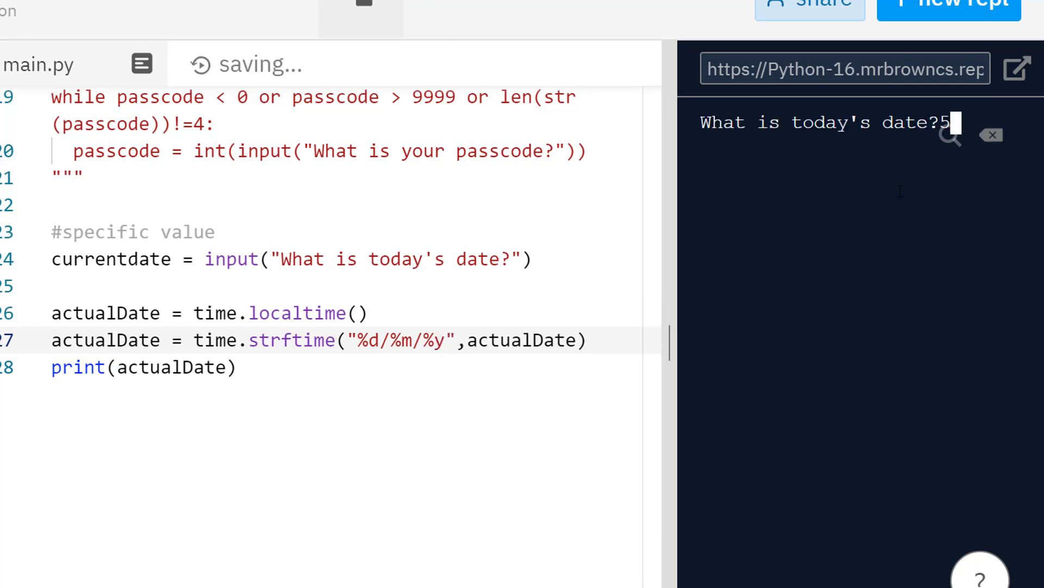
{"action": "key", "text": "Return"}
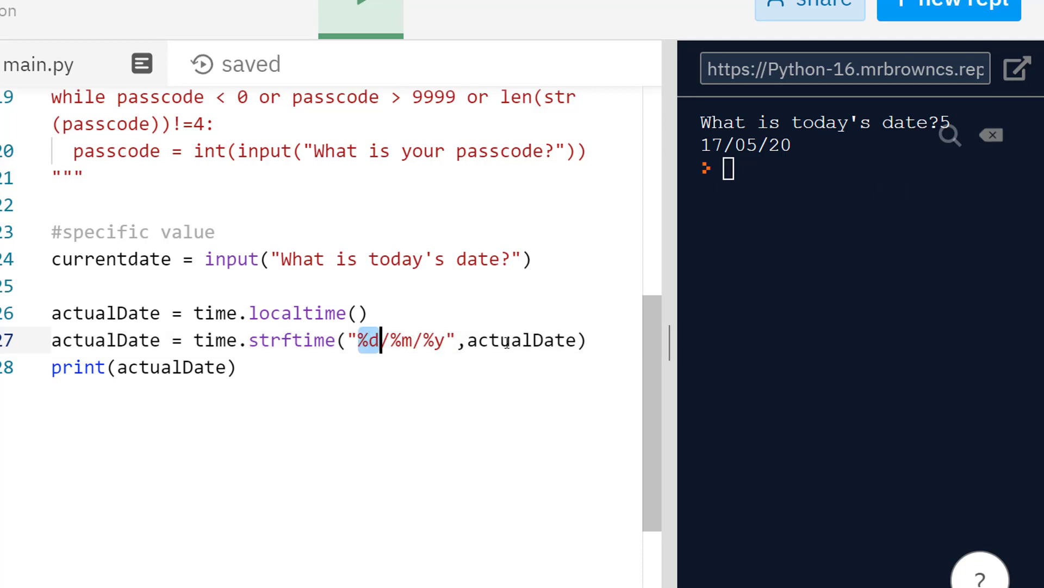
{"action": "double_click", "coordinate": [271, 313]}
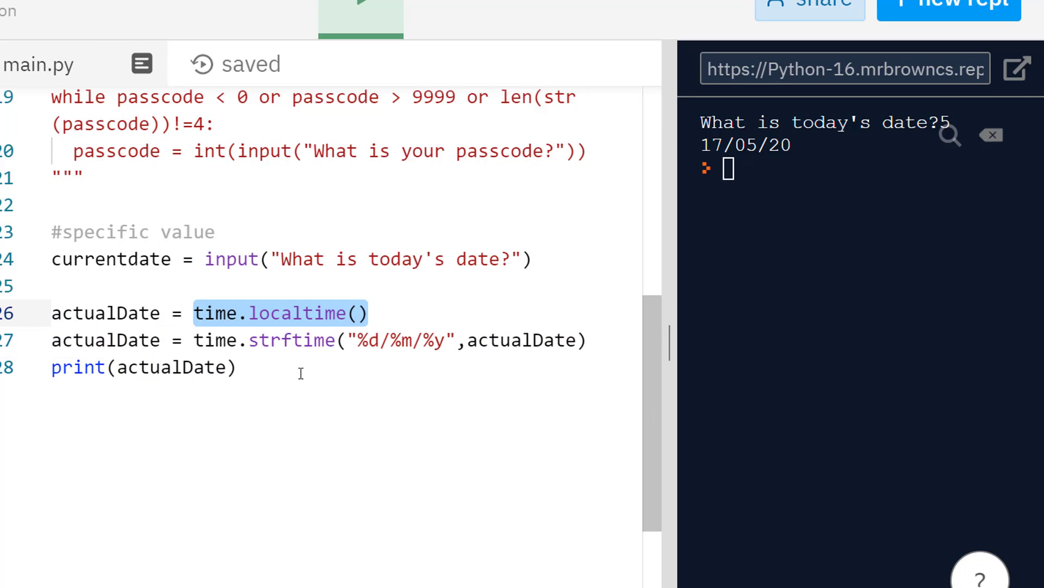
Step: Answer the date prompt with 18, then 17/05/20 so the date check passes and the run ends
{"action": "left_click", "coordinate": [360, 13]}
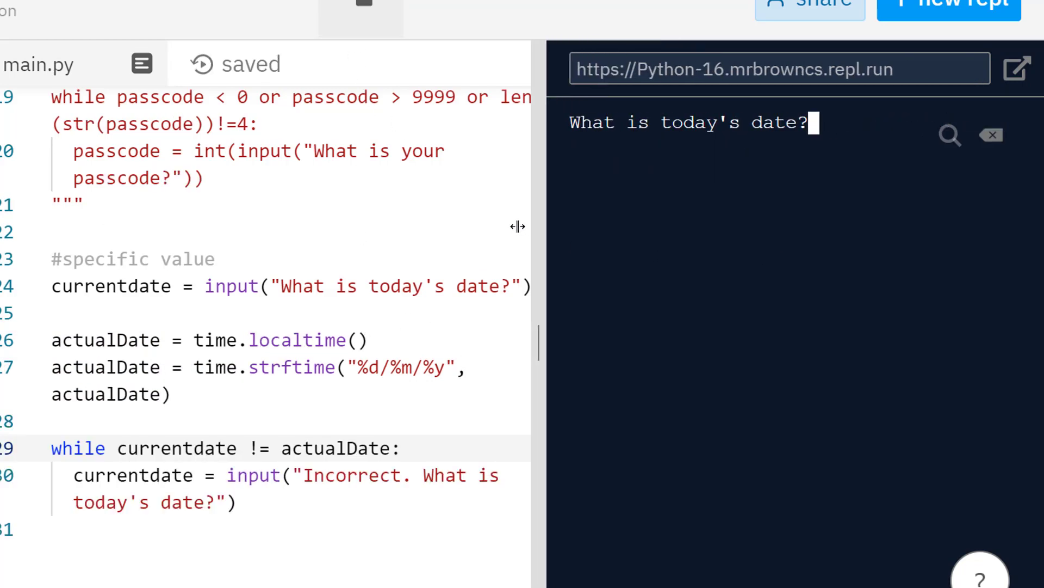
{"action": "type", "text": "18/05/20"}
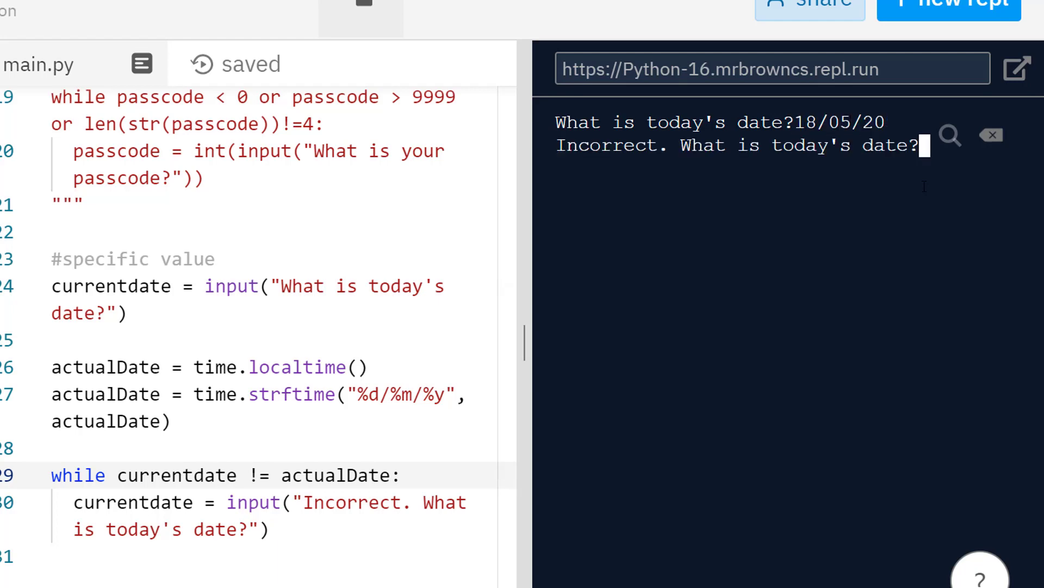
{"action": "type", "text": "17/"}
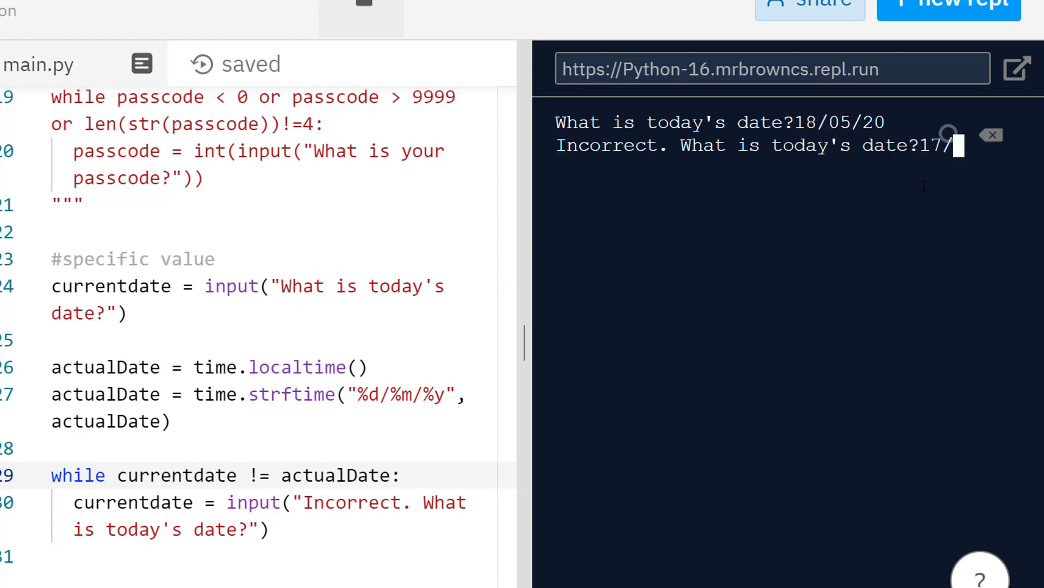
{"action": "type", "text": "05/20"}
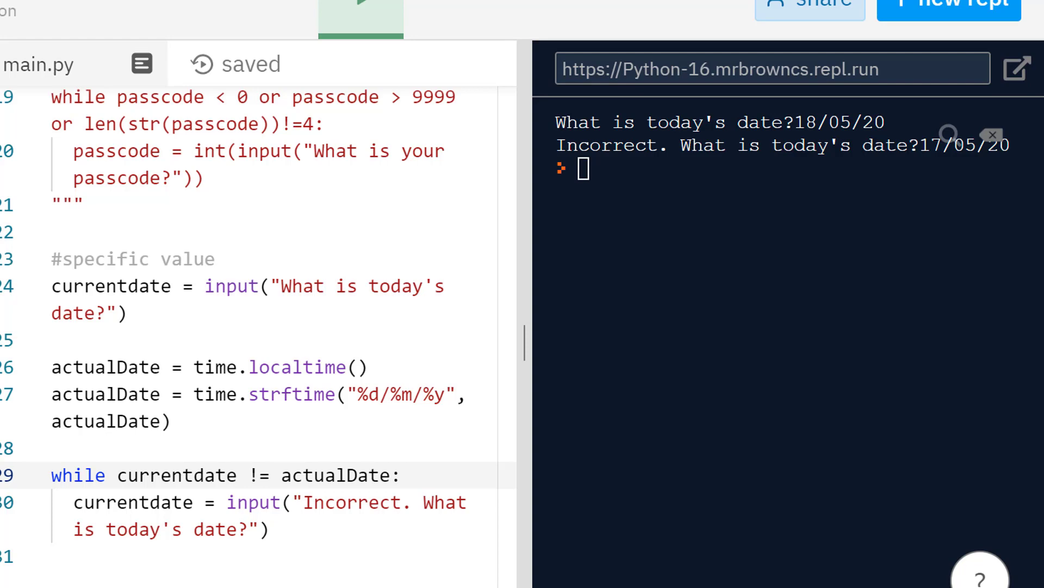
{"action": "mouse_move", "coordinate": [101, 446]}
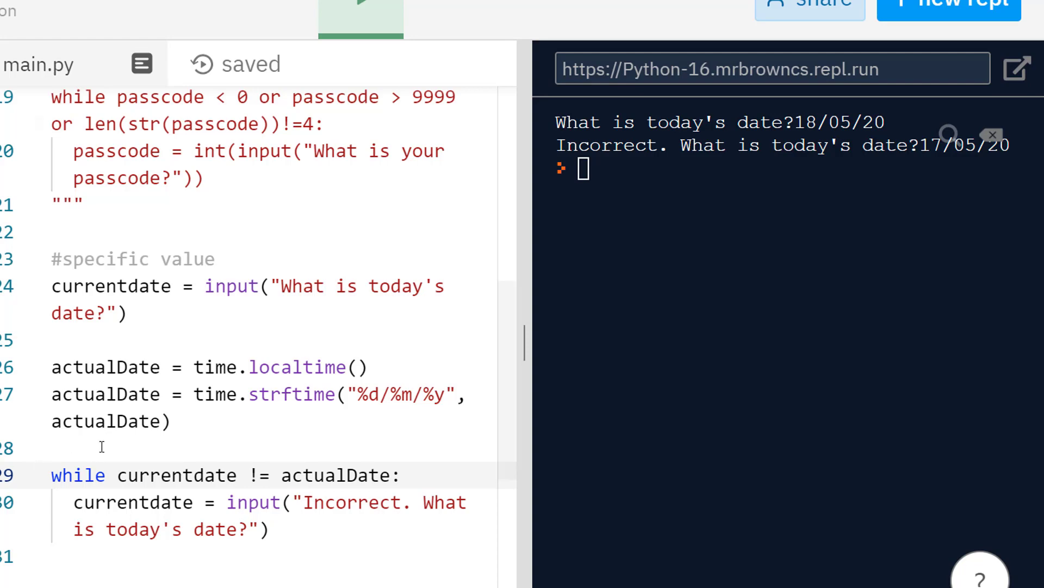
Step: Add start = time.time() on a new line below the time import
{"action": "scroll", "scroll_direction": "up", "scroll_amount": 3}
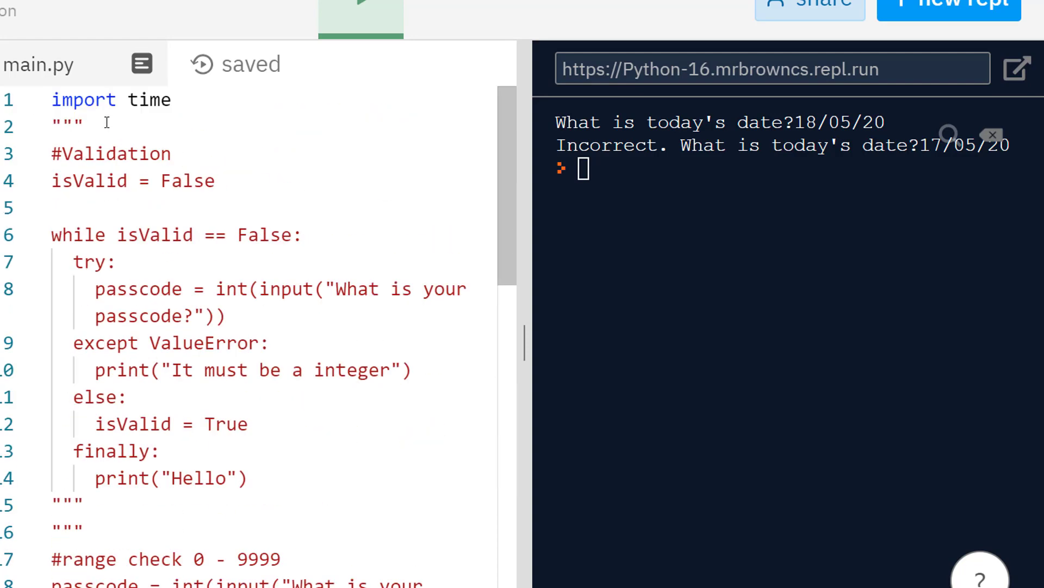
{"action": "key", "text": "enter"}
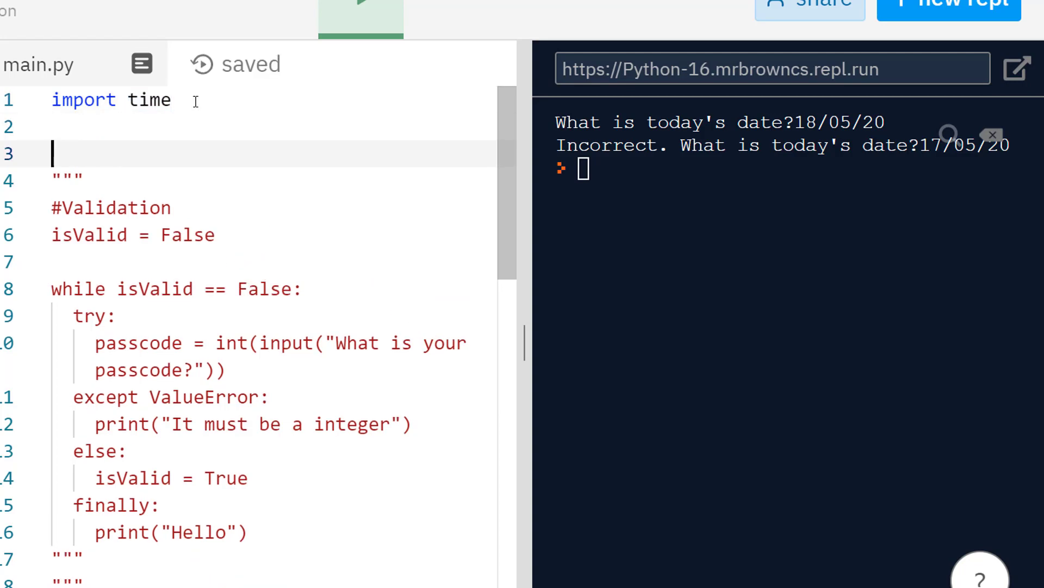
{"action": "type", "text": "start"}
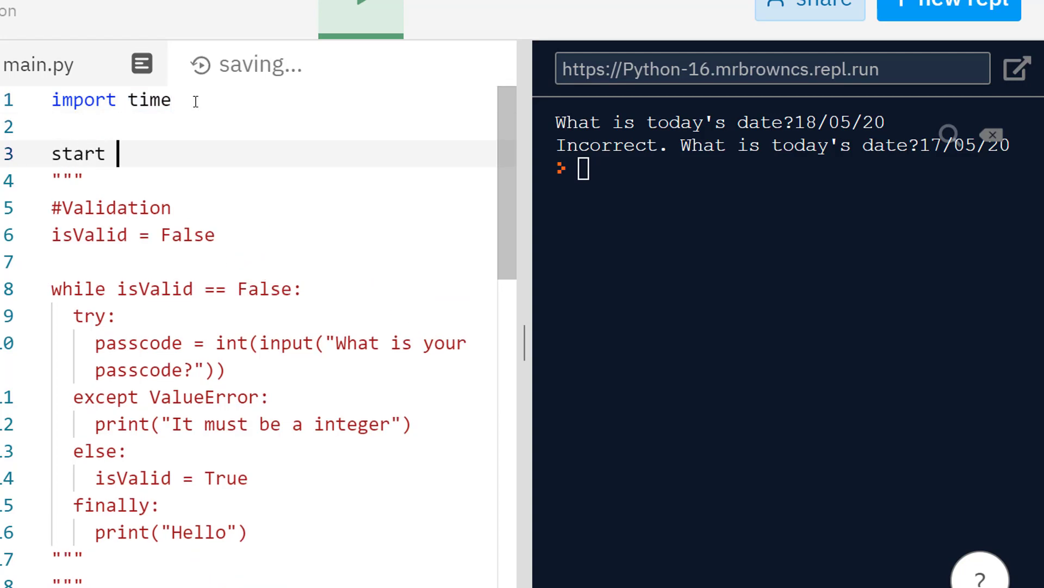
{"action": "type", "text": "= time.ti"}
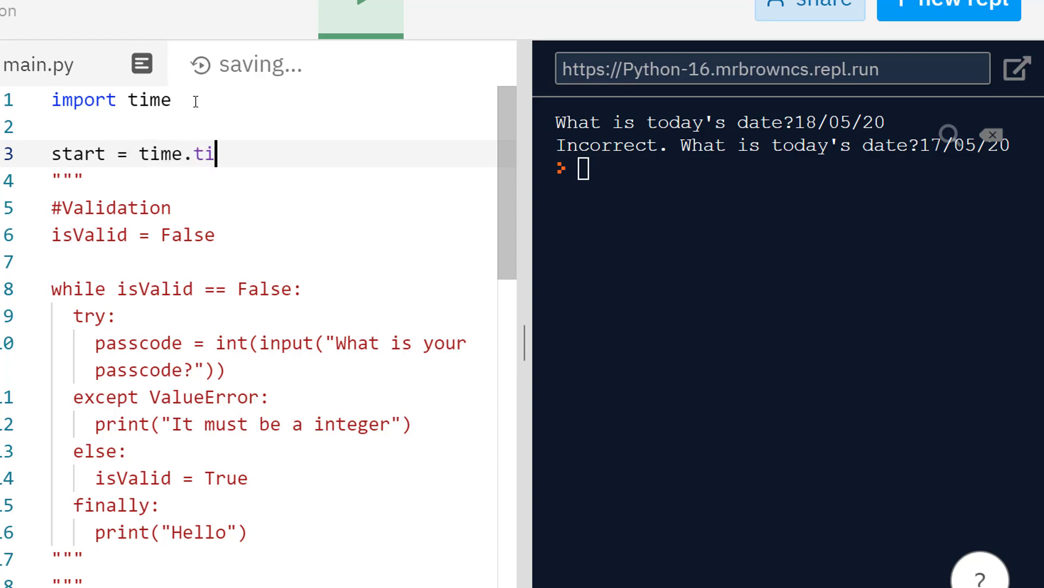
{"action": "type", "text": "me()"}
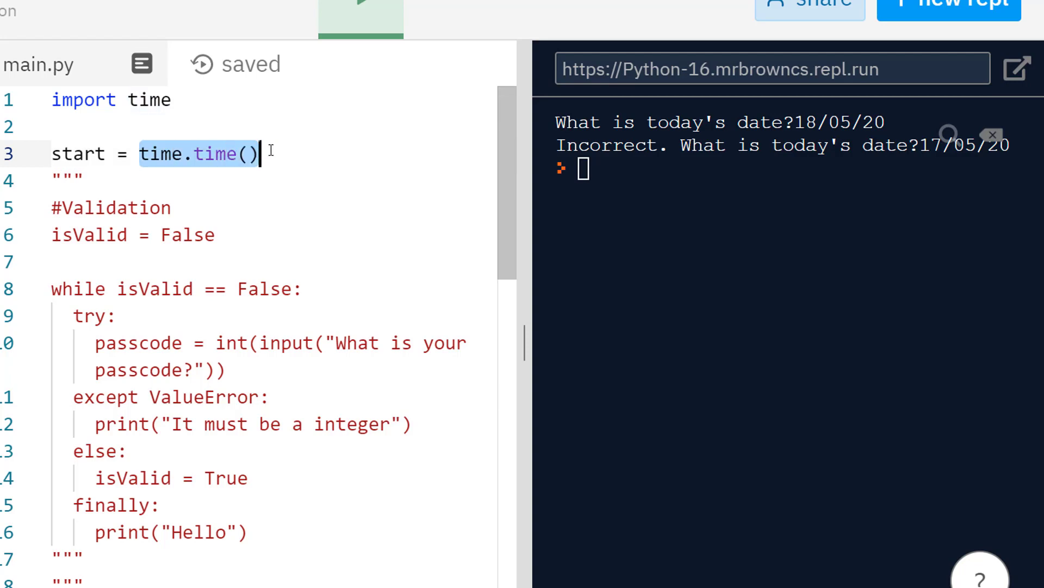
Step: After the date loop, add end = time.time(), elapsedtime = end-start, and print(elapsedtime)
{"action": "scroll", "scroll_direction": "down", "scroll_amount": 3}
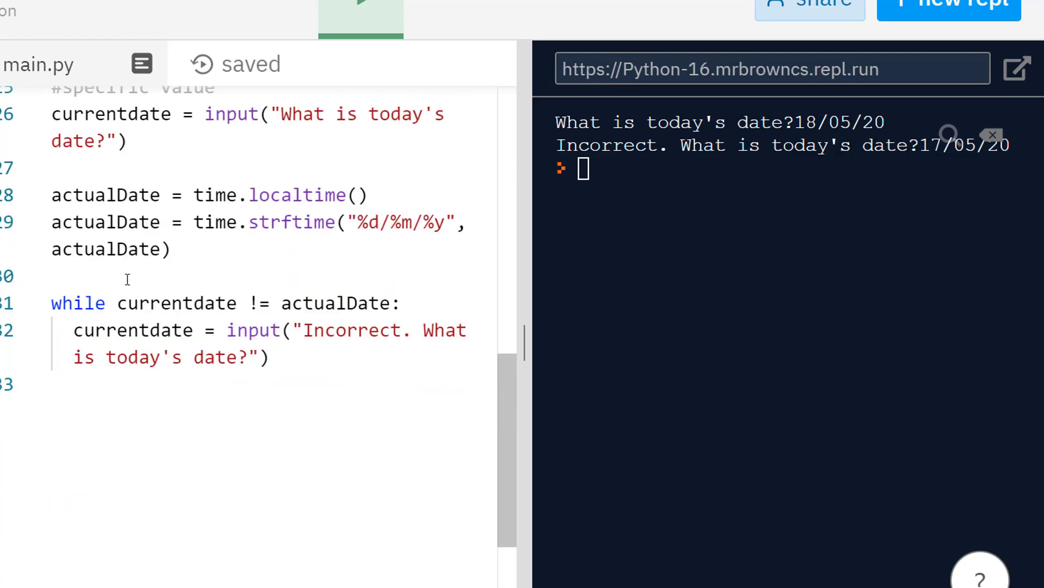
{"action": "key", "text": "enter"}
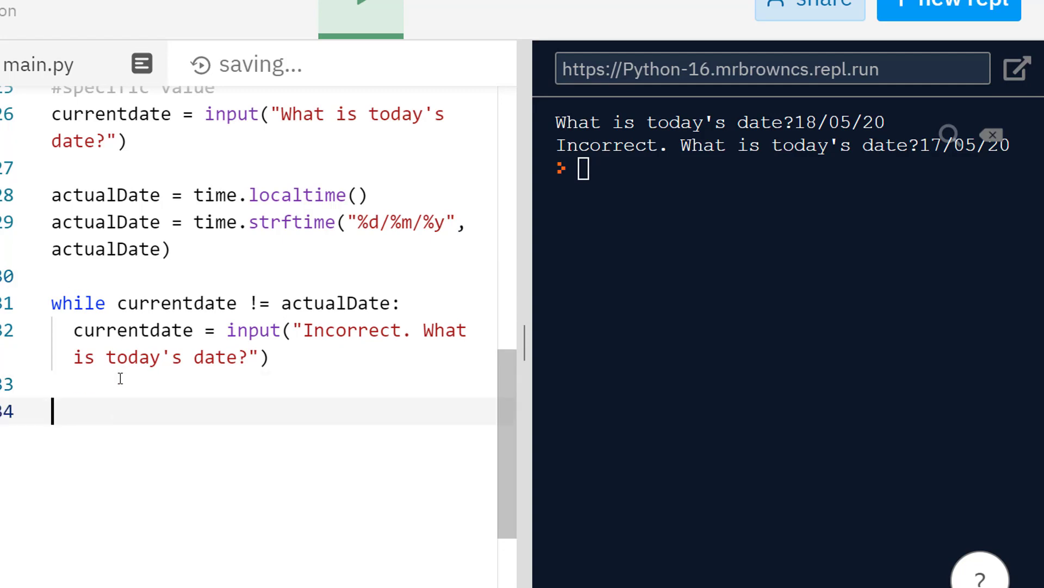
{"action": "type", "text": "end = time.time("}
{"action": "type", "text": "elapsedtime"}
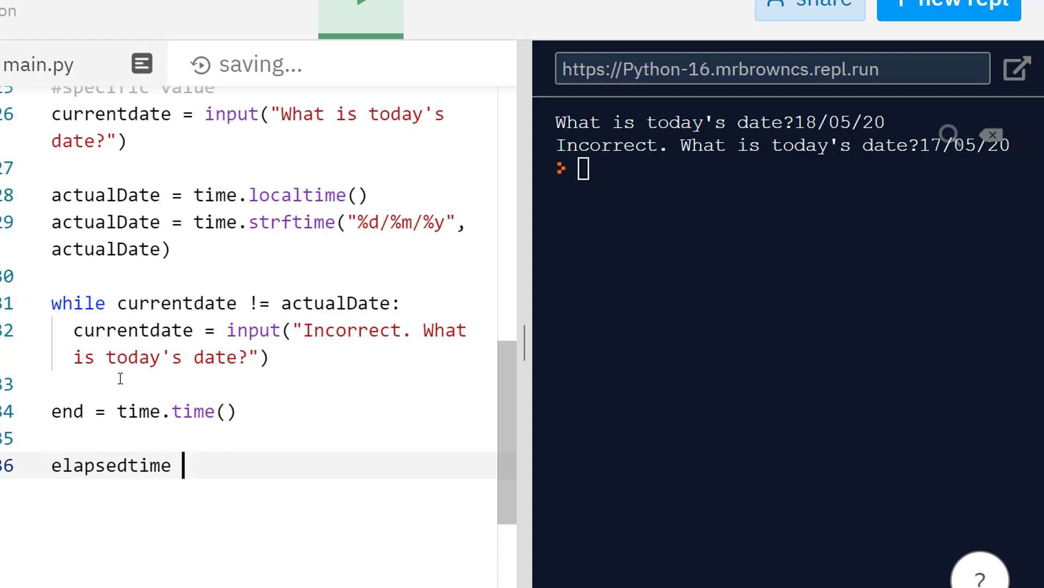
{"action": "type", "text": "= end-st"}
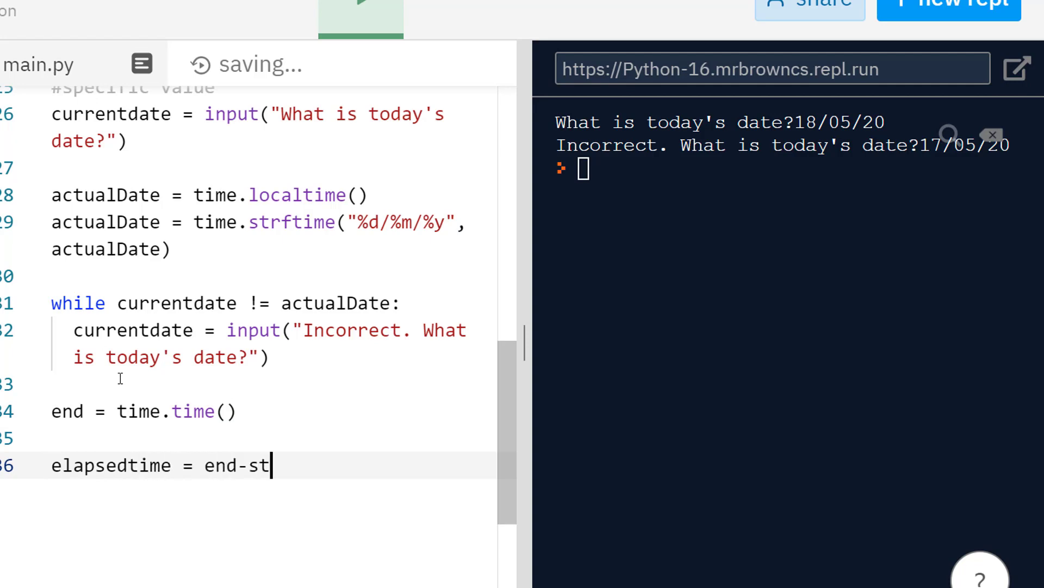
{"action": "type", "text": "art"}
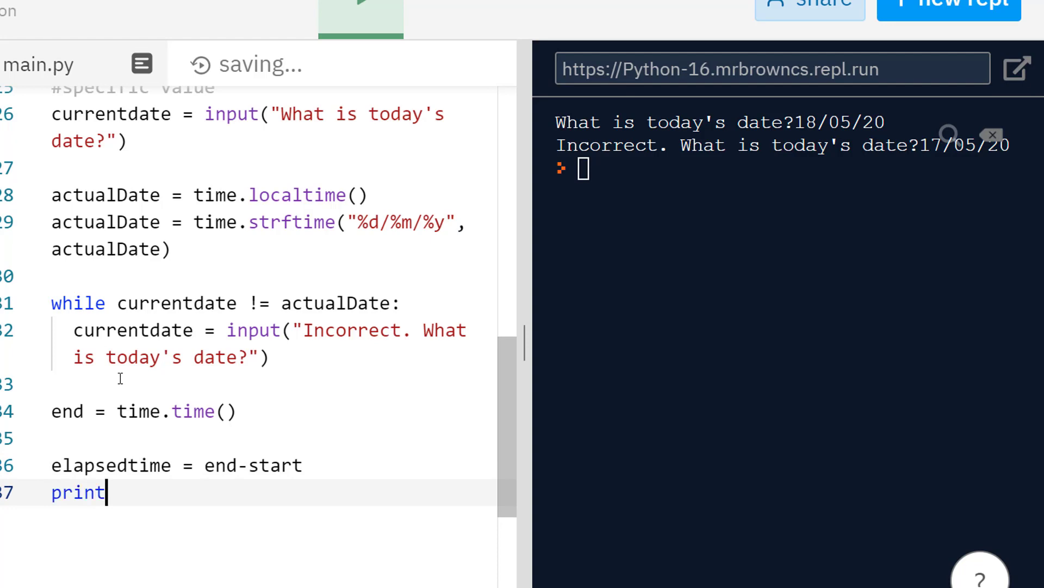
{"action": "type", "text": "(elapsedtime)"}
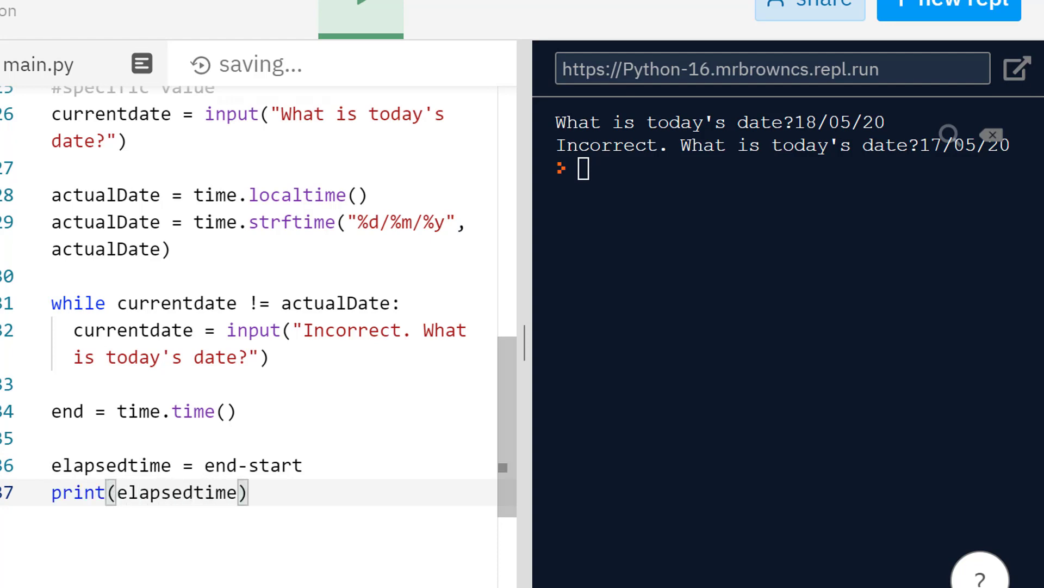
Step: Add time.sleep(5) and print("Sleeping..."), then run the script and enter 17/05/ at the prompt
{"action": "left_click", "coordinate": [157, 437]}
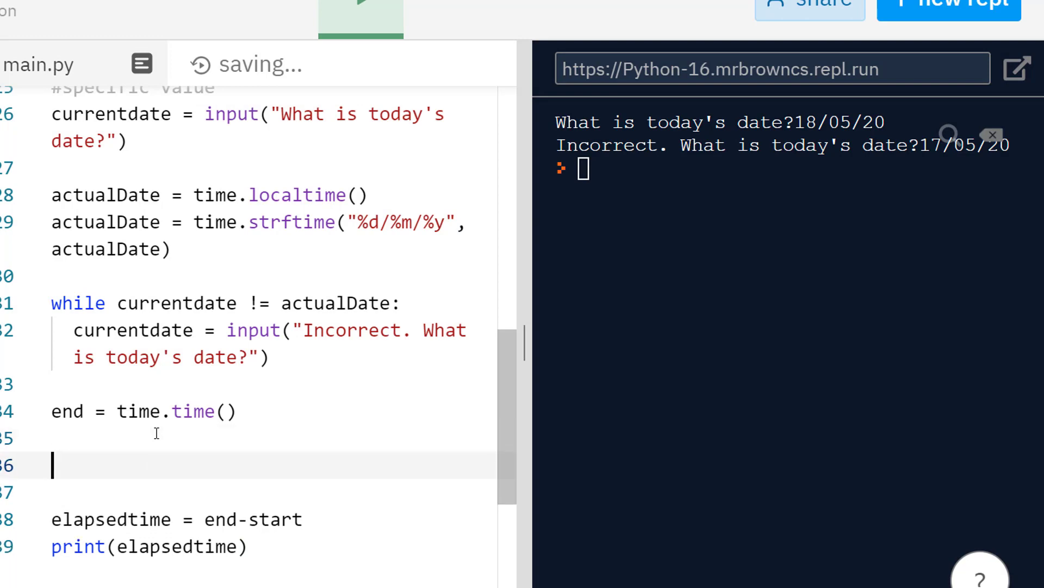
{"action": "type", "text": "time."}
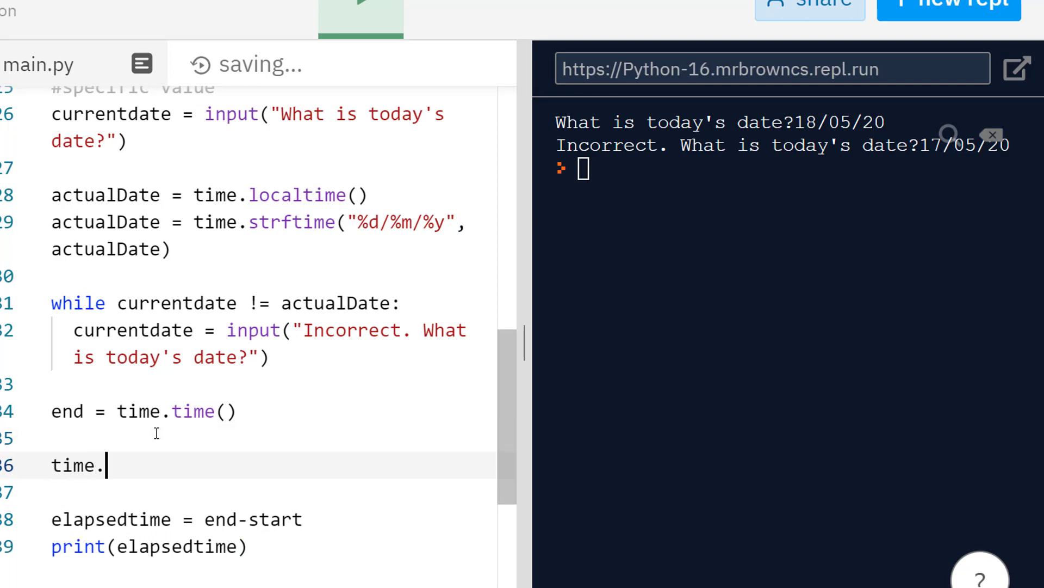
{"action": "type", "text": "sleep()"}
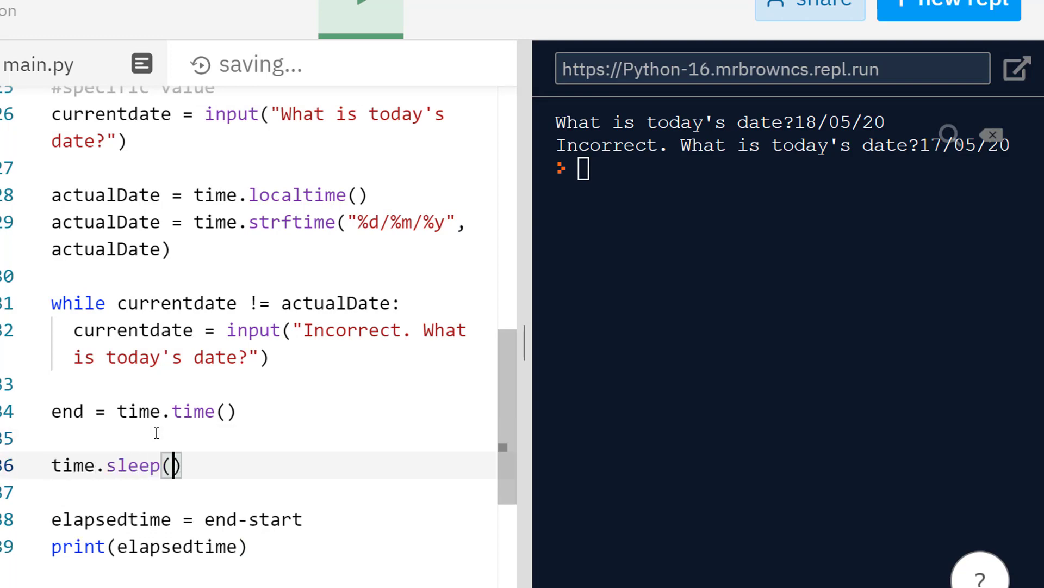
{"action": "type", "text": "5"}
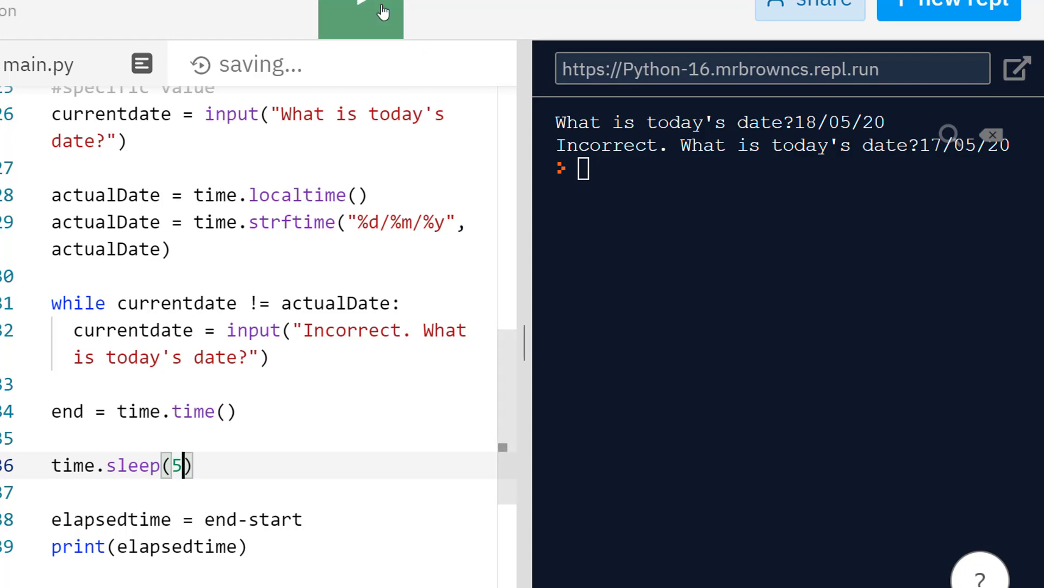
{"action": "type", "text": "pri"}
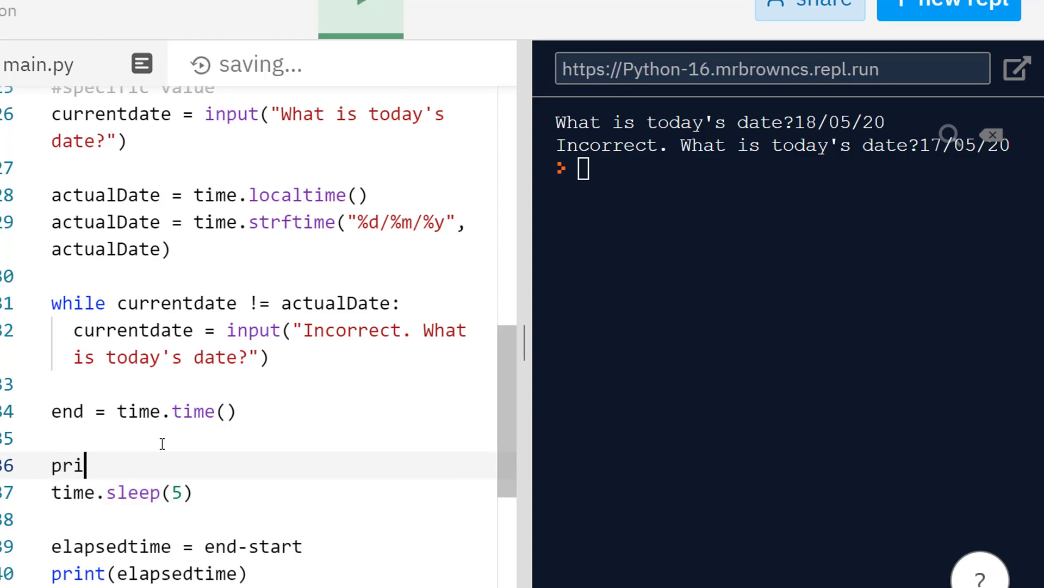
{"action": "type", "text": "nt(\"Sleepng\")"}
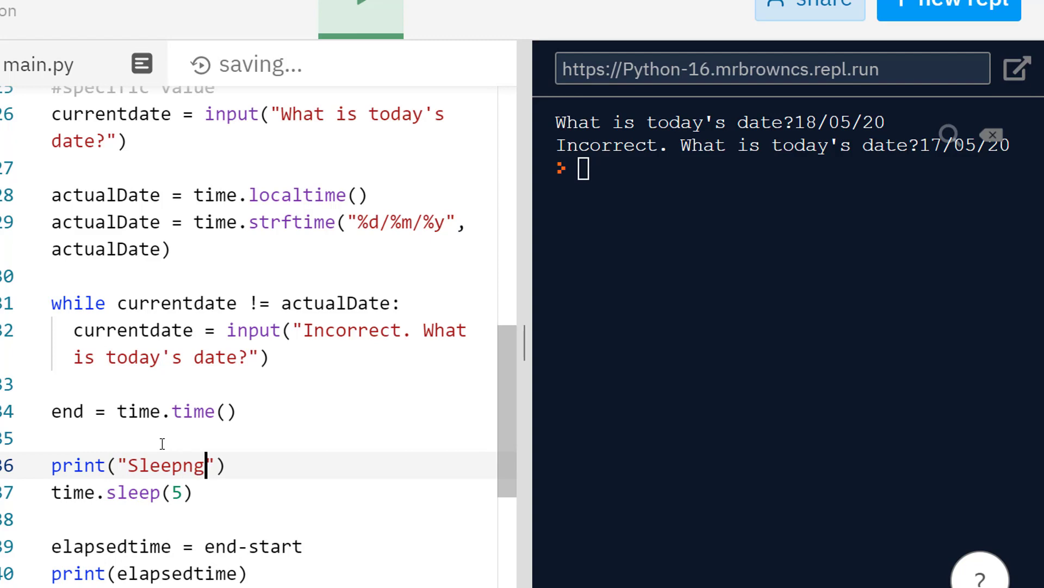
{"action": "type", "text": "ing..."}
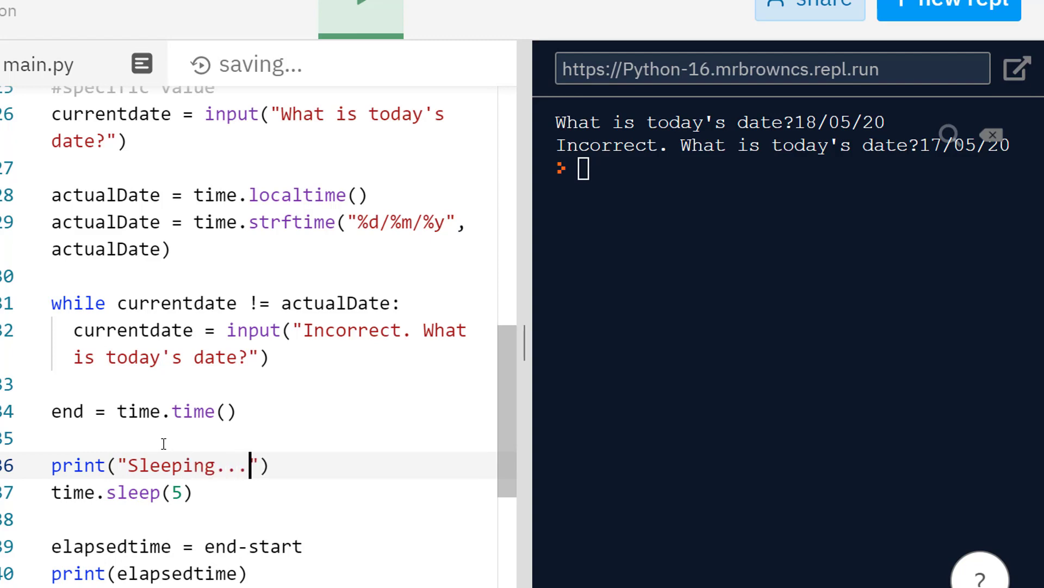
{"action": "left_click", "coordinate": [359, 18]}
{"action": "type", "text": "65"}
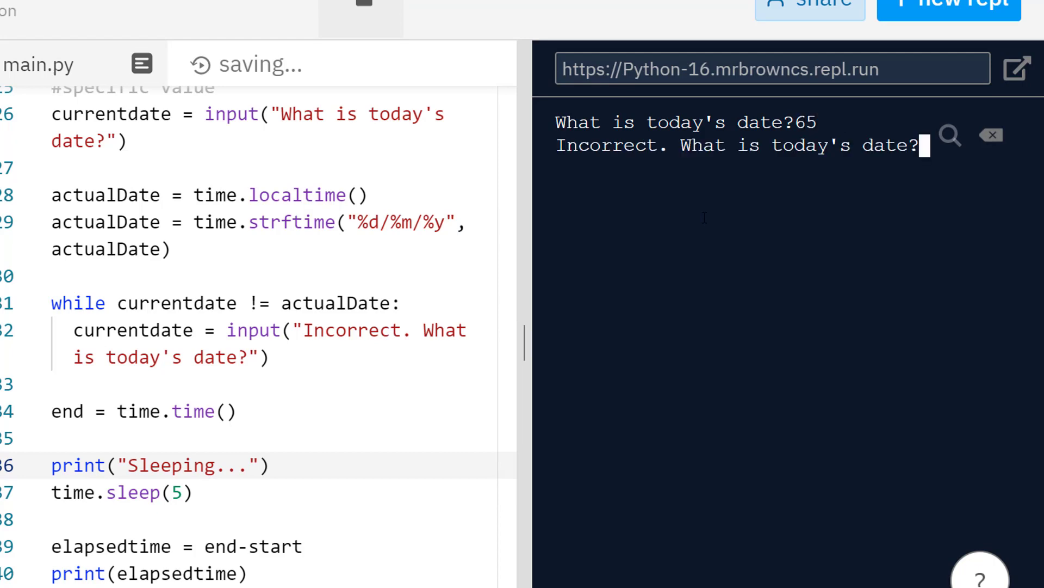
{"action": "type", "text": "17/05/"}
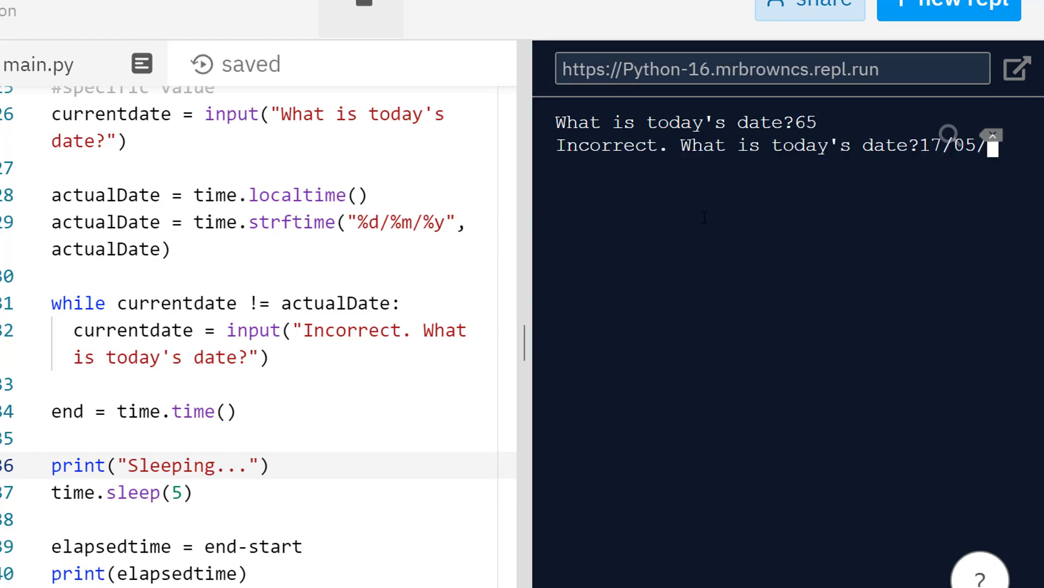